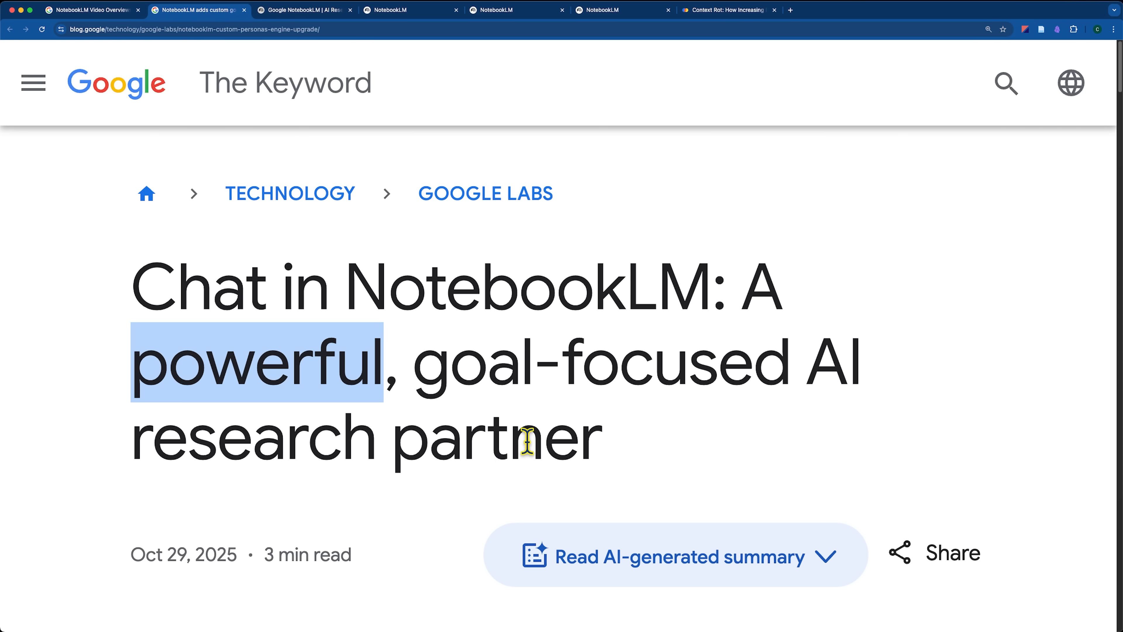
- Read through the Keyword chat-upgrade post, then bring up the Context Engineering mind map notebook
scroll("down", 3)
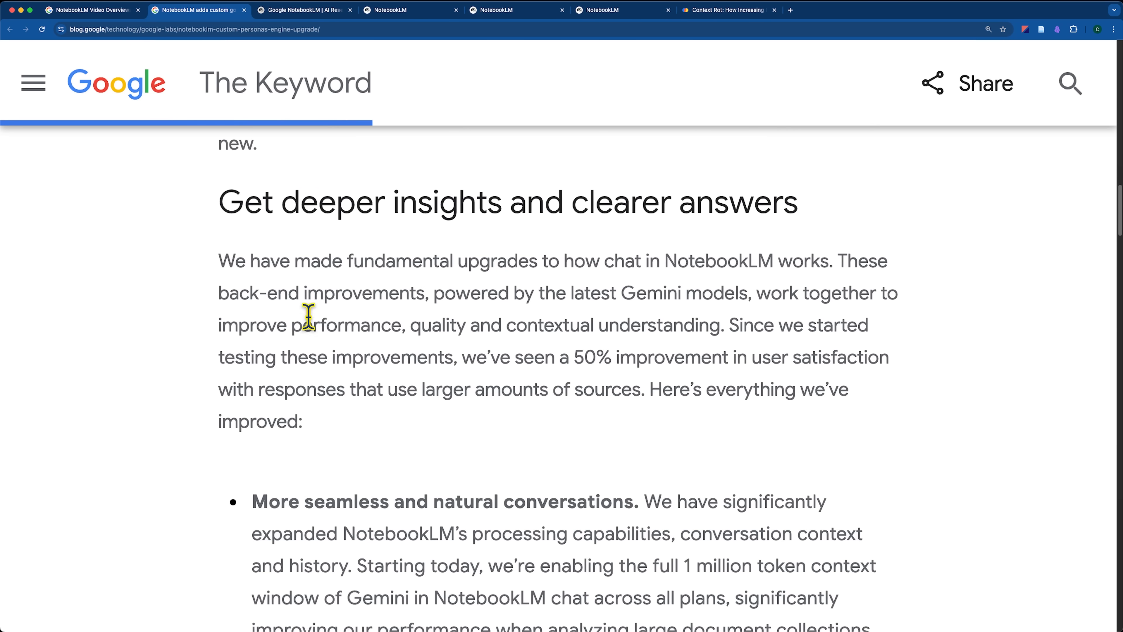
mouse_move(286, 201)
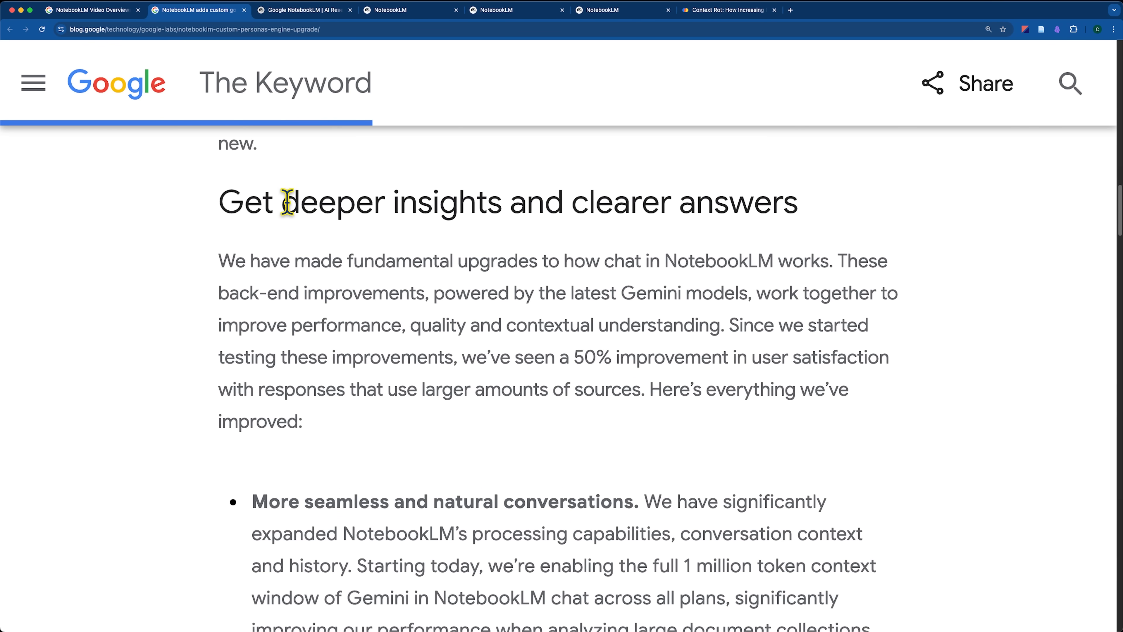
mouse_move(278, 185)
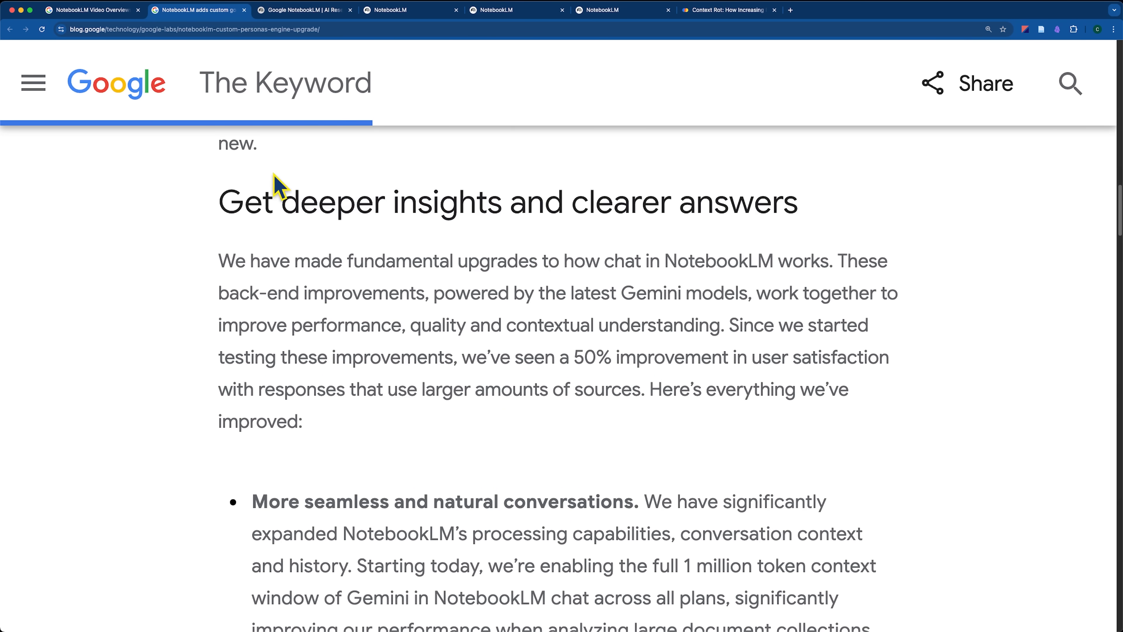
double_click(446, 201)
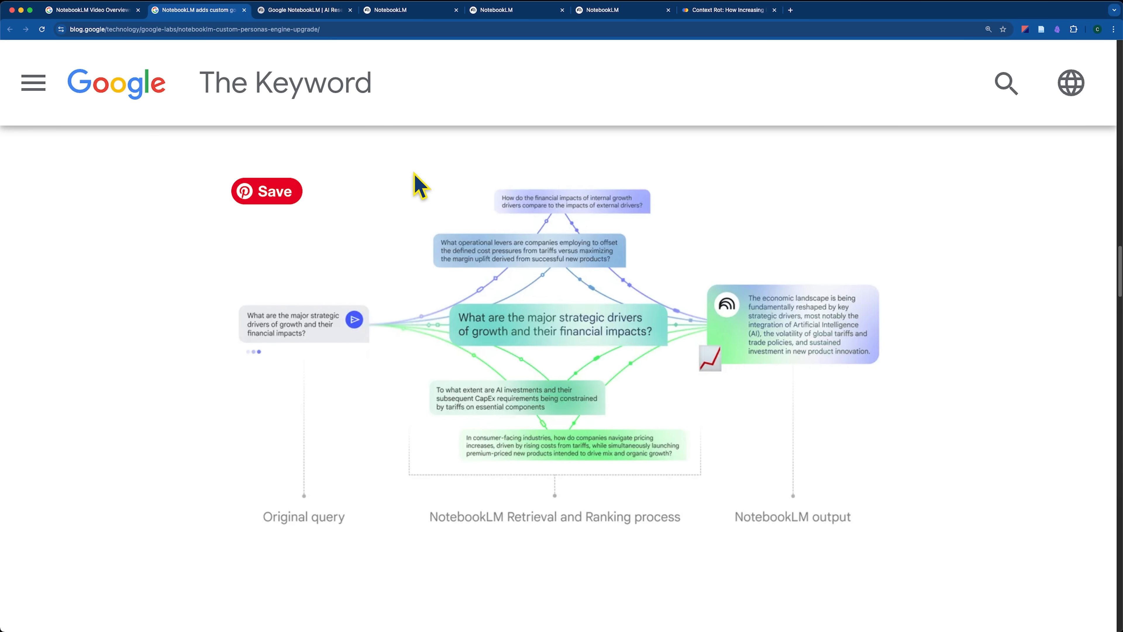
left_click(411, 10)
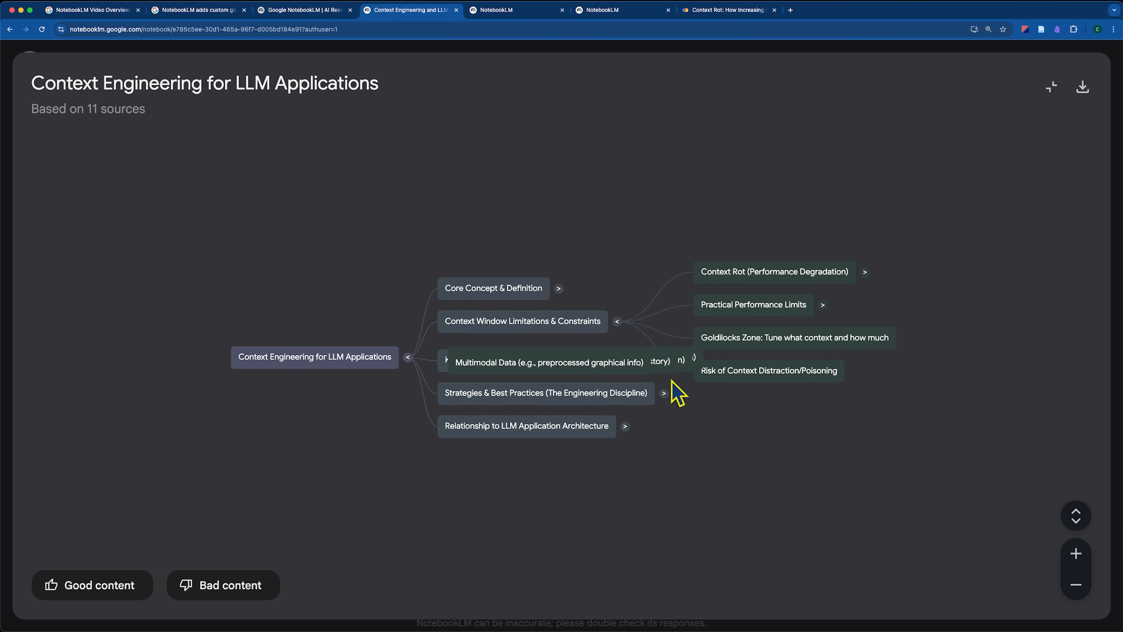
- Browse the NotebookLM product overview page down to its privacy pledge
left_click(303, 10)
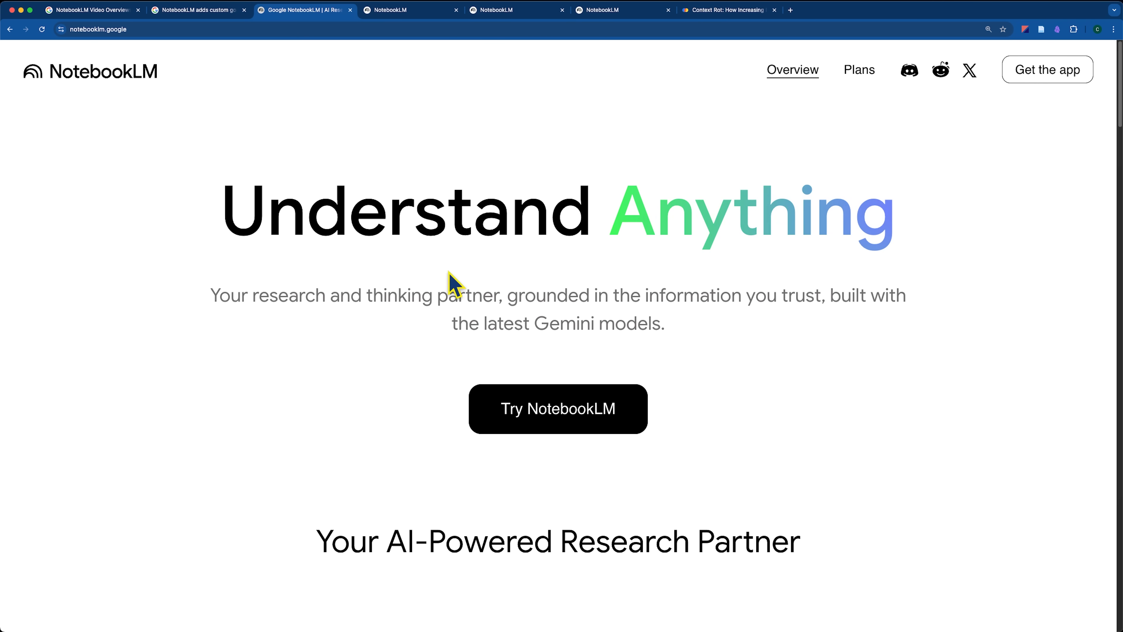
scroll("down", 3)
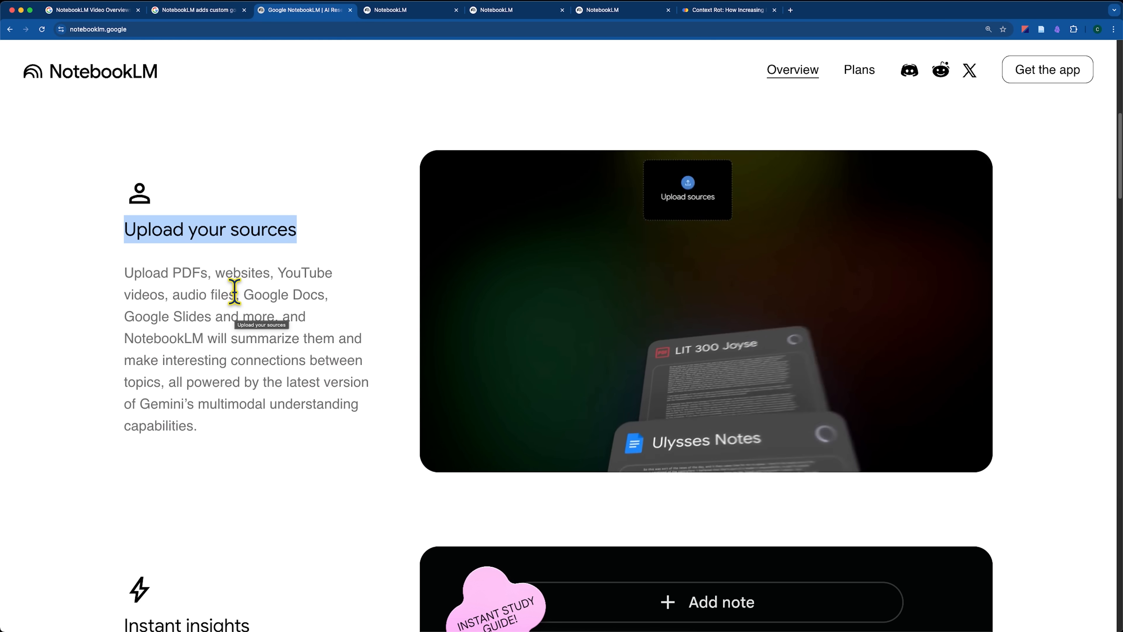
scroll("down", 3)
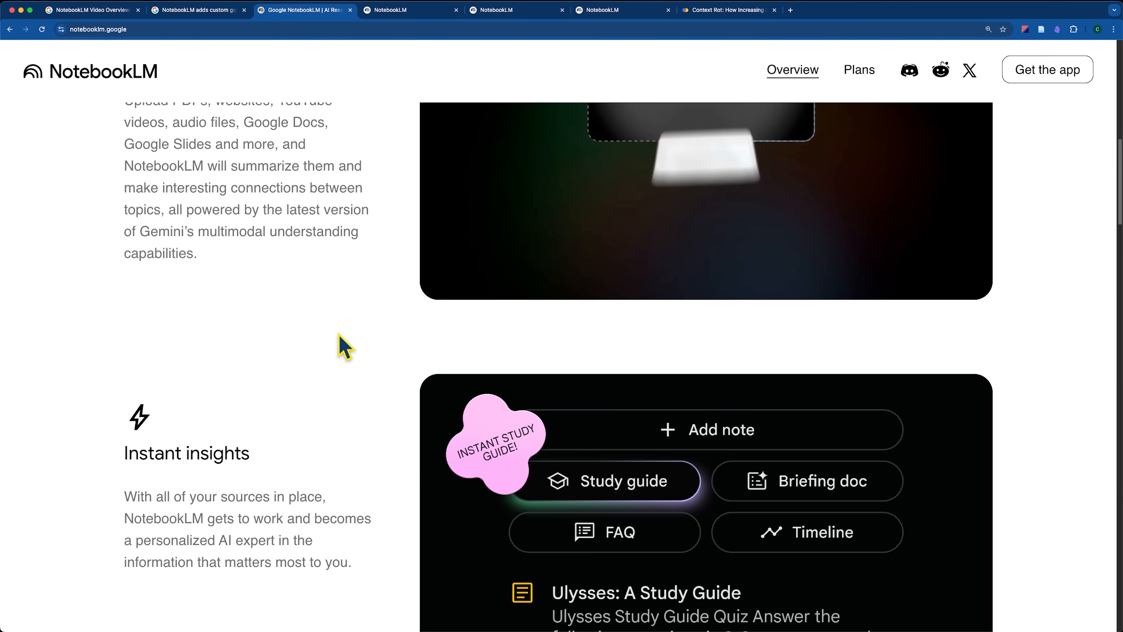
scroll("up", 3)
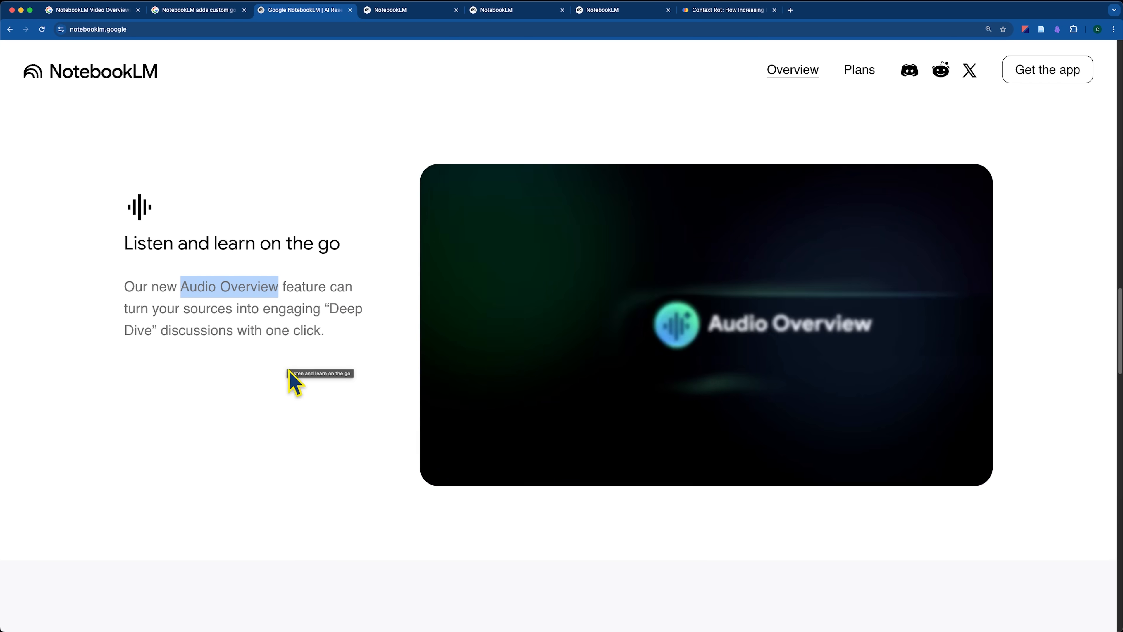
scroll("down", 3)
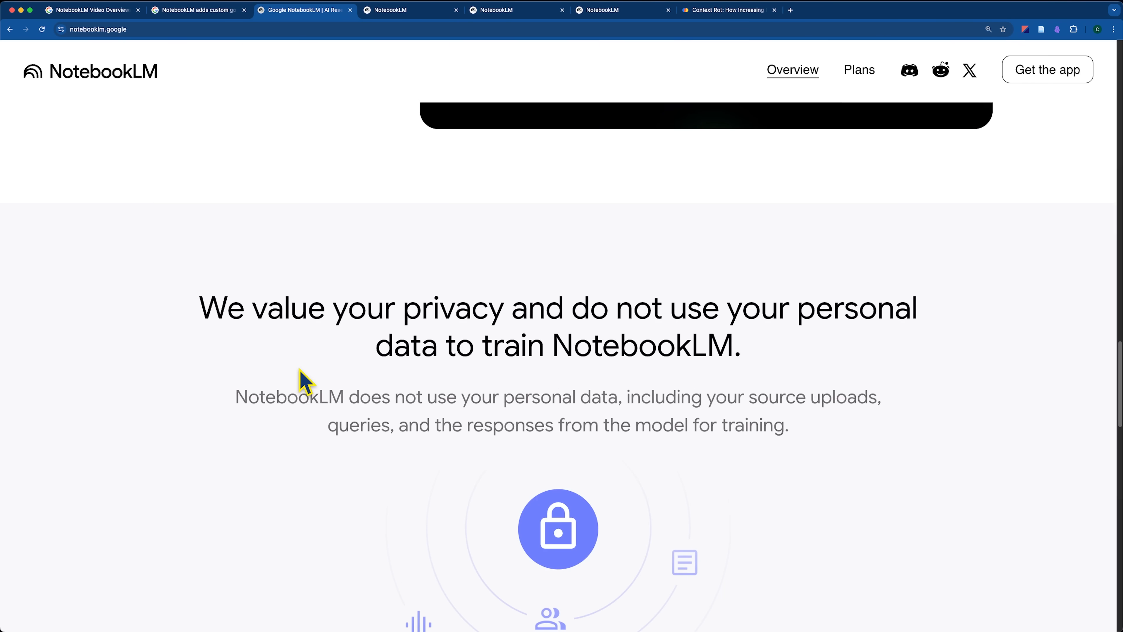
scroll("down", 3)
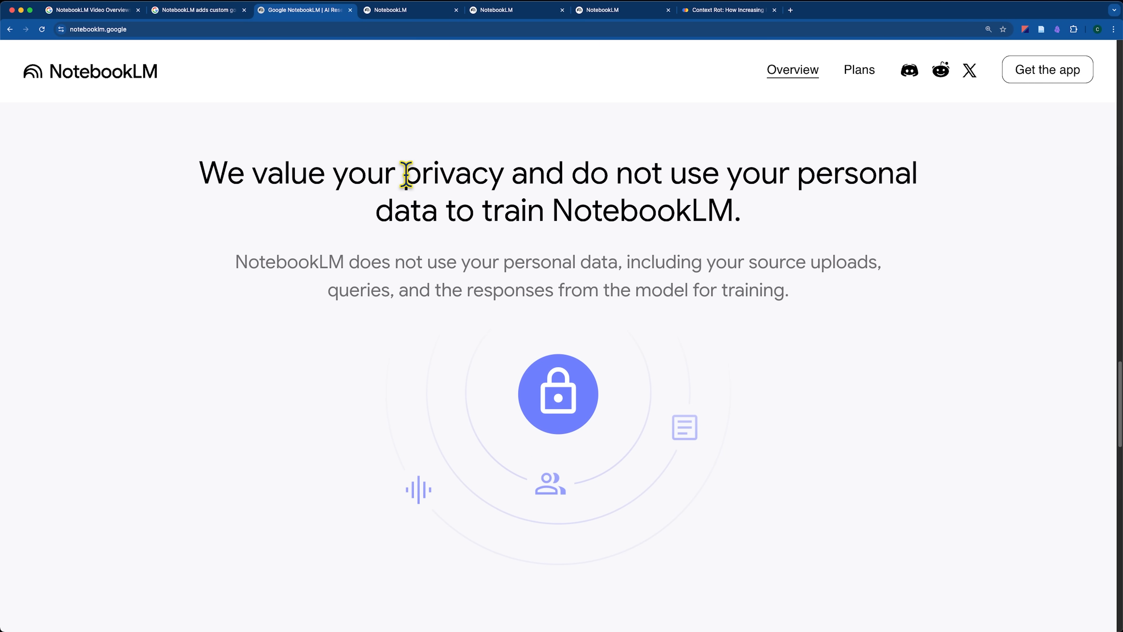
double_click(452, 172)
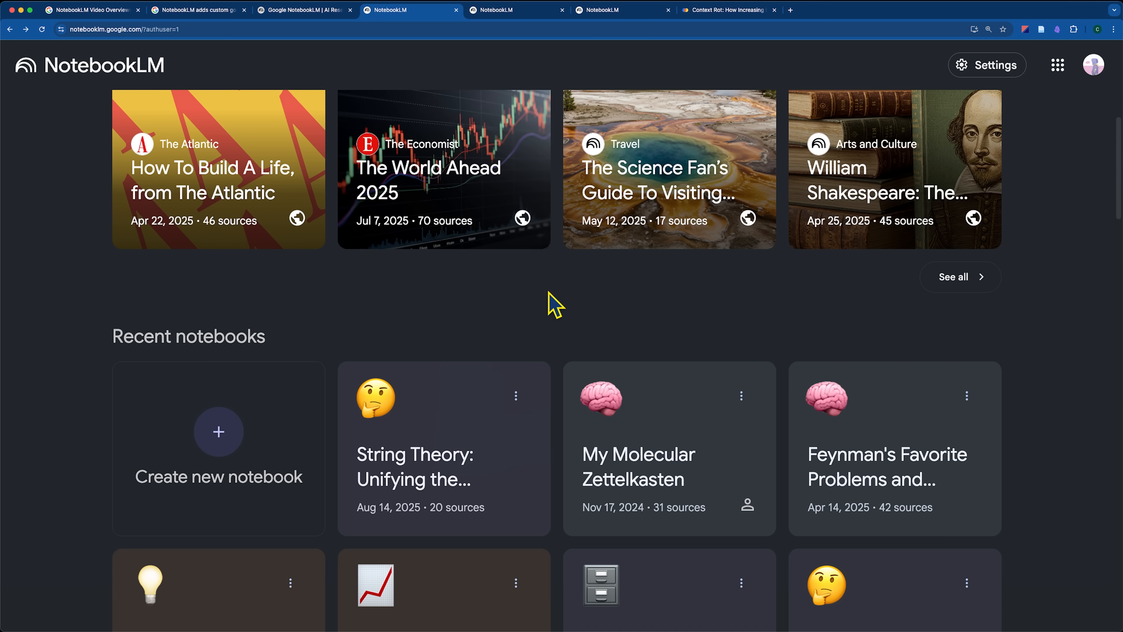
left_click(304, 9)
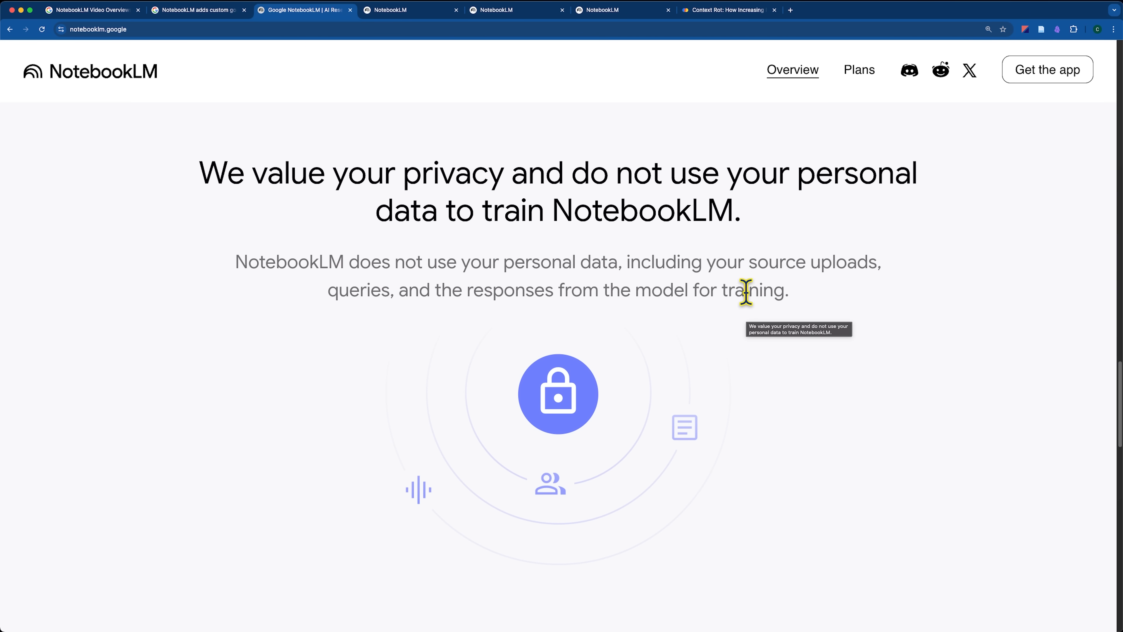
mouse_move(742, 323)
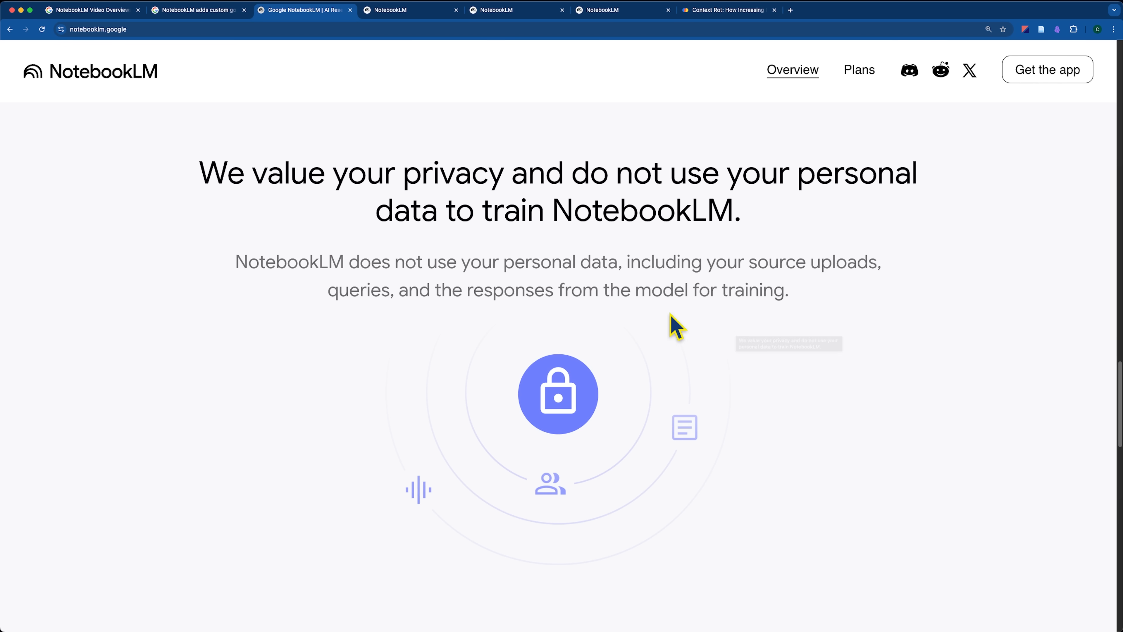
- Bring up the notebooks home page listing featured and recent notebooks
left_click(408, 10)
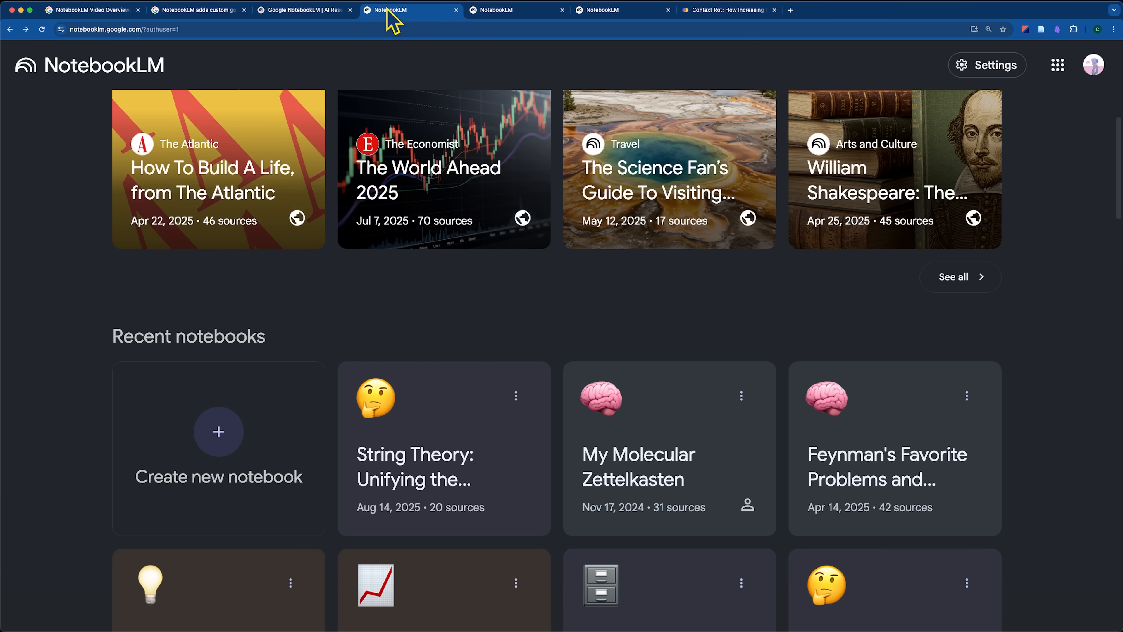
mouse_move(467, 270)
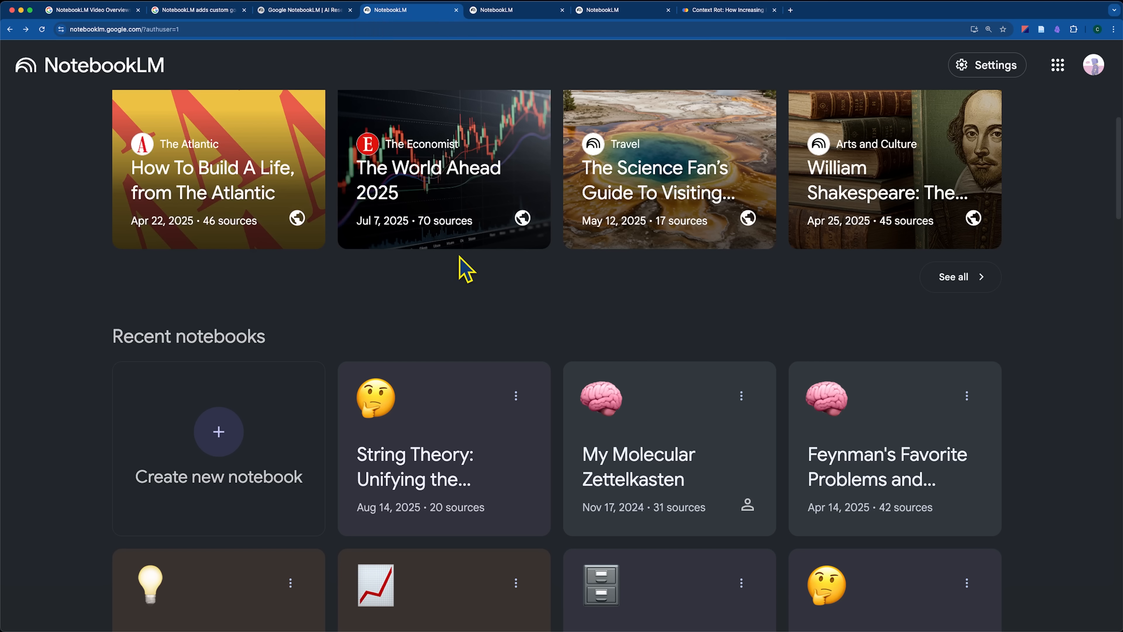
mouse_move(505, 247)
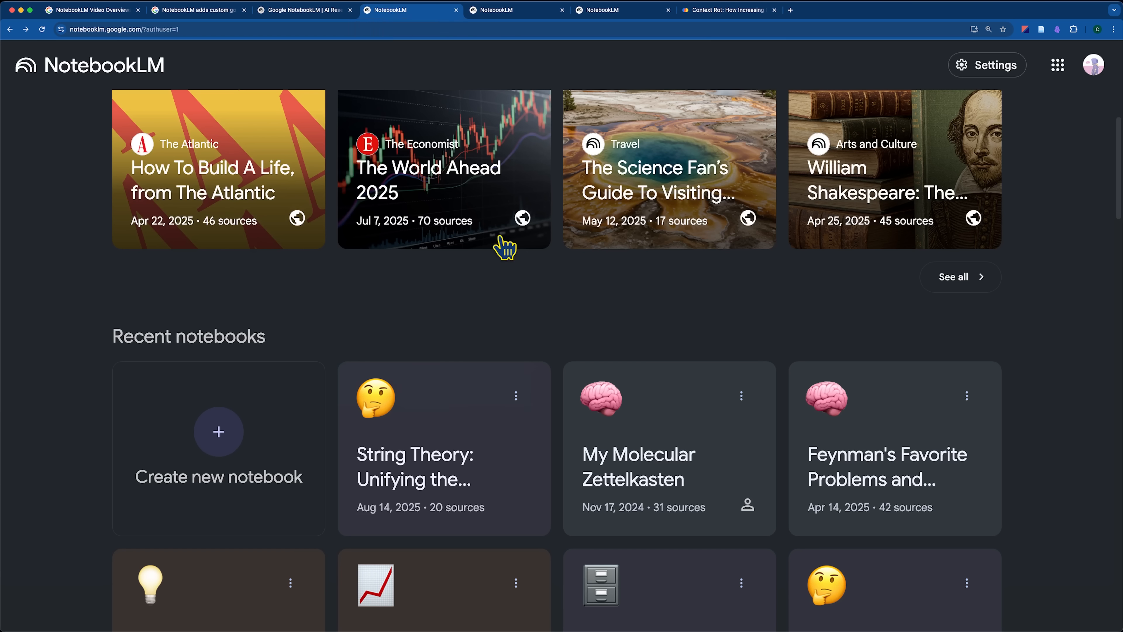
mouse_move(517, 347)
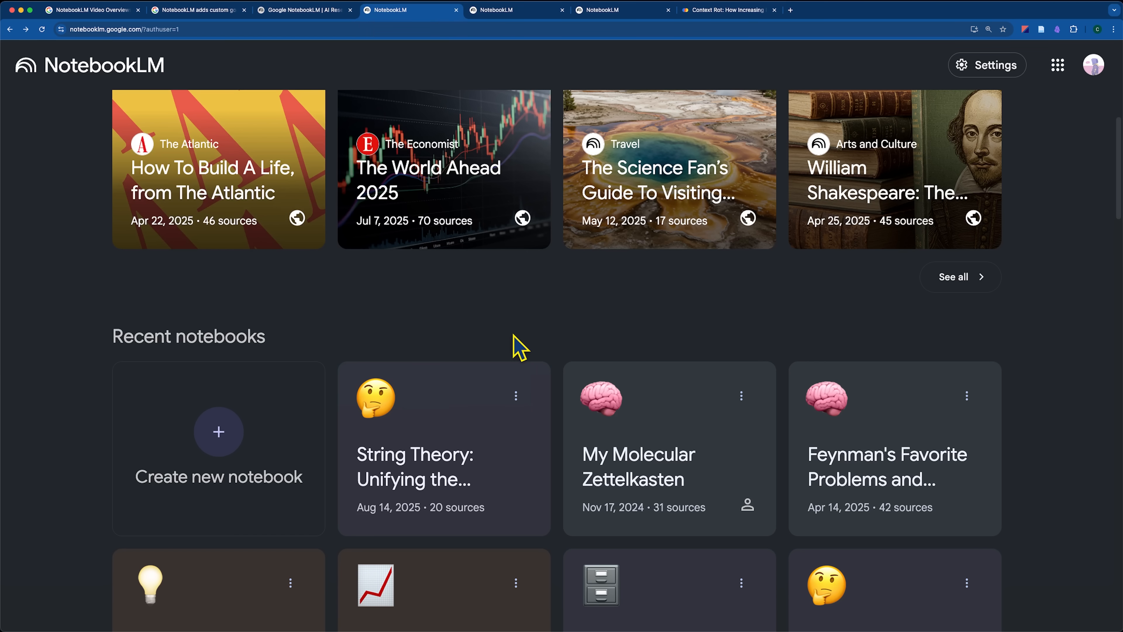
mouse_move(773, 344)
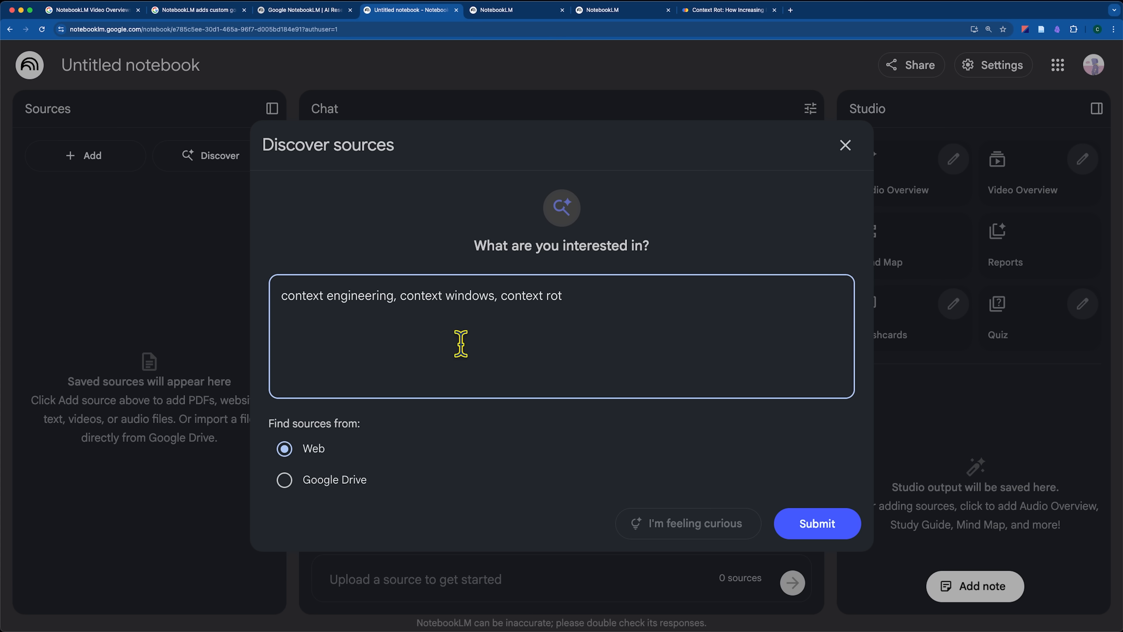
- Return to the new notebook and enter the source search on context engineering, context windows and context rot
left_click(199, 10)
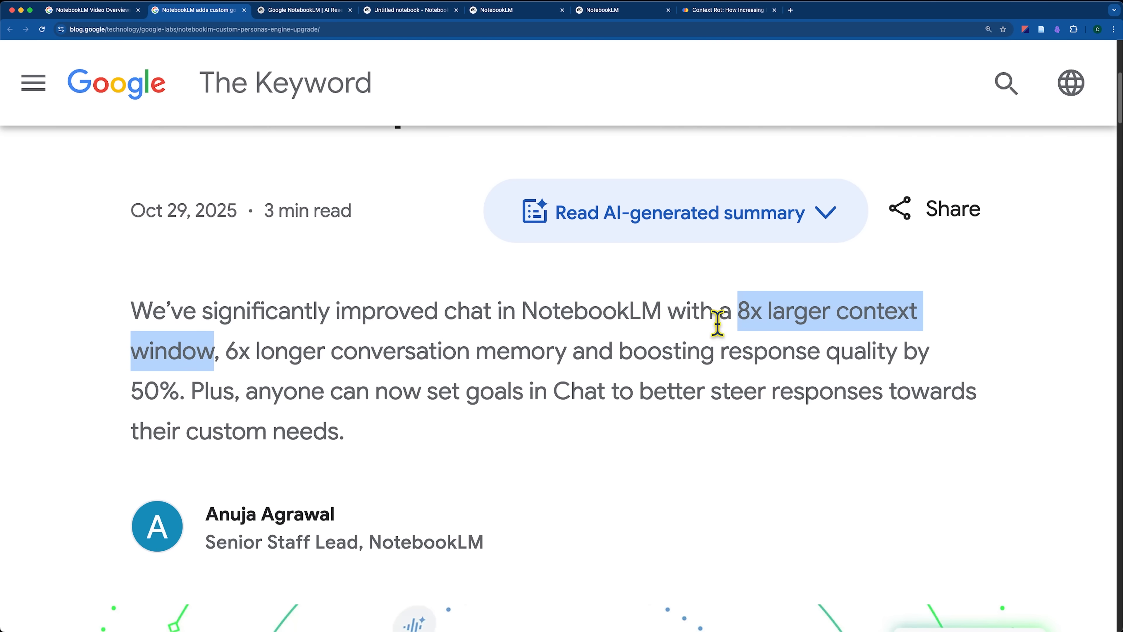
mouse_move(414, 255)
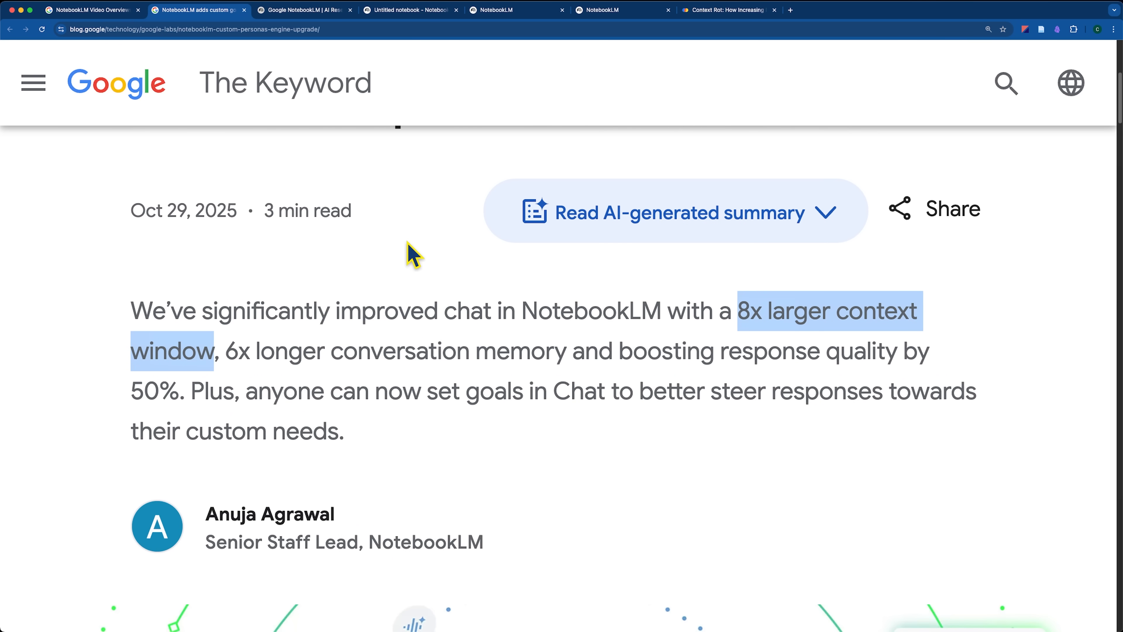
left_click(303, 9)
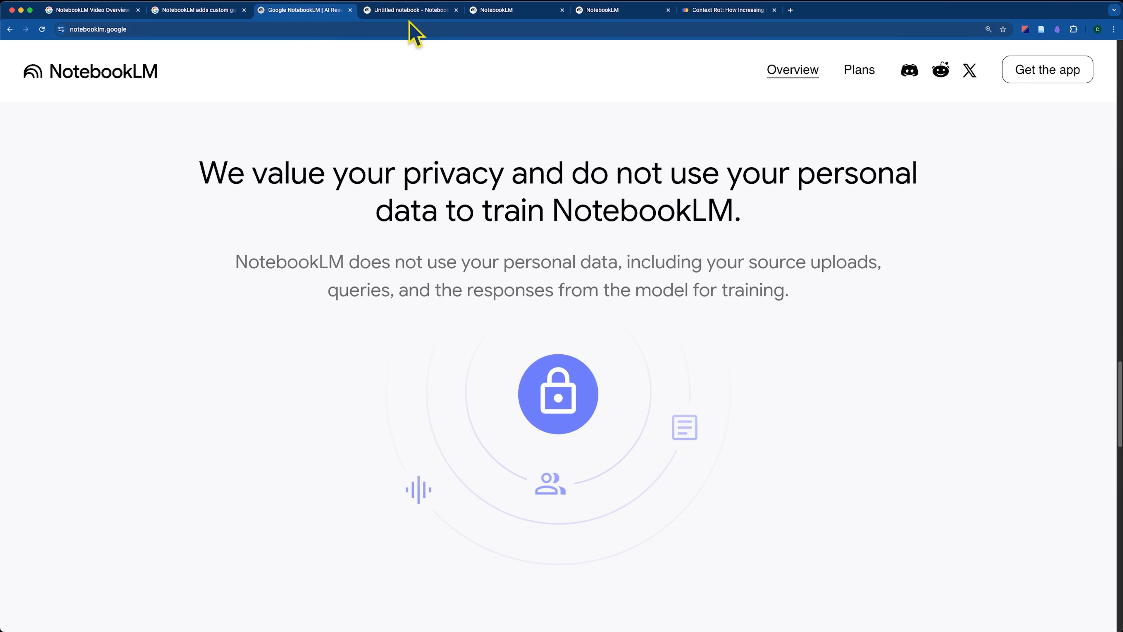
left_click(411, 10)
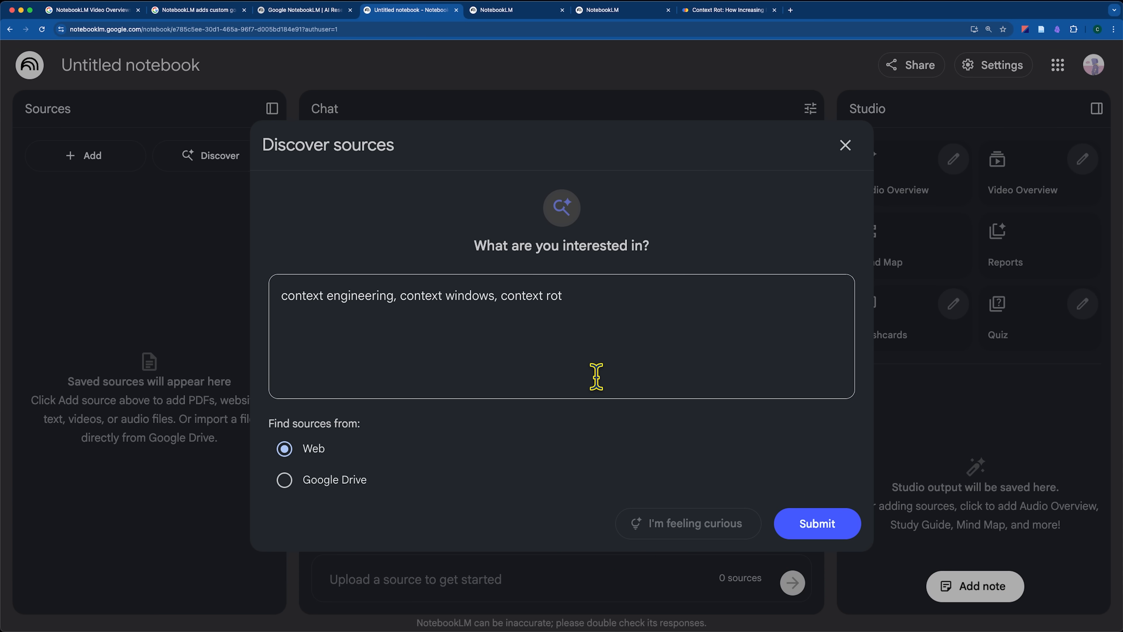
mouse_move(319, 218)
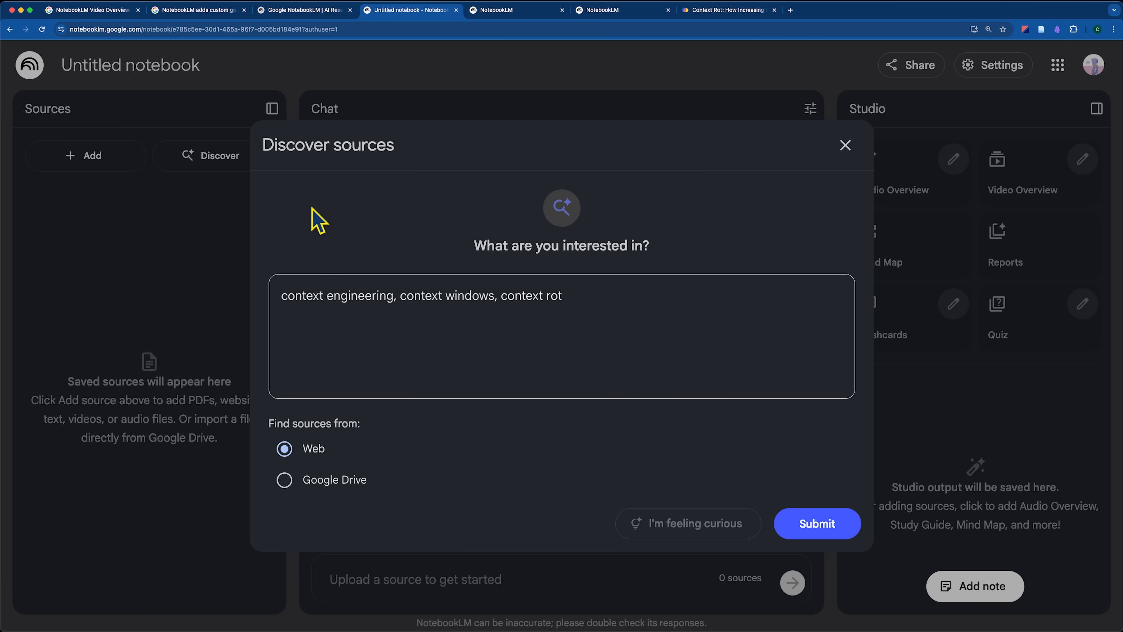
left_click_drag(282, 295, 510, 295)
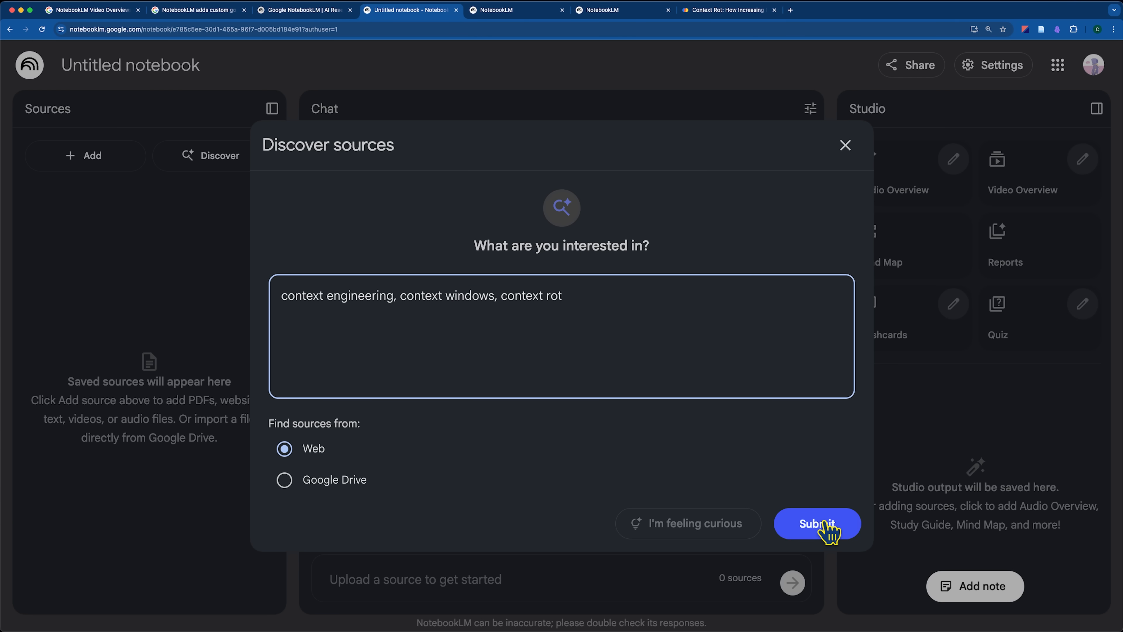
- Run the web source search and import the ten found sources into the notebook
left_click(816, 523)
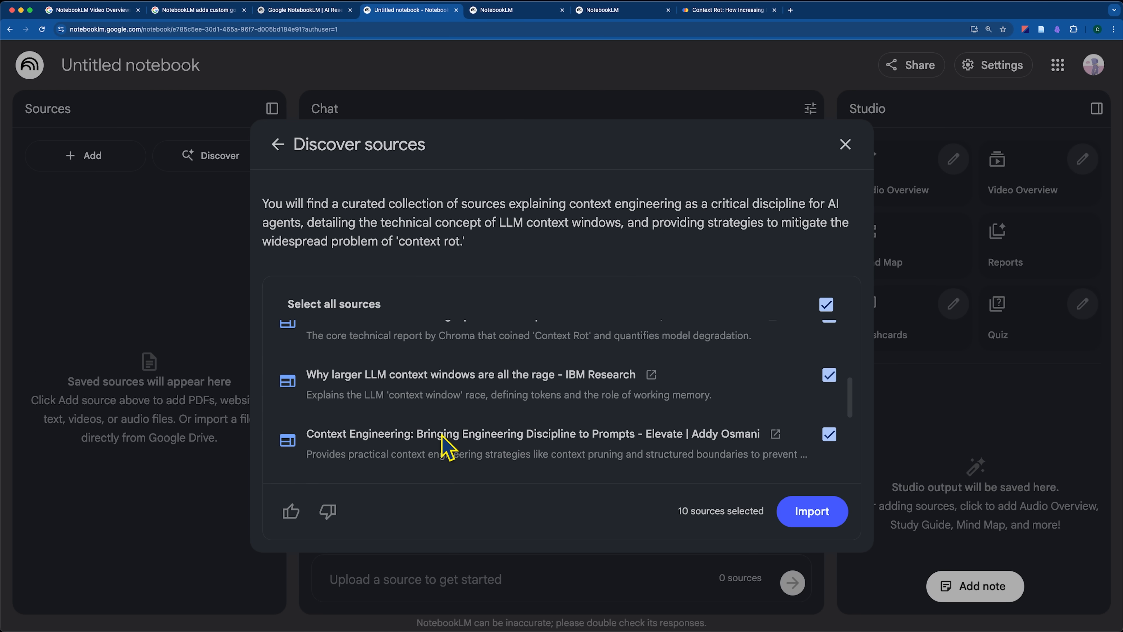
scroll("down", 3)
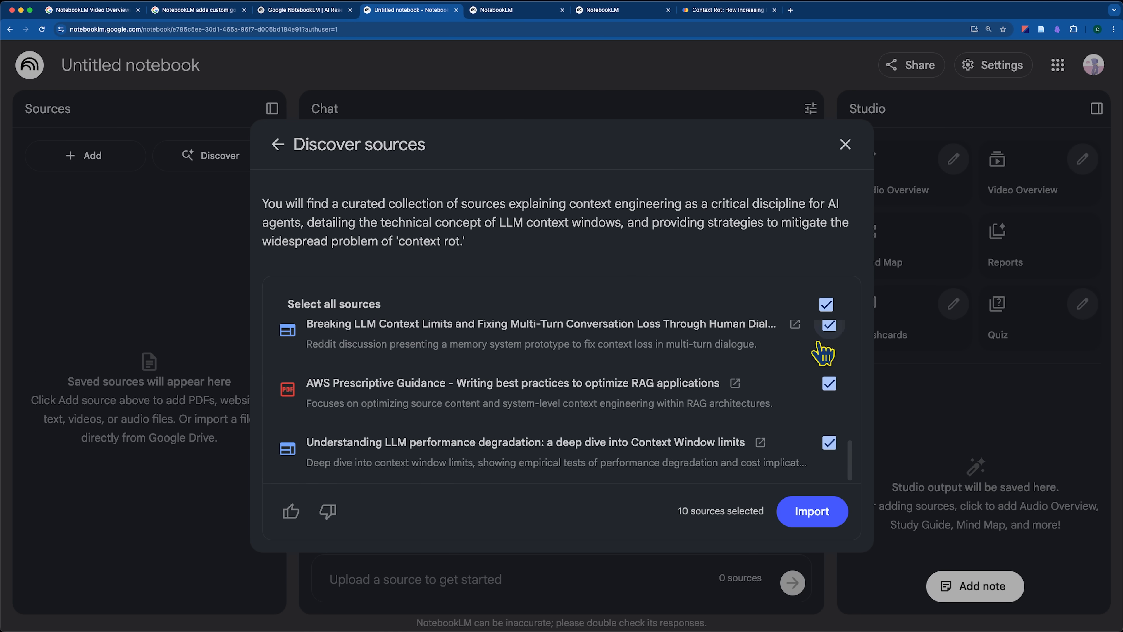
left_click(811, 510)
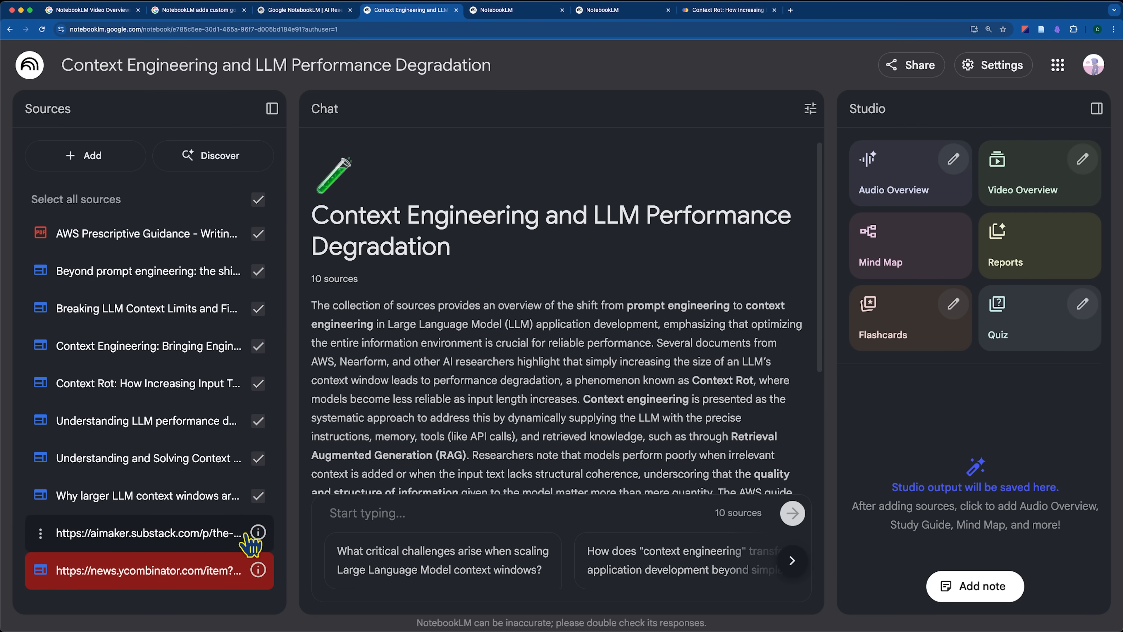
mouse_move(257, 534)
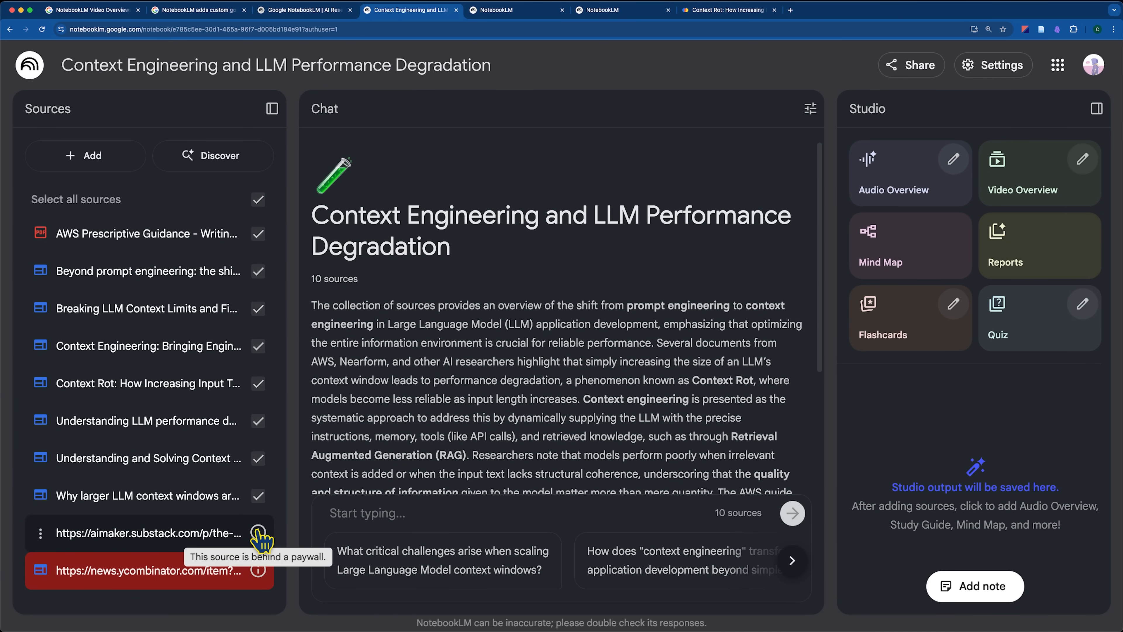
mouse_move(57, 545)
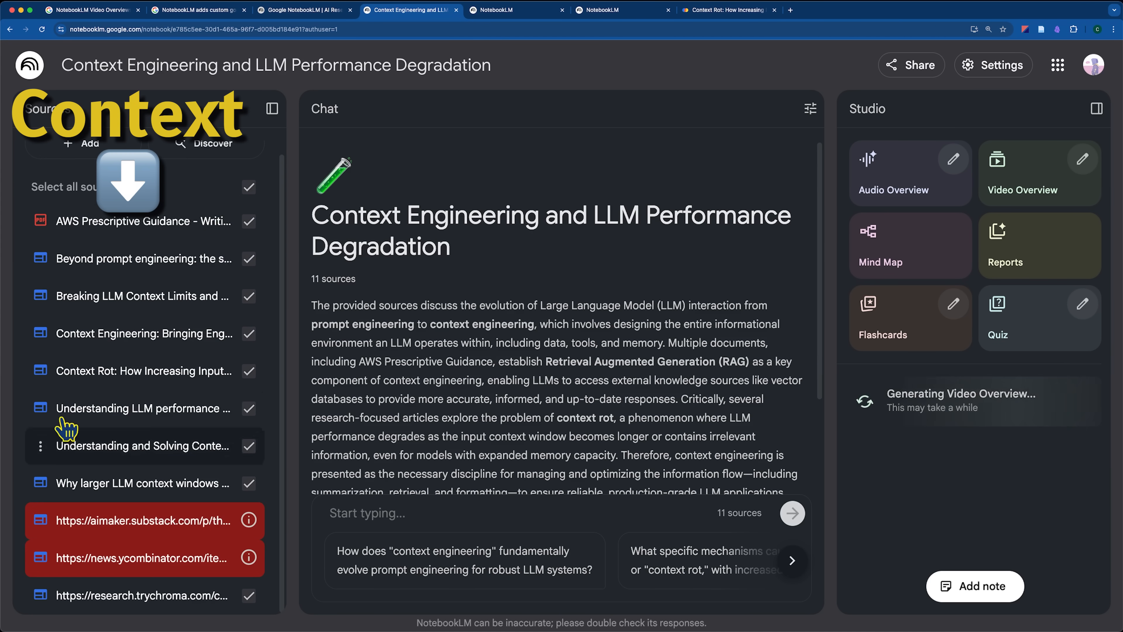
mouse_move(475, 346)
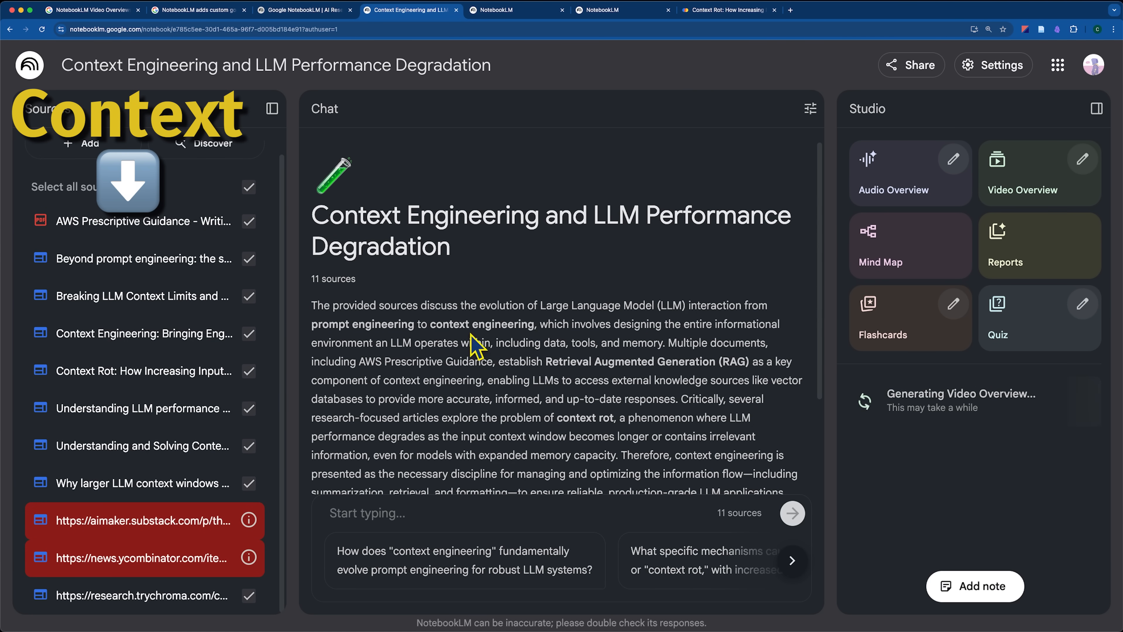
mouse_move(908, 194)
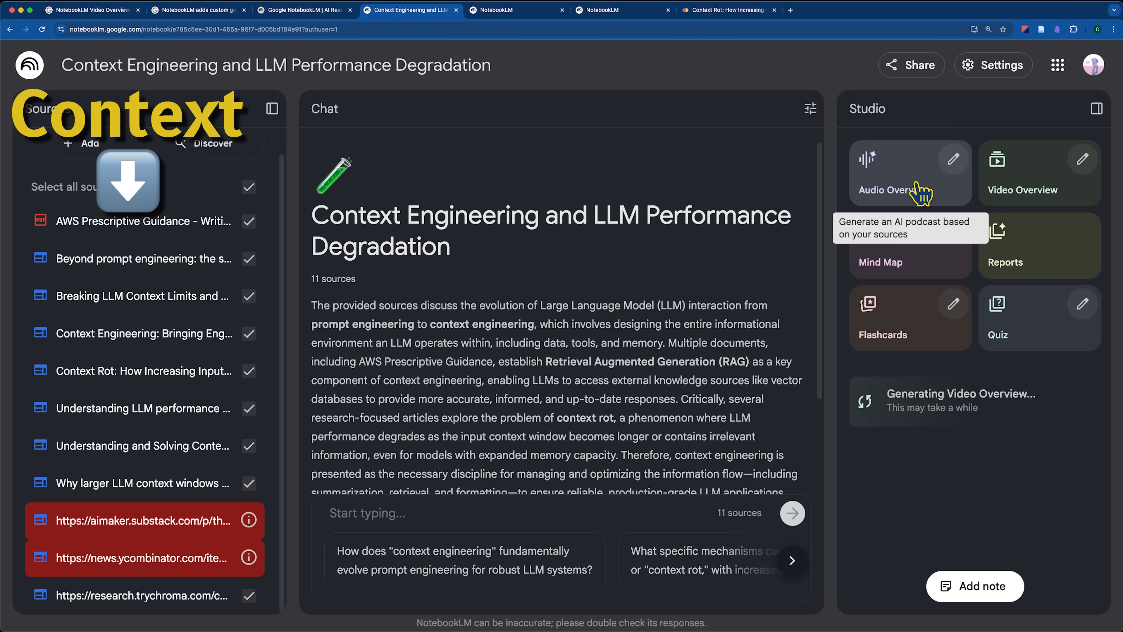
- Start an Audio Overview and a mind map, then bring up the report format chooser
left_click(909, 173)
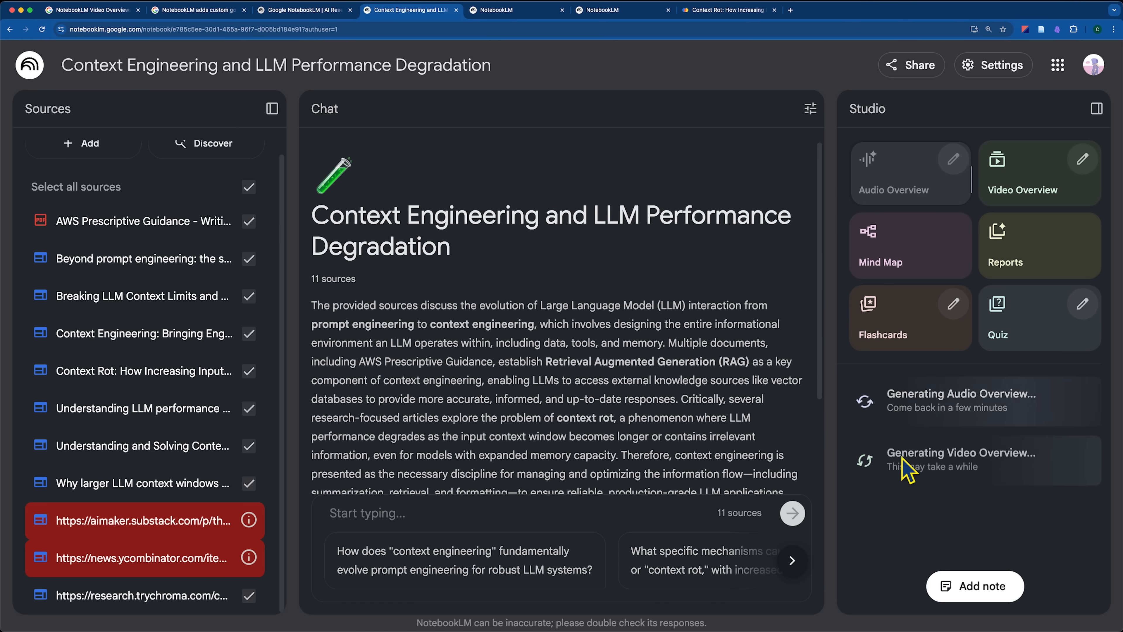
mouse_move(148, 258)
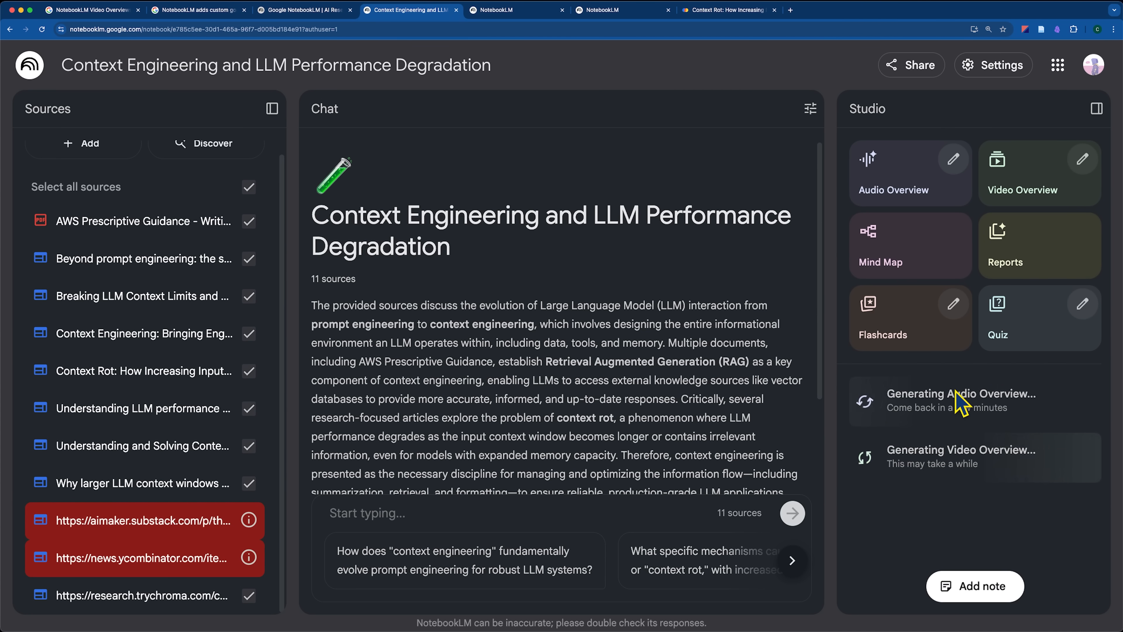
mouse_move(992, 422)
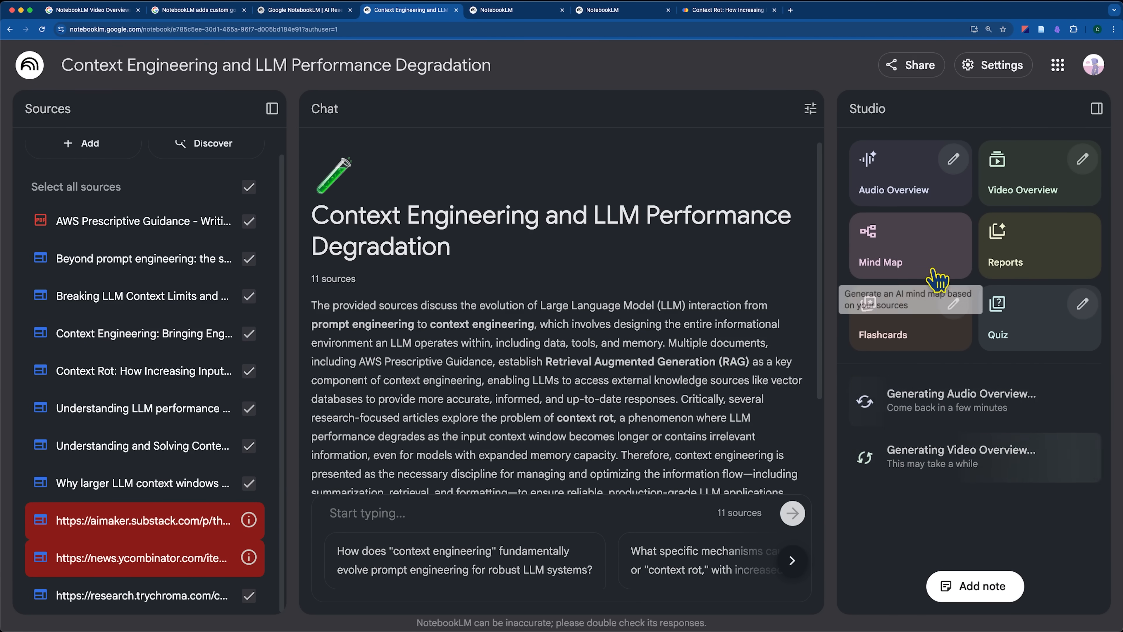
left_click(909, 245)
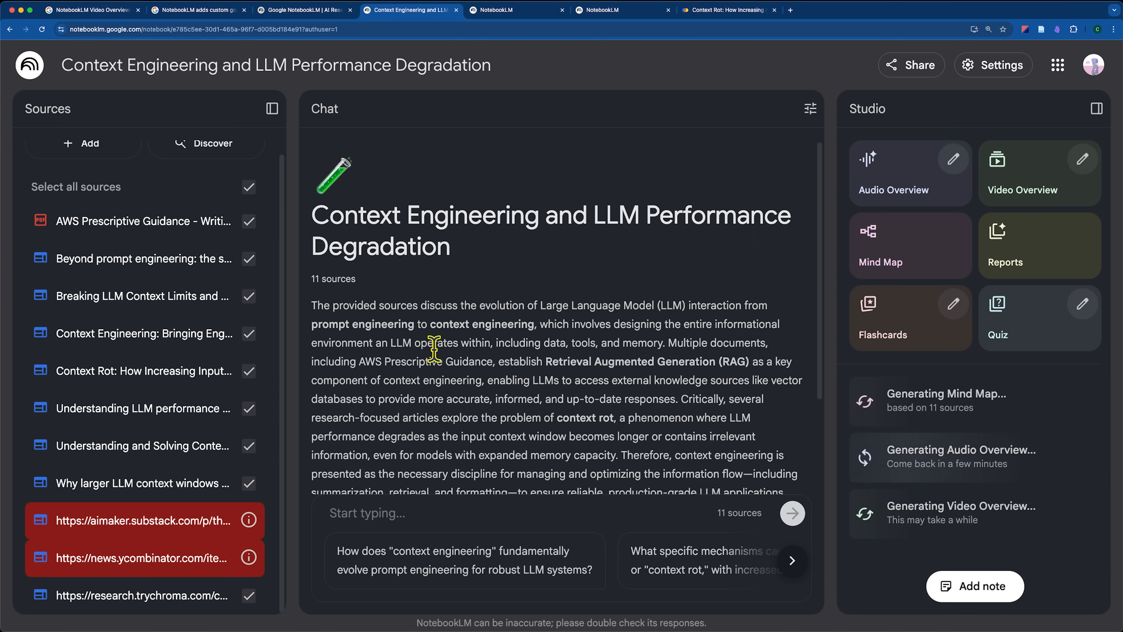
mouse_move(886, 351)
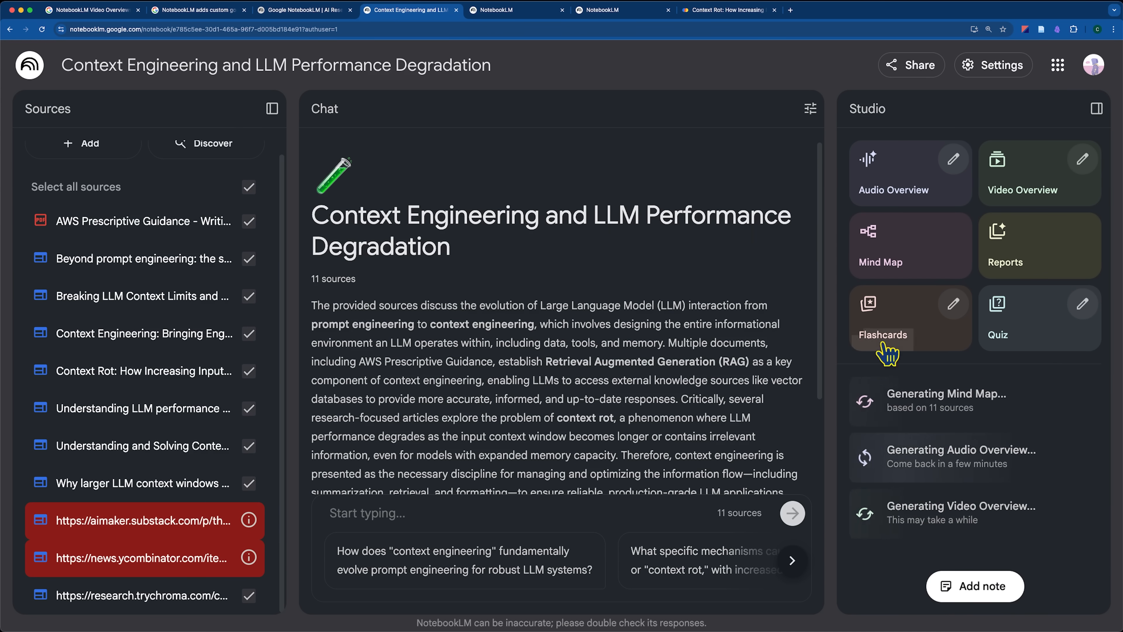
left_click(1005, 246)
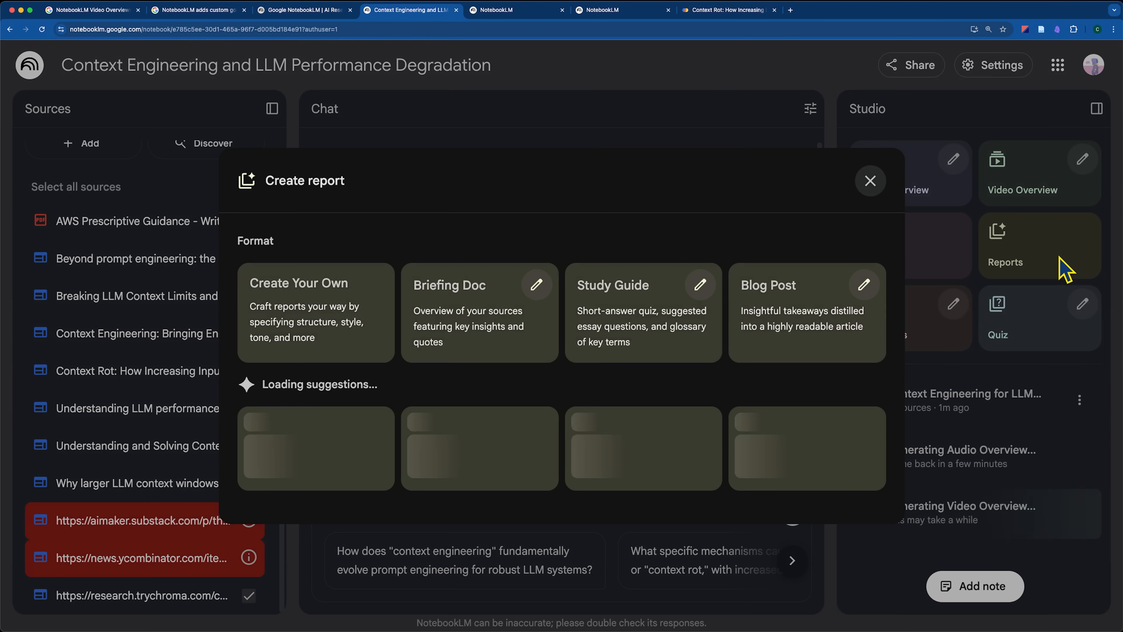
mouse_move(335, 322)
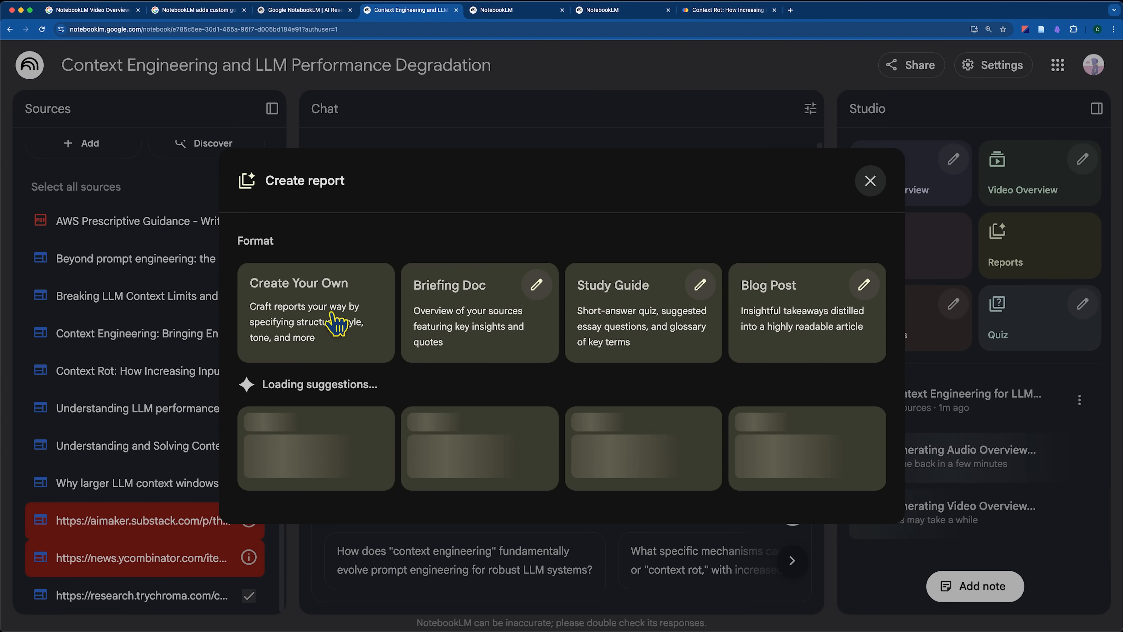
mouse_move(804, 317)
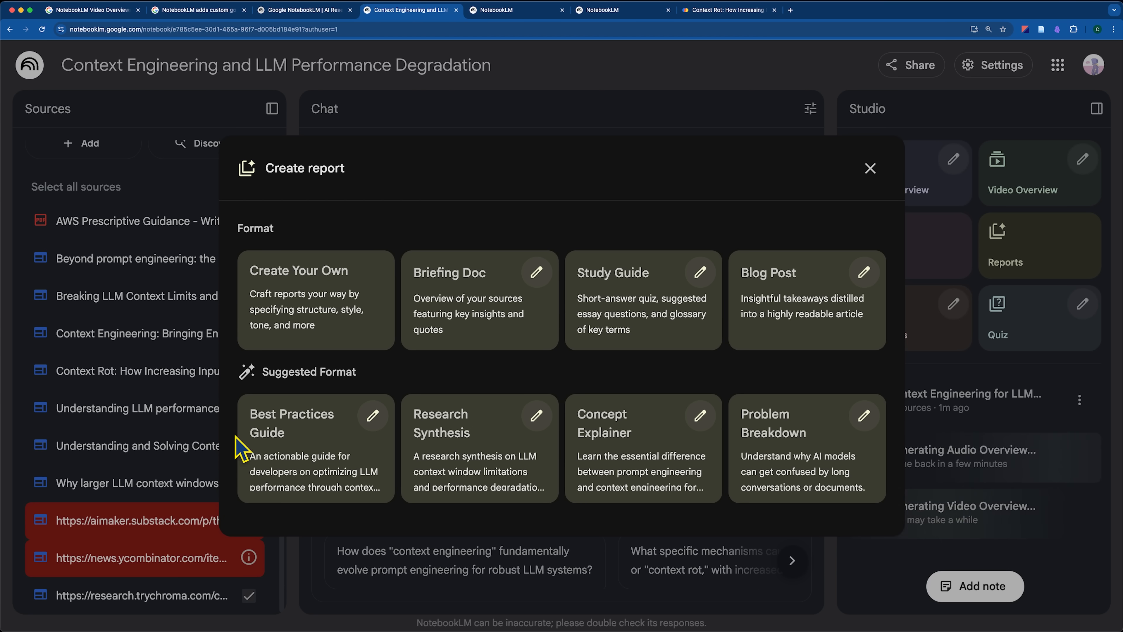
mouse_move(587, 428)
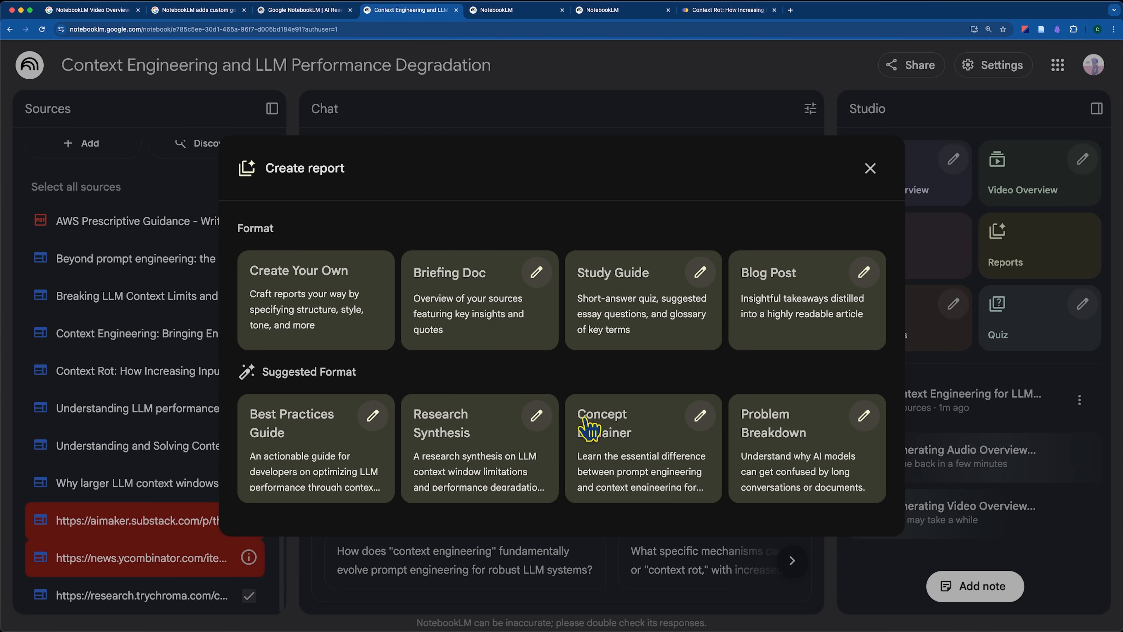
mouse_move(644, 473)
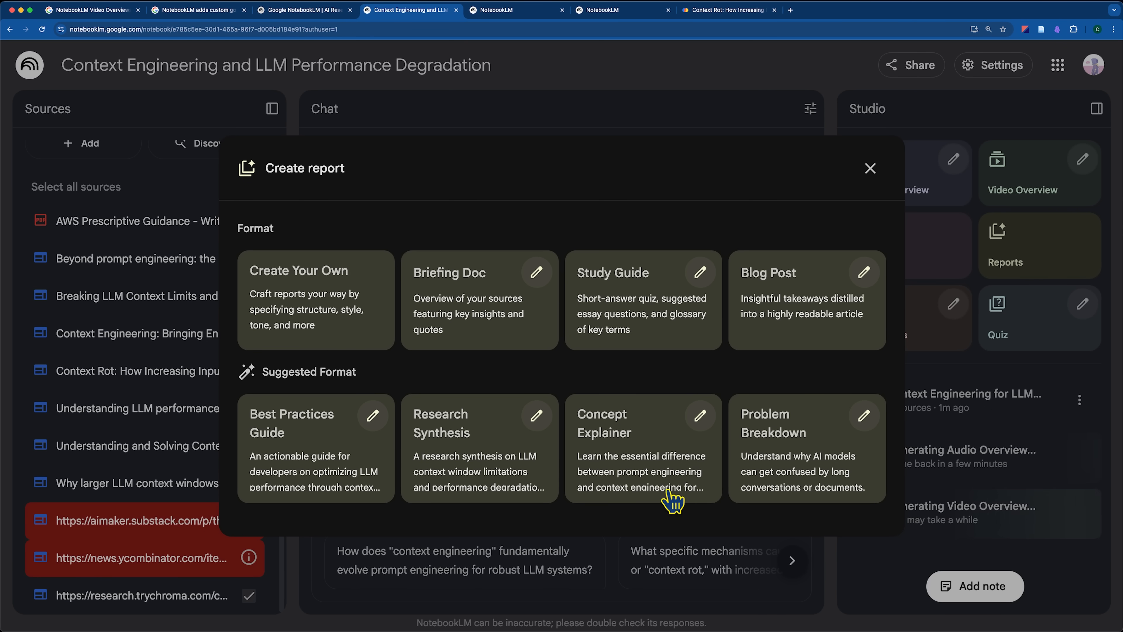
mouse_move(672, 466)
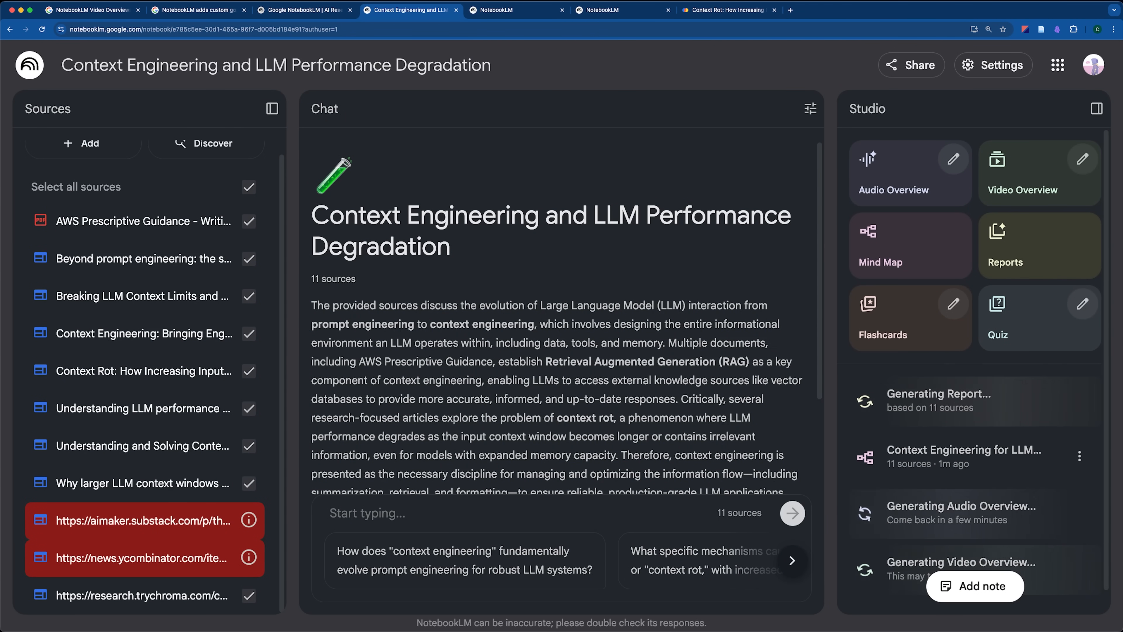
mouse_move(1035, 186)
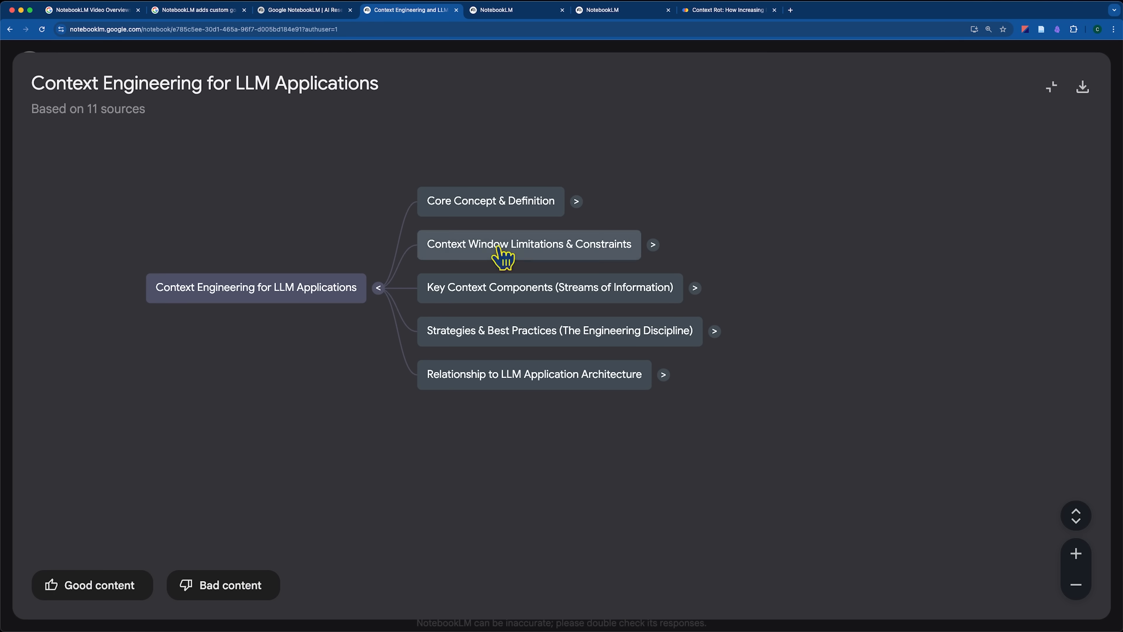
mouse_move(509, 226)
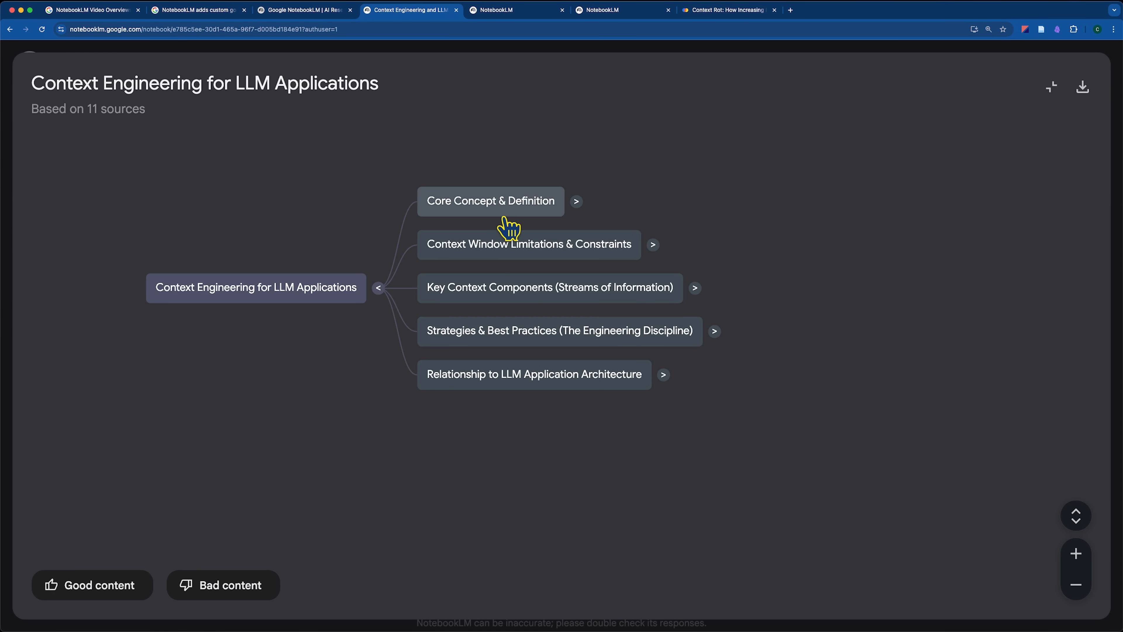
left_click(197, 10)
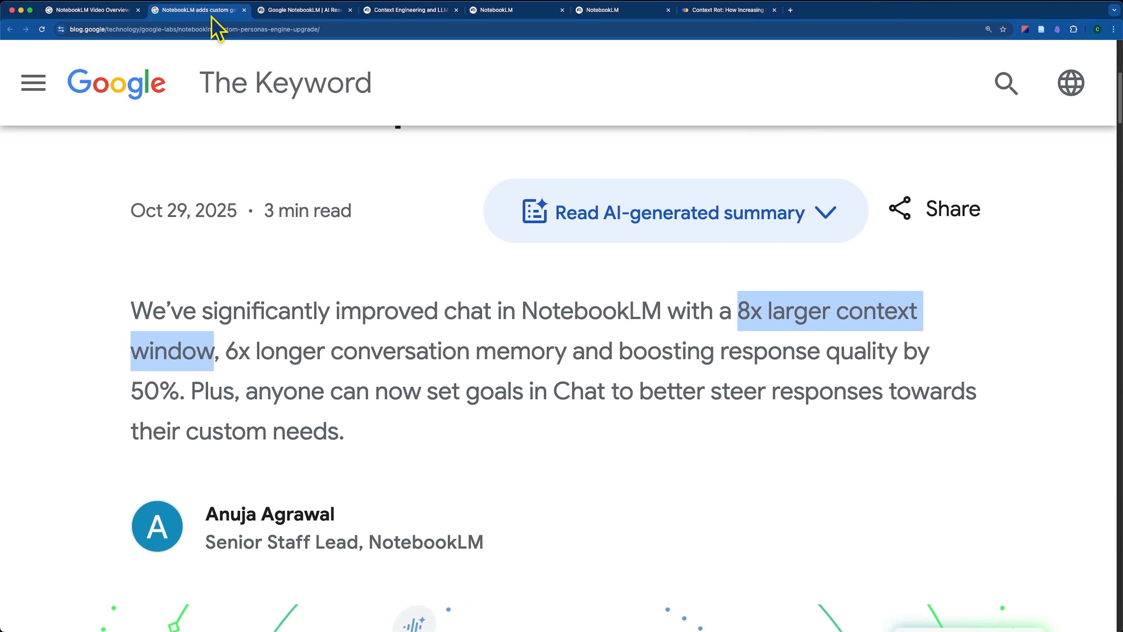
left_click(736, 311)
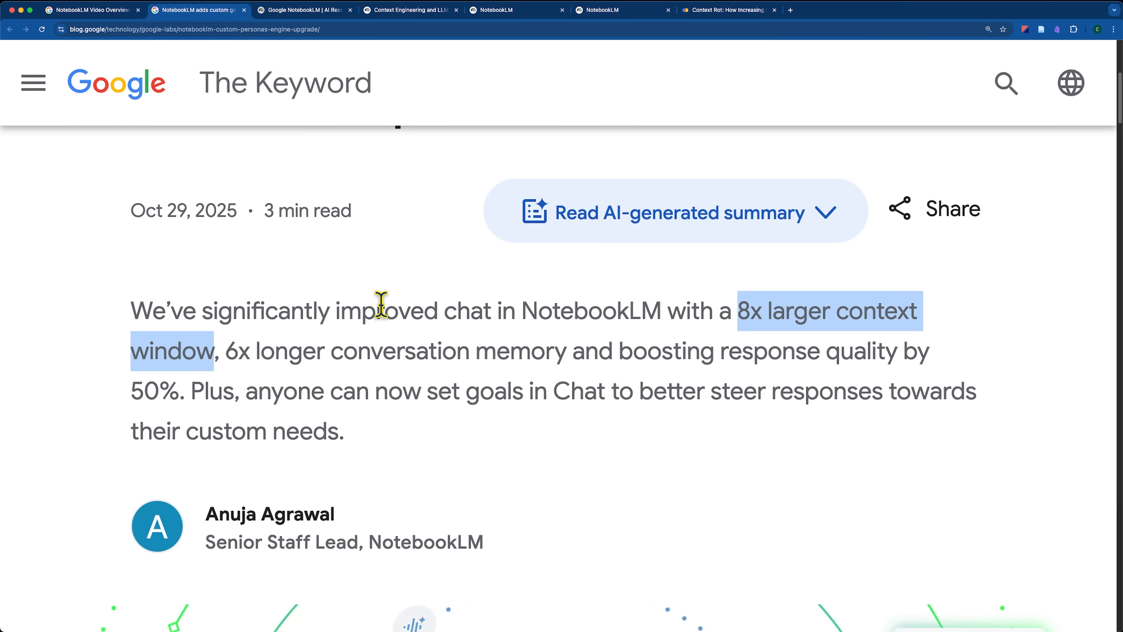
left_click(409, 10)
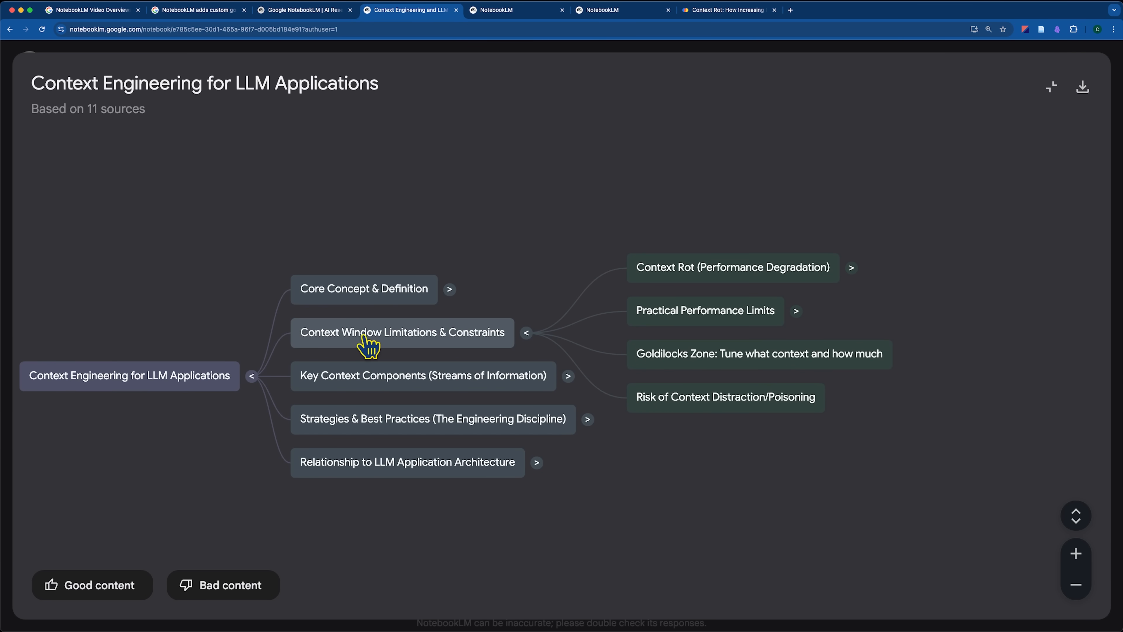
mouse_move(768, 208)
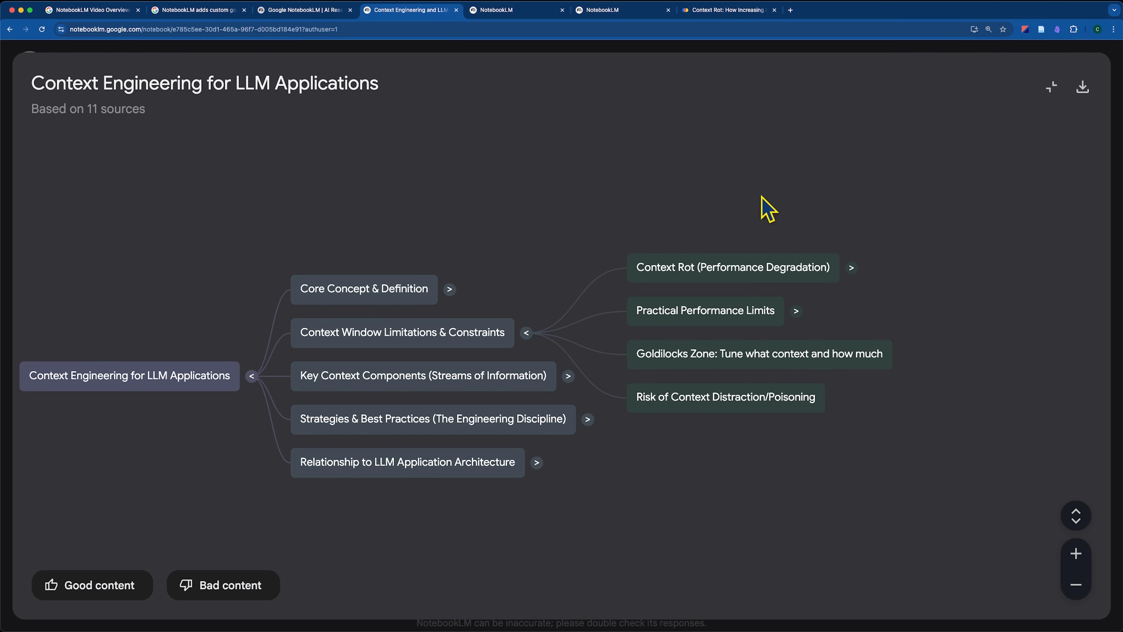
left_click(725, 10)
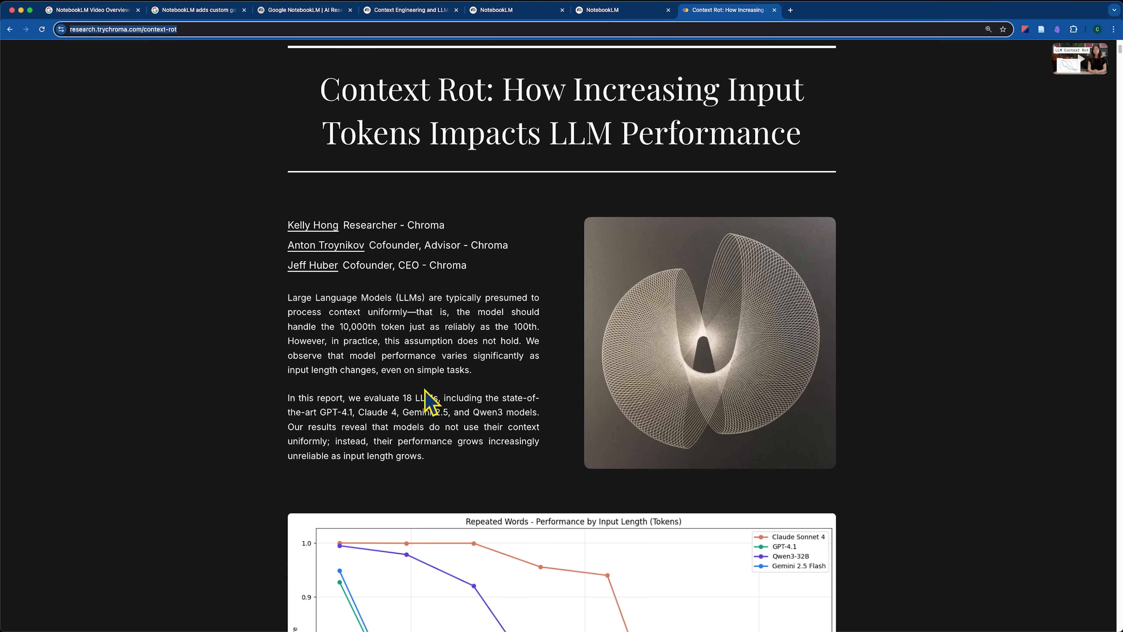
mouse_move(616, 247)
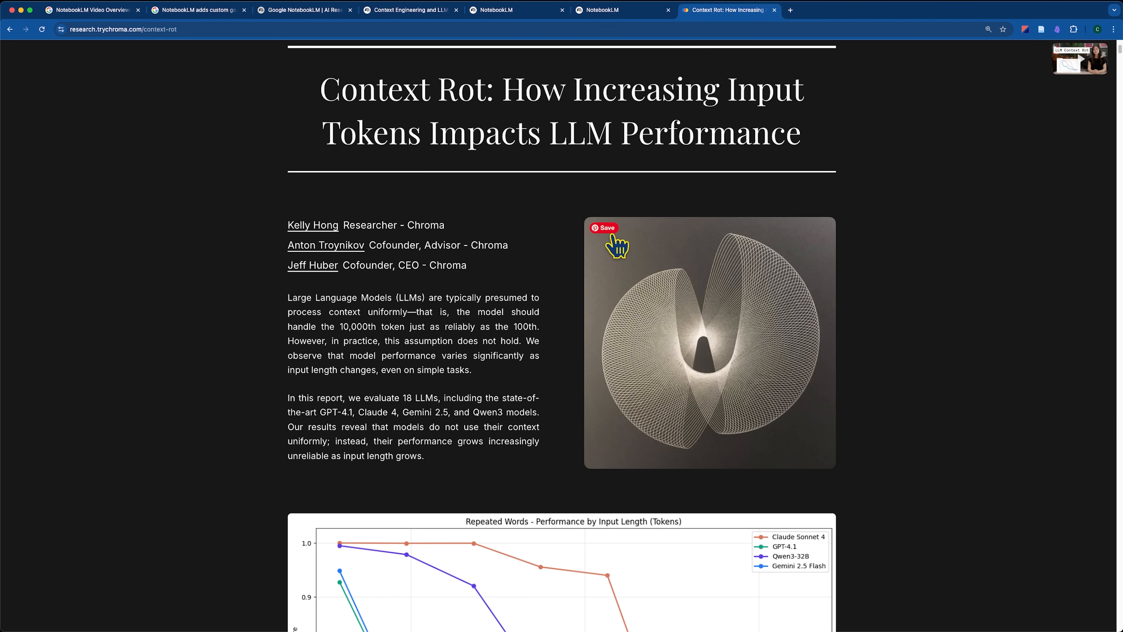
left_click(410, 10)
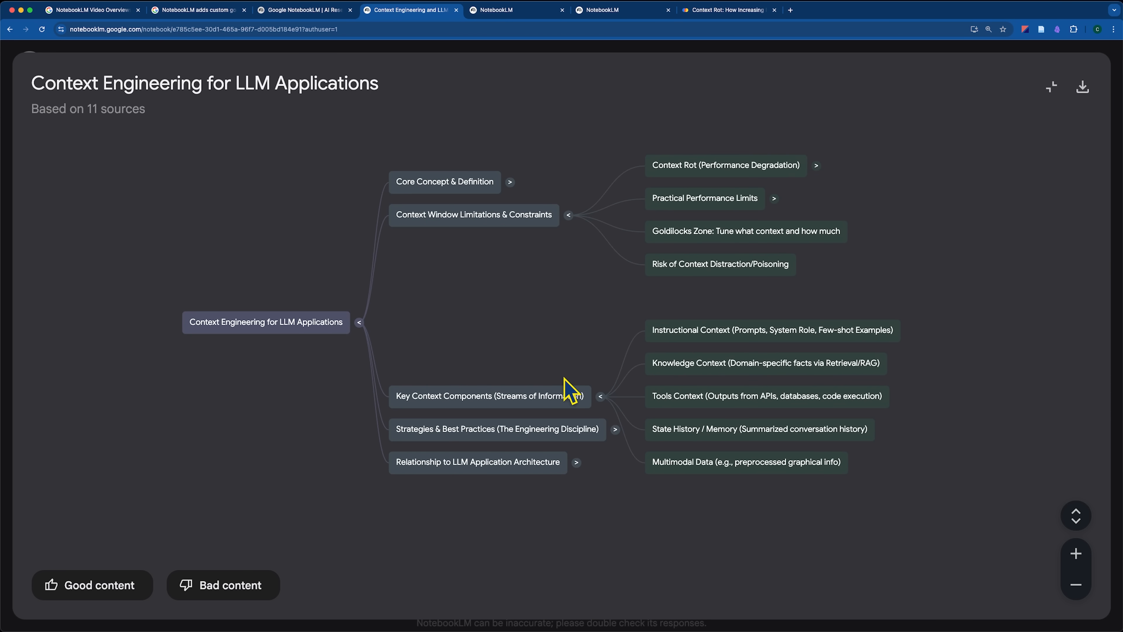
mouse_move(1114, 121)
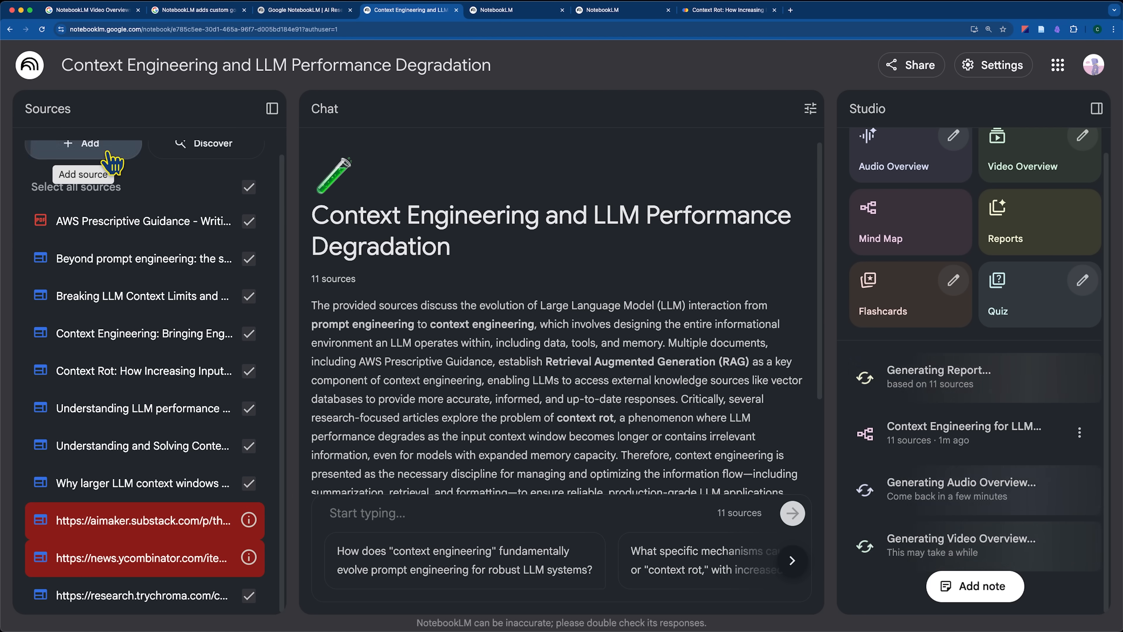
left_click(83, 143)
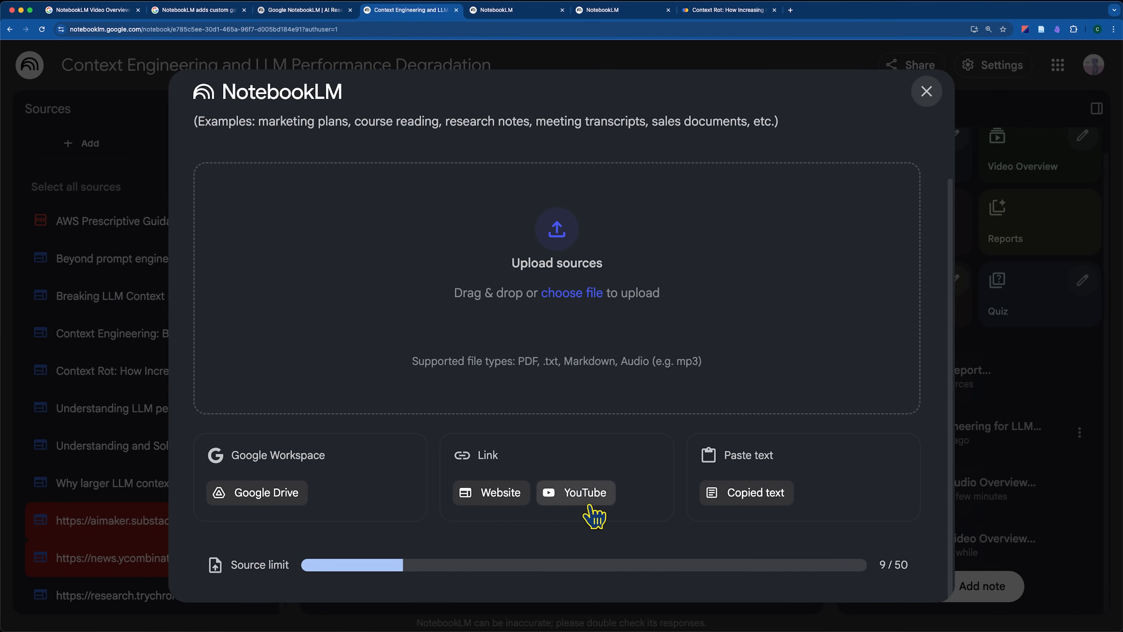
mouse_move(521, 359)
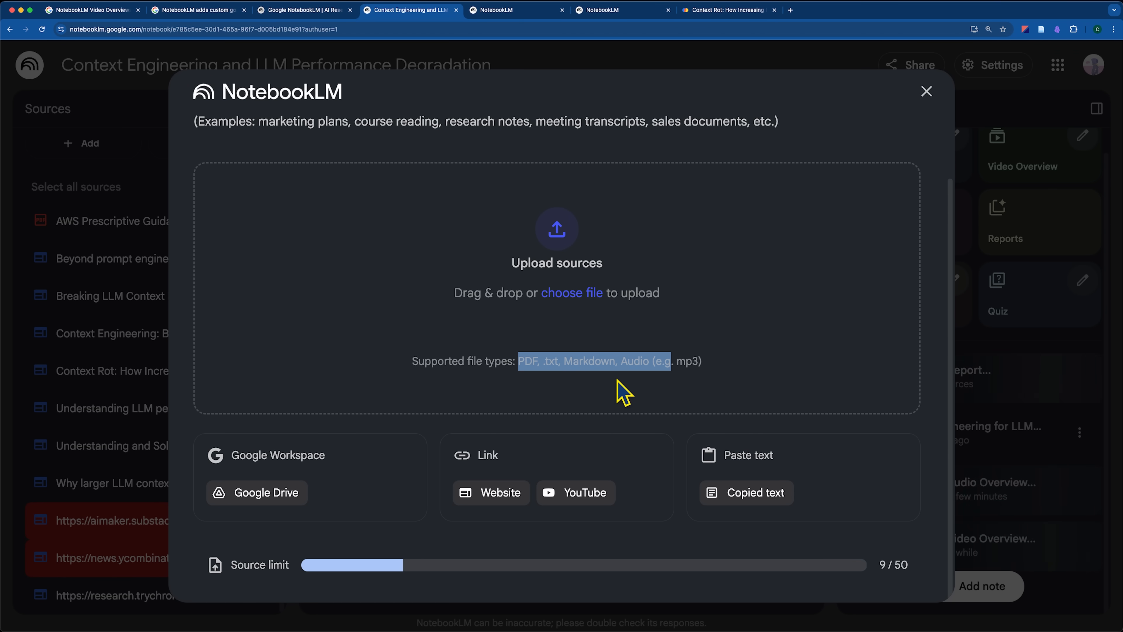
mouse_move(926, 92)
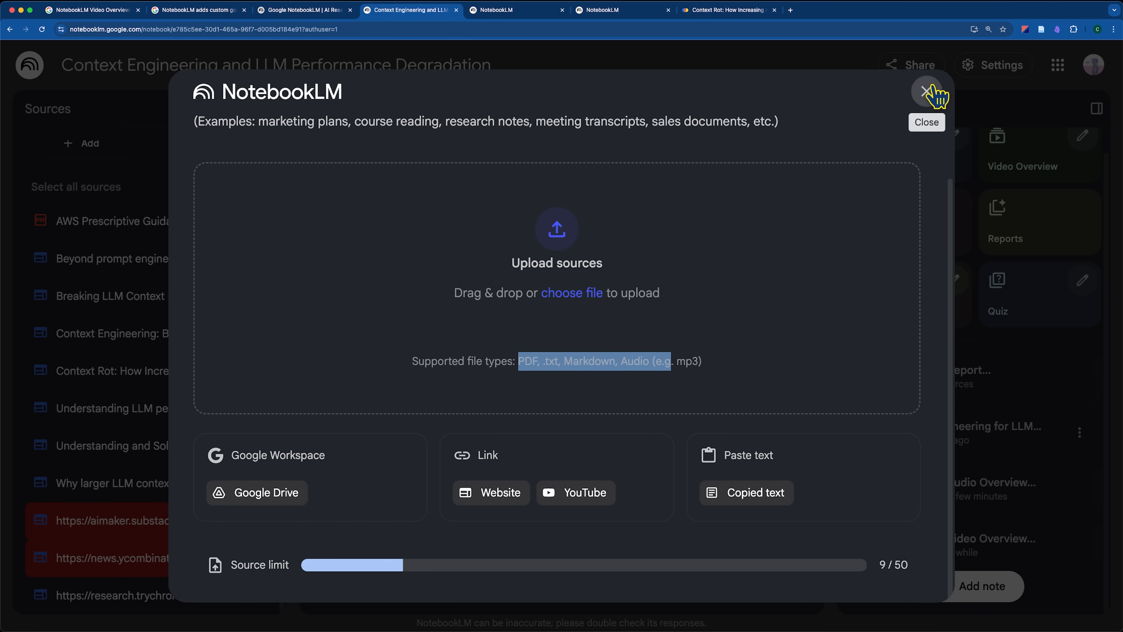
left_click(926, 94)
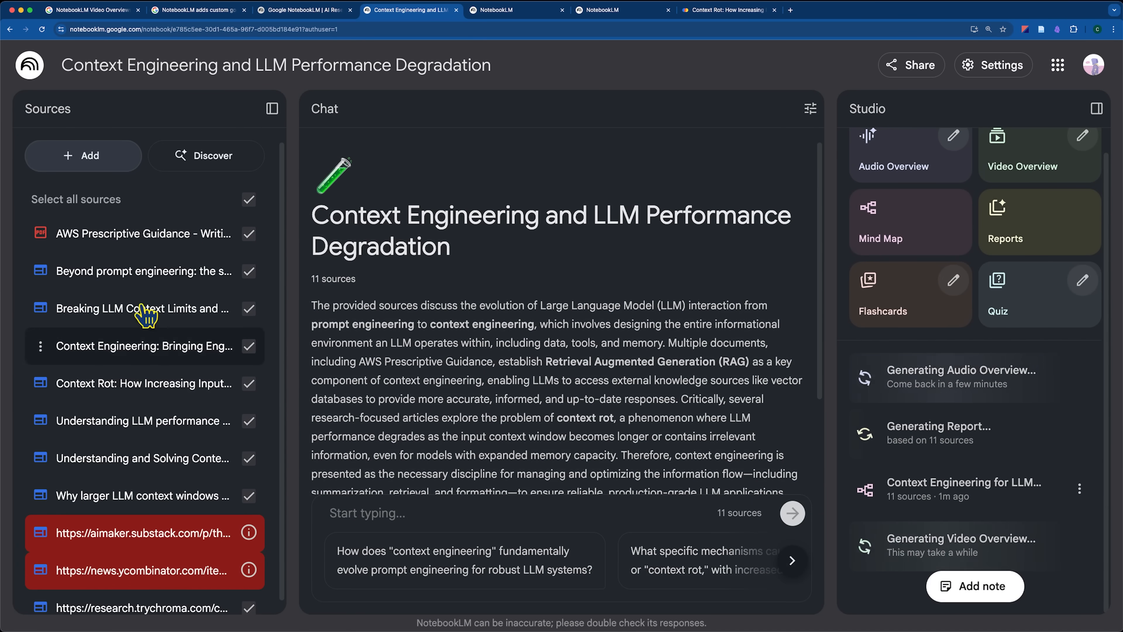
scroll("down", 3)
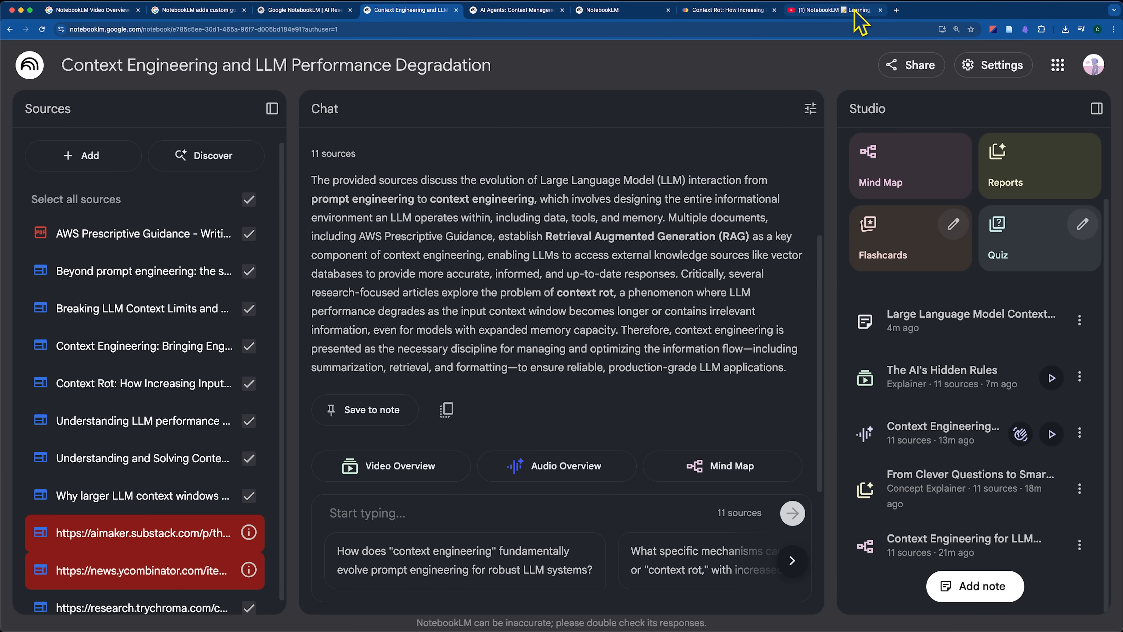
mouse_move(774, 520)
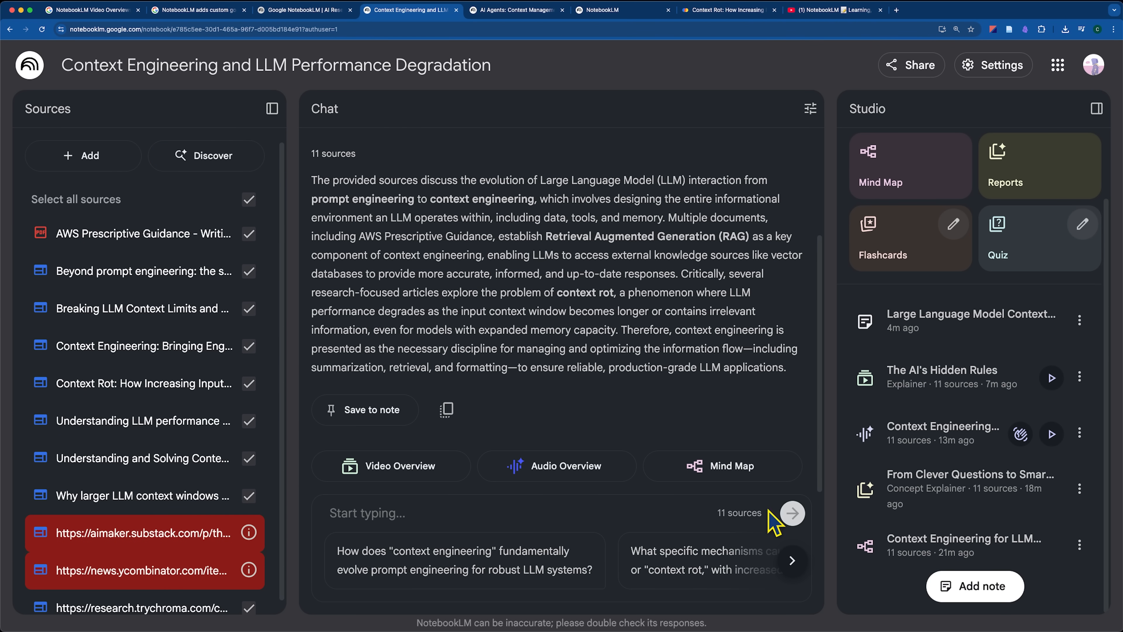
mouse_move(816, 195)
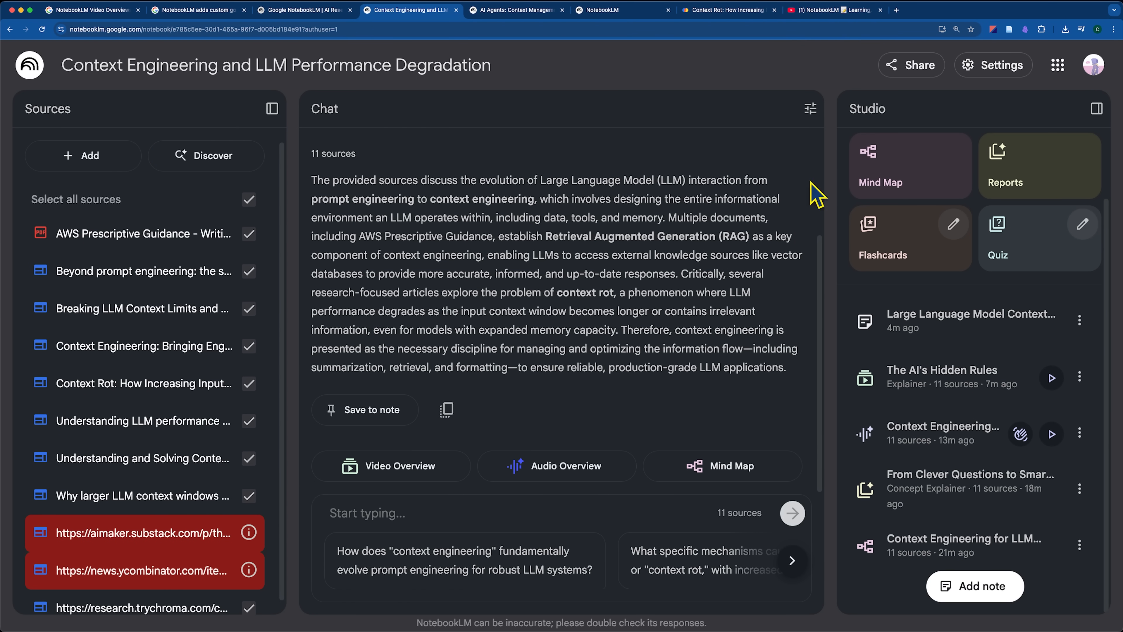
- Browse the NotebookLM learning playlist on YouTube, then return to the notebook chat
left_click(833, 10)
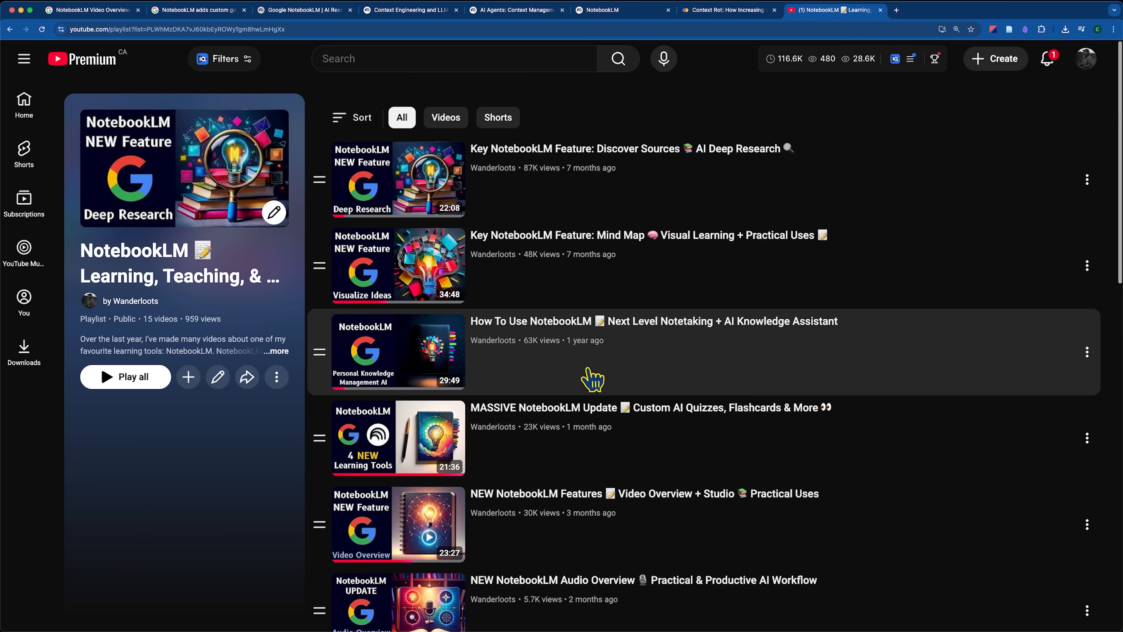
mouse_move(669, 517)
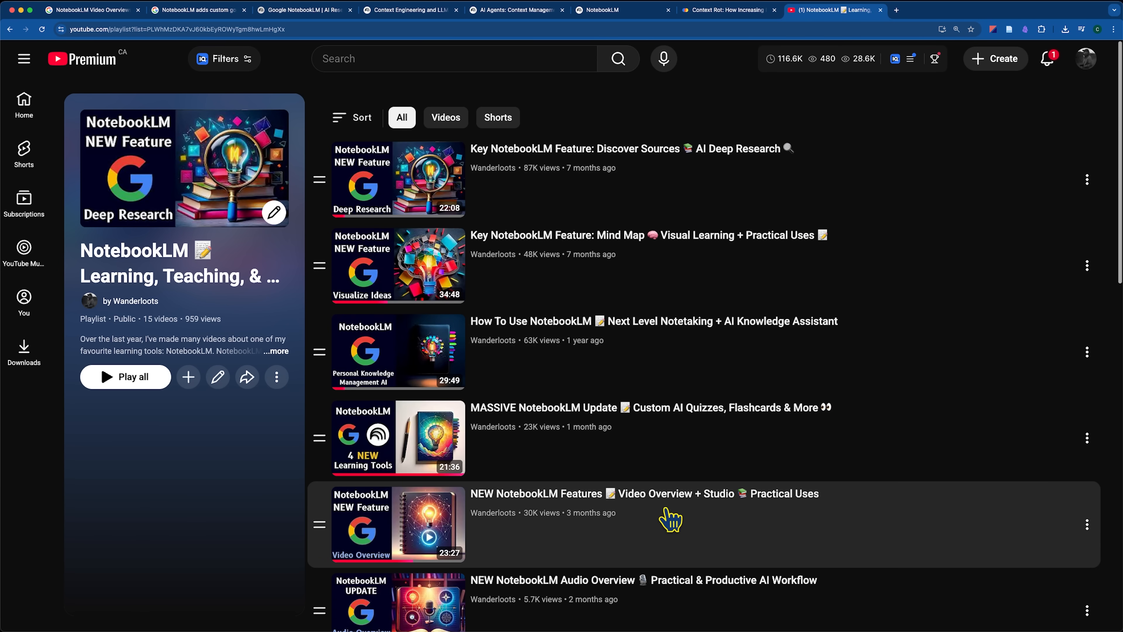
mouse_move(657, 374)
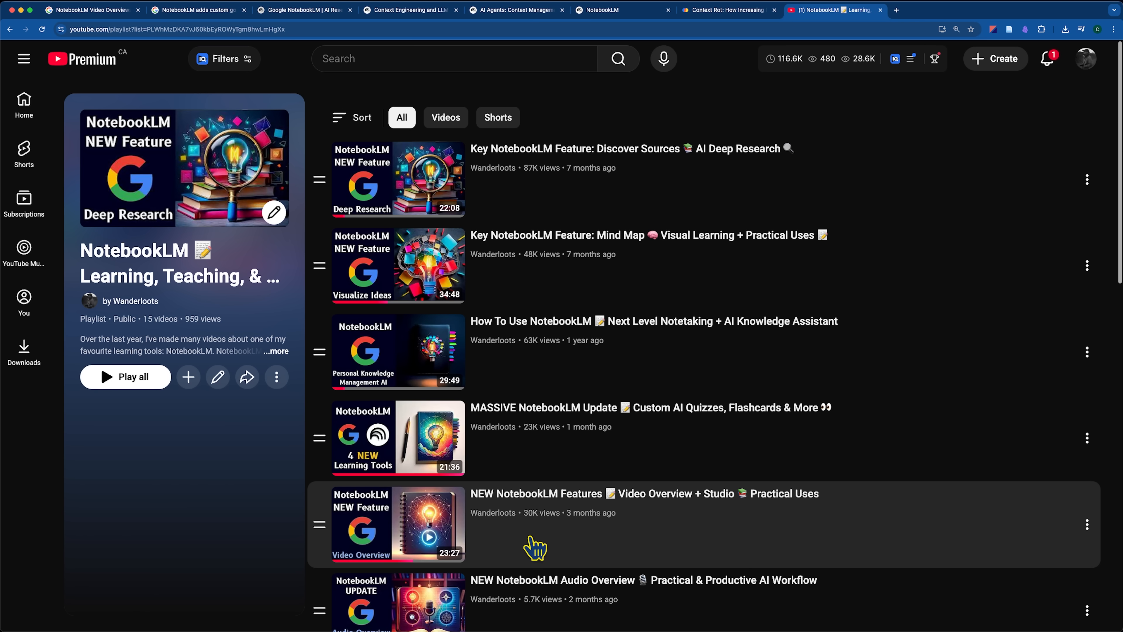
mouse_move(287, 319)
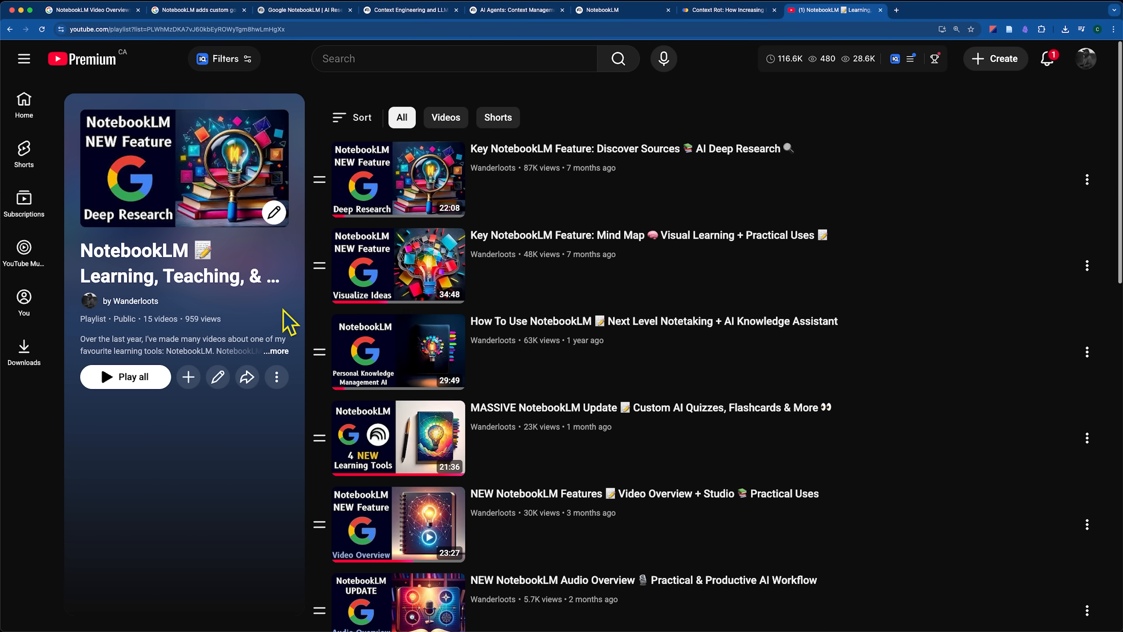
mouse_move(658, 175)
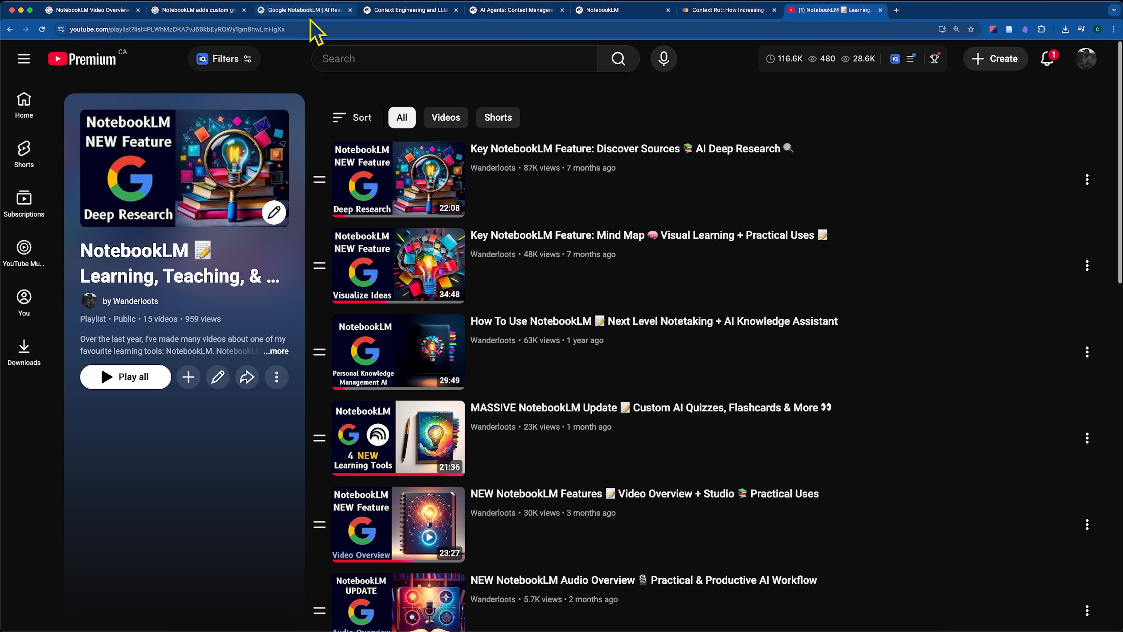
left_click(408, 10)
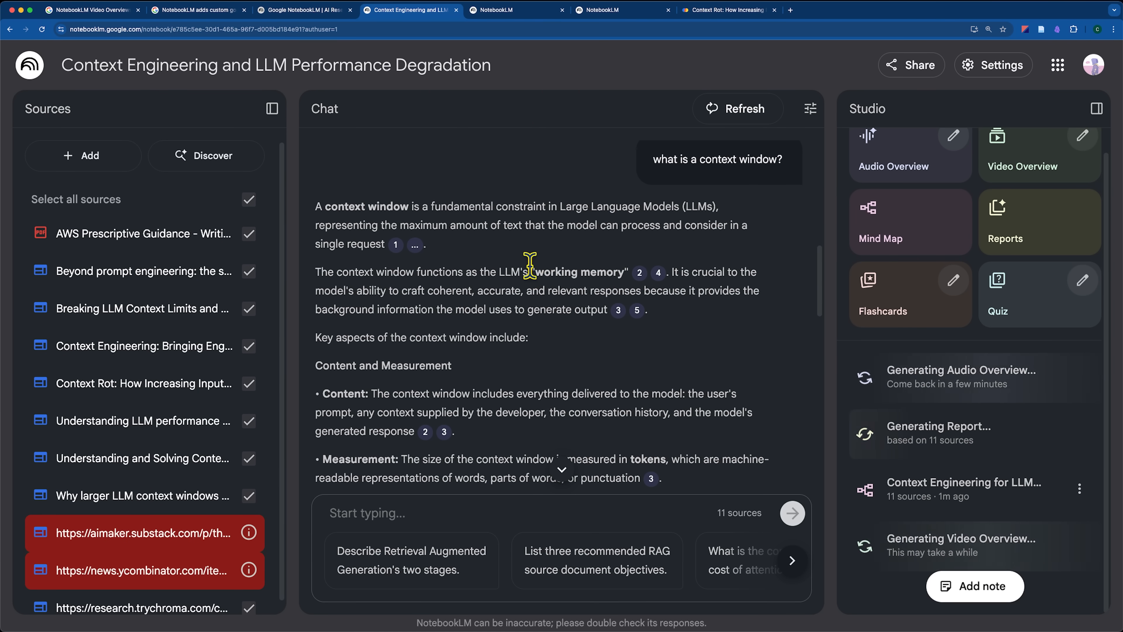
- Highlight a phrase in the context window answer, then bring up the Keyword article's retrieval diagram
double_click(574, 271)
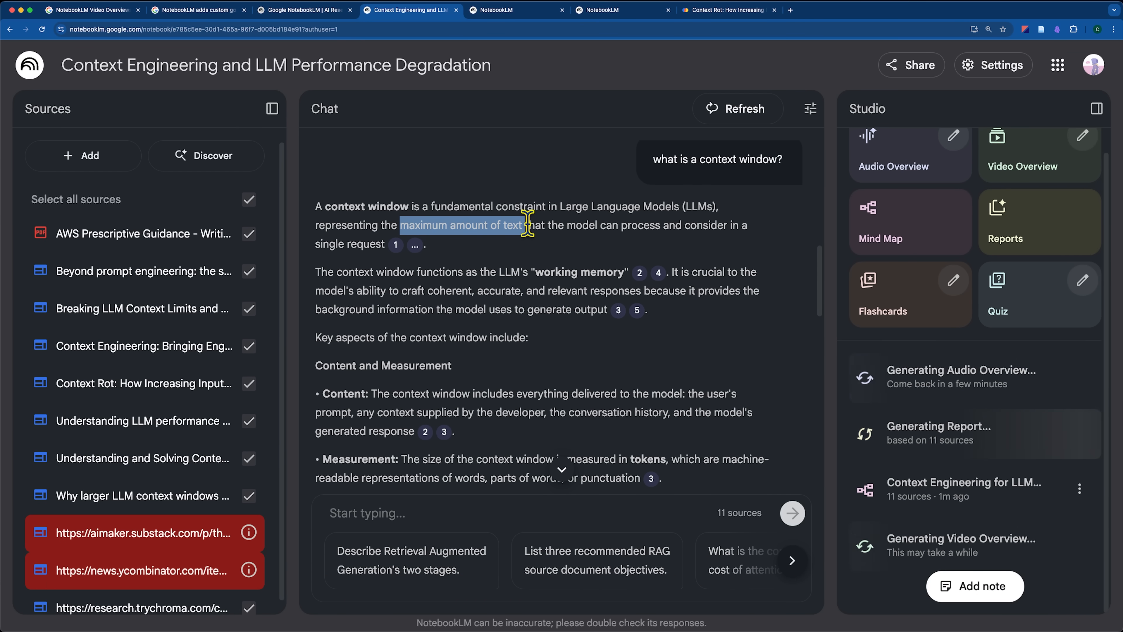
mouse_move(605, 224)
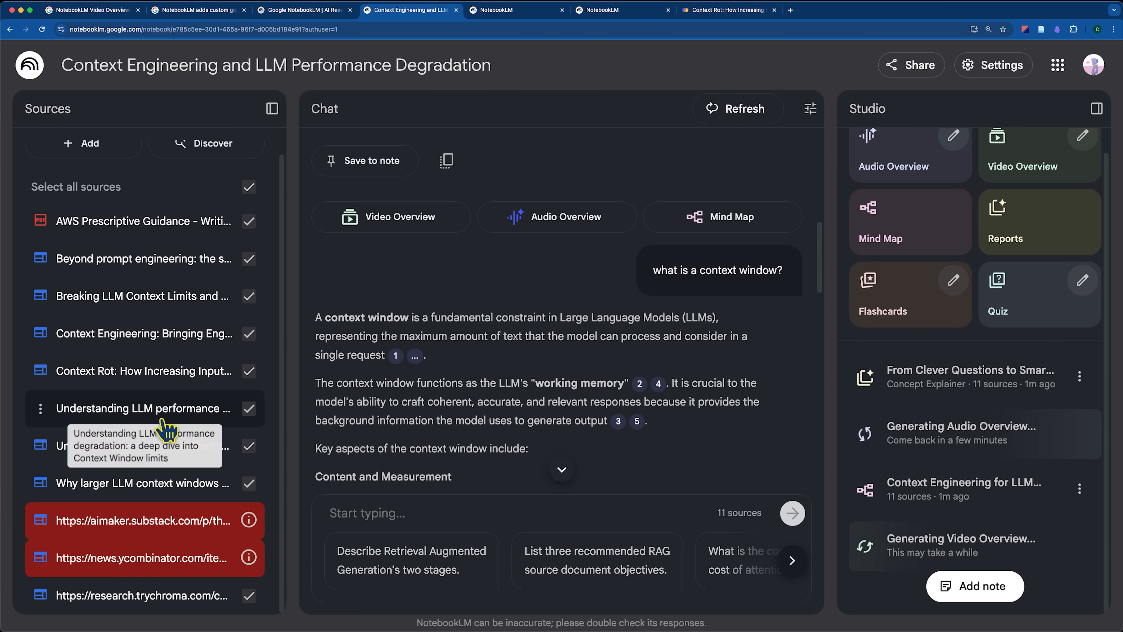
mouse_move(151, 333)
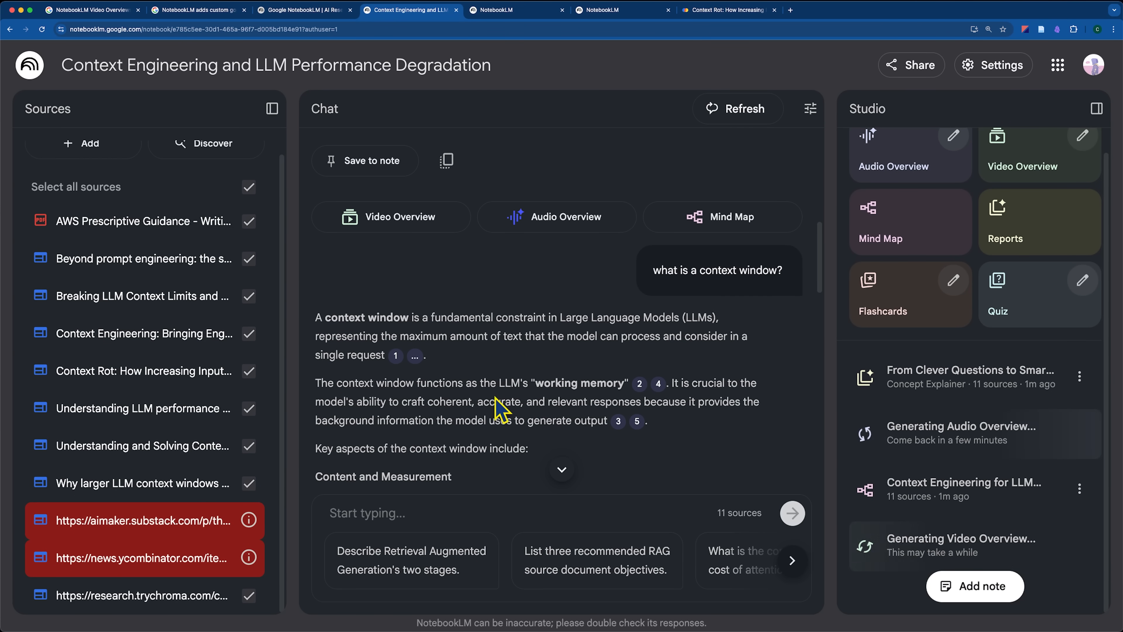
left_click(198, 10)
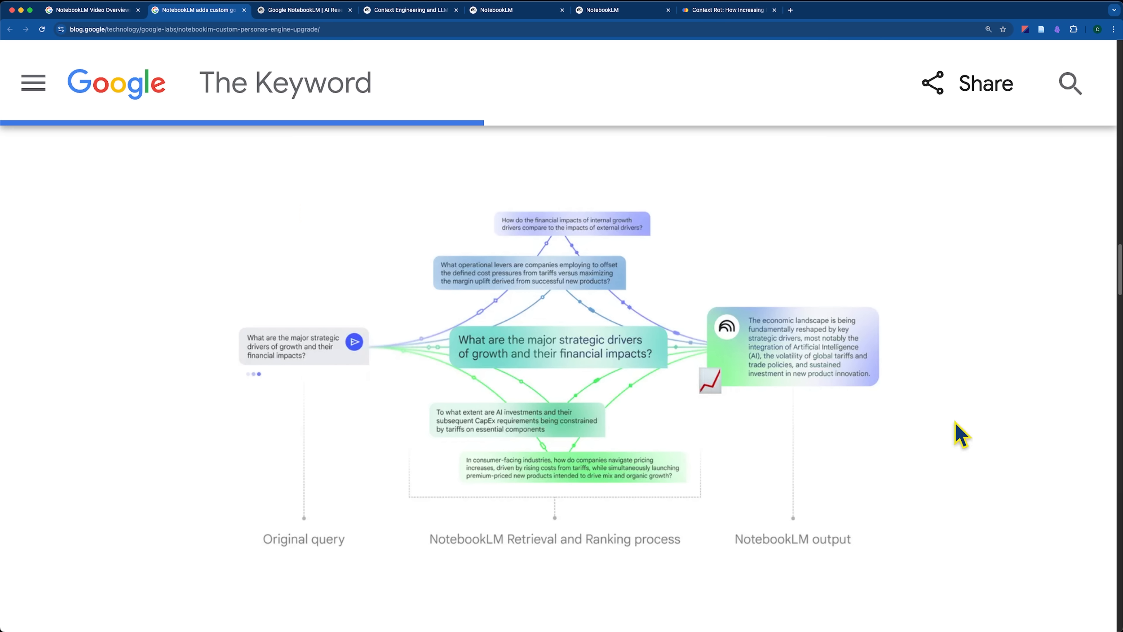
mouse_move(966, 406)
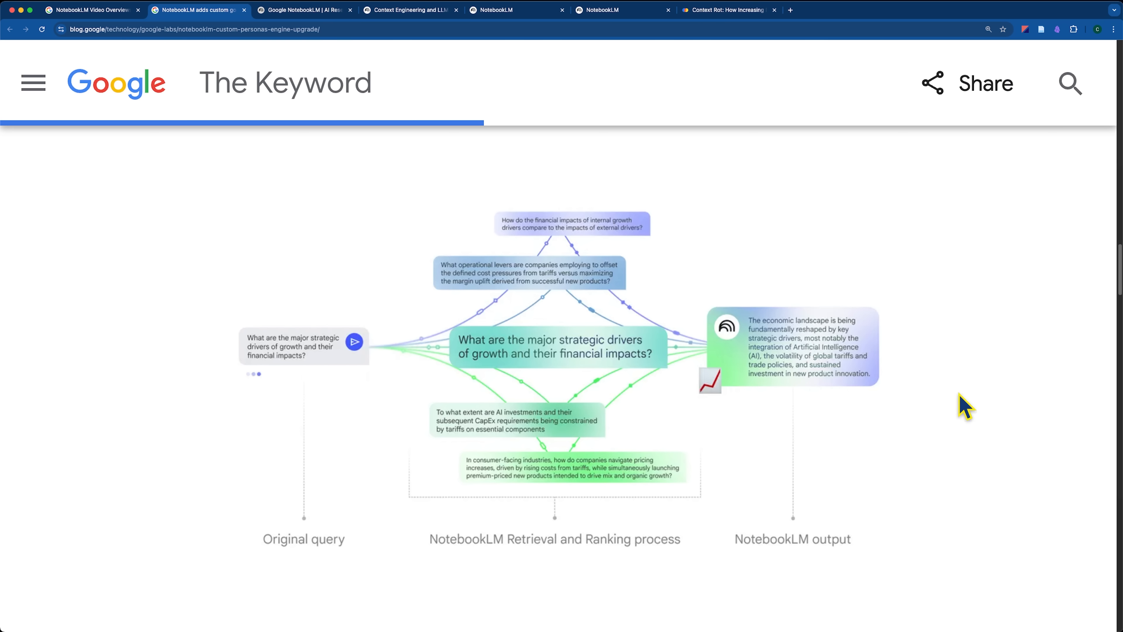
mouse_move(312, 609)
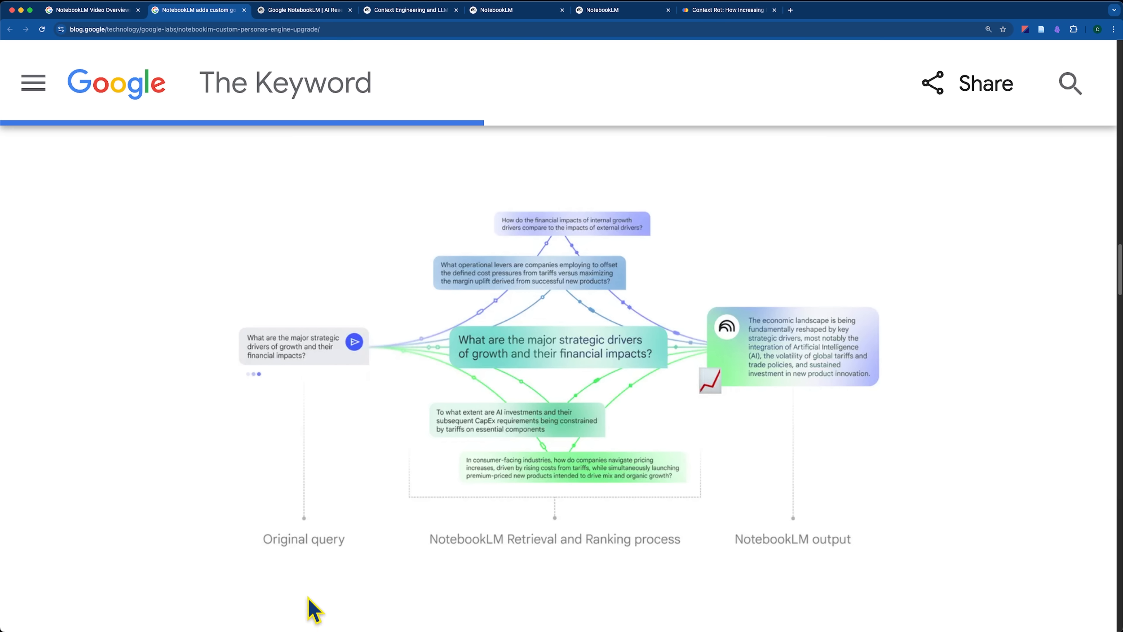
mouse_move(543, 598)
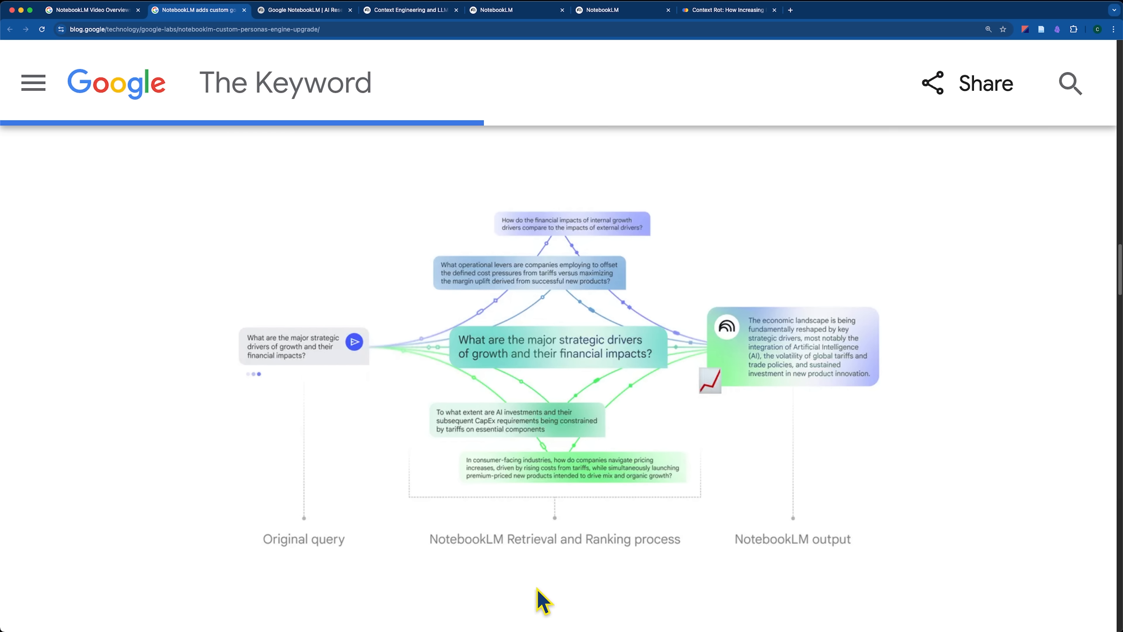
mouse_move(557, 600)
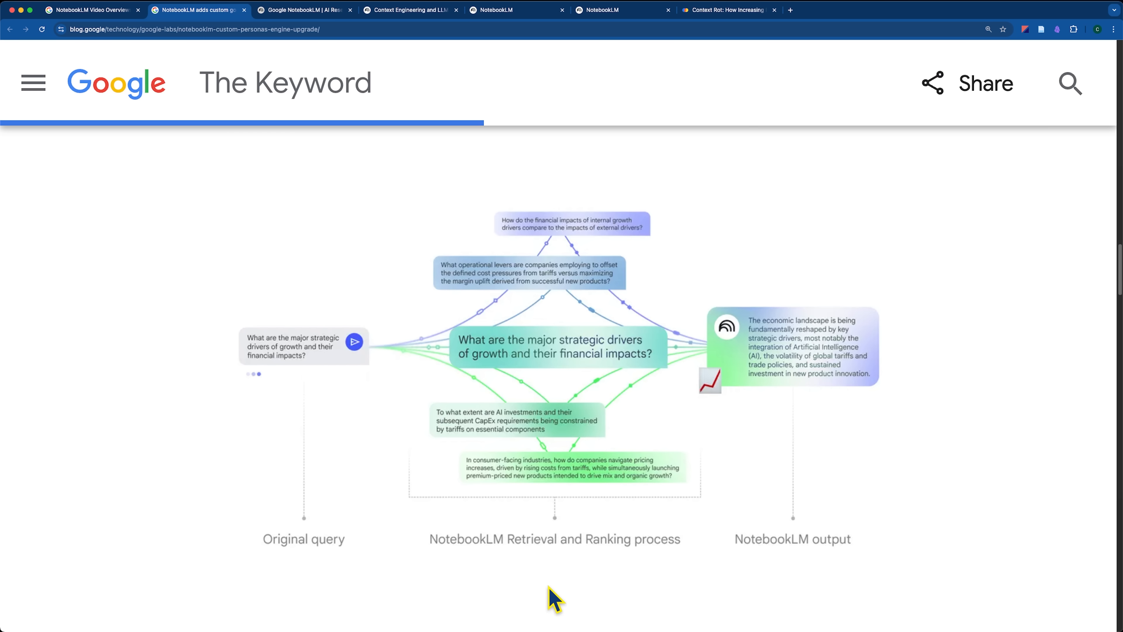
mouse_move(600, 593)
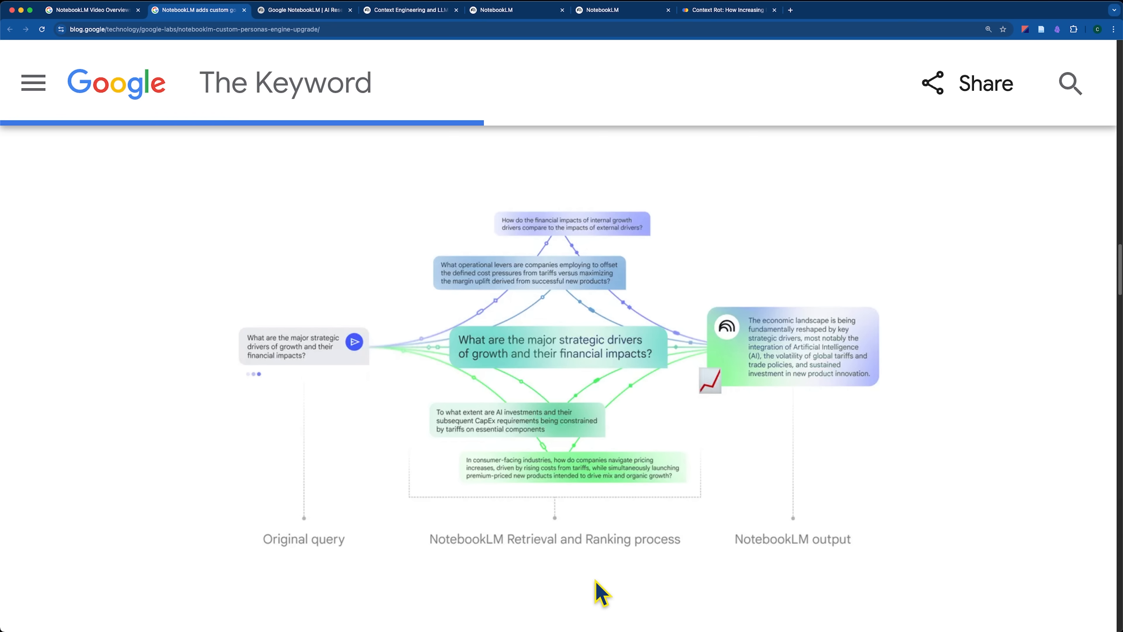
mouse_move(641, 602)
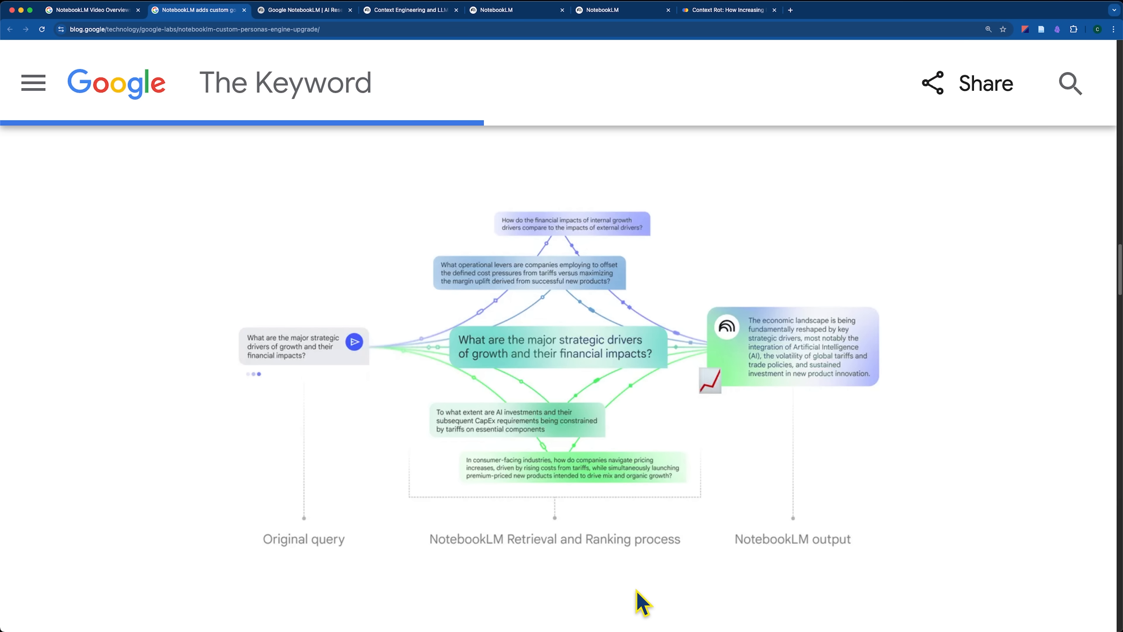
mouse_move(830, 614)
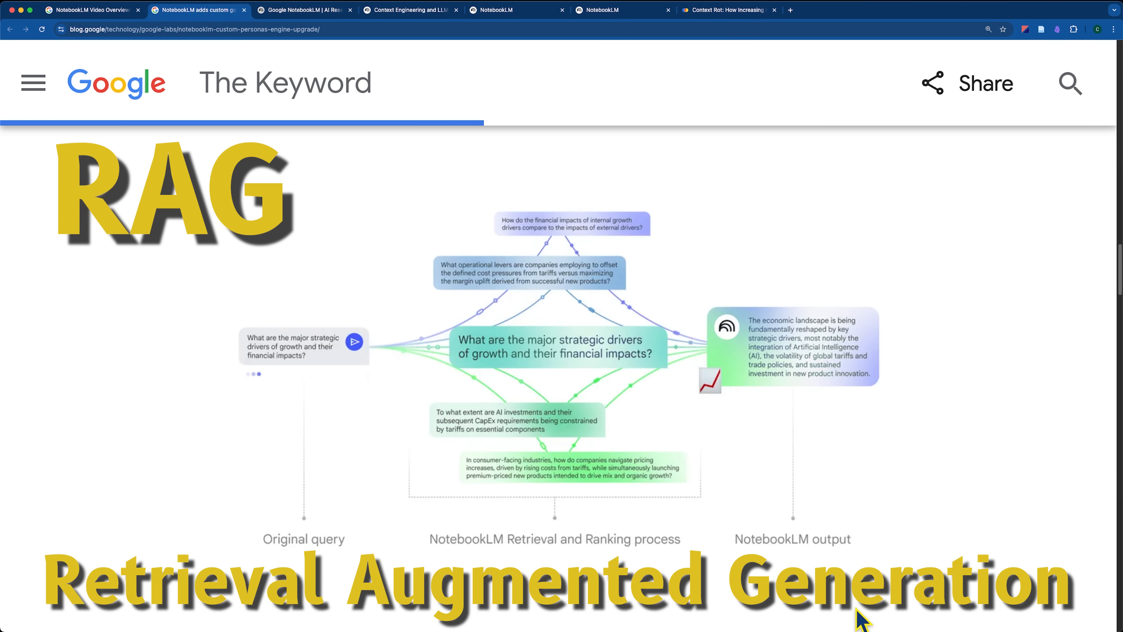
- Return from the Keyword retrieval diagram to the Context Engineering notebook's chat answer
left_click(408, 10)
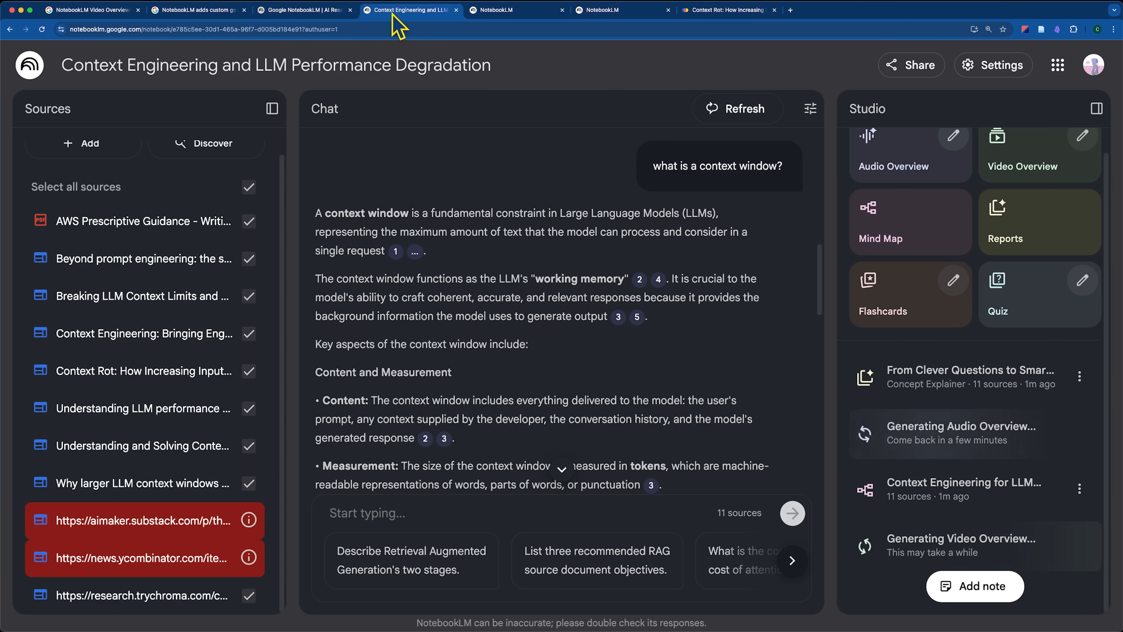
- Review Chroma's Context Rot repeated-words chart, then return to the notebook's chat answer
left_click(725, 10)
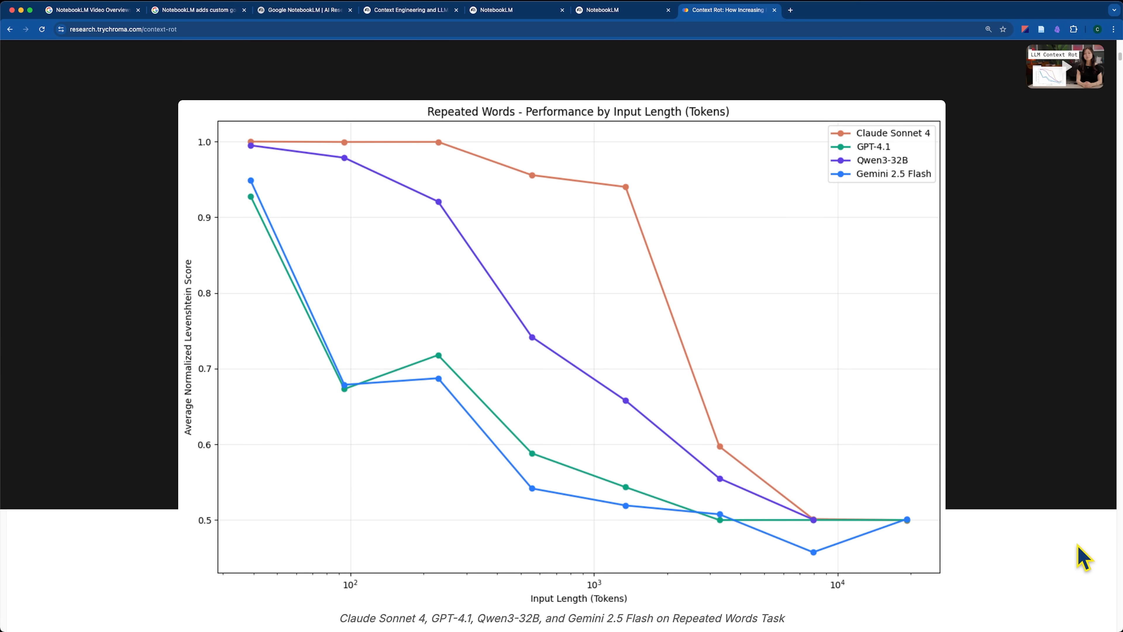
mouse_move(598, 609)
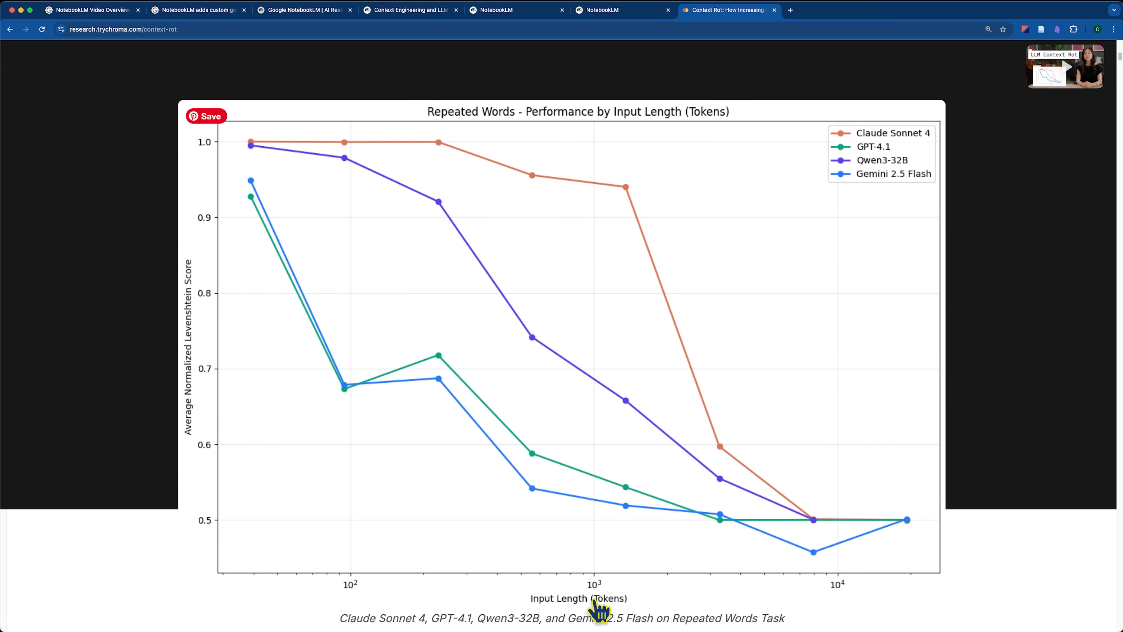
mouse_move(871, 604)
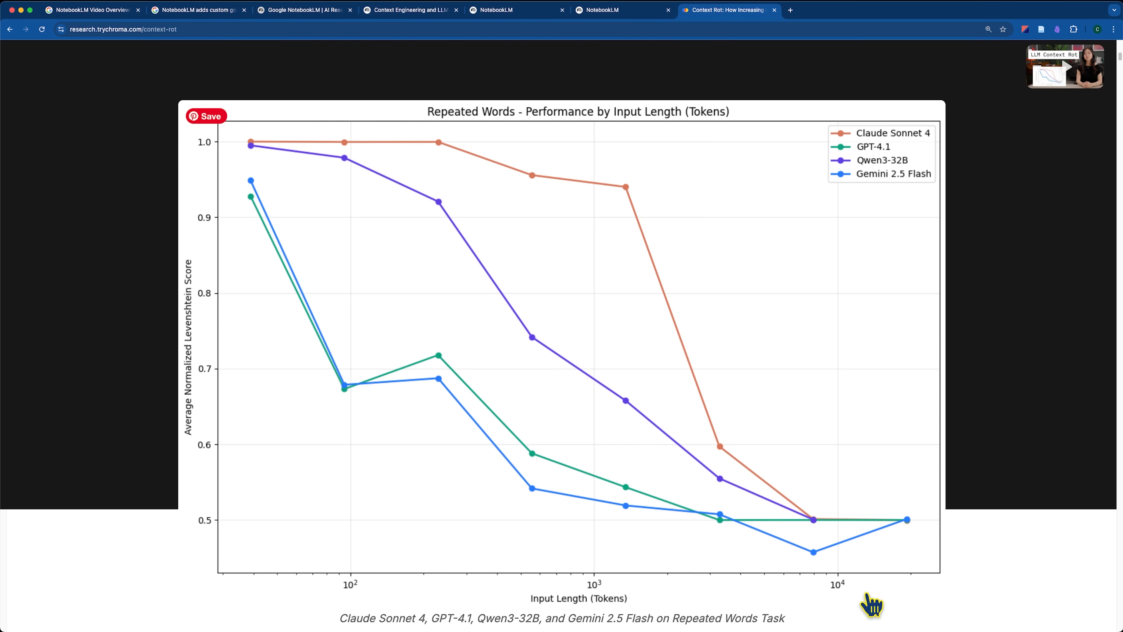
mouse_move(358, 596)
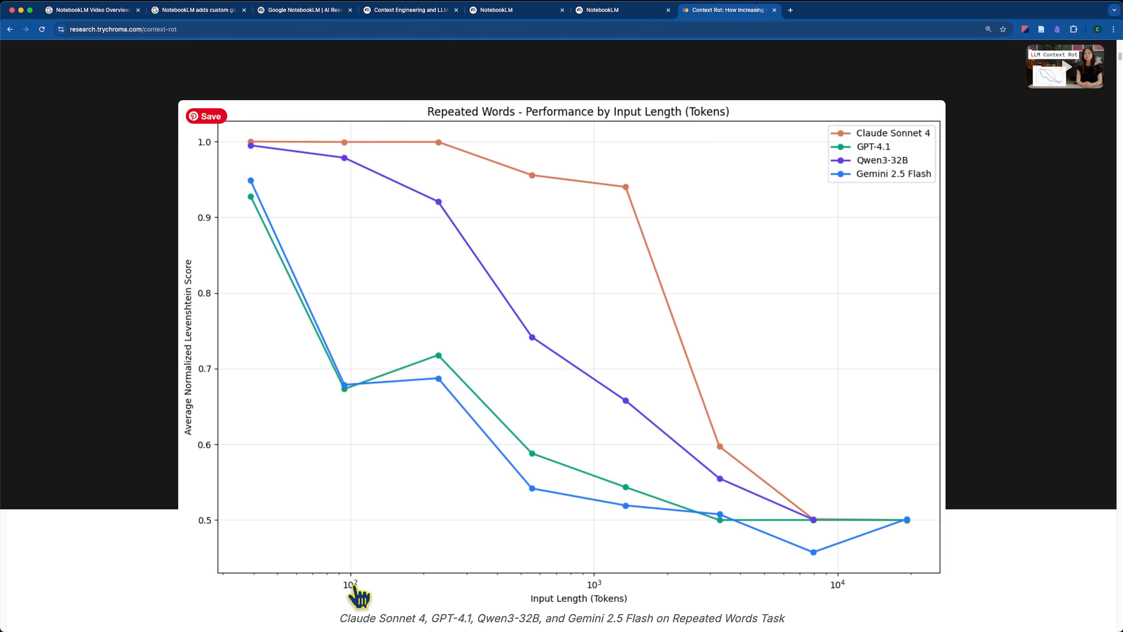
mouse_move(580, 594)
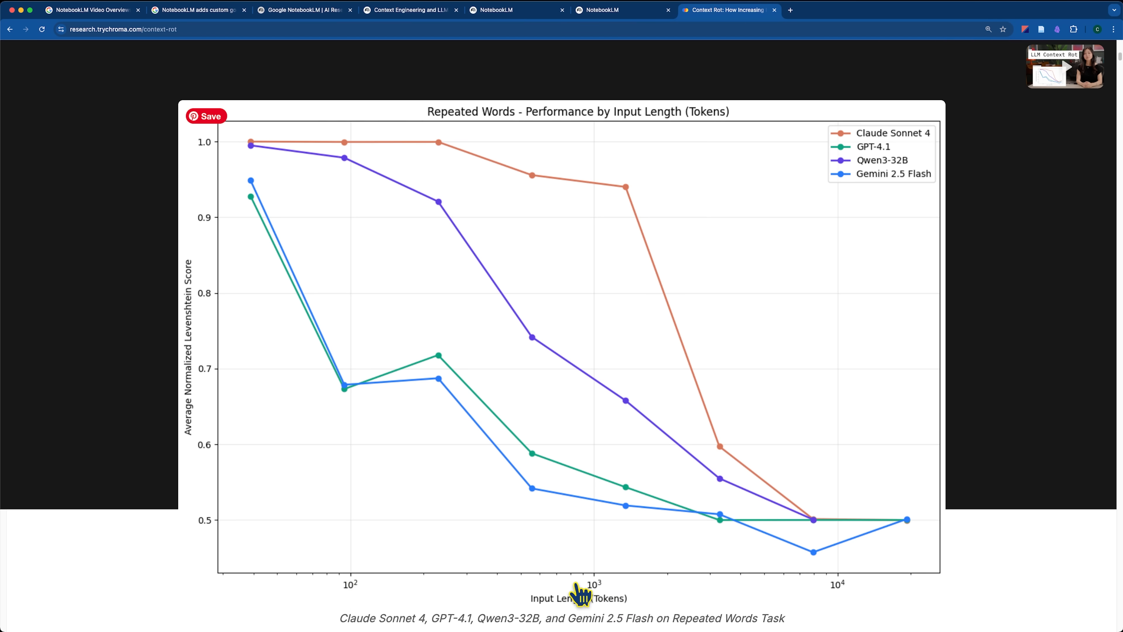
mouse_move(849, 600)
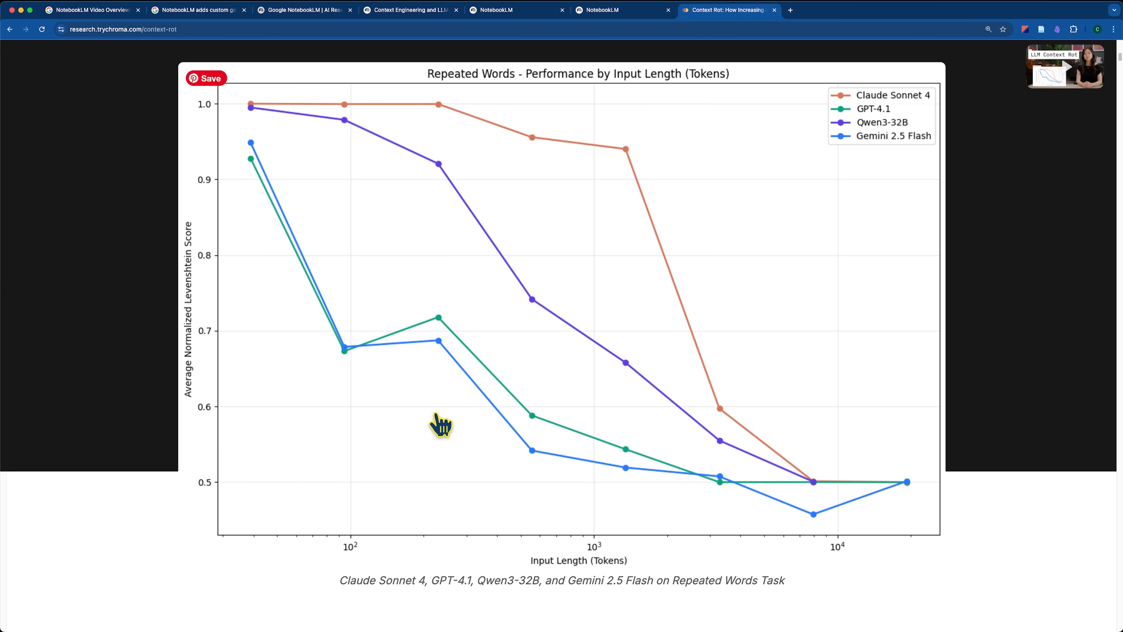
mouse_move(551, 387)
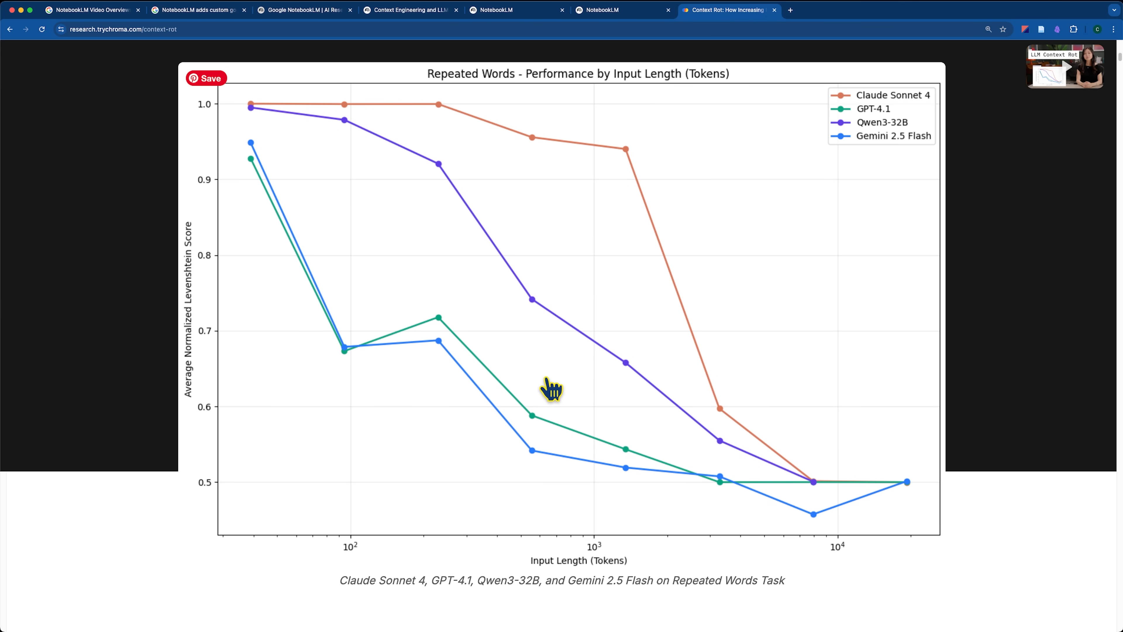
left_click(410, 10)
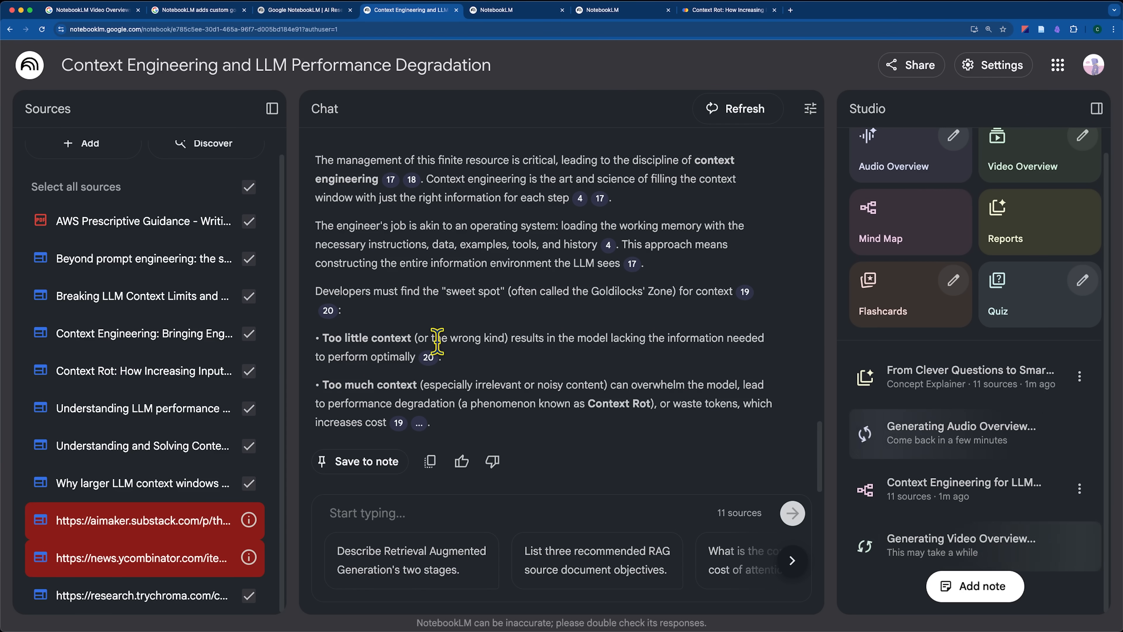
- Select the passage about too little context, then revisit the Keyword blog's retrieval and ranking diagram
left_click_drag(437, 341, 412, 384)
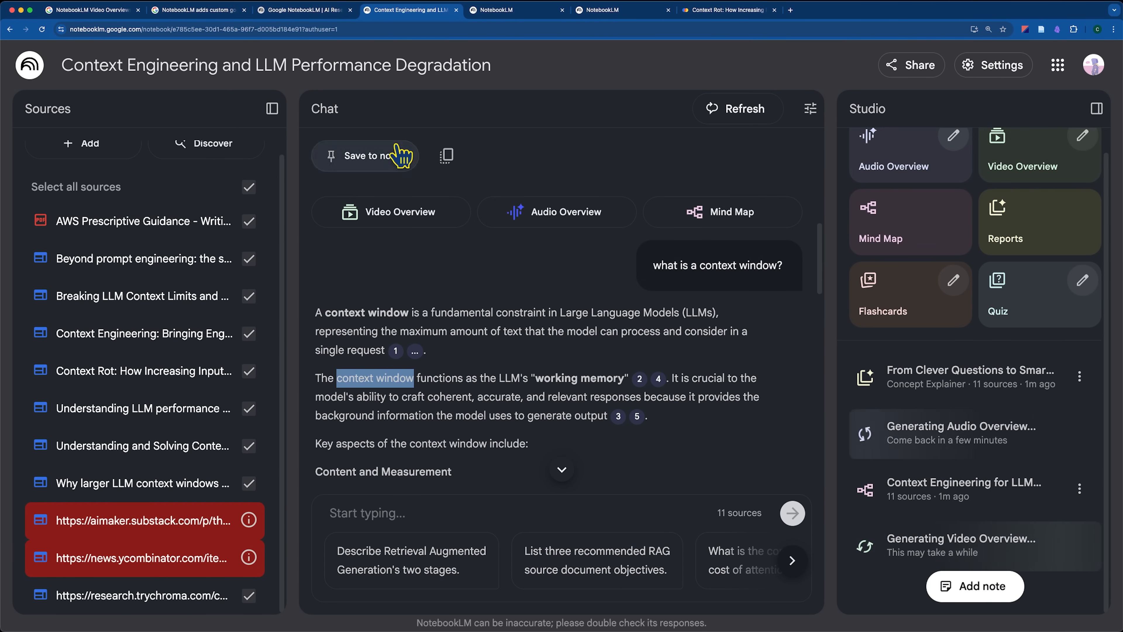
left_click(198, 10)
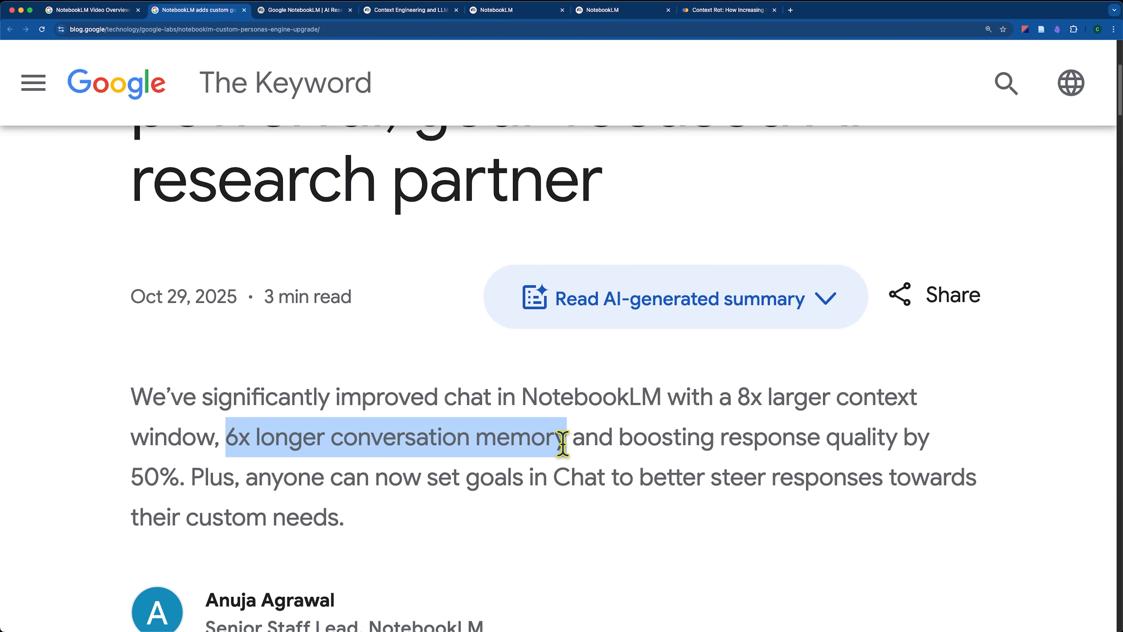
left_click(411, 10)
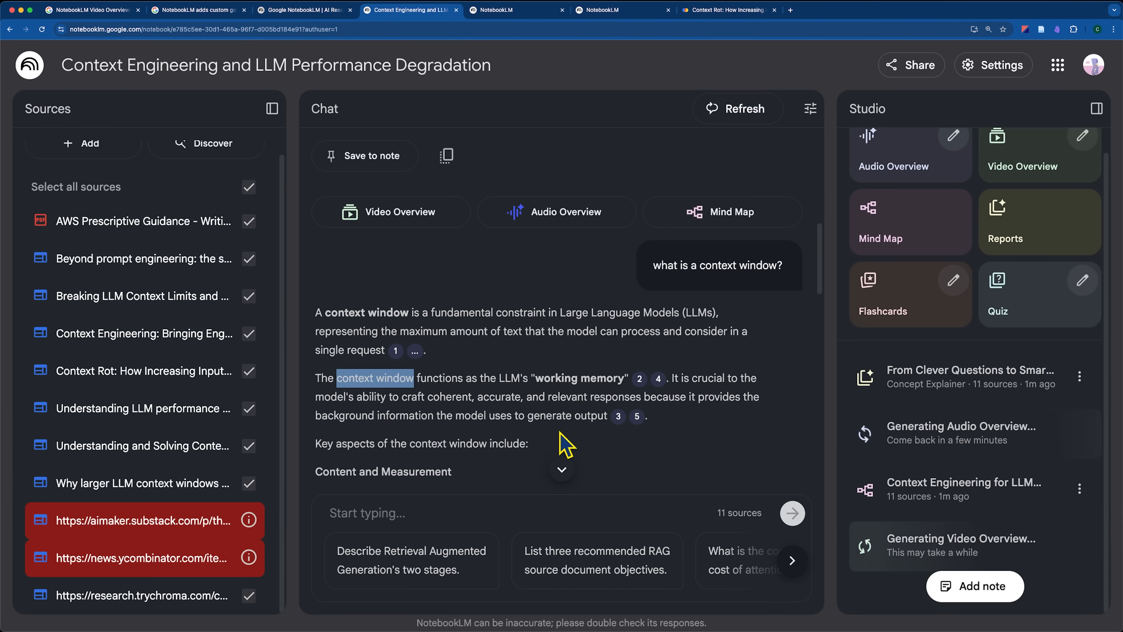
scroll("down", 3)
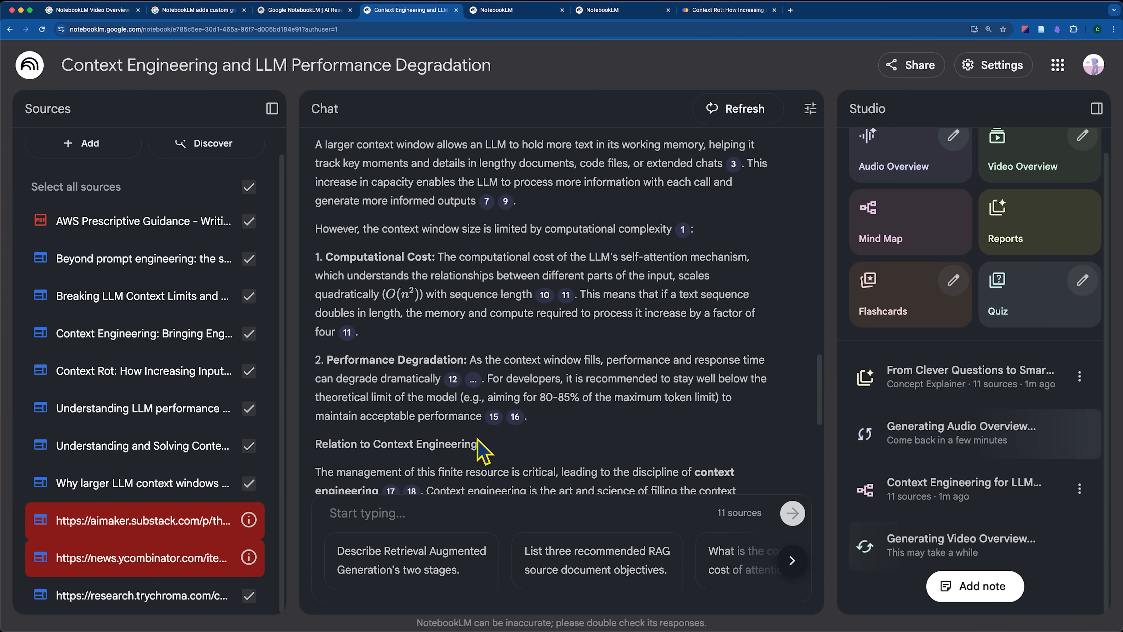
mouse_move(654, 463)
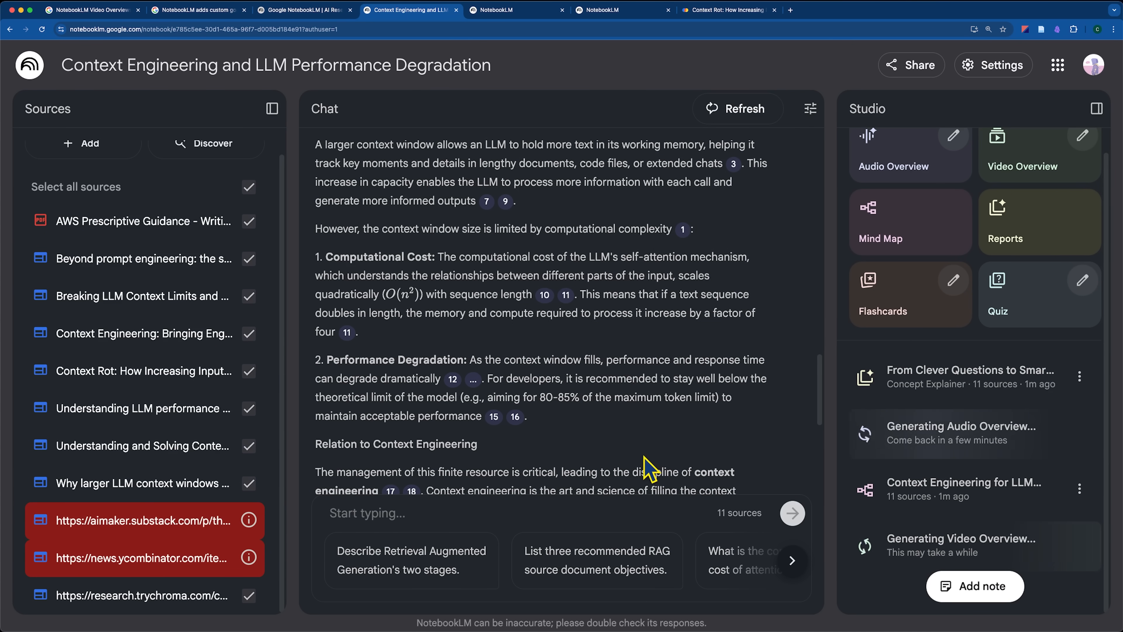
left_click(199, 10)
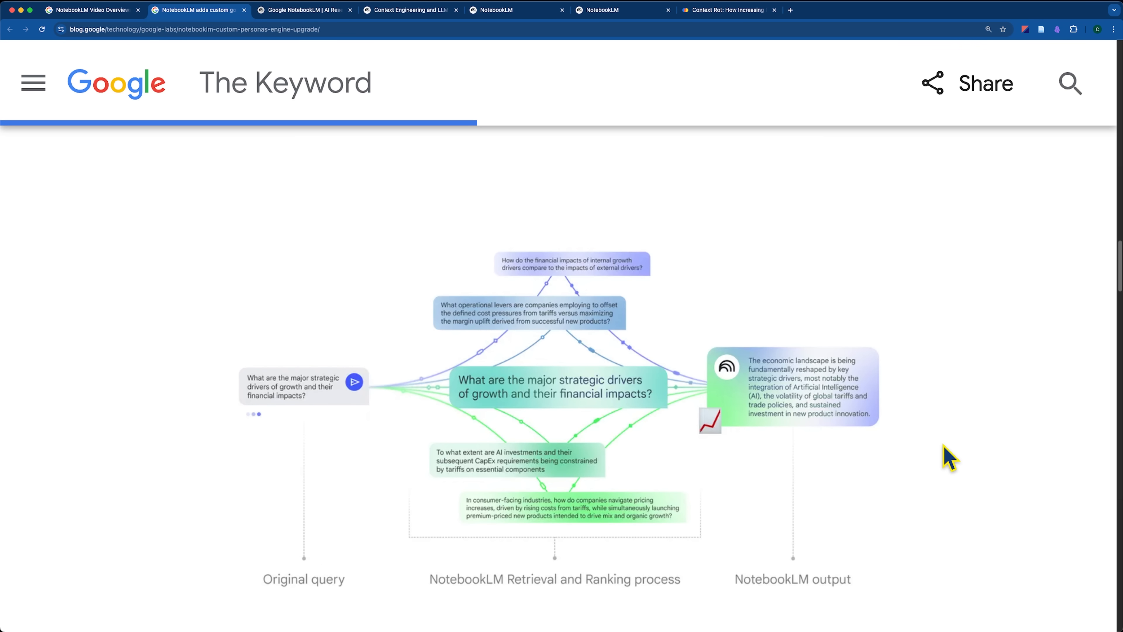
- Scroll the Keyword article to Deeper insights, then switch to the Context Rot research article tab
scroll("down", 3)
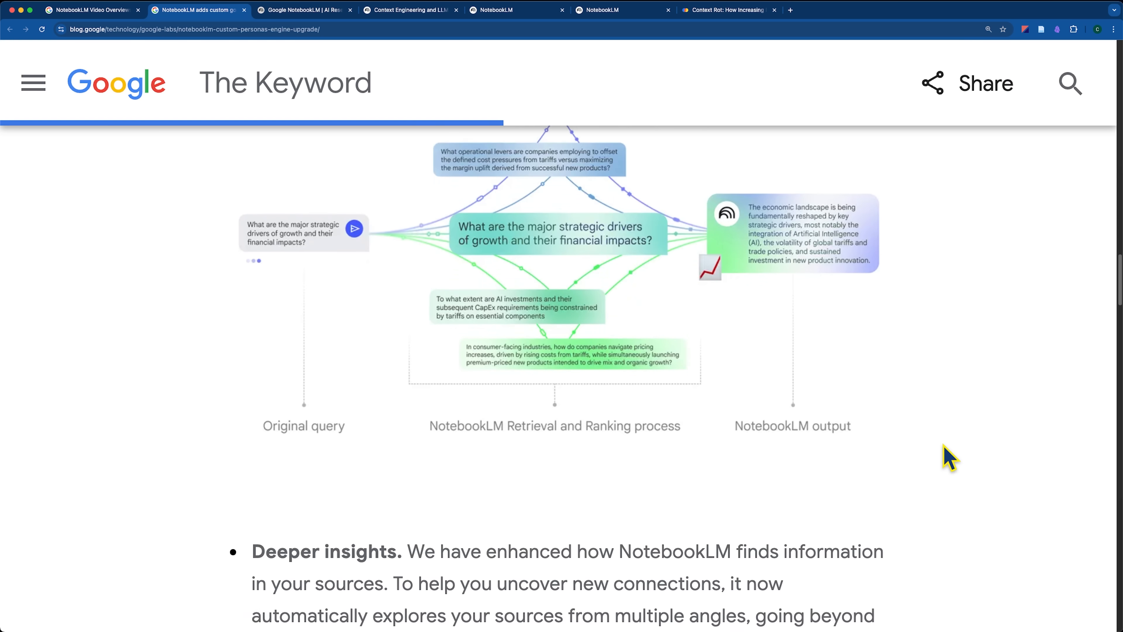
scroll("down", 3)
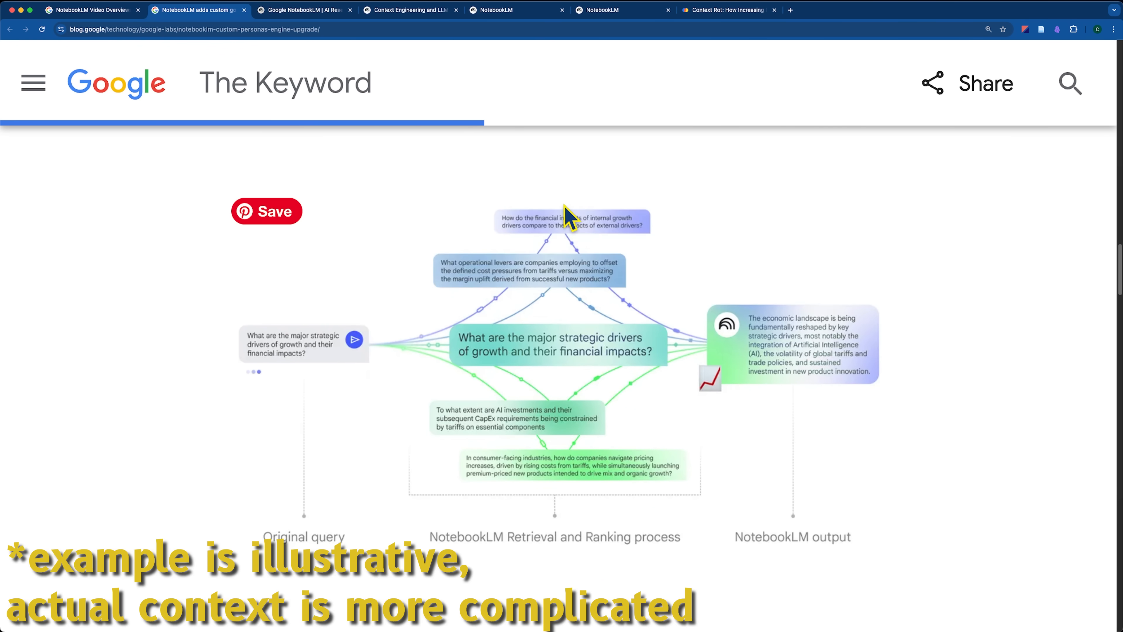
mouse_move(513, 553)
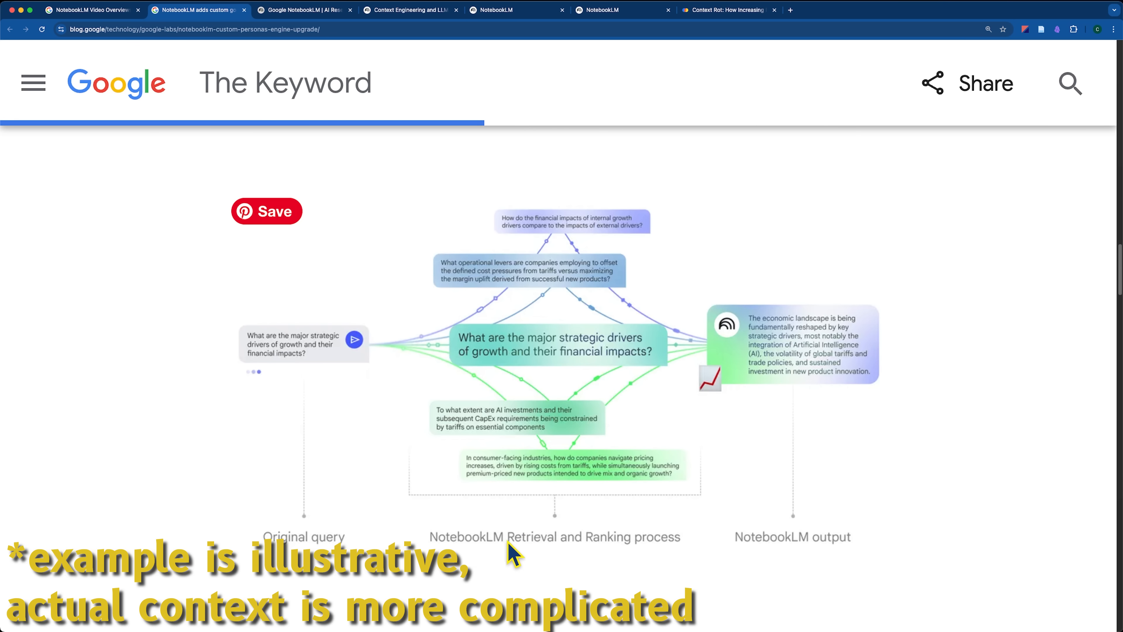
mouse_move(559, 556)
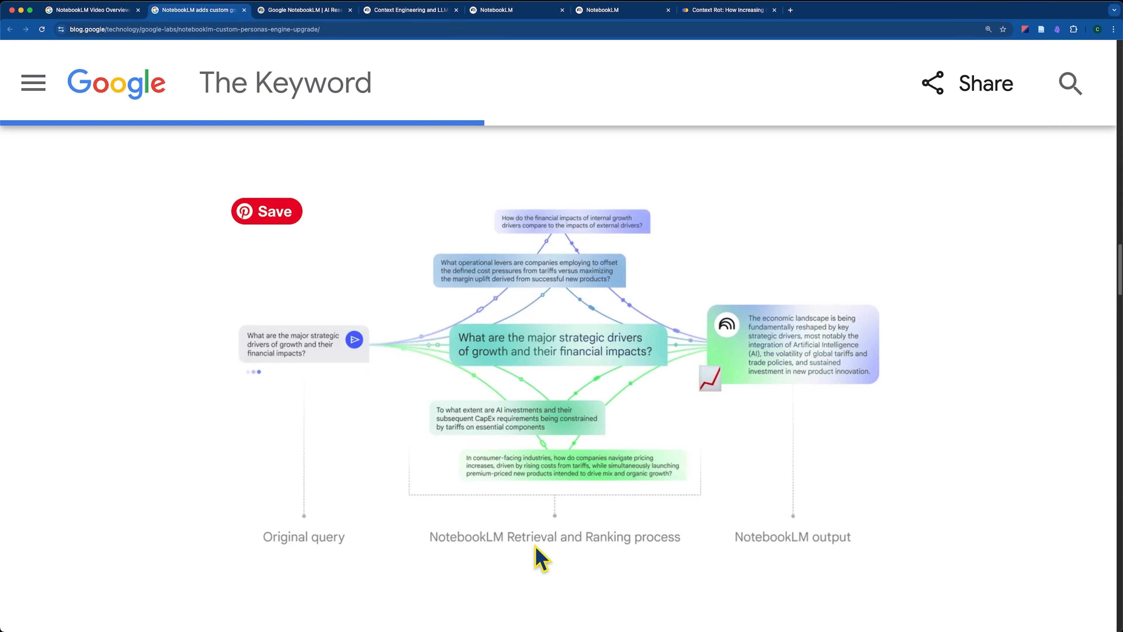
mouse_move(614, 563)
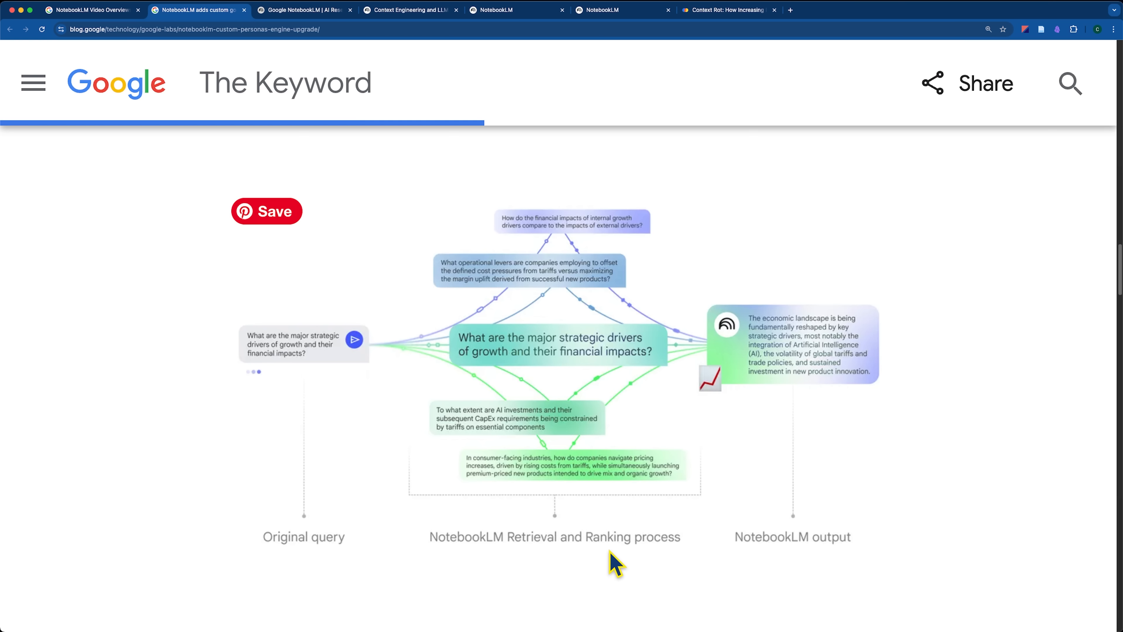
mouse_move(472, 484)
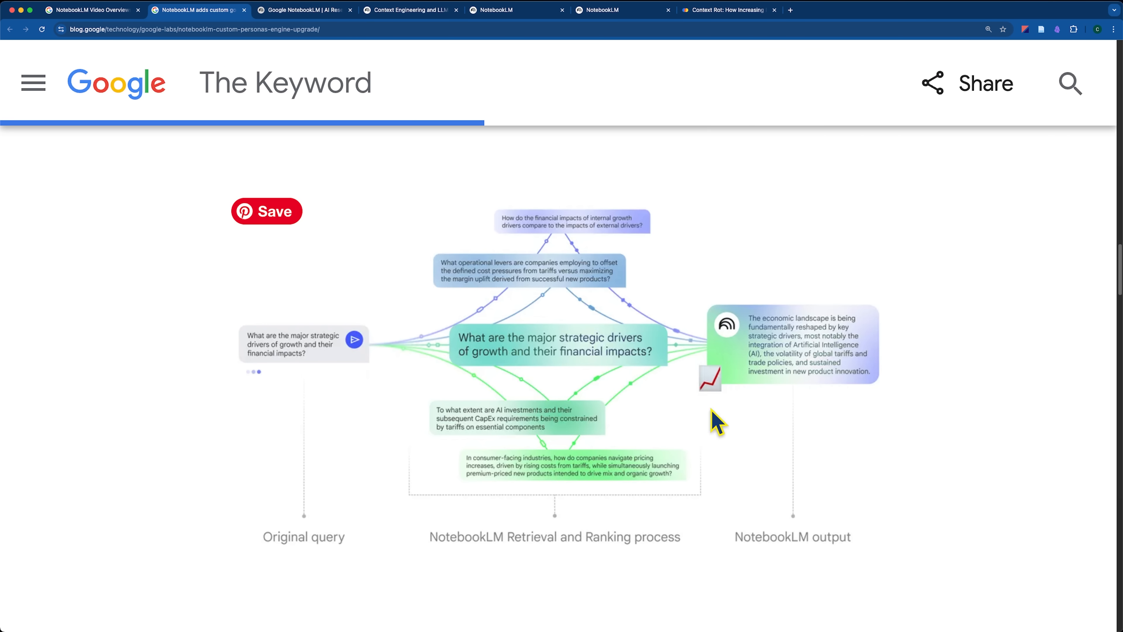
mouse_move(766, 286)
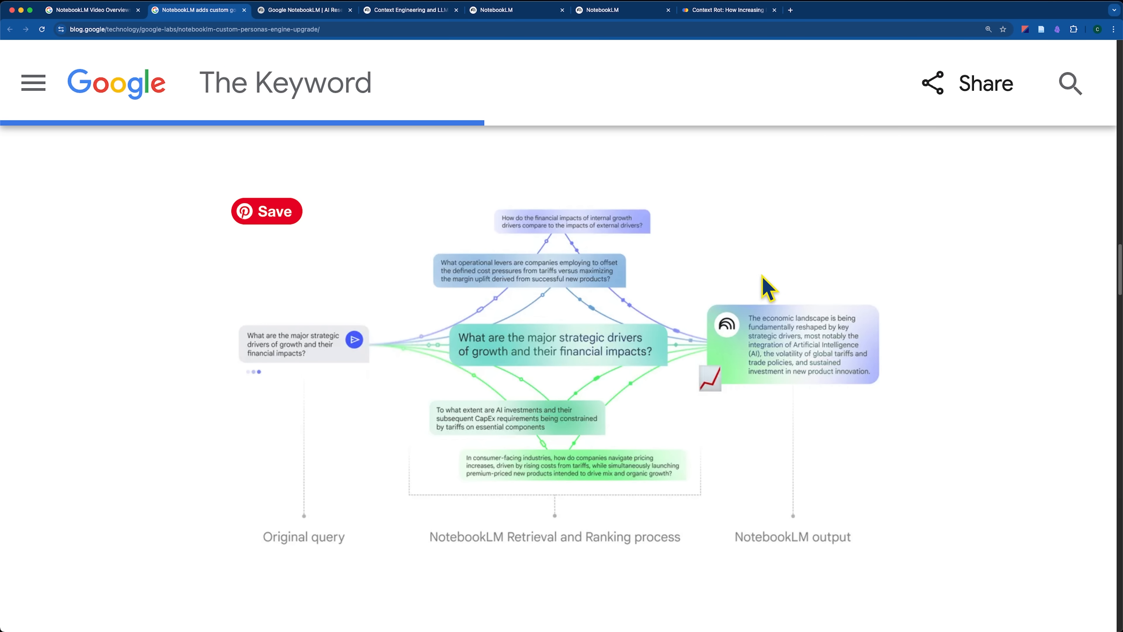
mouse_move(505, 577)
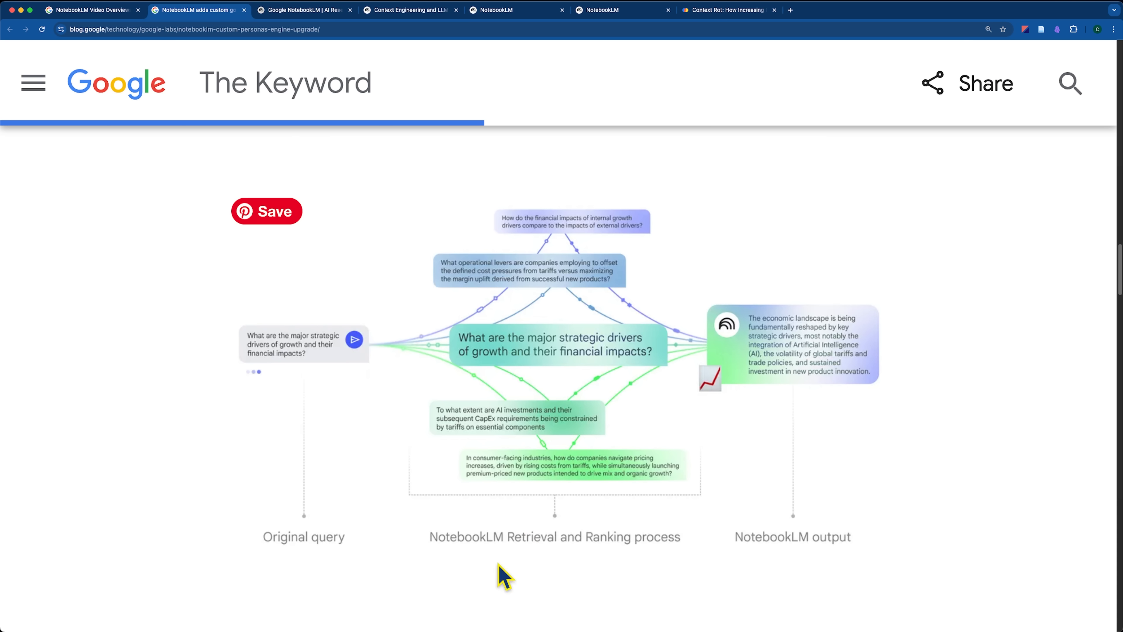
mouse_move(881, 581)
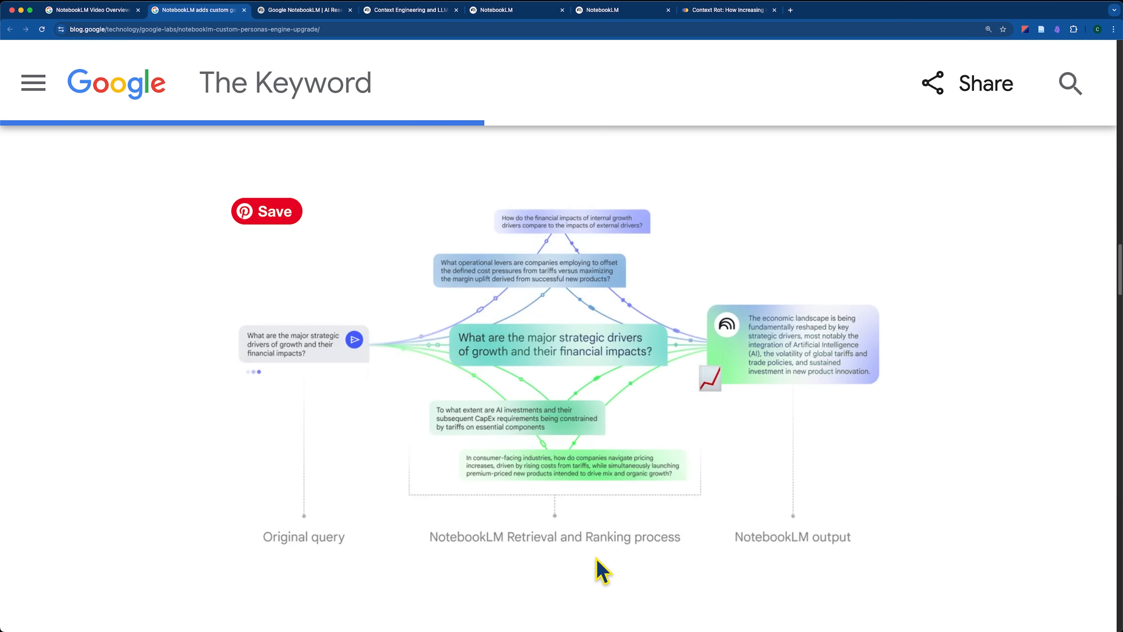
mouse_move(629, 399)
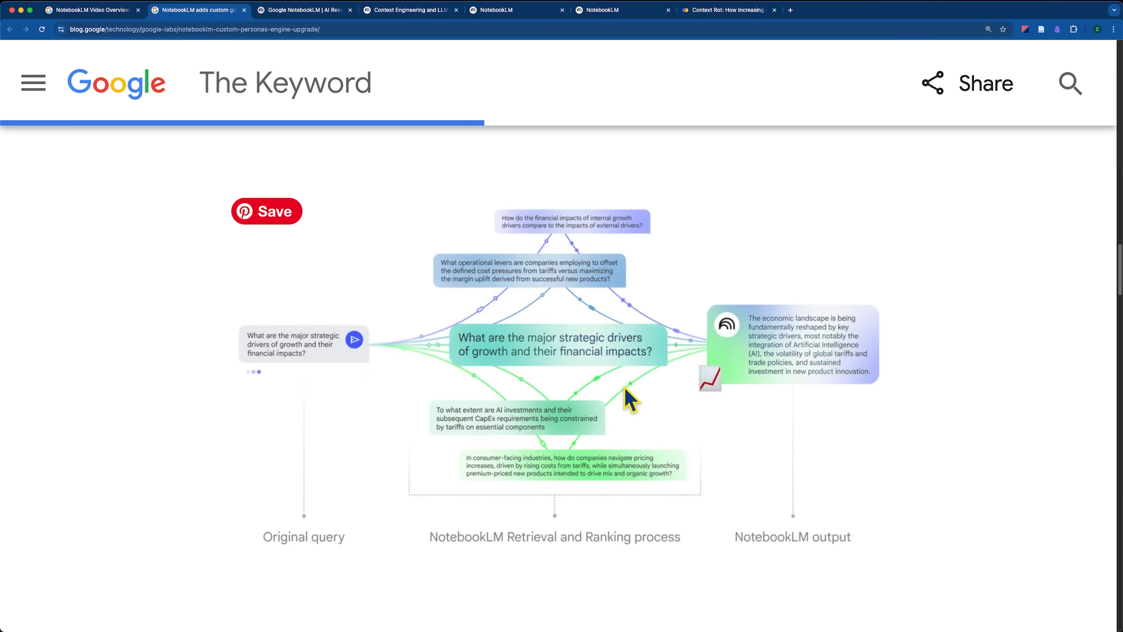
mouse_move(798, 558)
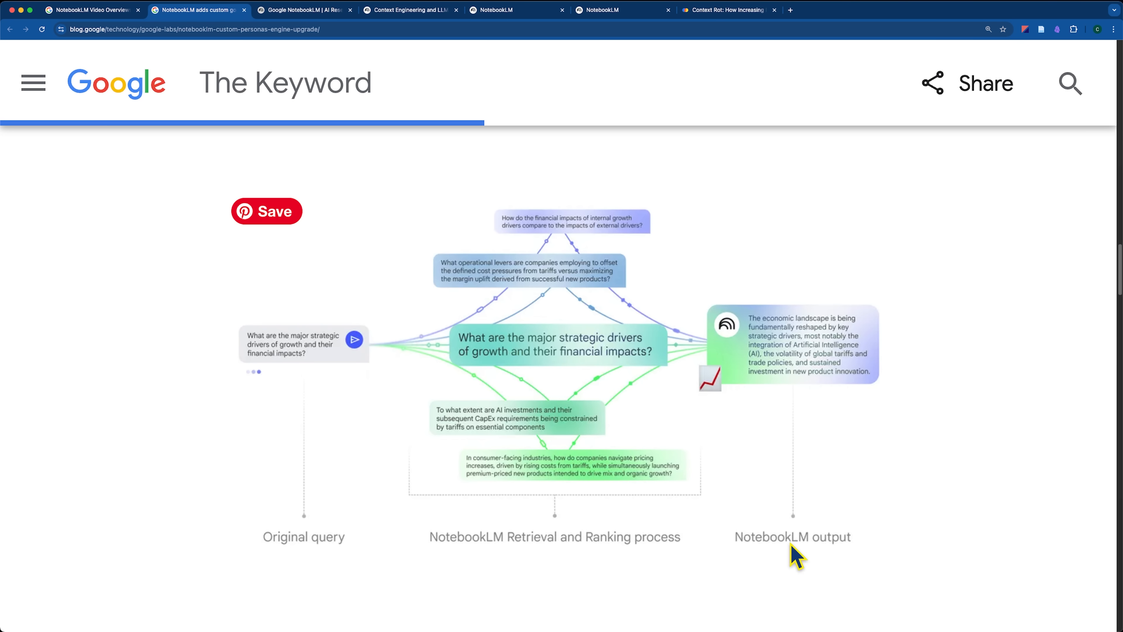
scroll("down", 3)
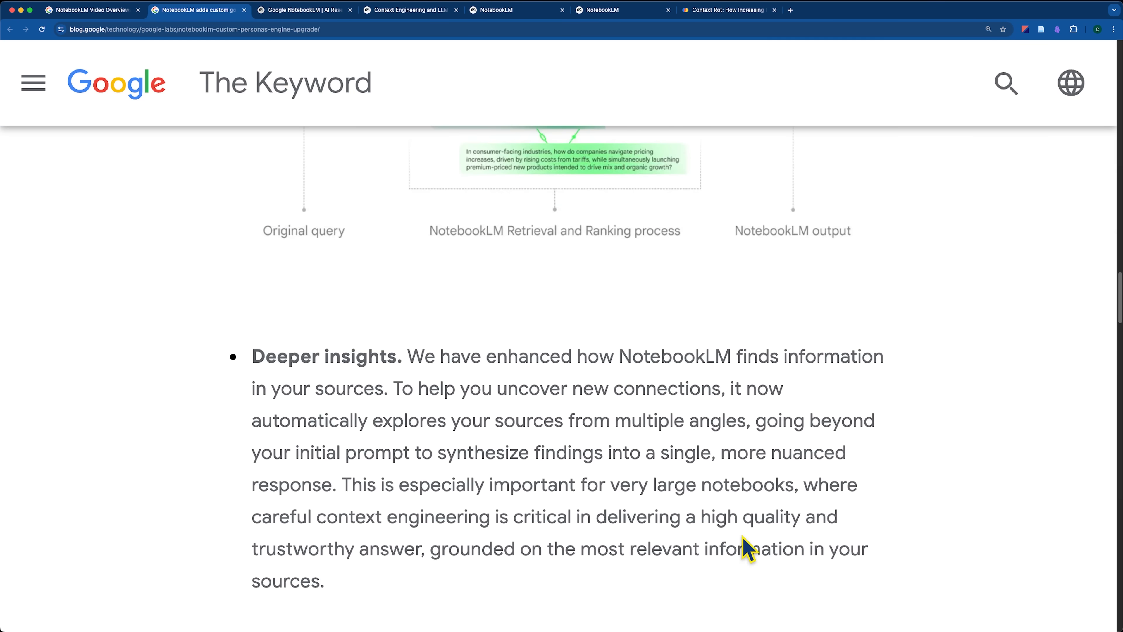
left_click_drag(611, 484, 793, 485)
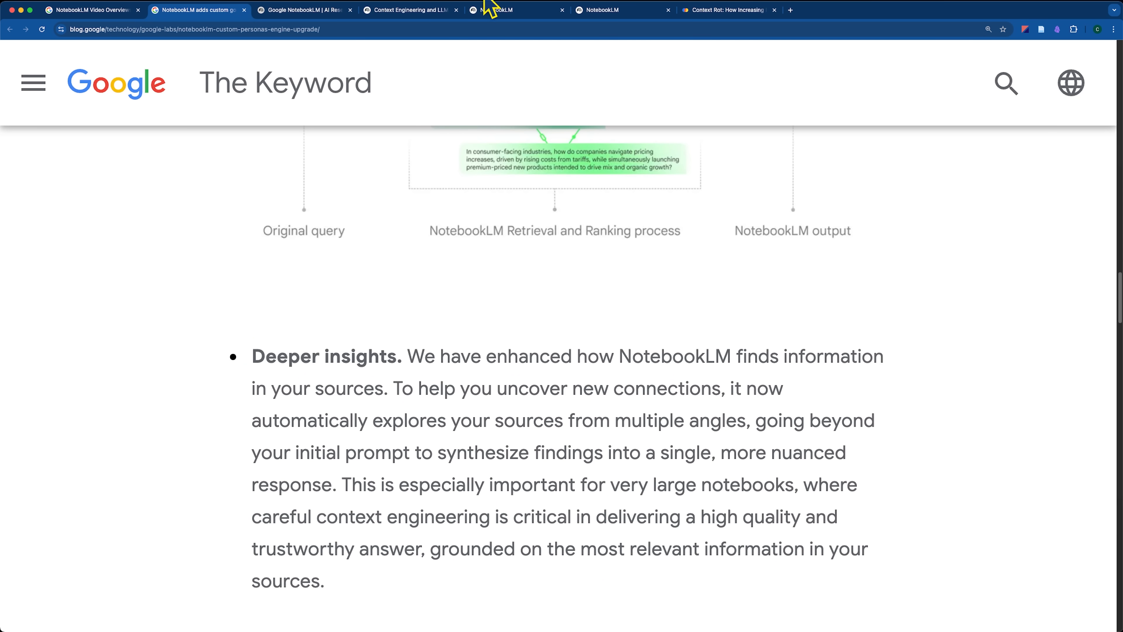
left_click(724, 10)
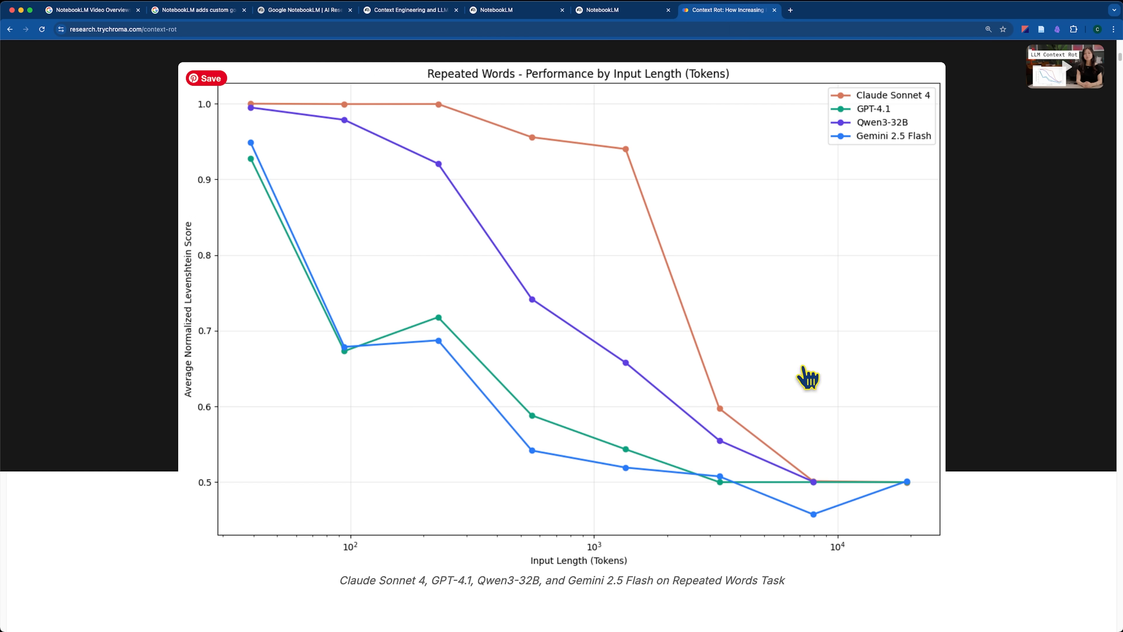
mouse_move(820, 480)
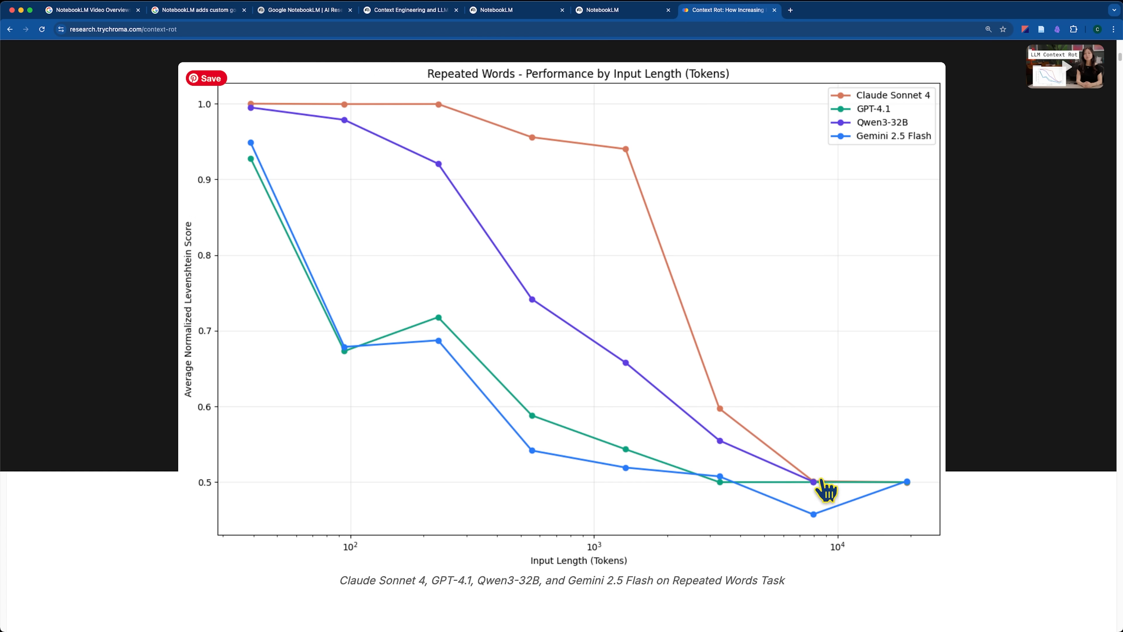
mouse_move(804, 502)
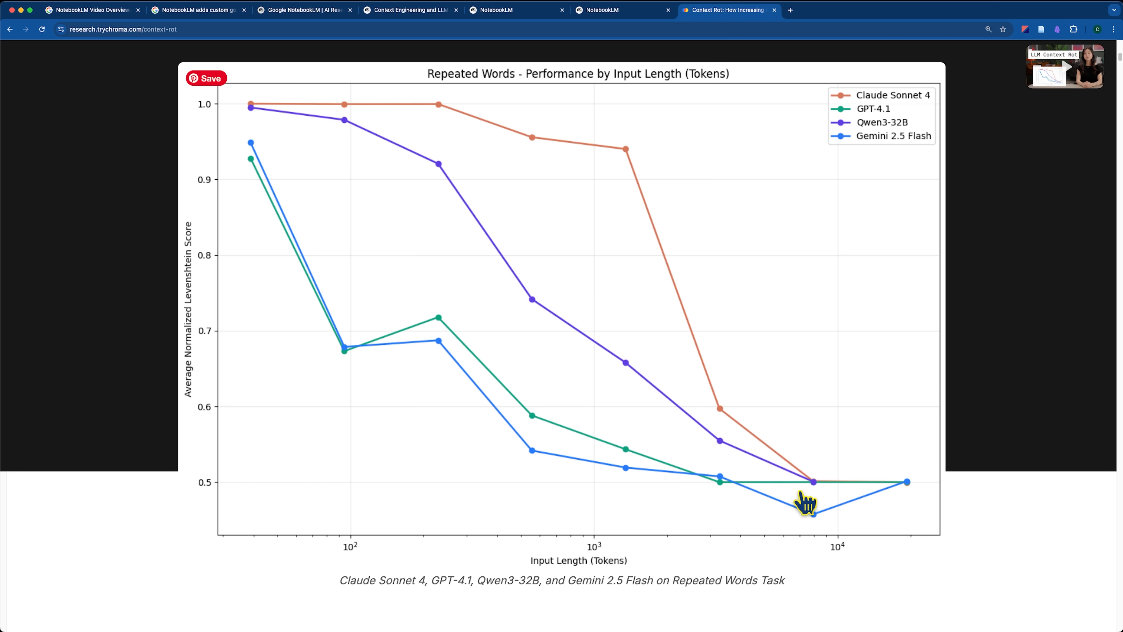
mouse_move(721, 498)
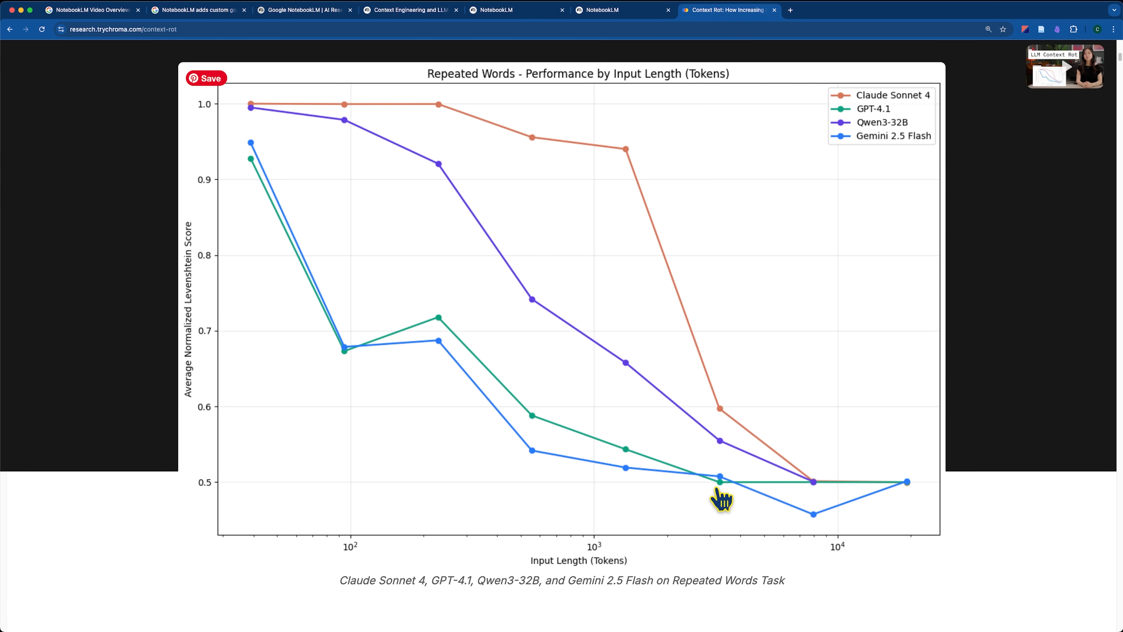
mouse_move(271, 531)
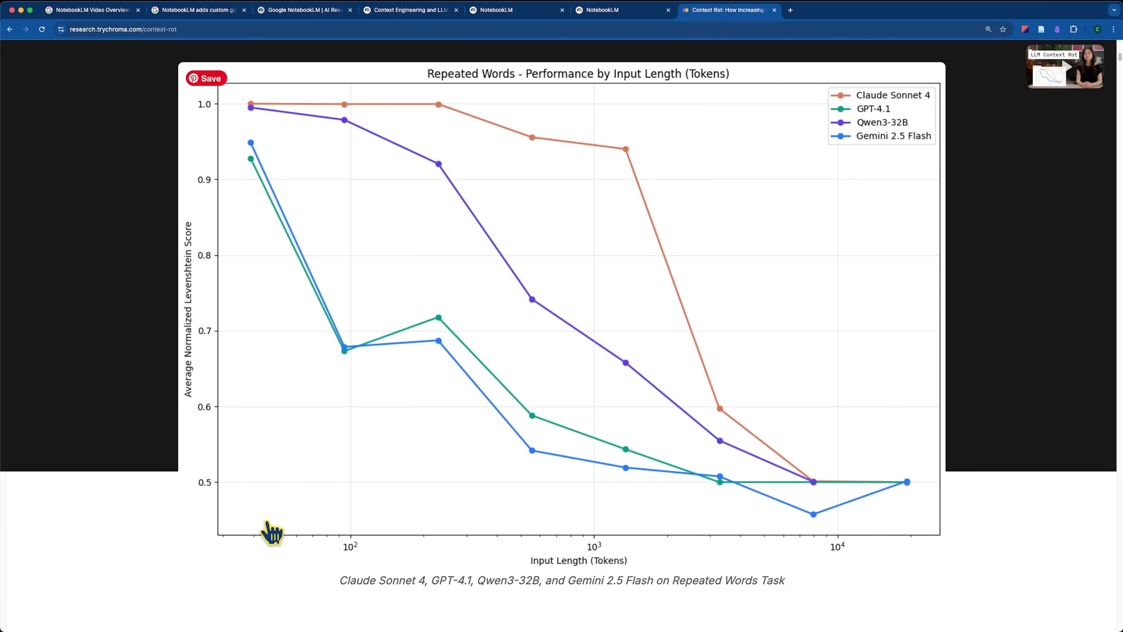
mouse_move(571, 536)
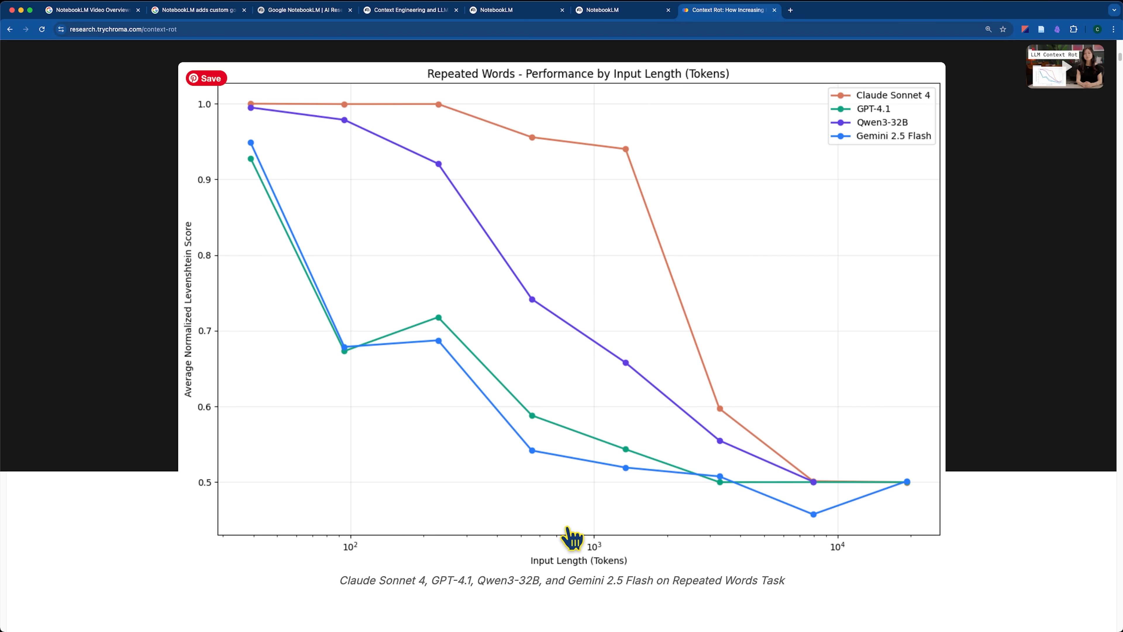
mouse_move(656, 537)
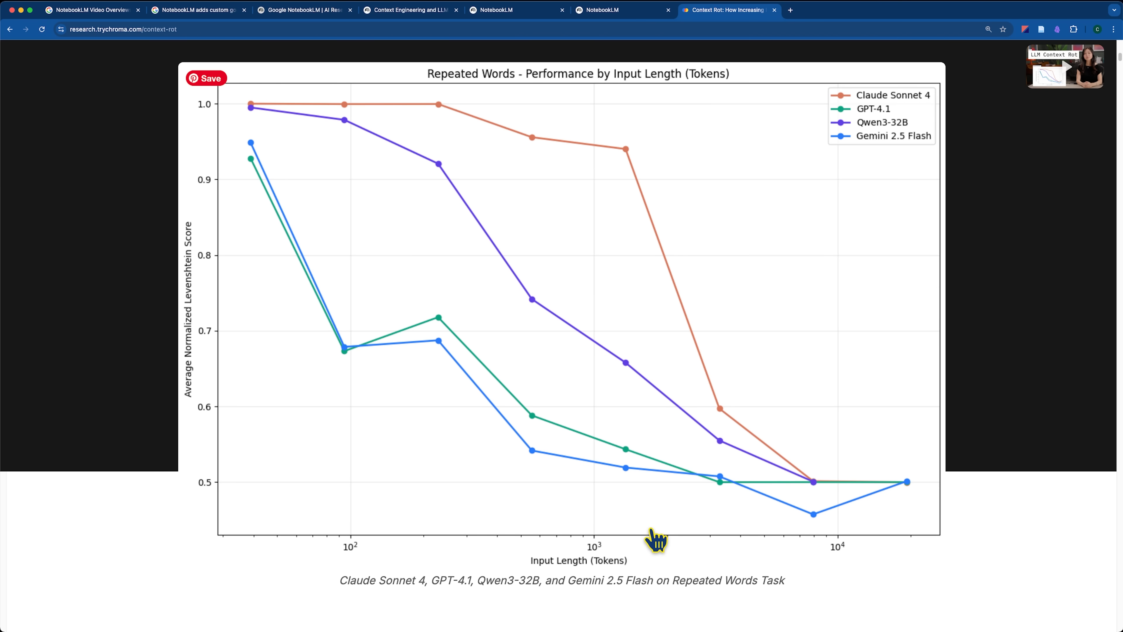
- Return to The Keyword's Chat in NotebookLM article tab
left_click(199, 9)
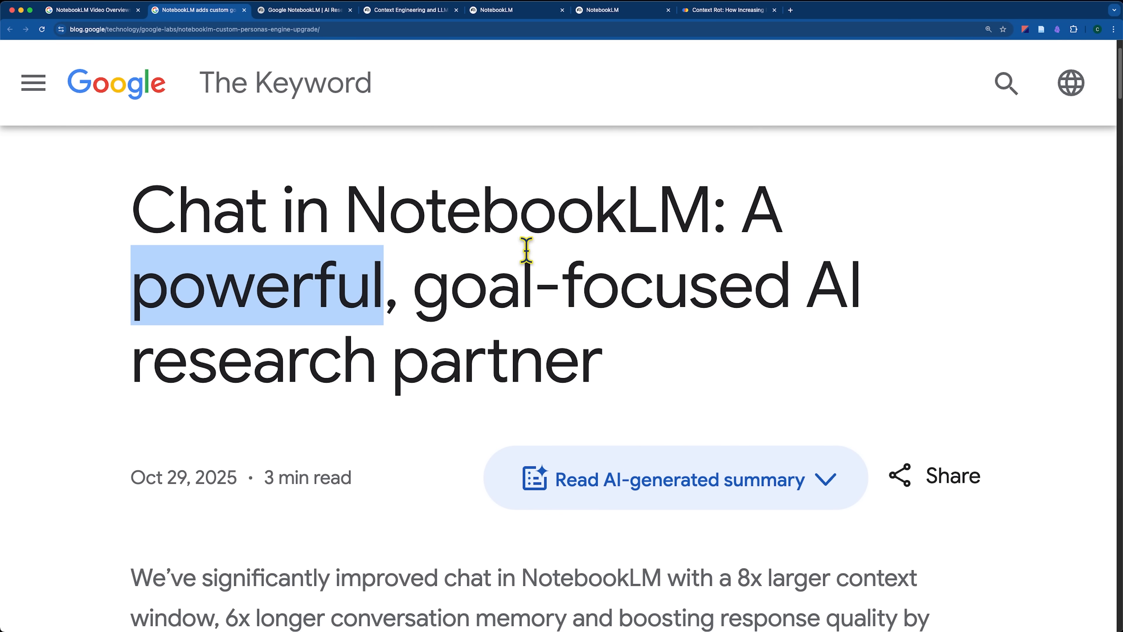
mouse_move(304, 10)
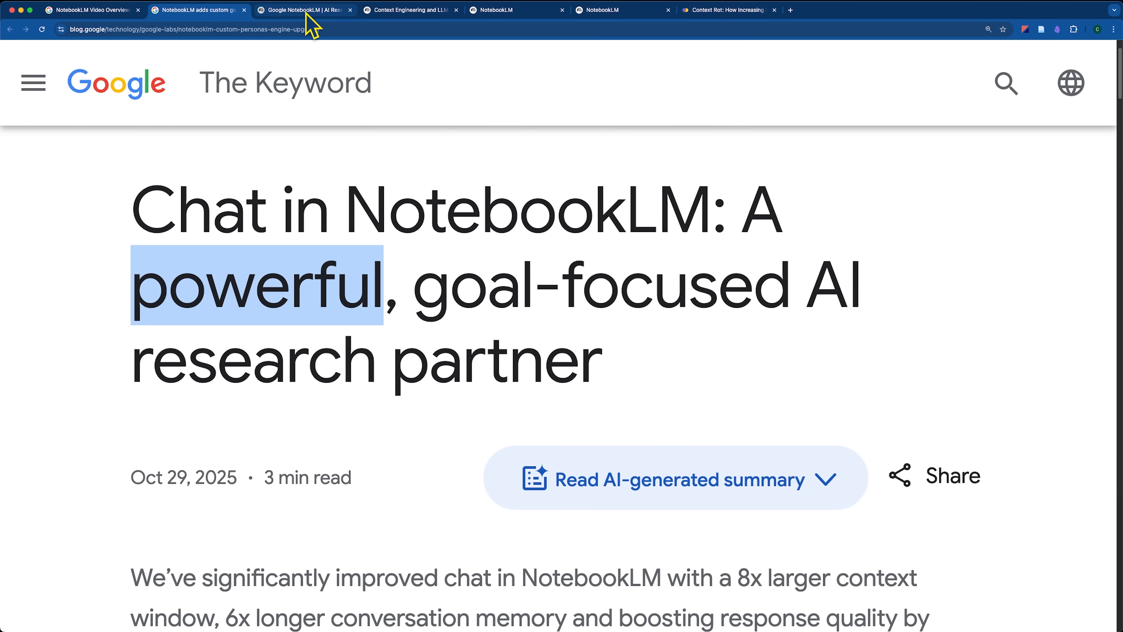
- Switch back to the Context Engineering notebook in NotebookLM
left_click(409, 10)
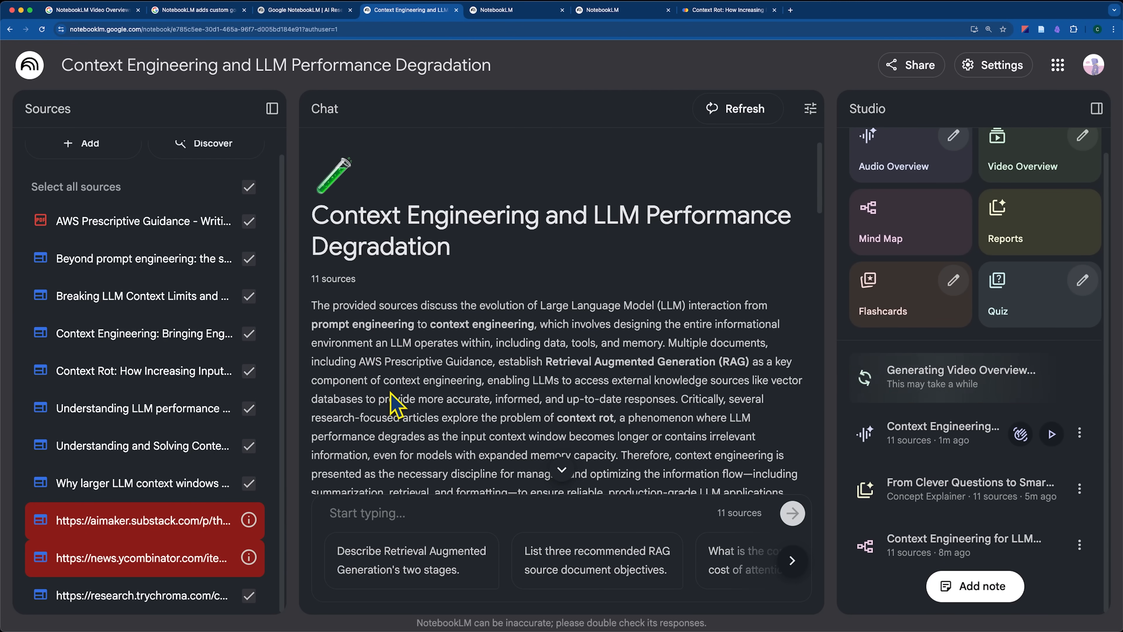
mouse_move(117, 419)
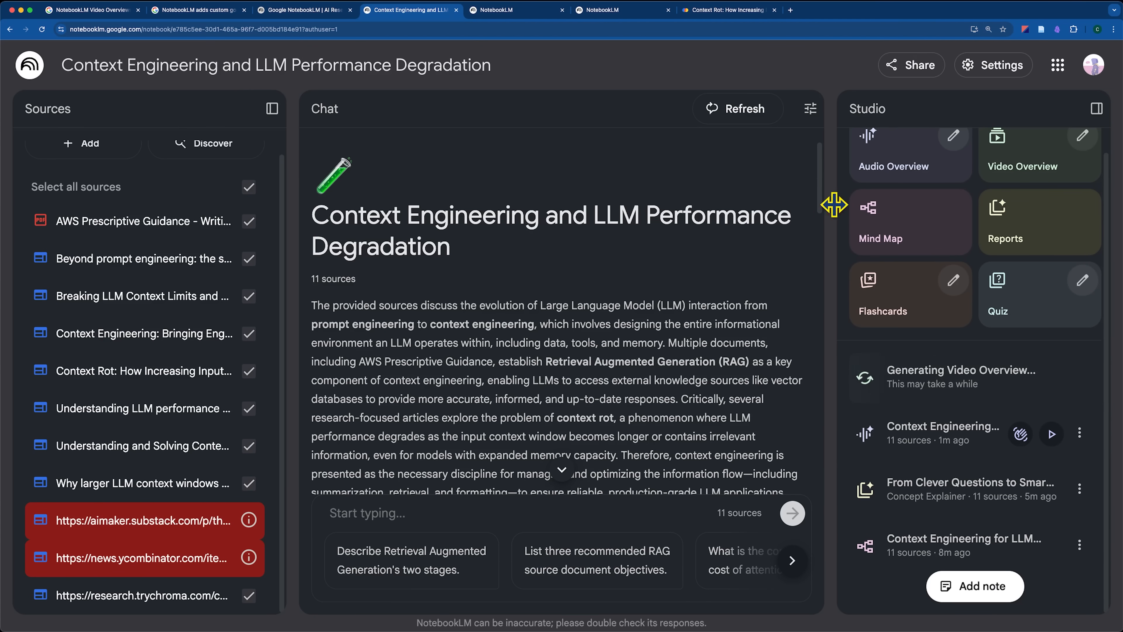
mouse_move(810, 113)
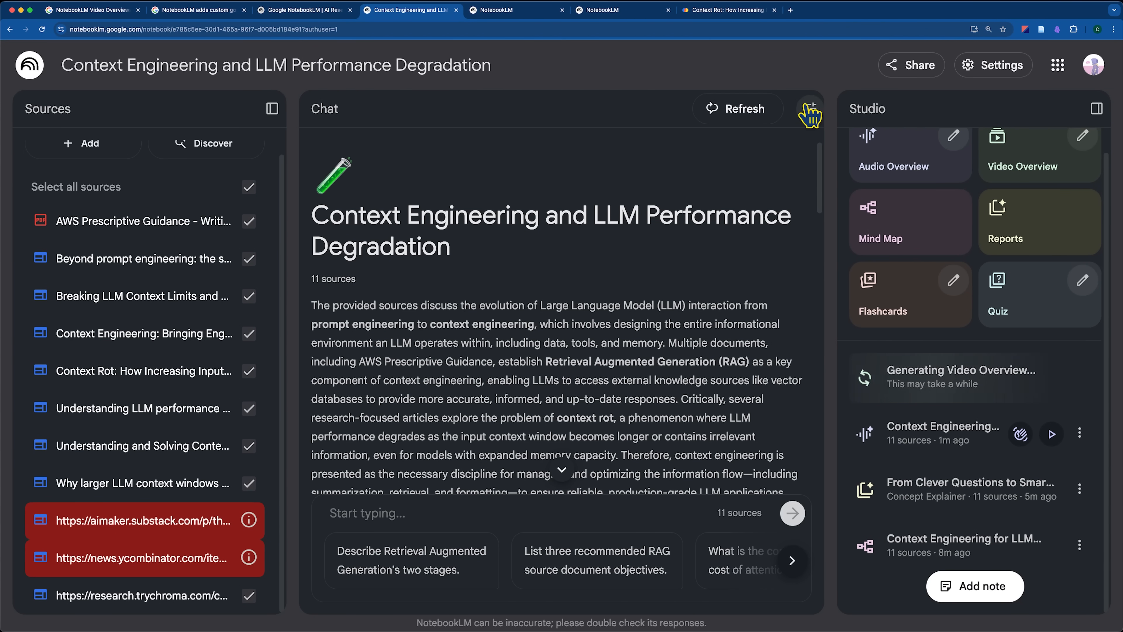
- In chat configuration, choose the Custom conversational goal and focus its instructions box
left_click(810, 109)
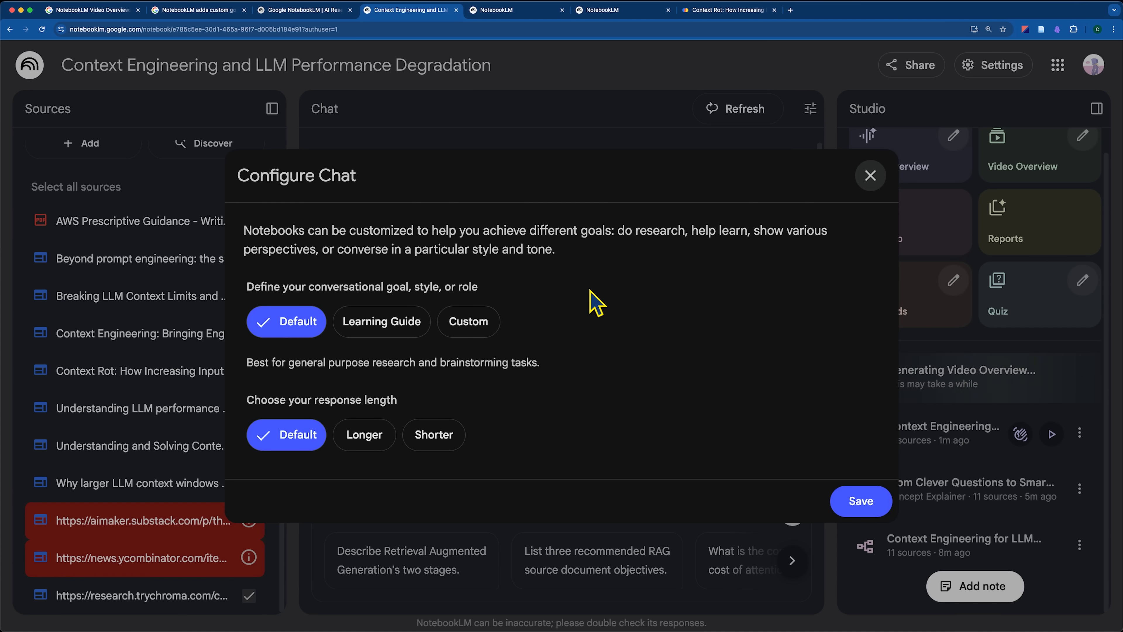
mouse_move(581, 348)
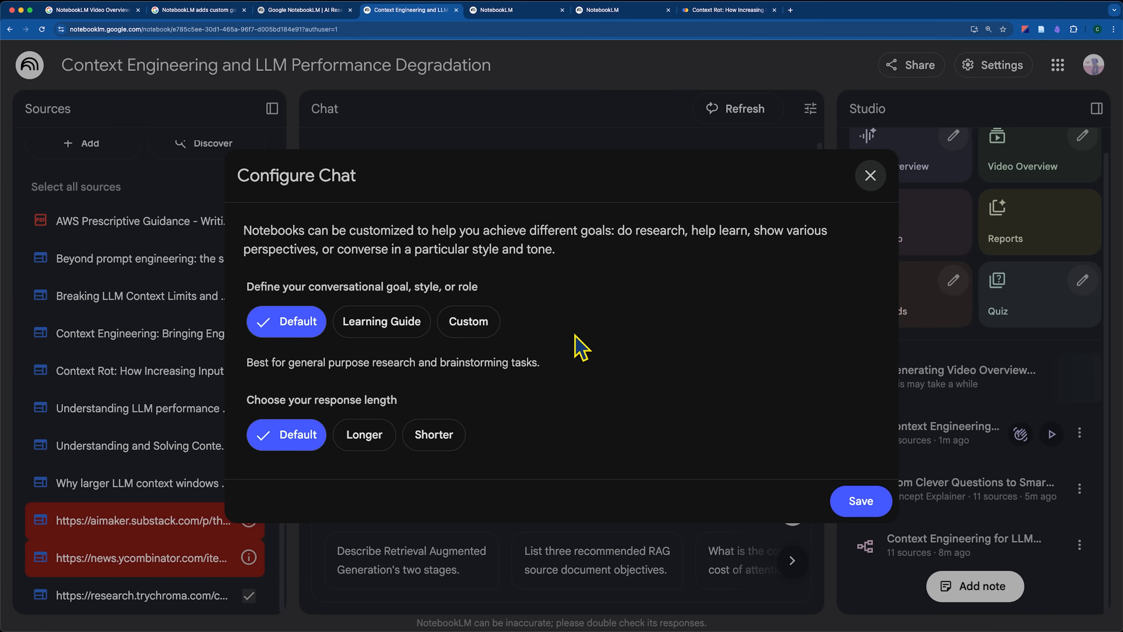
mouse_move(629, 325)
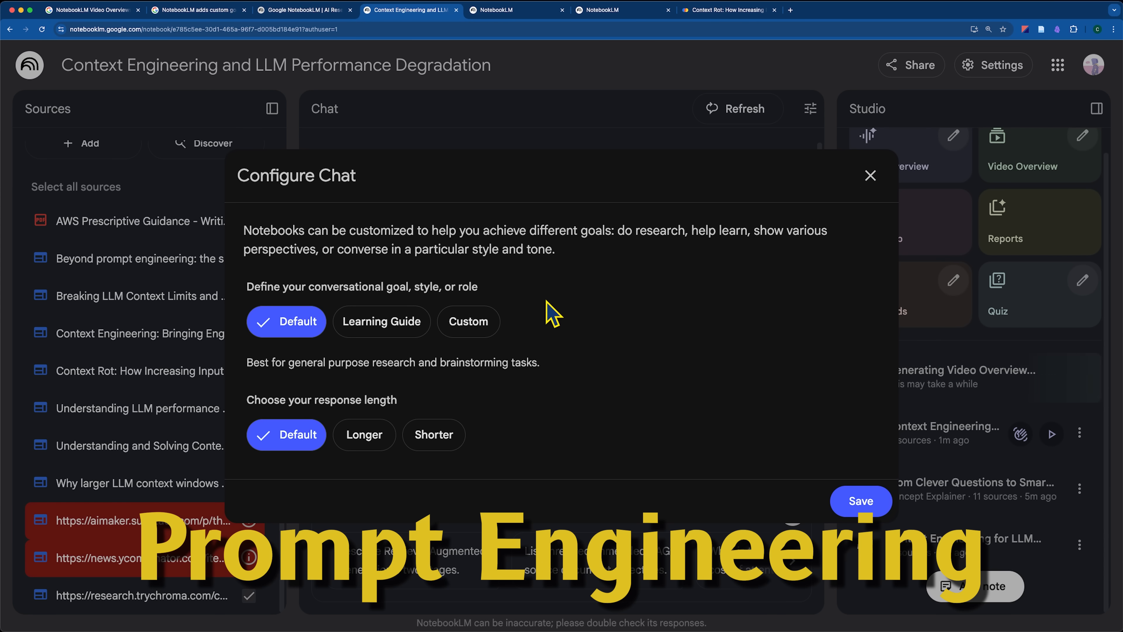
mouse_move(544, 319)
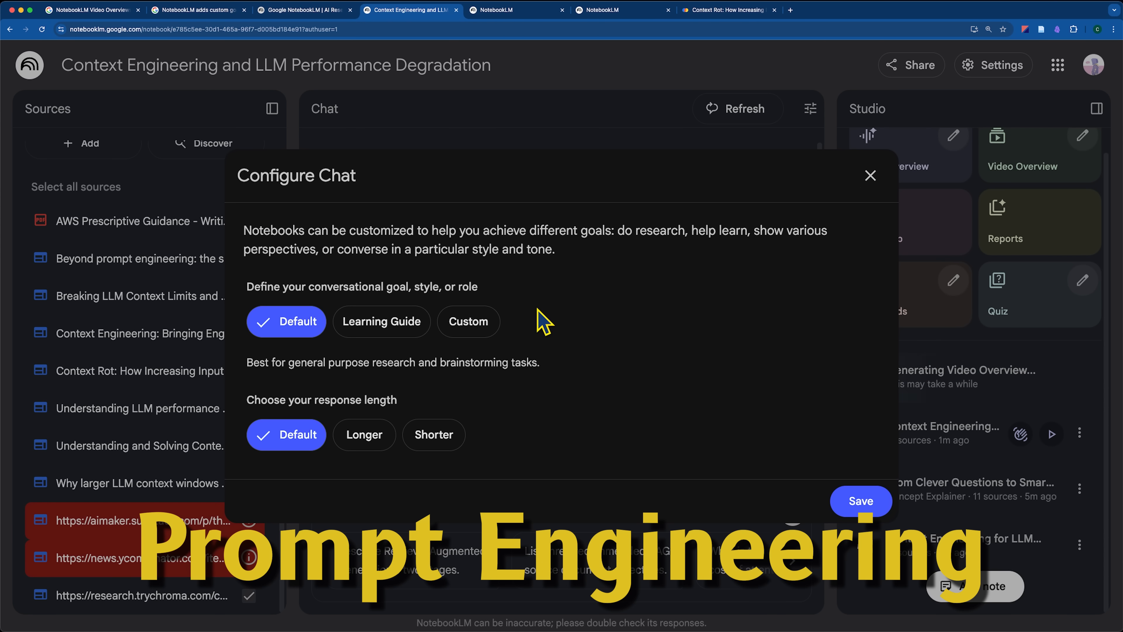
mouse_move(499, 240)
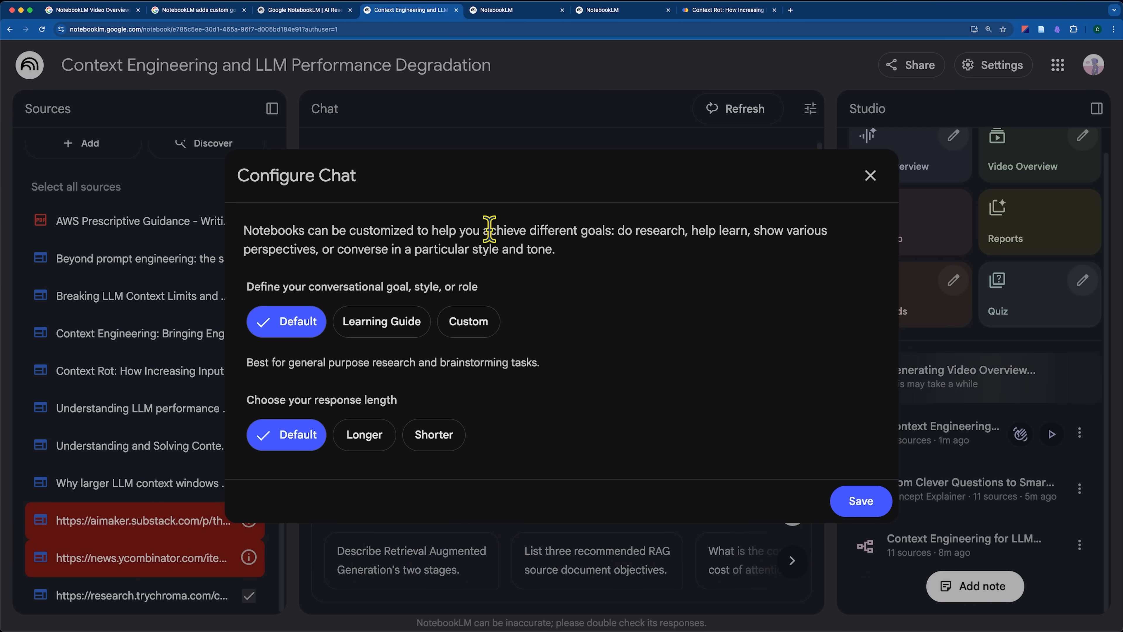
mouse_move(489, 247)
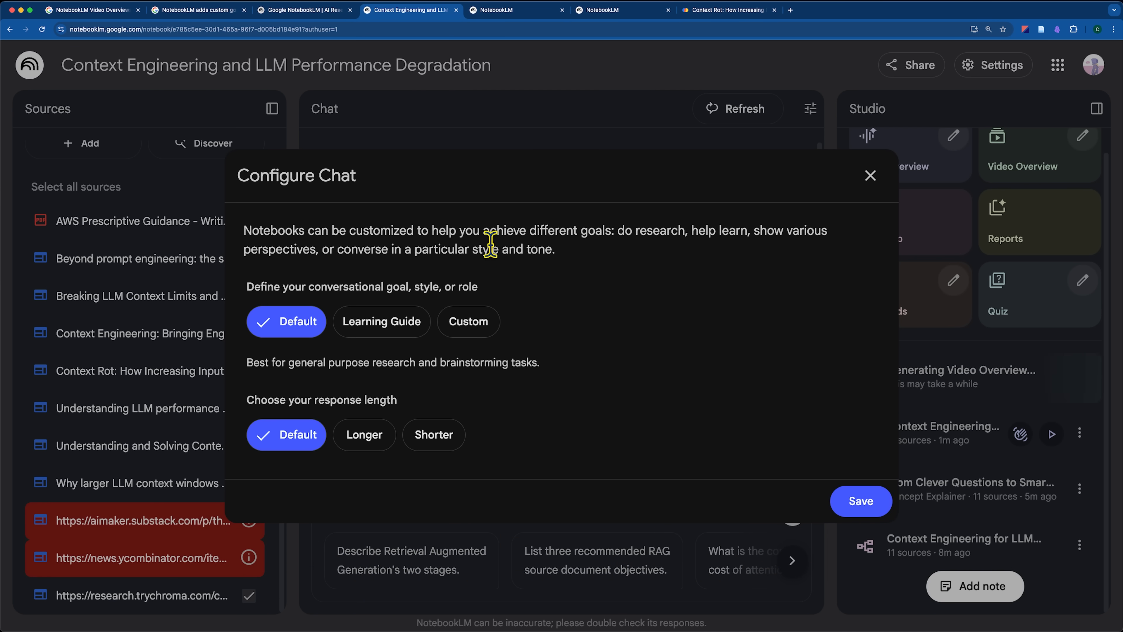
mouse_move(301, 252)
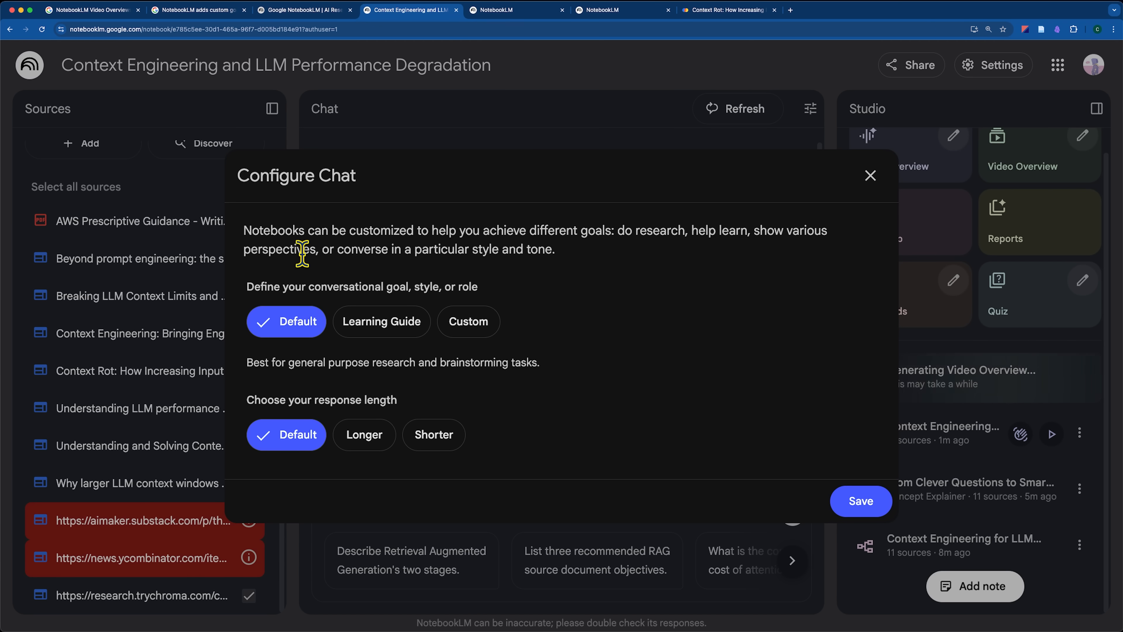
mouse_move(382, 321)
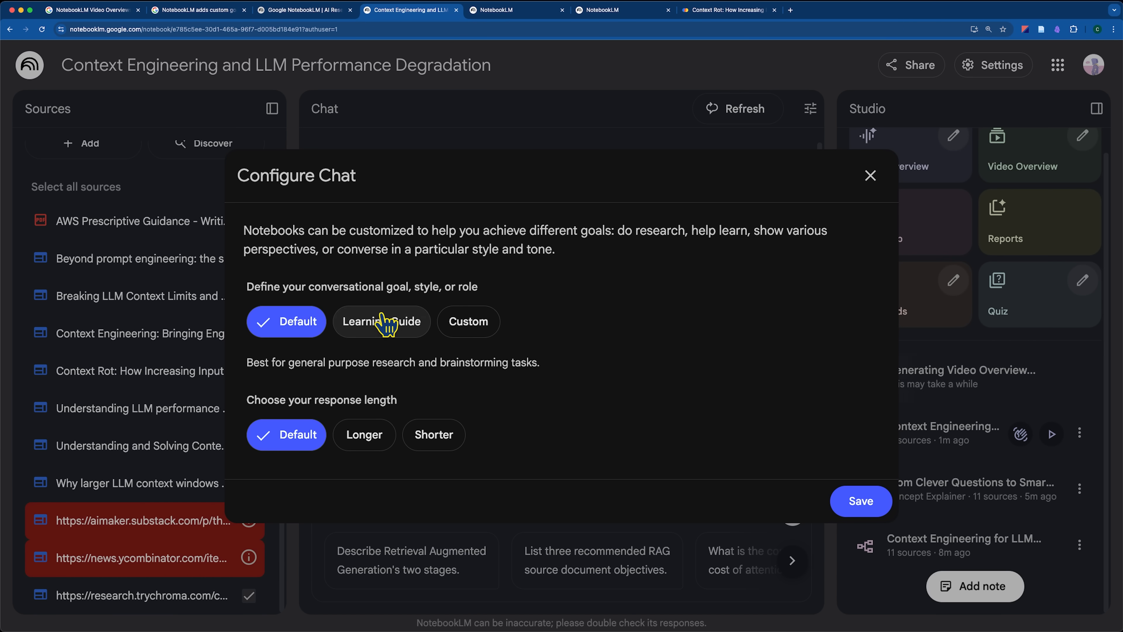
left_click(468, 321)
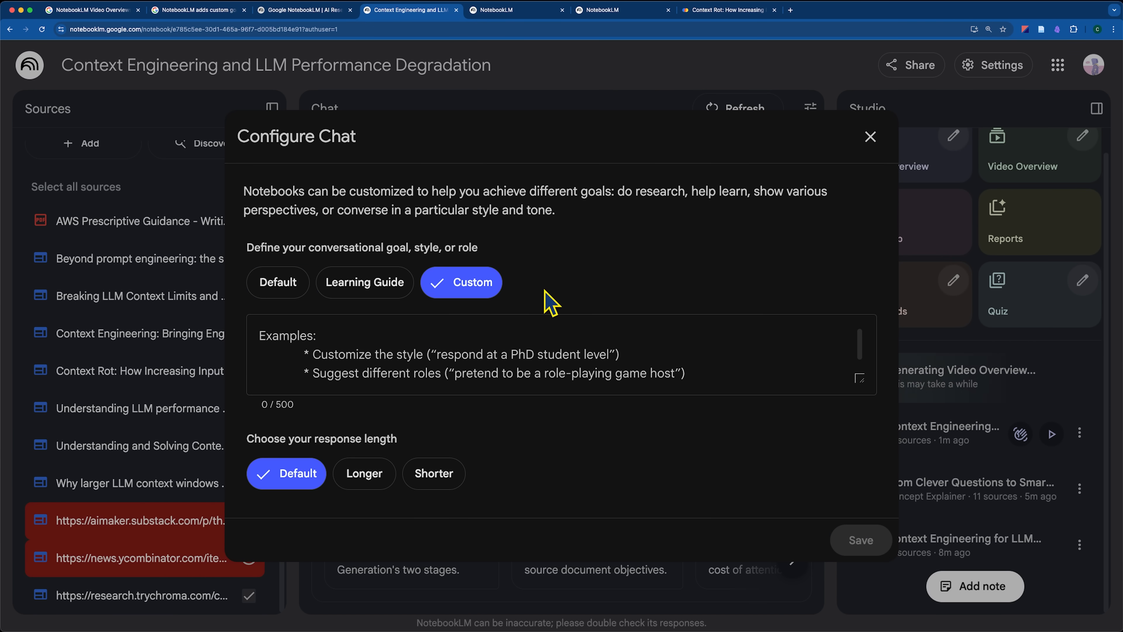
left_click(559, 354)
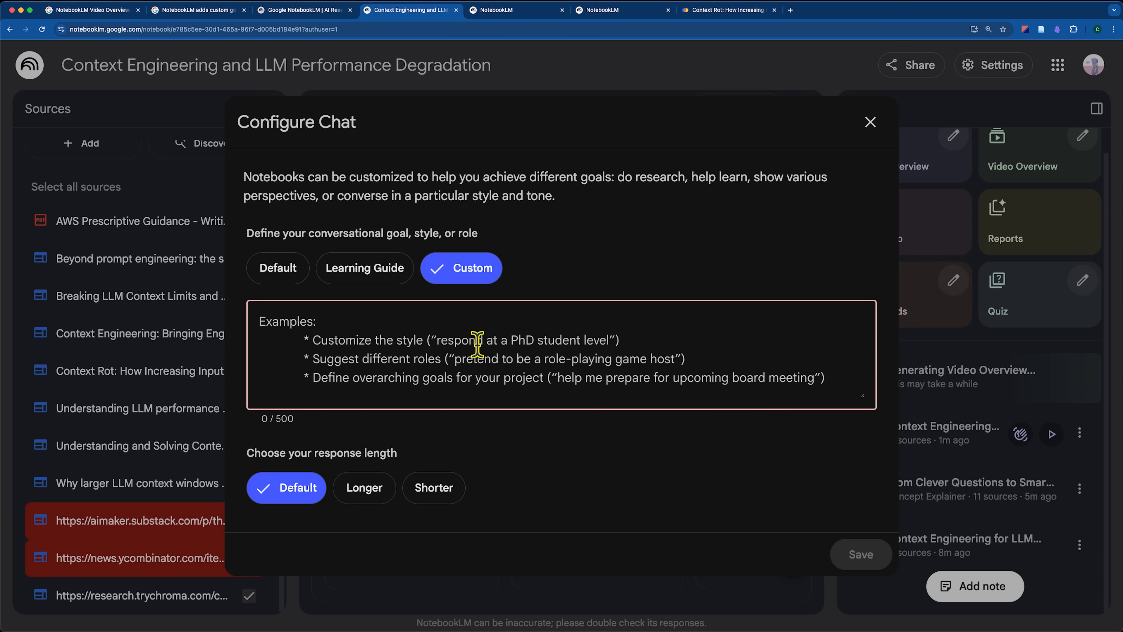
mouse_move(163, 204)
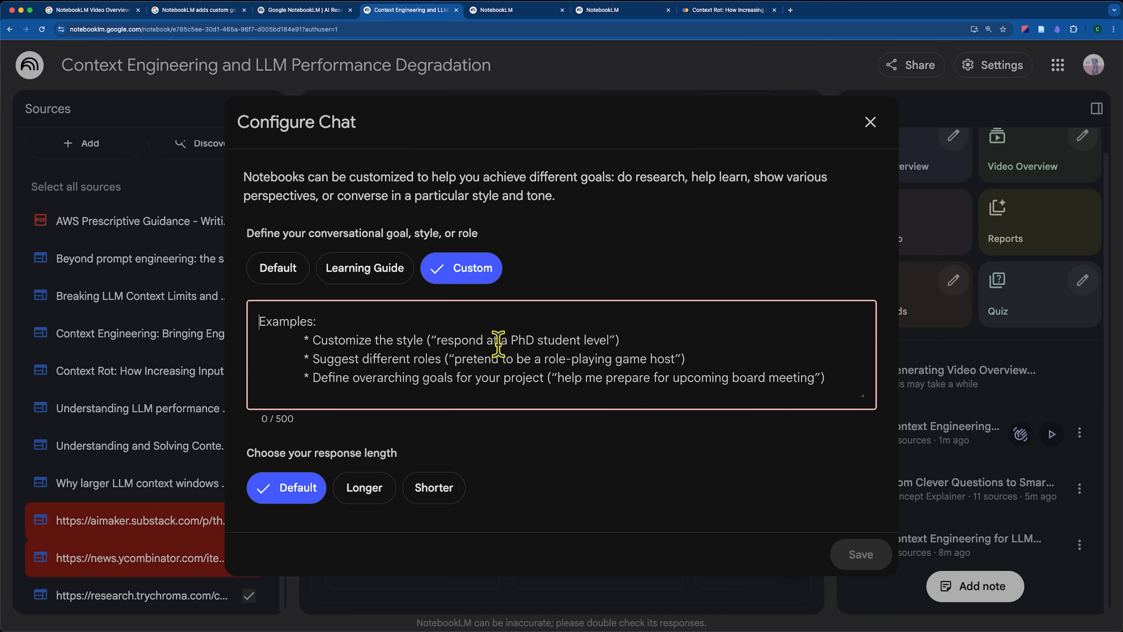
mouse_move(415, 353)
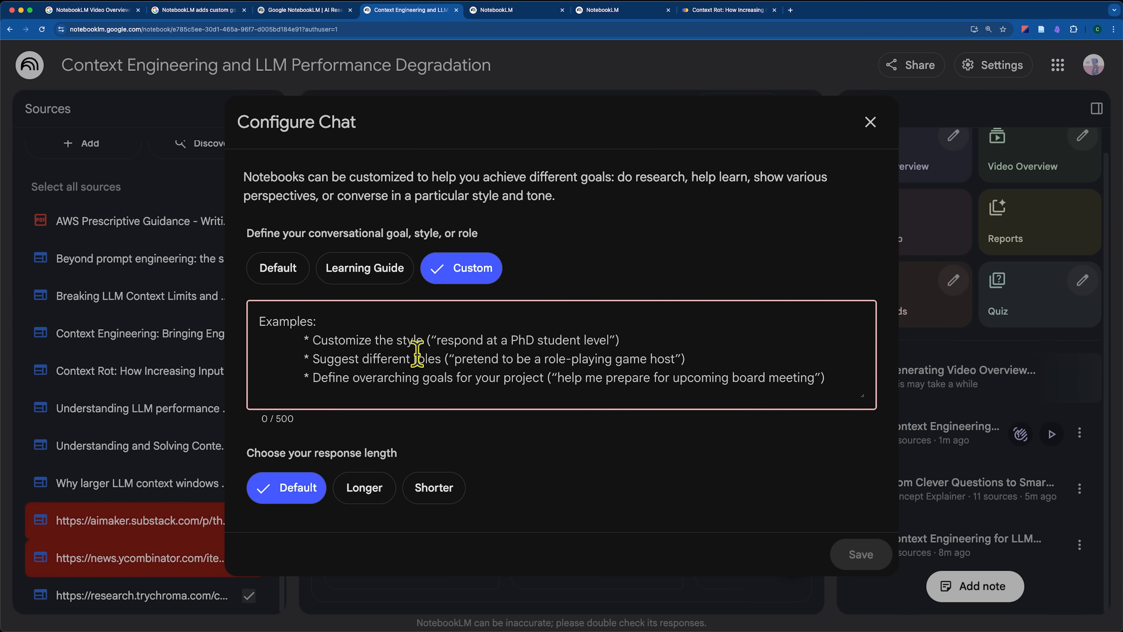
mouse_move(605, 337)
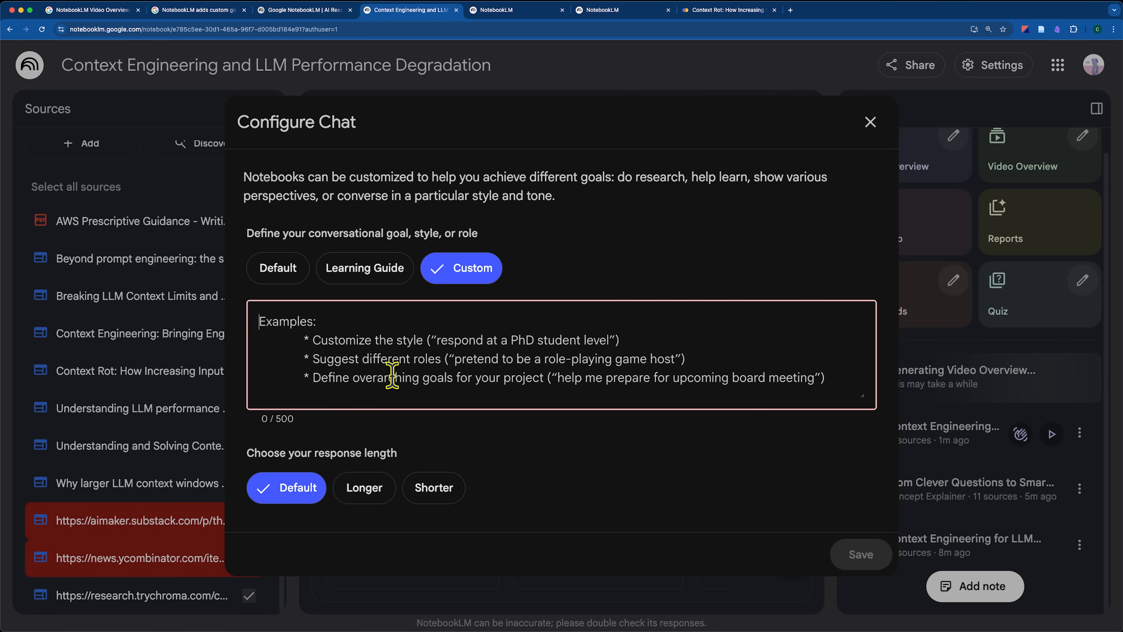
mouse_move(472, 376)
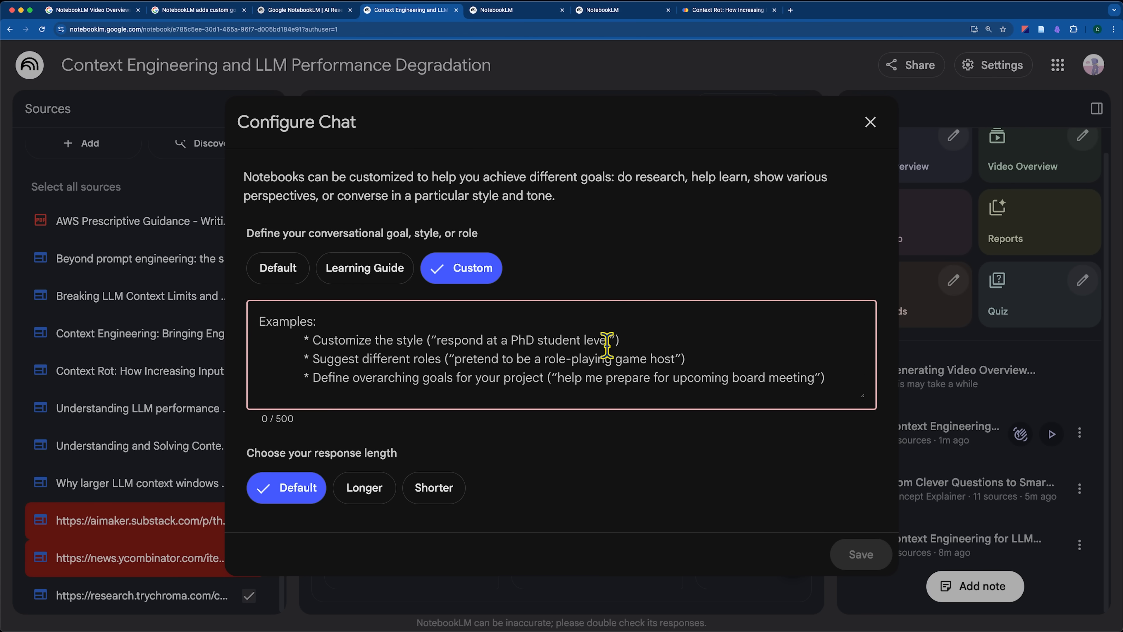
mouse_move(633, 456)
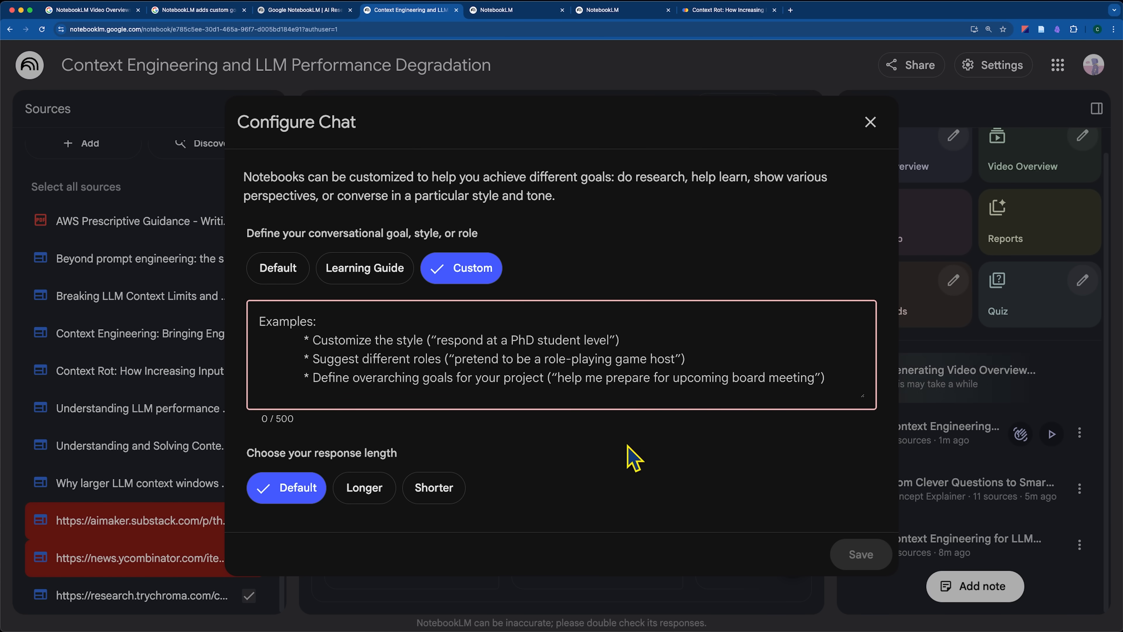
mouse_move(521, 355)
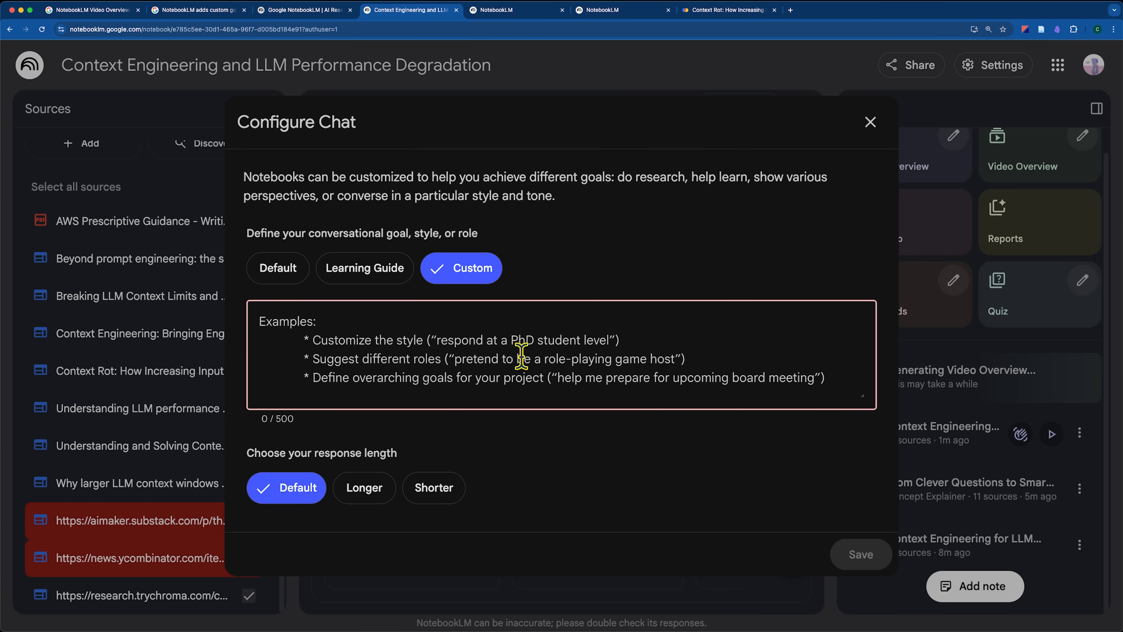
mouse_move(460, 377)
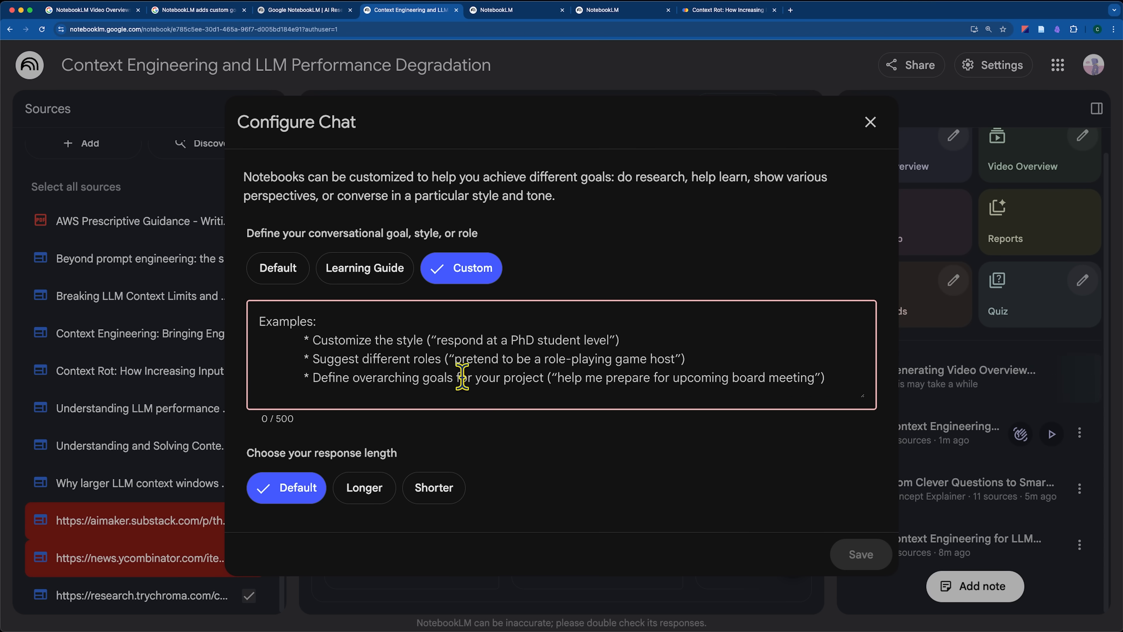
mouse_move(601, 387)
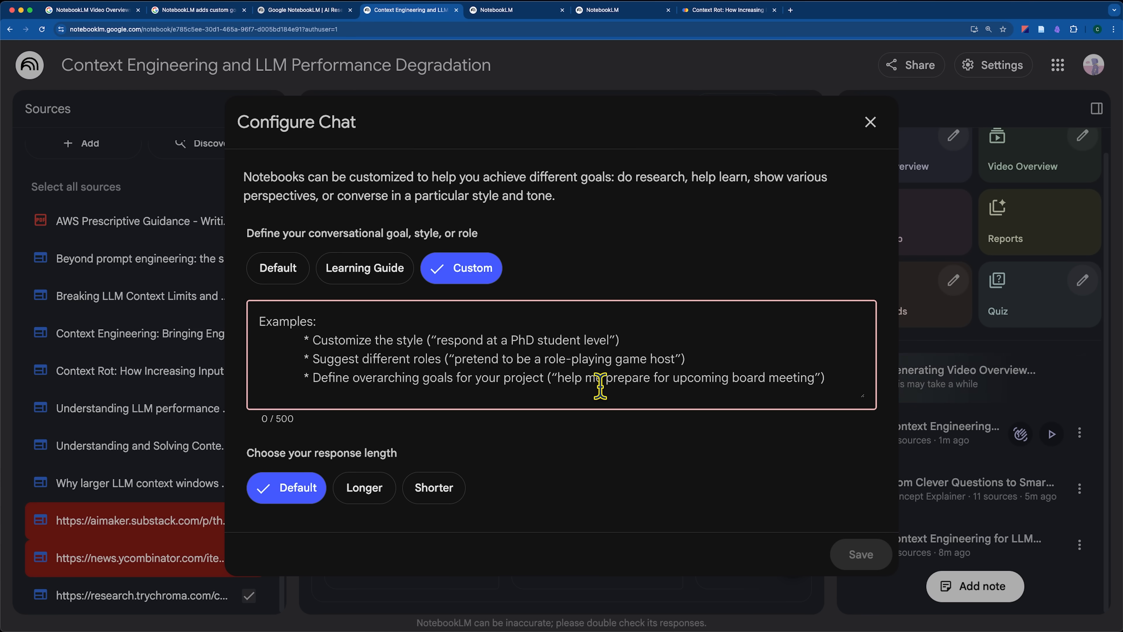
mouse_move(236, 399)
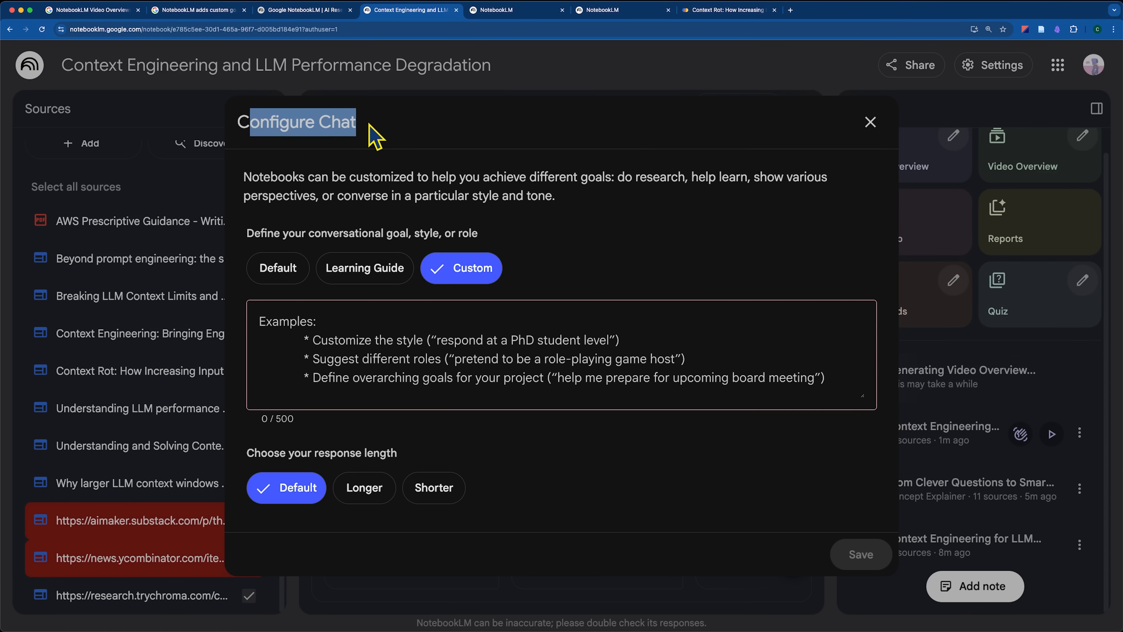
mouse_move(753, 182)
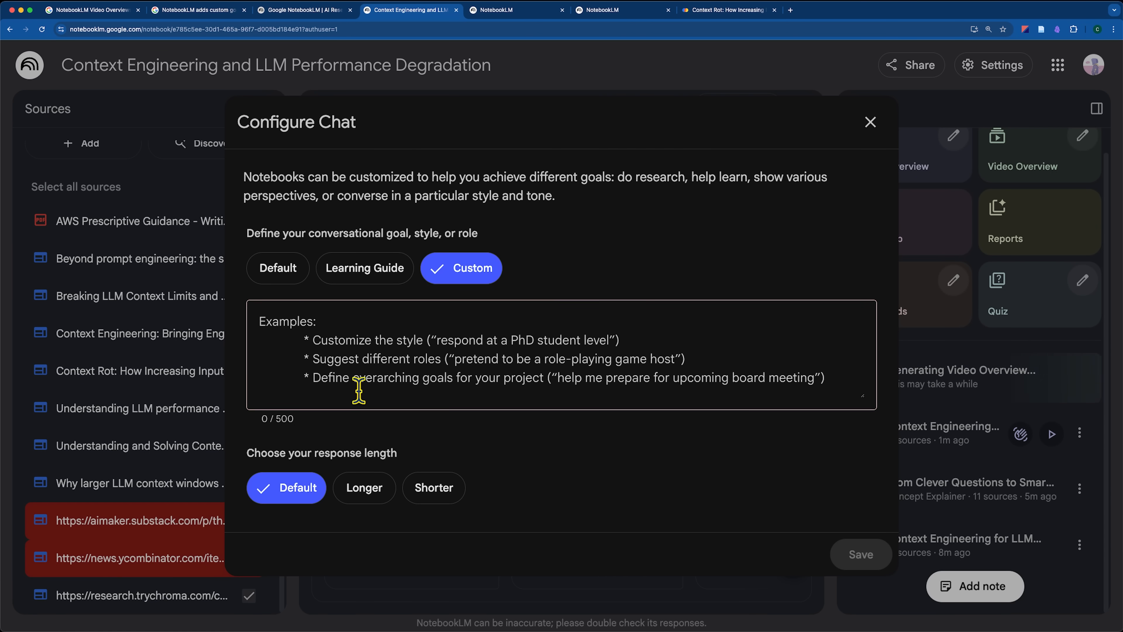
- Switch to the Keyword article and select its paragraph on customizing chat with goals
left_click(199, 10)
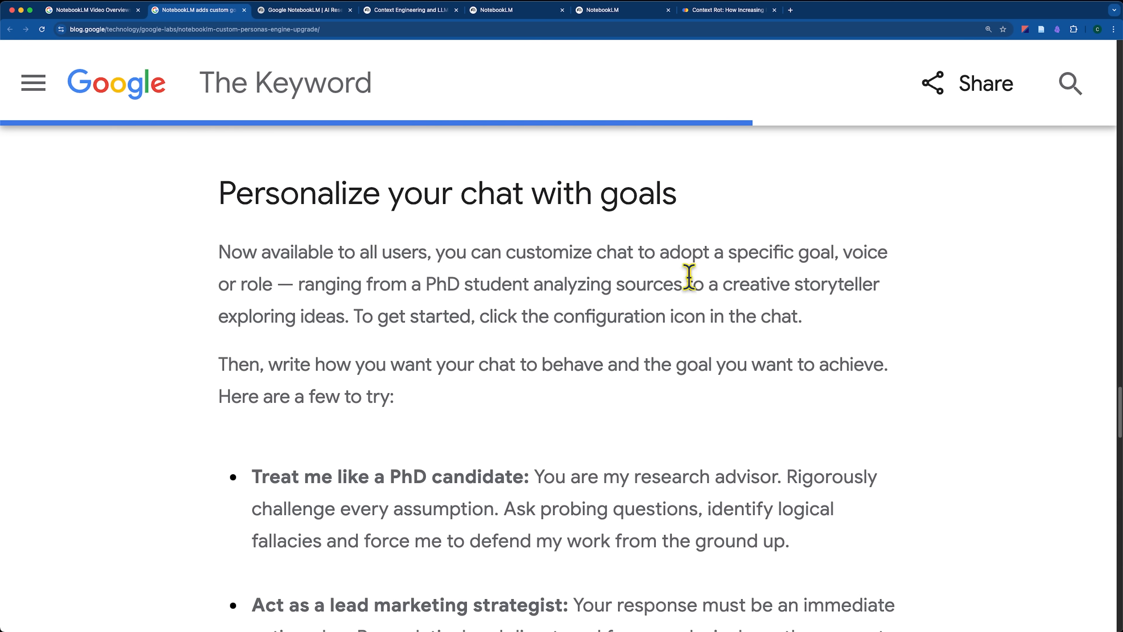
triple_click(446, 193)
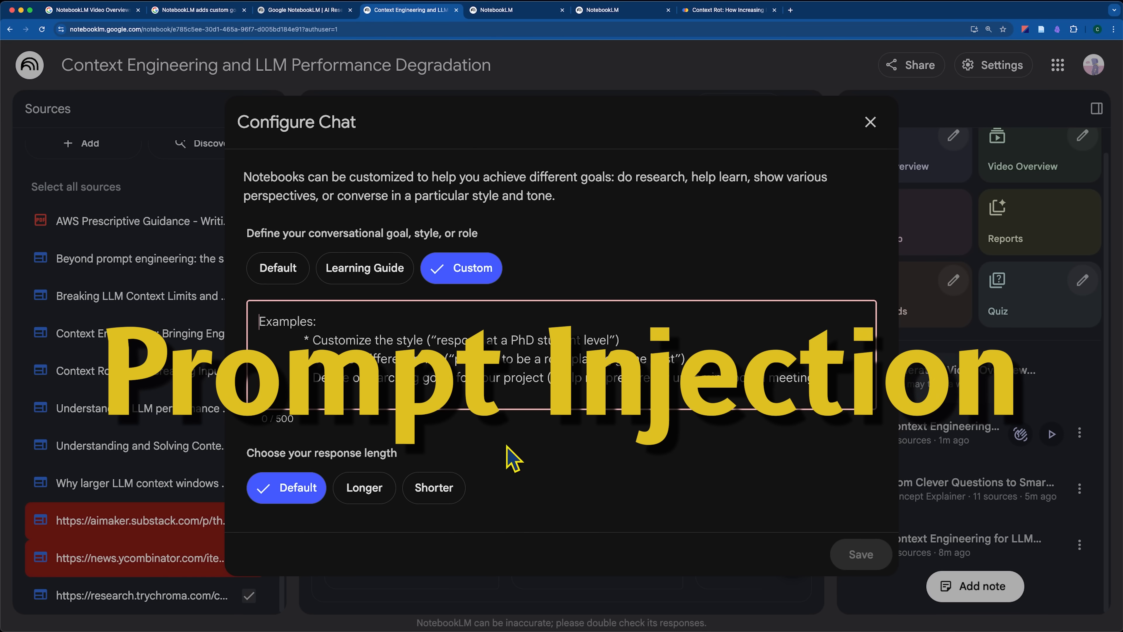
mouse_move(561, 466)
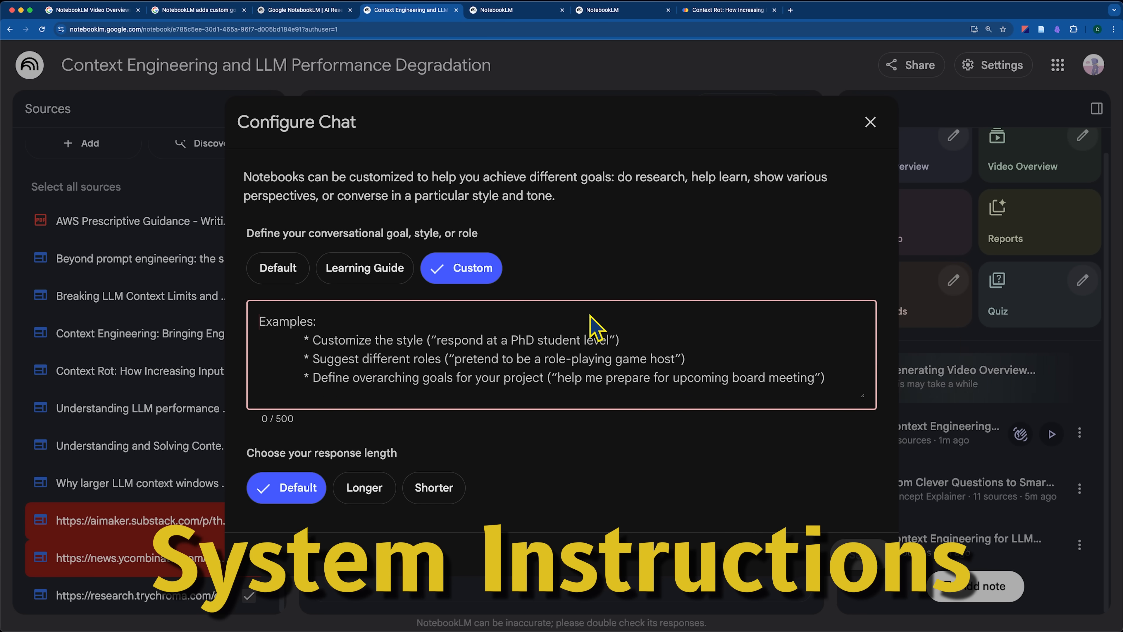
mouse_move(539, 367)
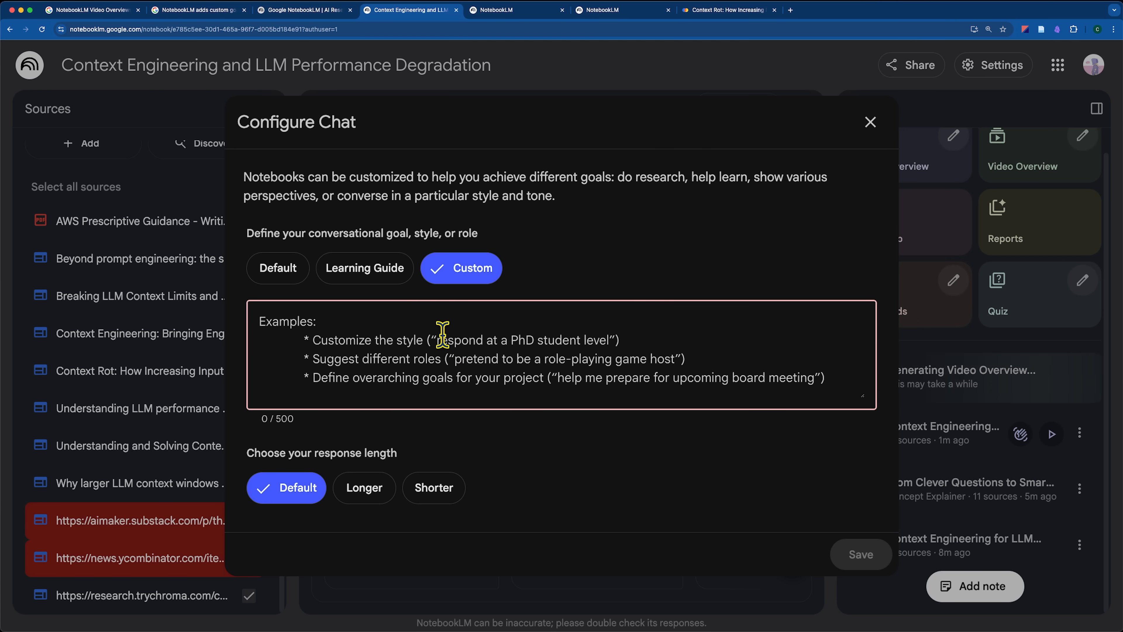
mouse_move(526, 335)
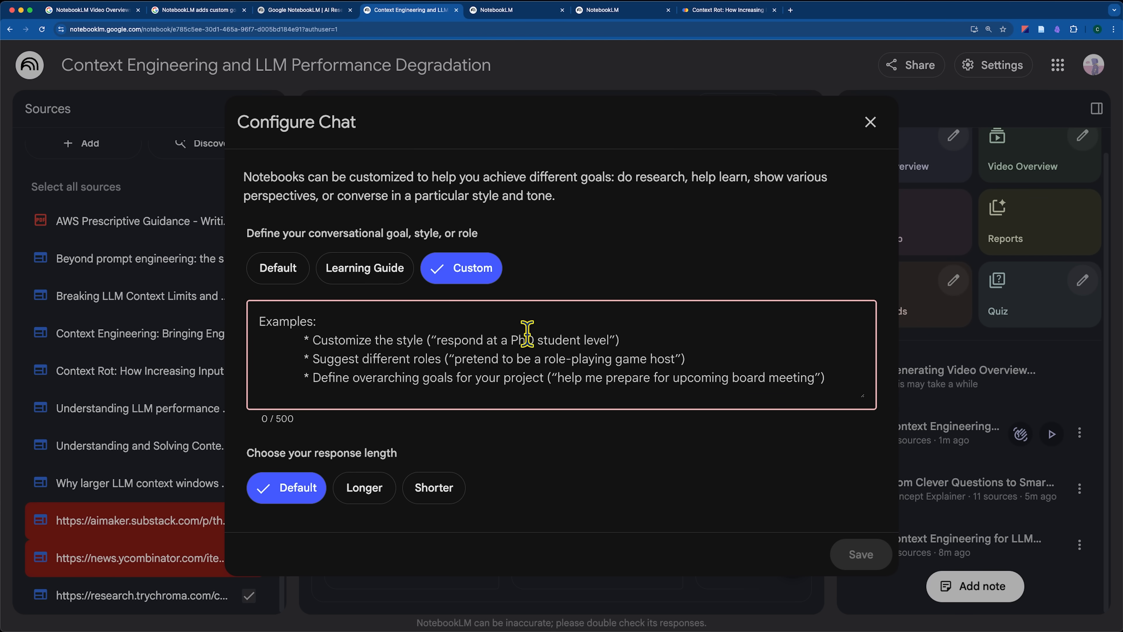
mouse_move(584, 365)
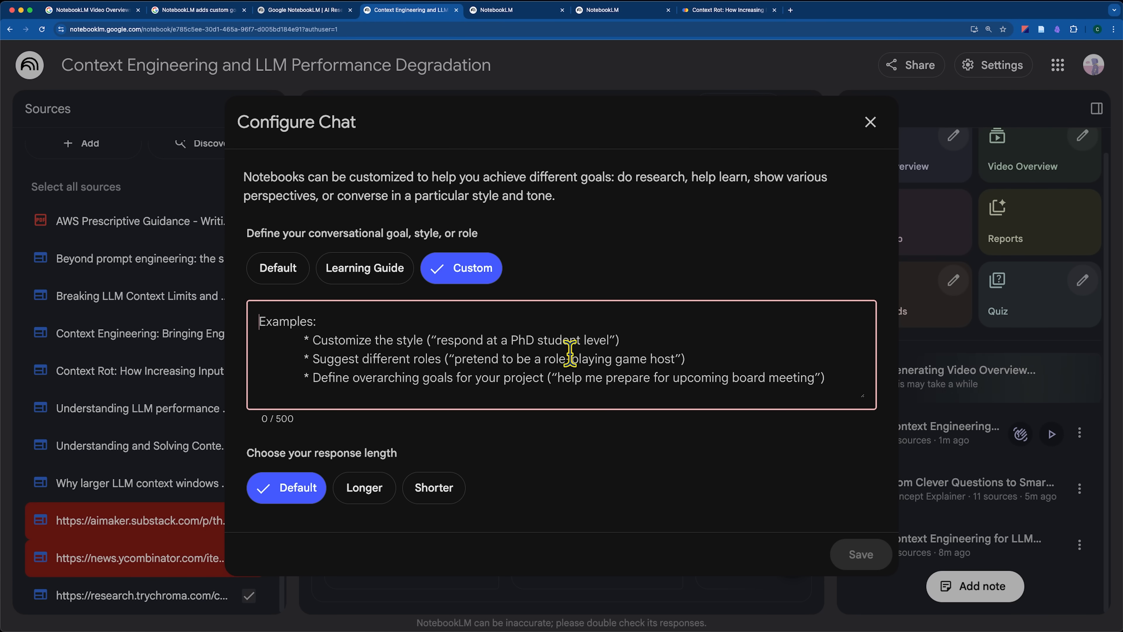
- Refresh the chat, save the 'explain it like I am 10' custom style, and read the kid-style answer
left_click(870, 121)
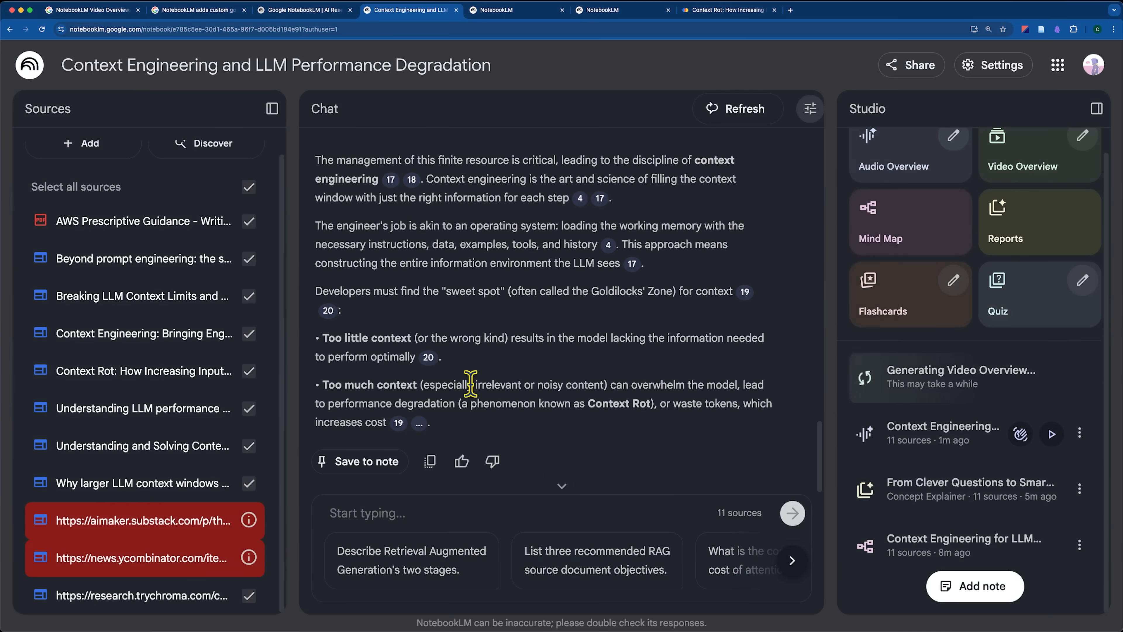
left_click(738, 108)
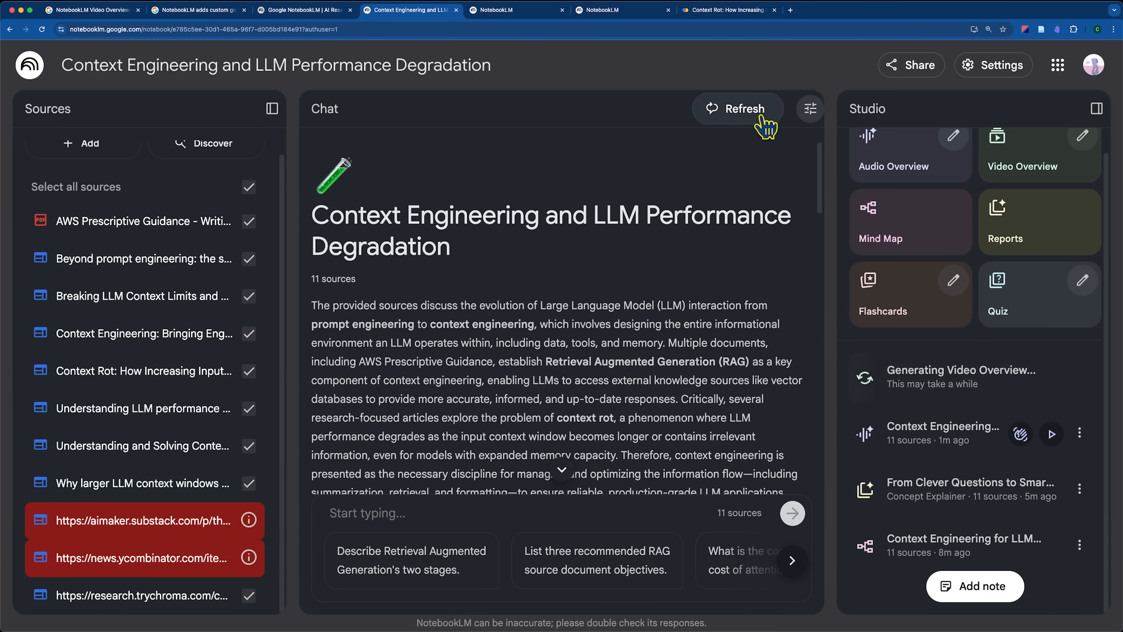
left_click(809, 109)
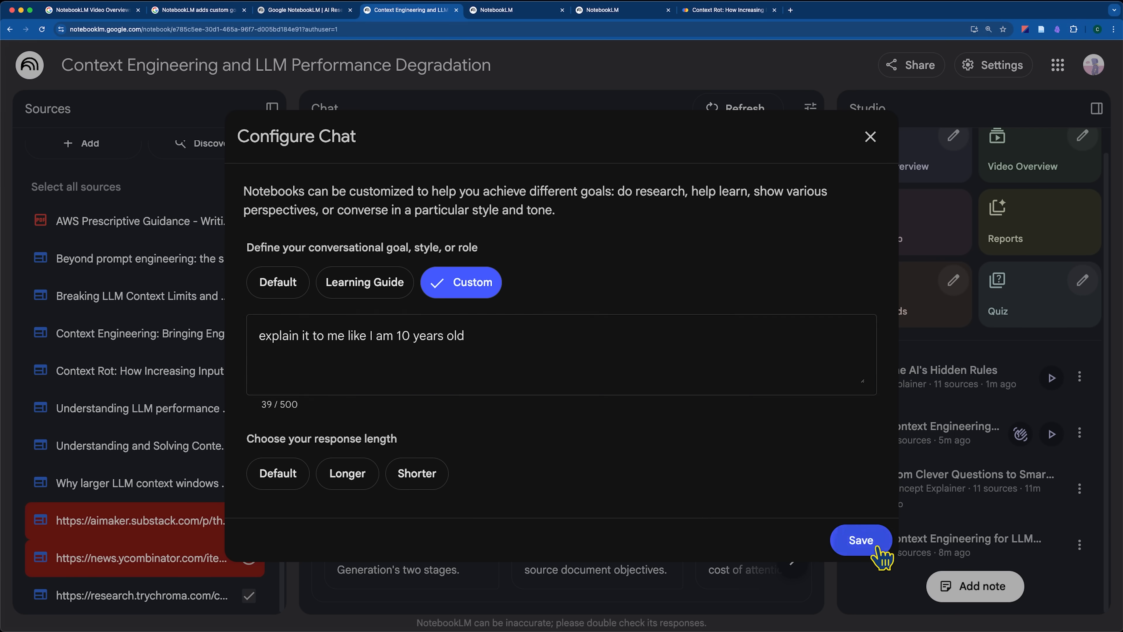
left_click(860, 540)
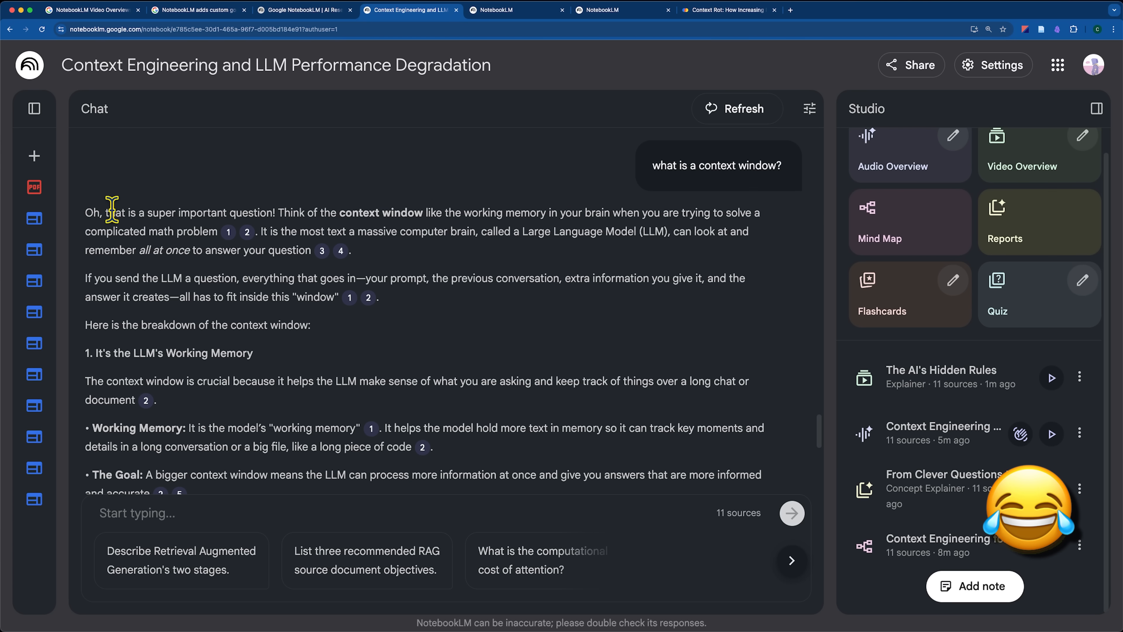
double_click(150, 230)
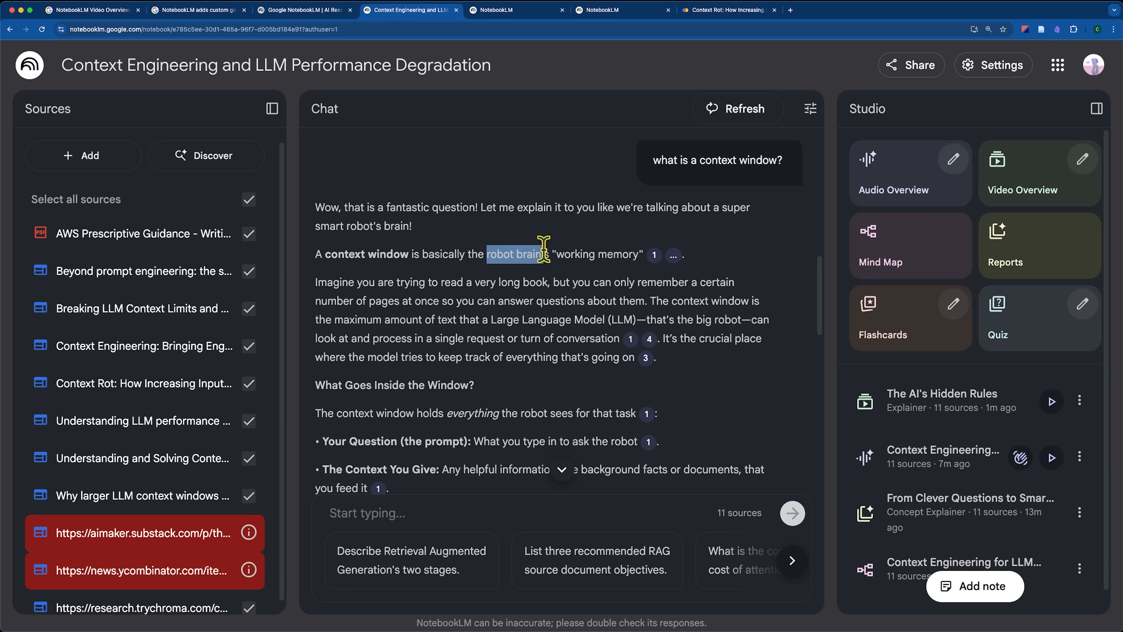
mouse_move(542, 312)
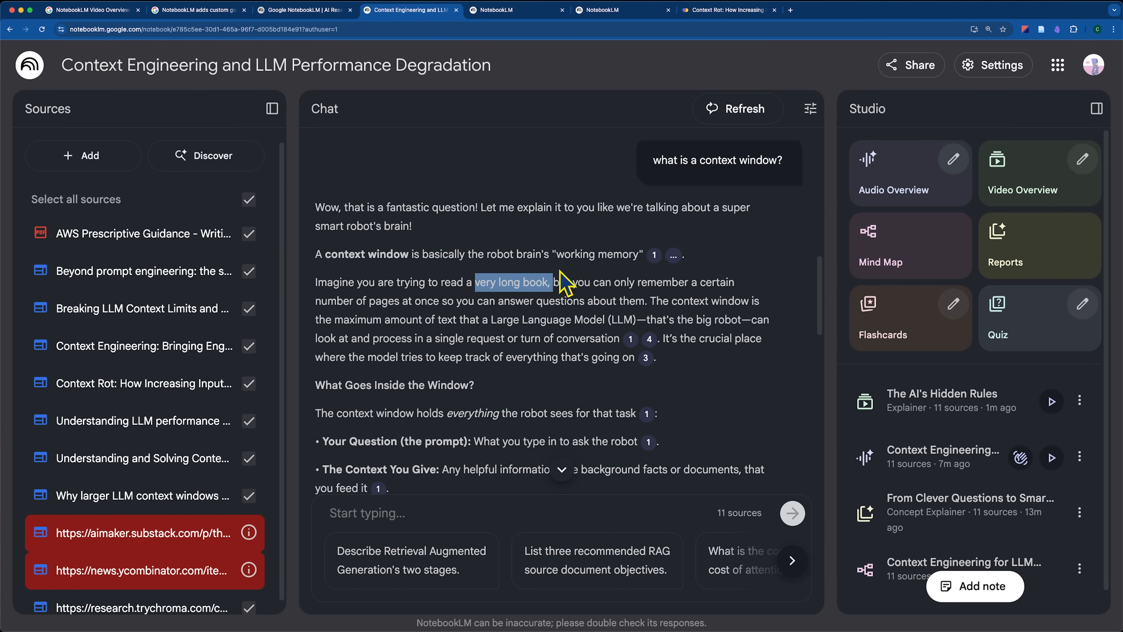
mouse_move(747, 424)
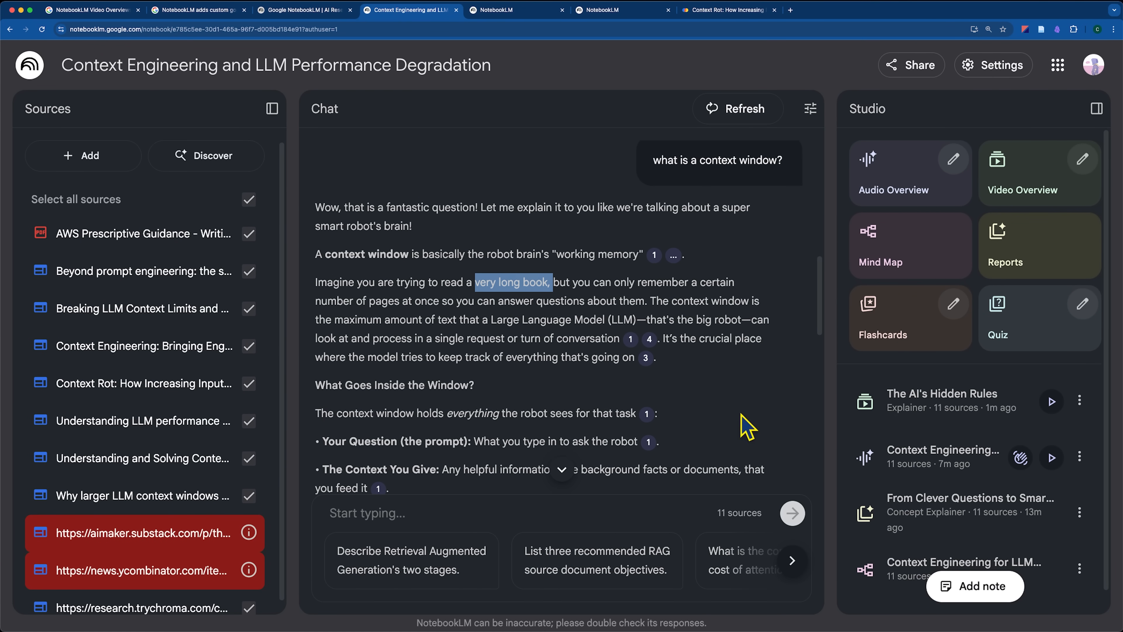
mouse_move(444, 243)
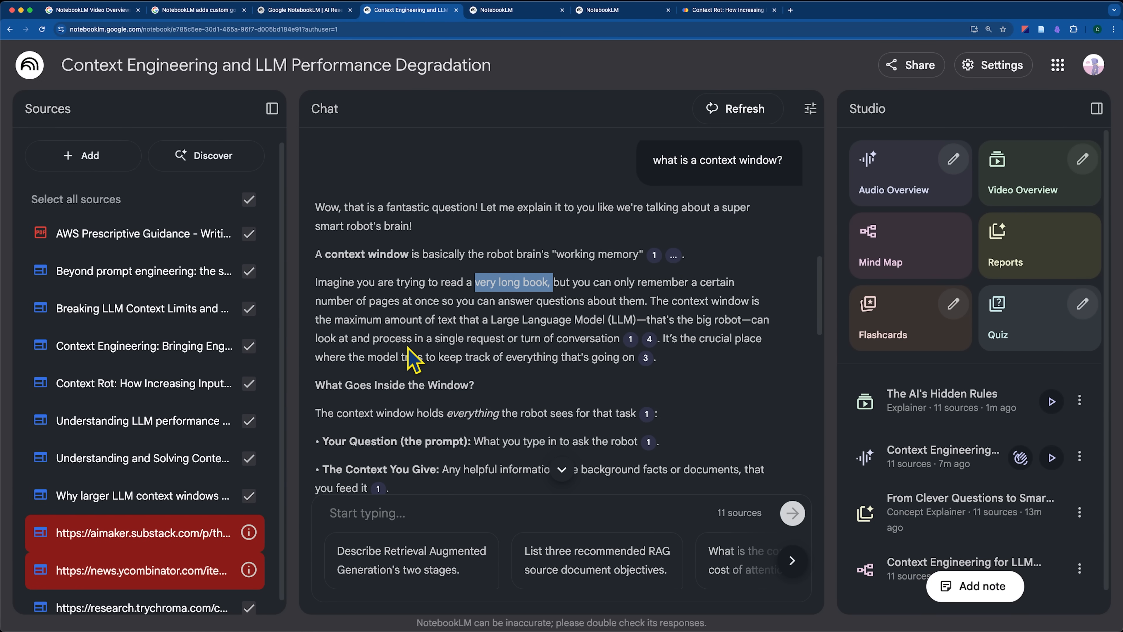
mouse_move(457, 336)
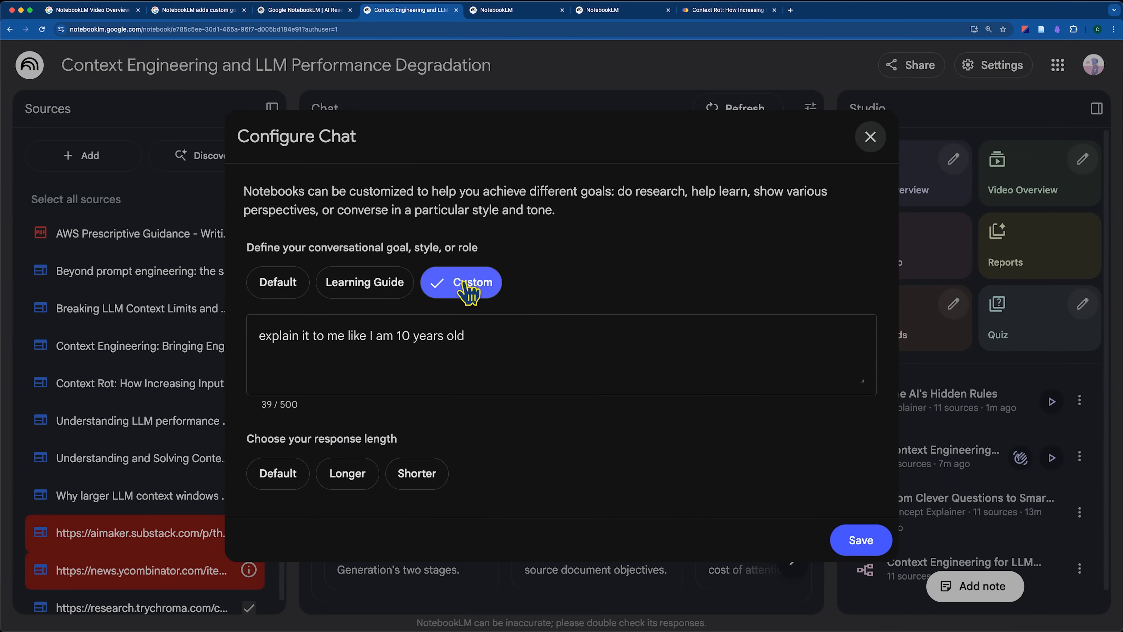
- Read through the kid-style answer, review chat settings, and view the saved note's options menu
left_click(860, 539)
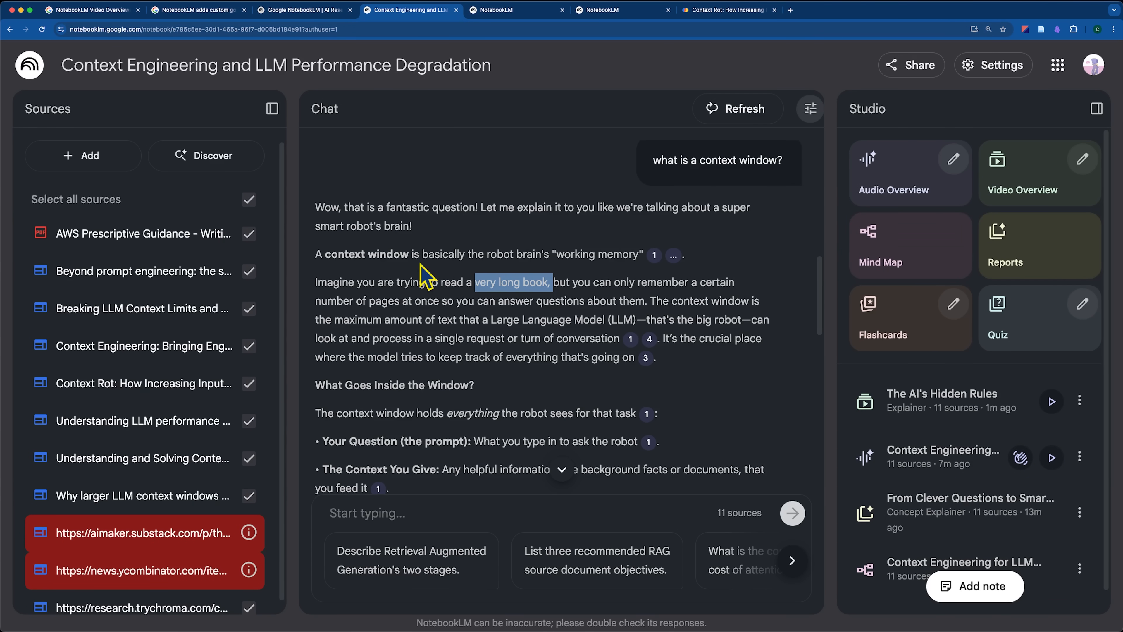
scroll("down", 3)
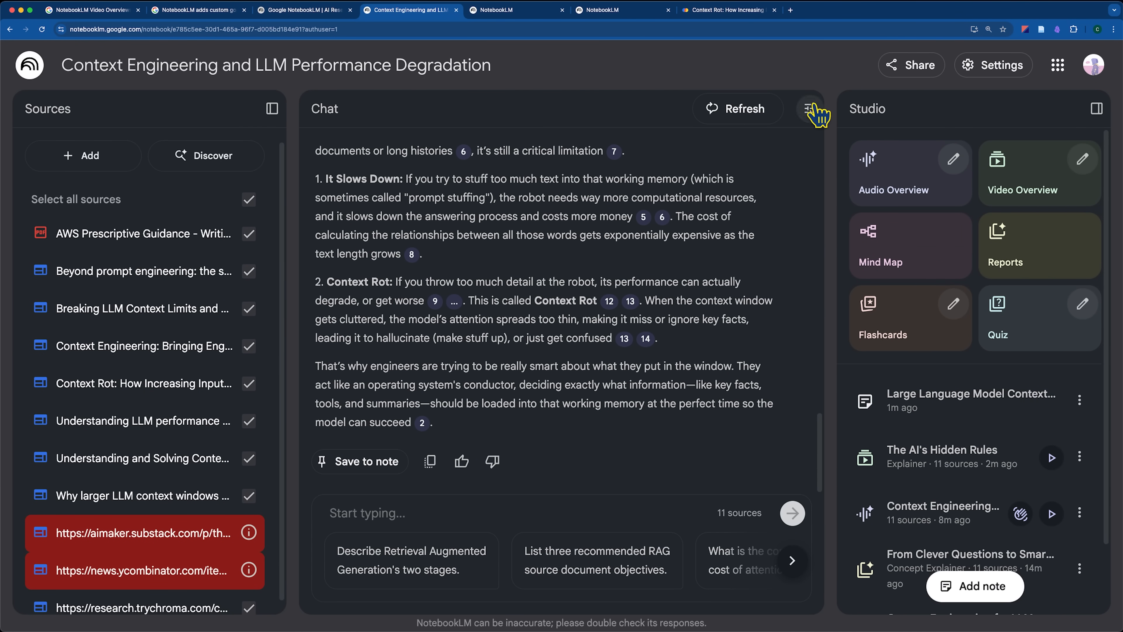
left_click(811, 109)
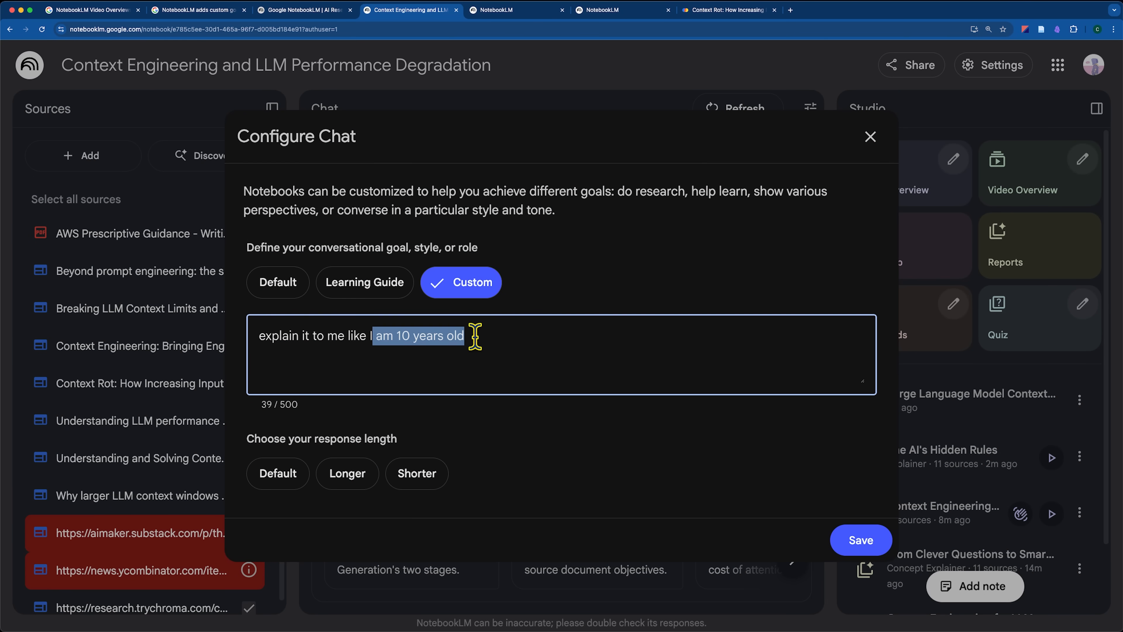
left_click(861, 539)
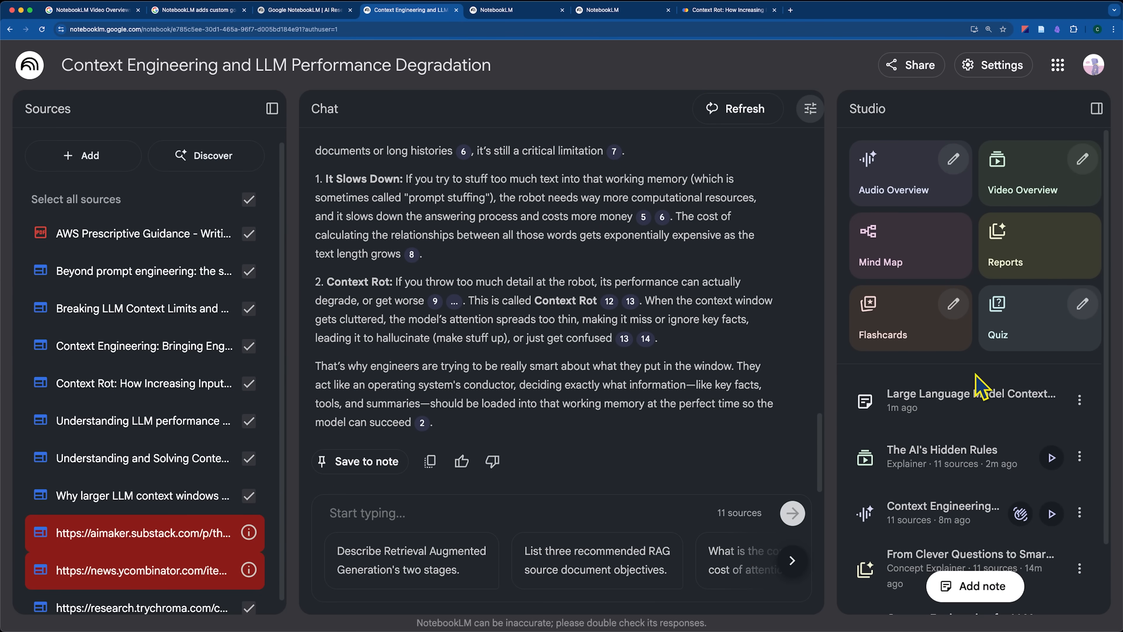
left_click(1080, 399)
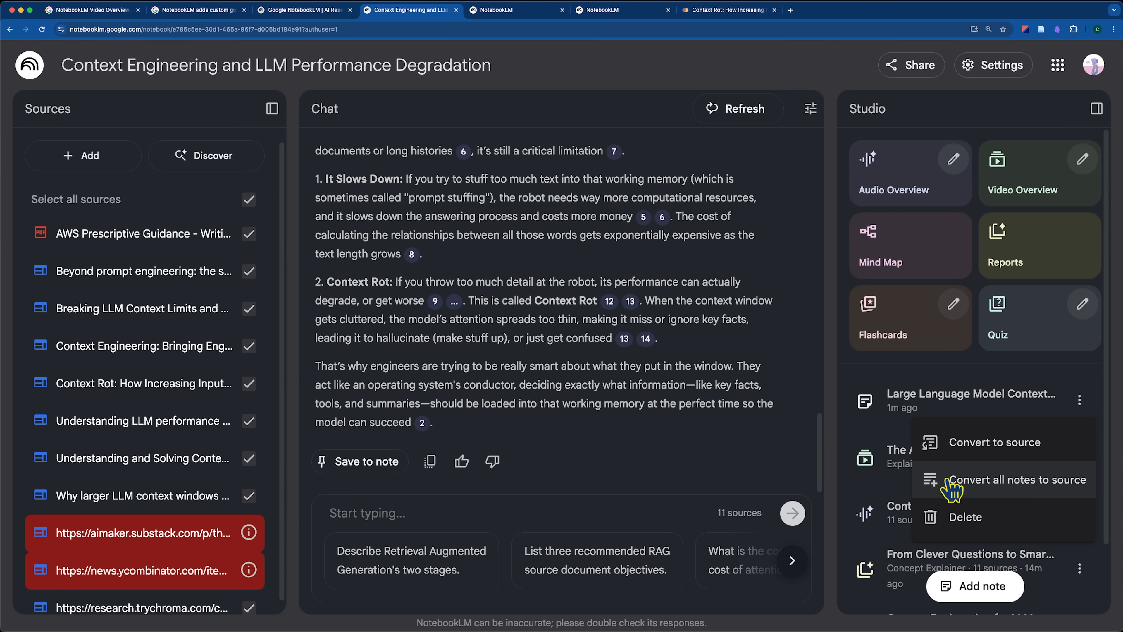
mouse_move(460, 256)
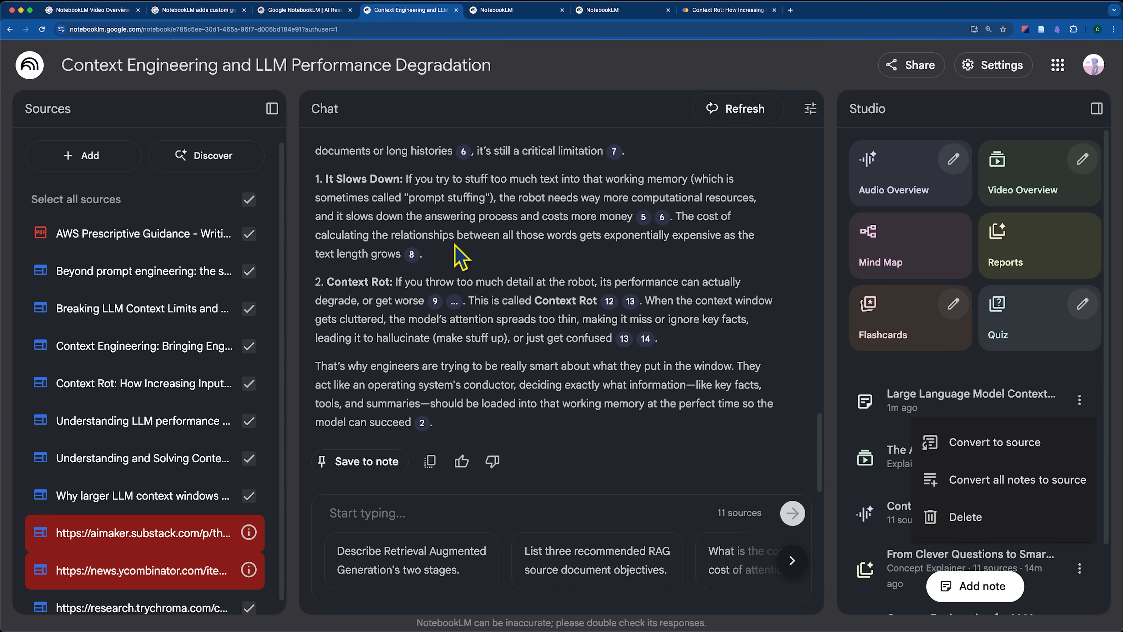
left_click(833, 10)
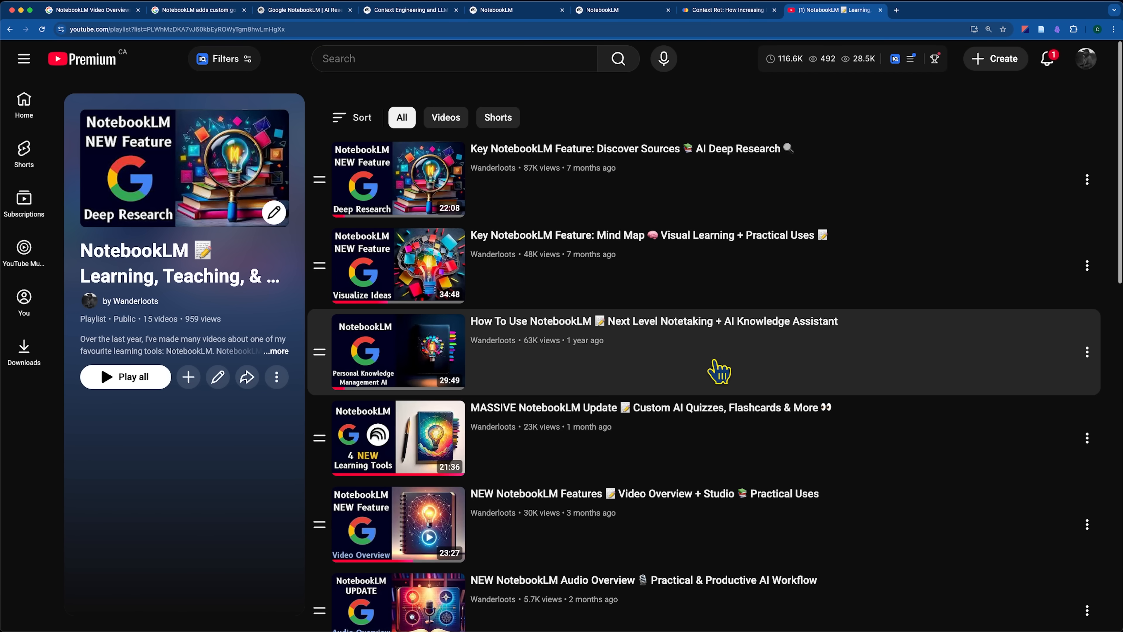
mouse_move(417, 546)
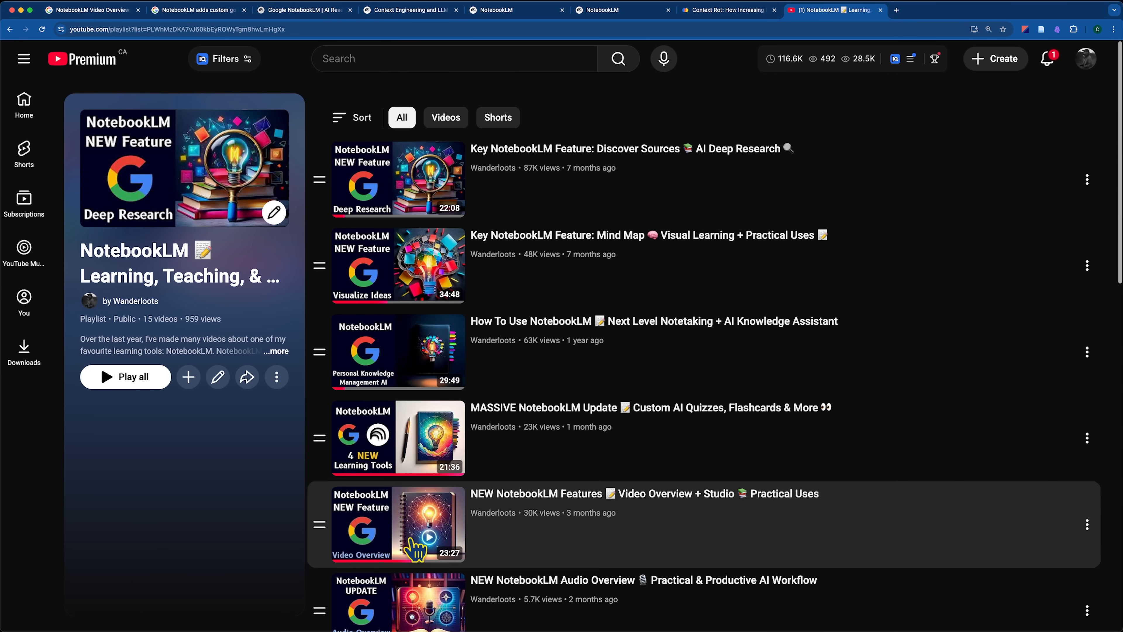
mouse_move(261, 480)
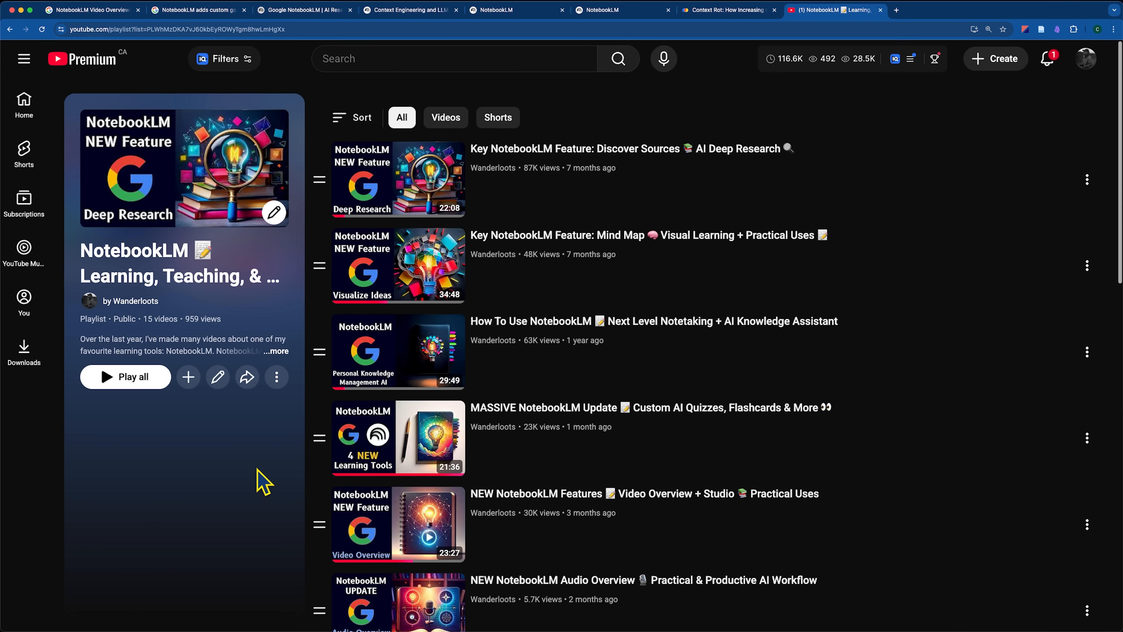
mouse_move(504, 195)
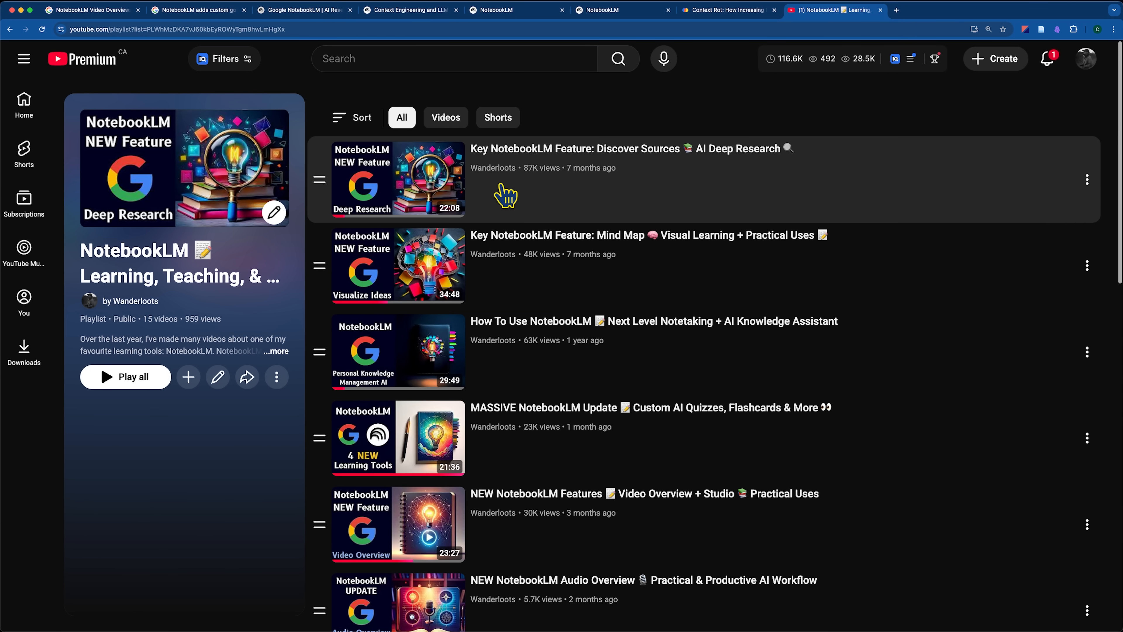
- Leave the NotebookLM YouTube playlist for the Keyword chat article tab
left_click(199, 10)
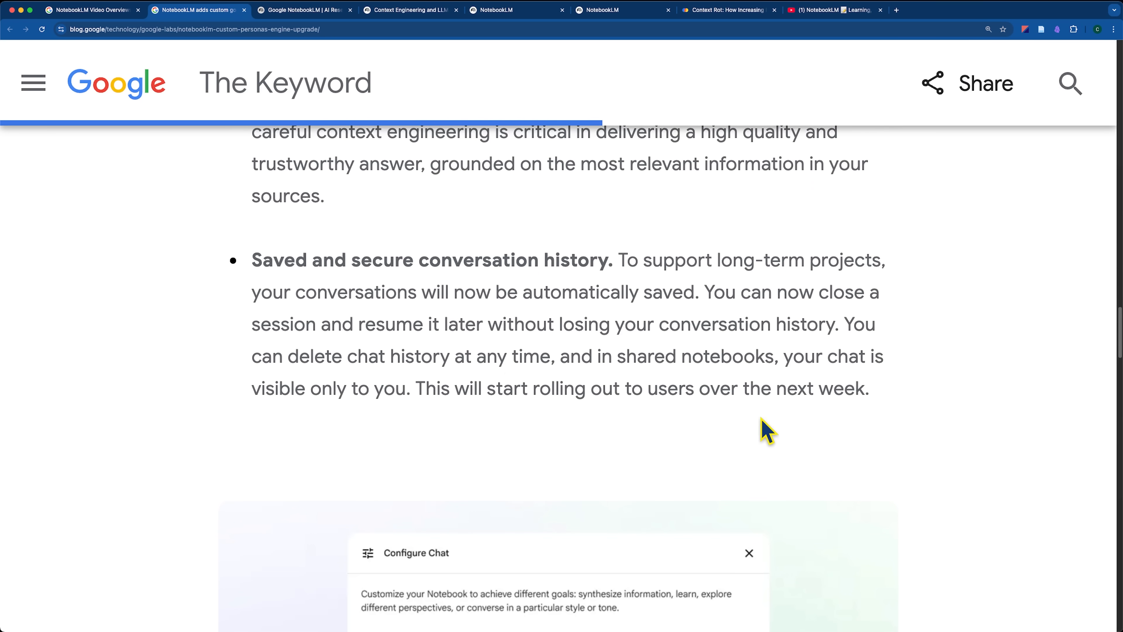
mouse_move(268, 261)
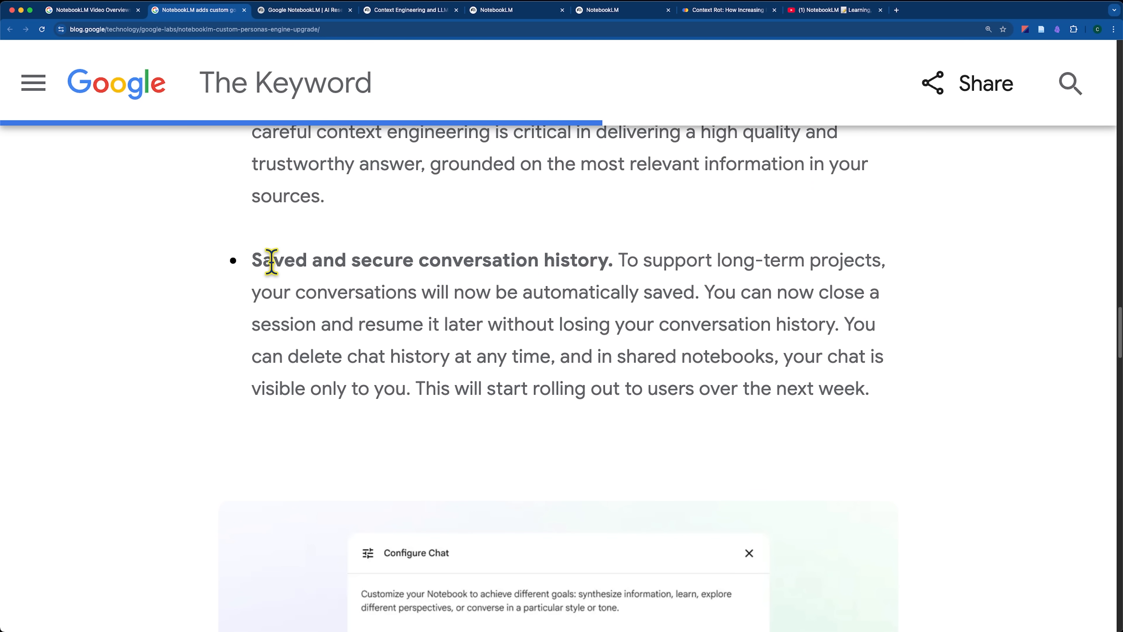
mouse_move(666, 259)
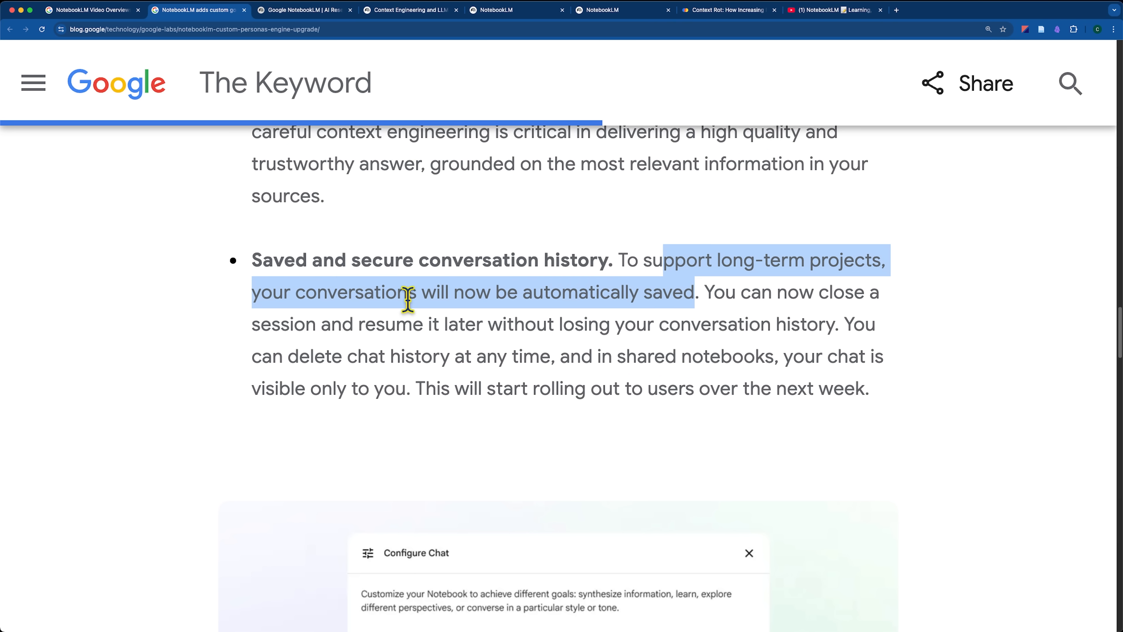
mouse_move(434, 335)
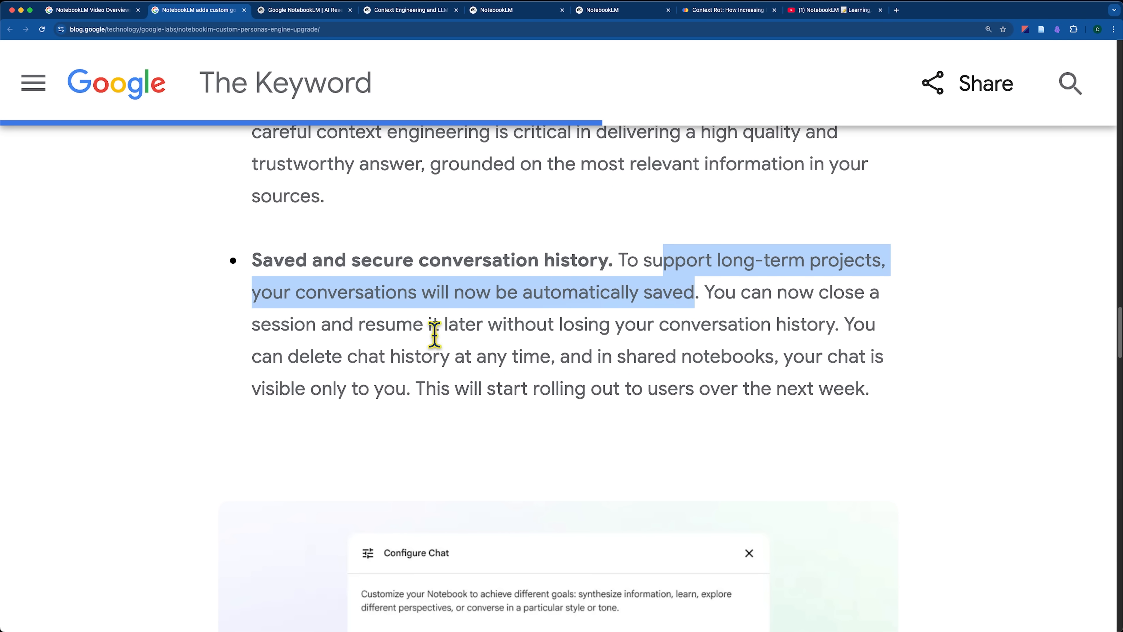
mouse_move(723, 332)
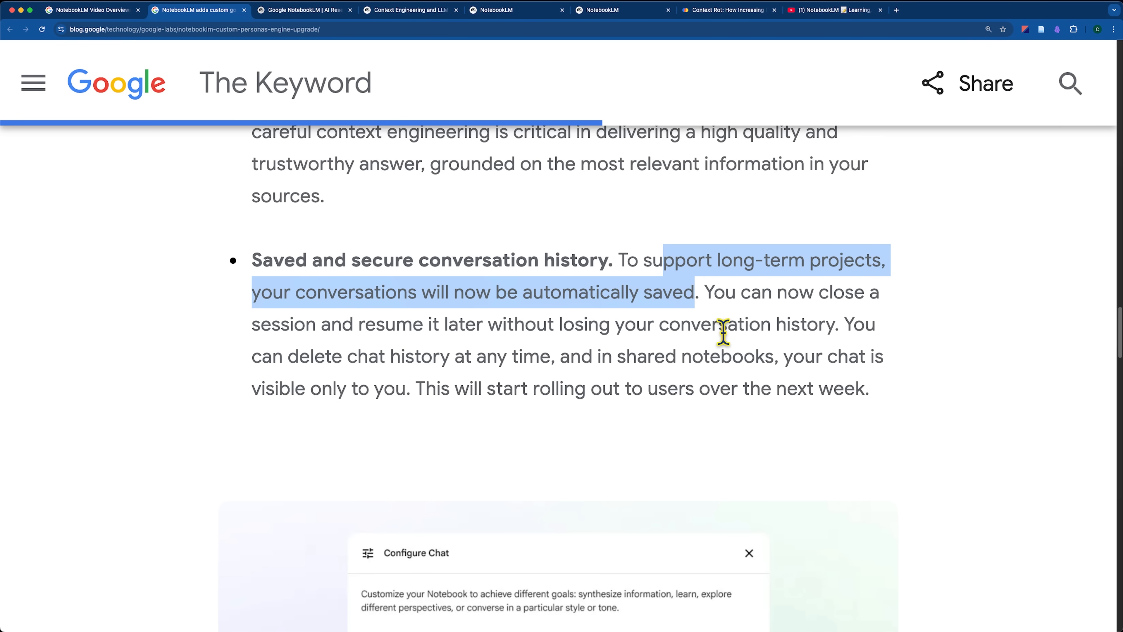
- Return from the Keyword's saved-conversations passage to the NotebookLM notebook tab
left_click(409, 10)
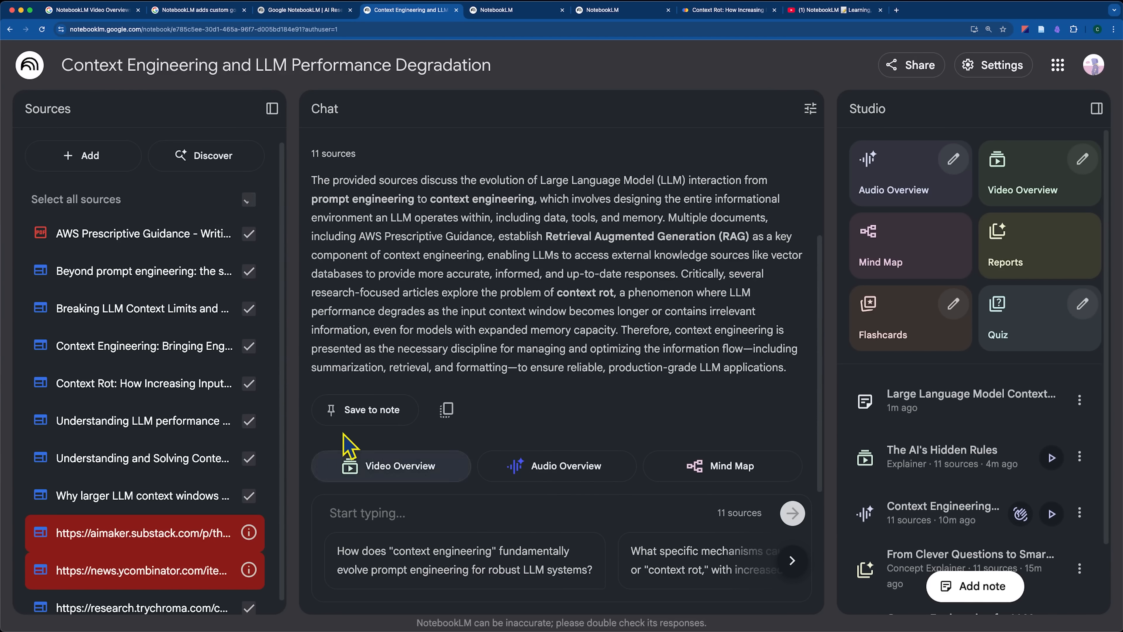
mouse_move(424, 512)
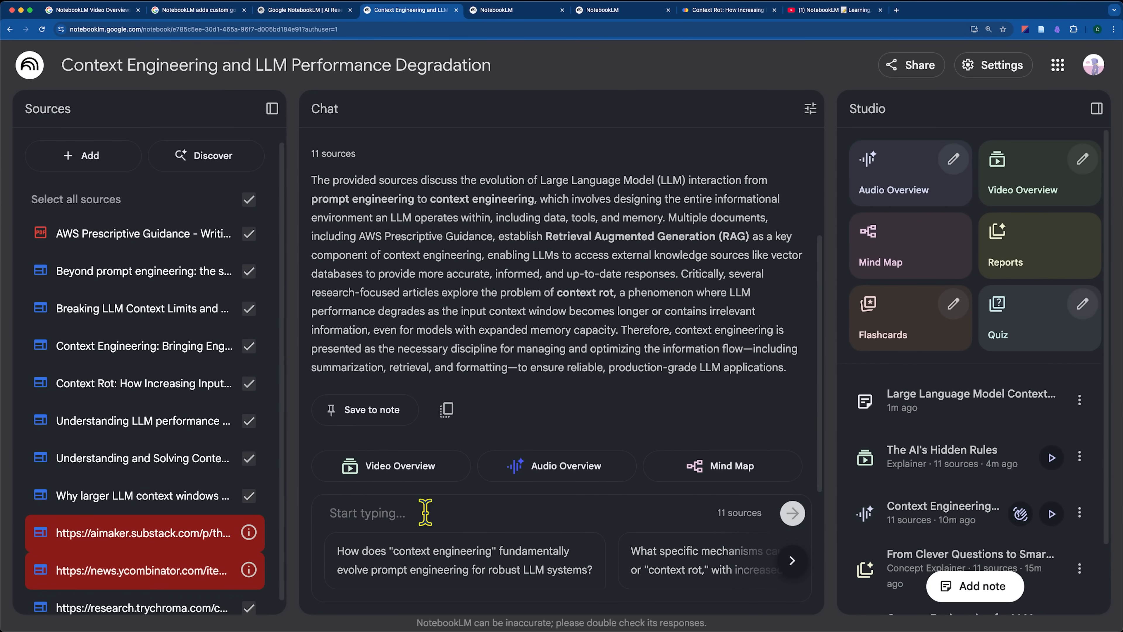
mouse_move(619, 311)
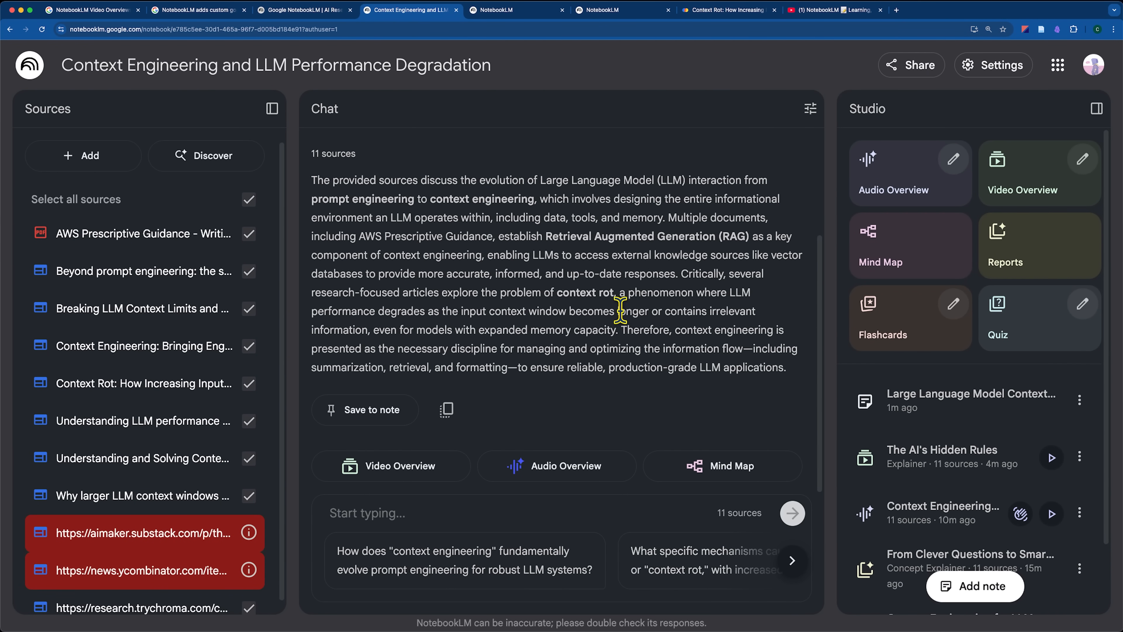
- Switch back to the Keyword article's intro on chat improvements
left_click(199, 9)
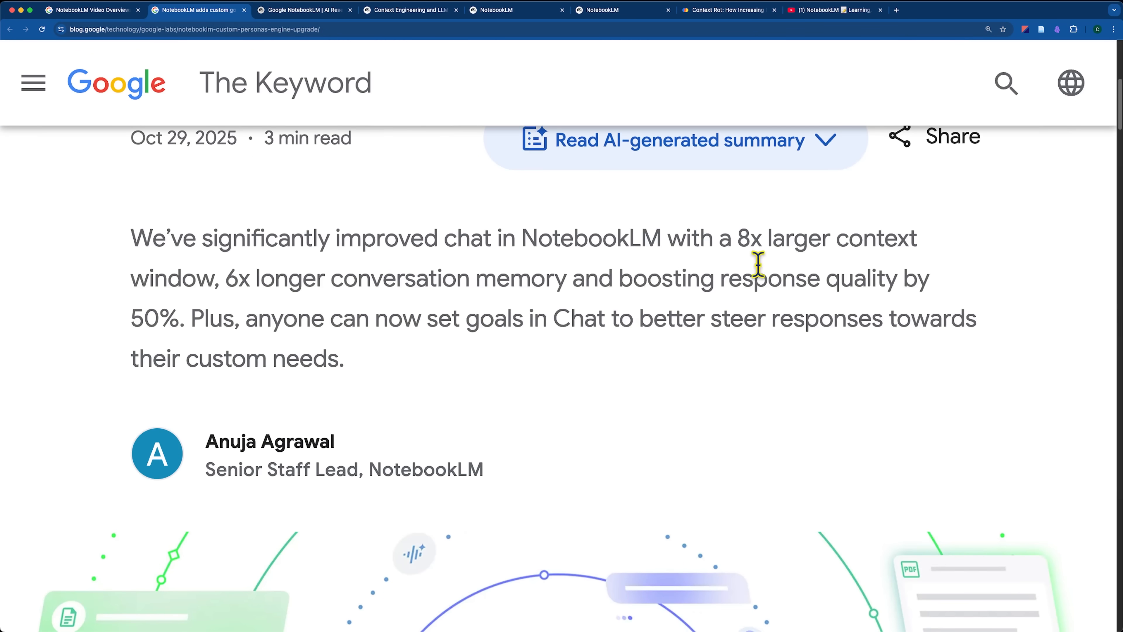
- Highlight the 8x larger context window and 6x longer memory claims, reach the chat goals section, then return to the notebook
left_click_drag(731, 238, 492, 278)
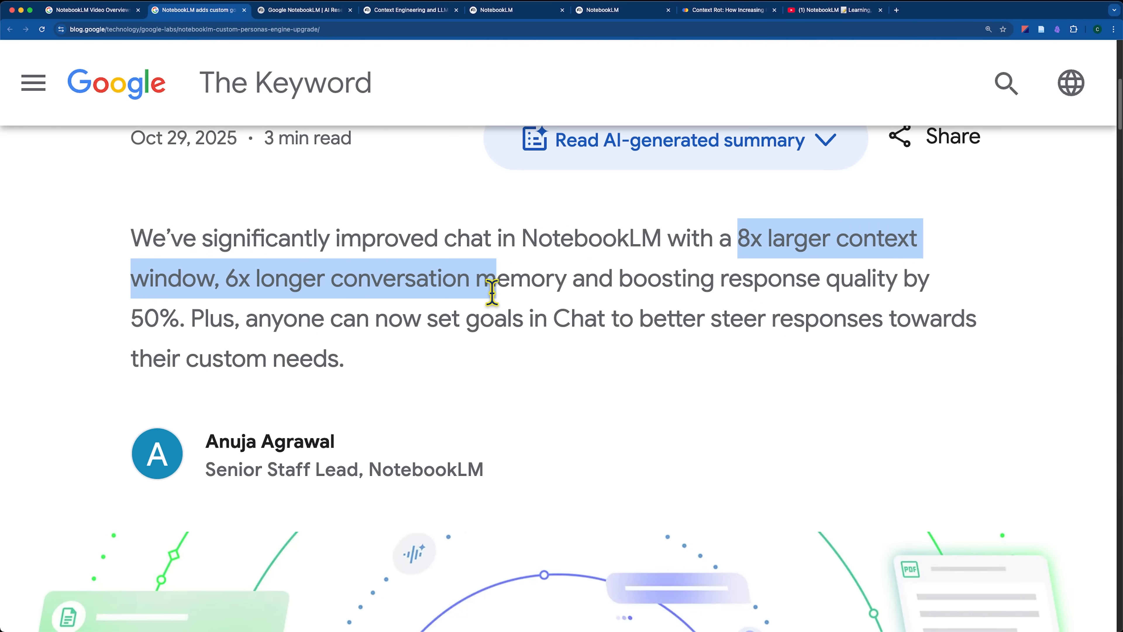
left_click_drag(491, 293, 581, 280)
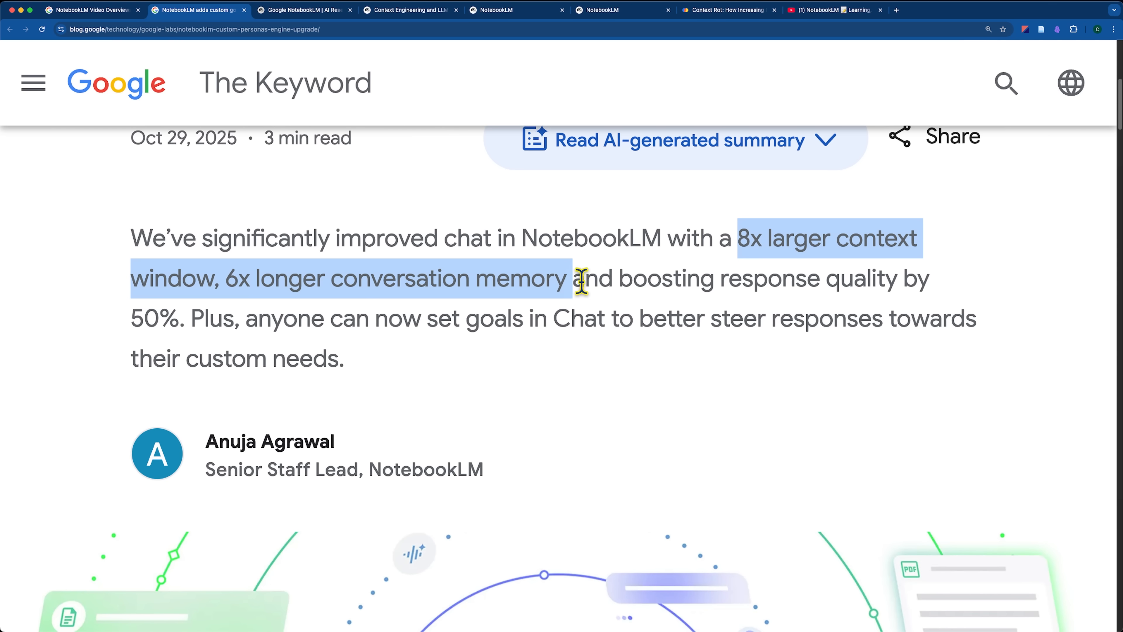
mouse_move(603, 274)
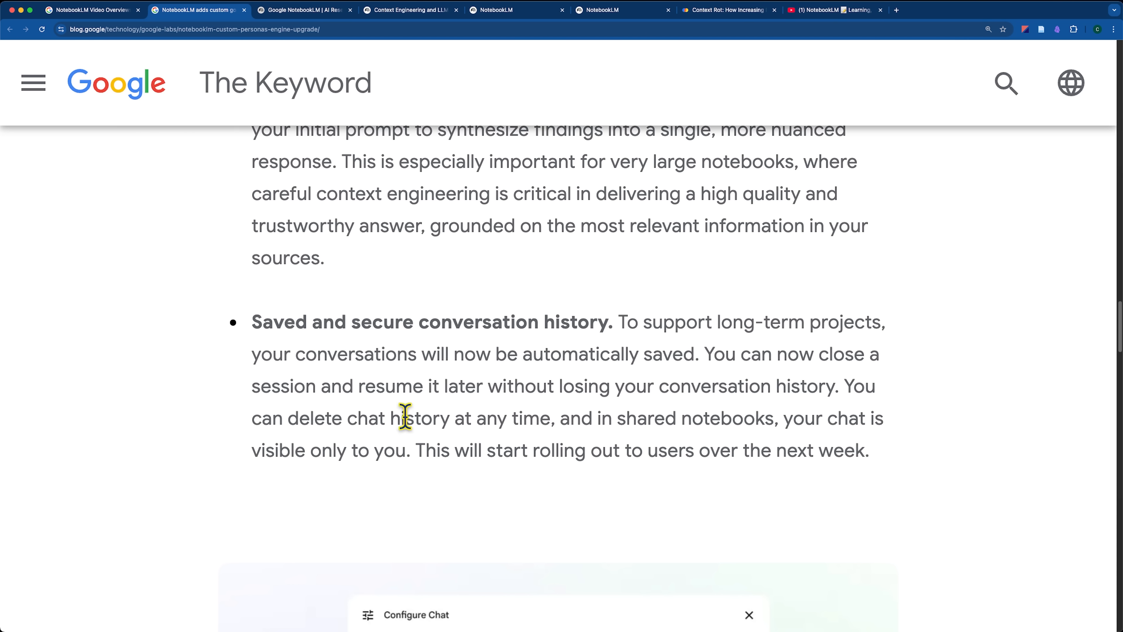
mouse_move(286, 417)
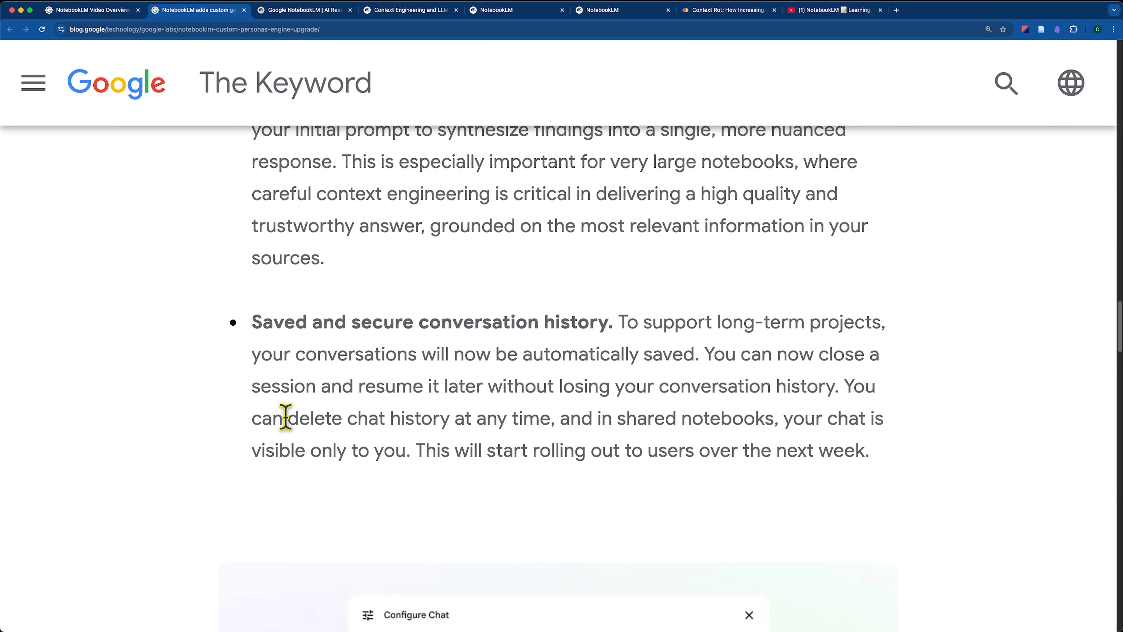
mouse_move(255, 450)
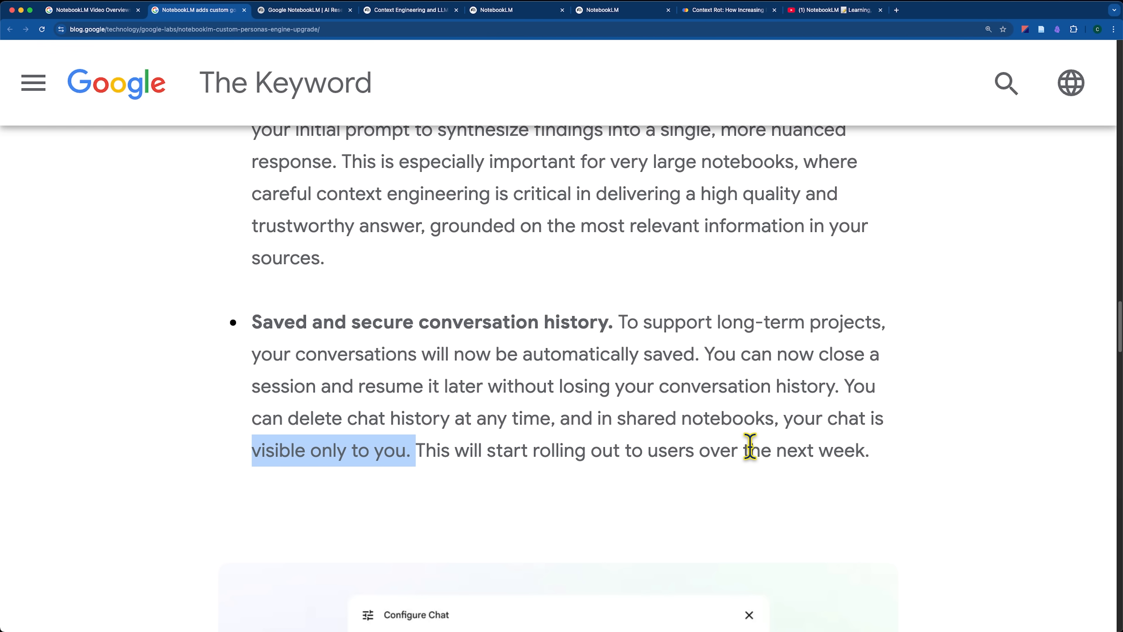
scroll("down", 3)
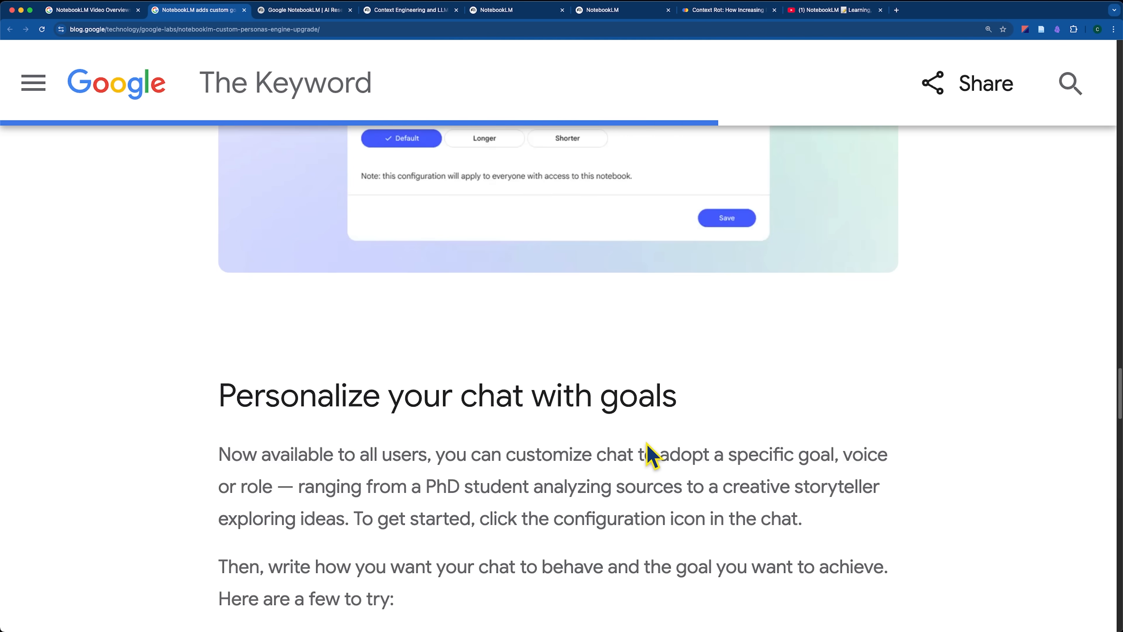
left_click(407, 10)
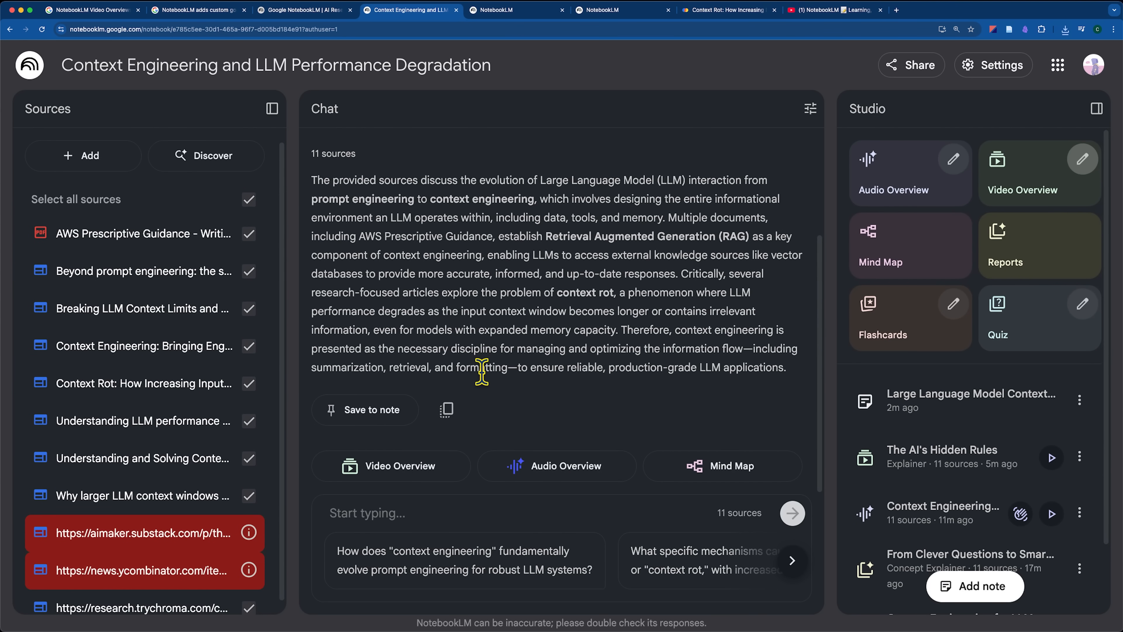
- Highlight 'Nano Banana' in the Video Overviews article title, view the Customize Video Overview example, then return to the notebook
left_click(91, 10)
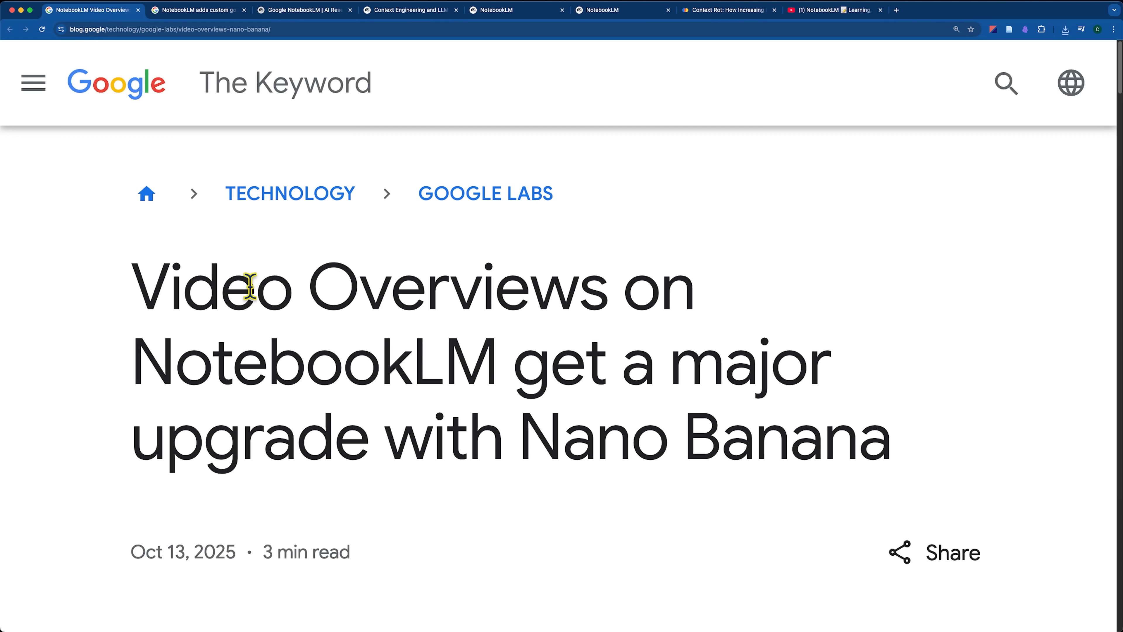
mouse_move(221, 438)
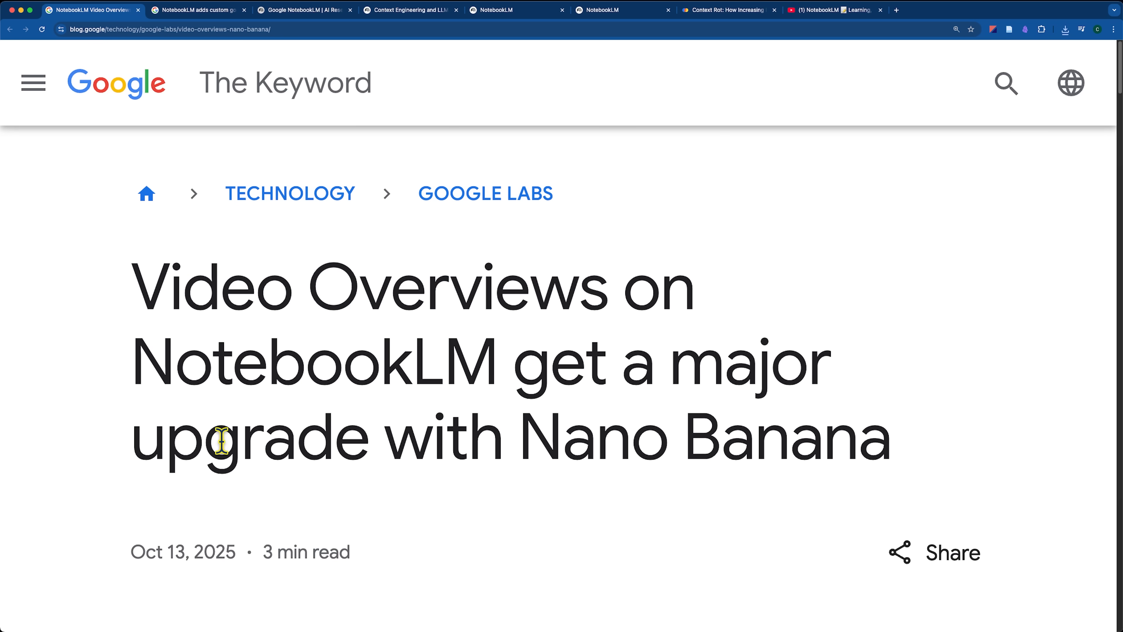
left_click_drag(518, 436, 888, 437)
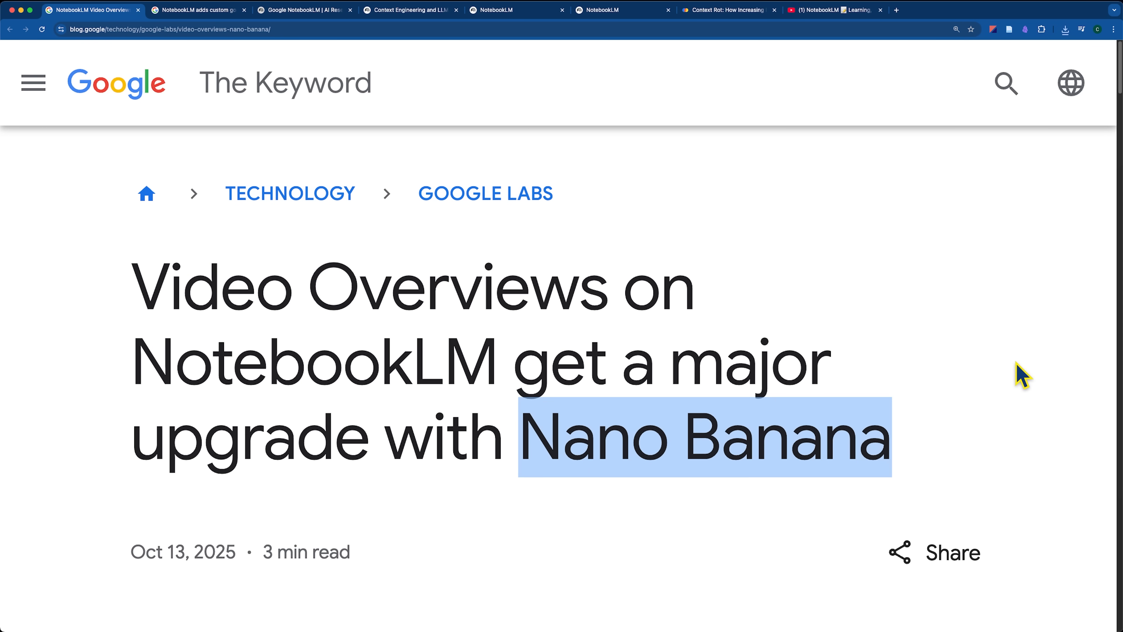
scroll("down", 3)
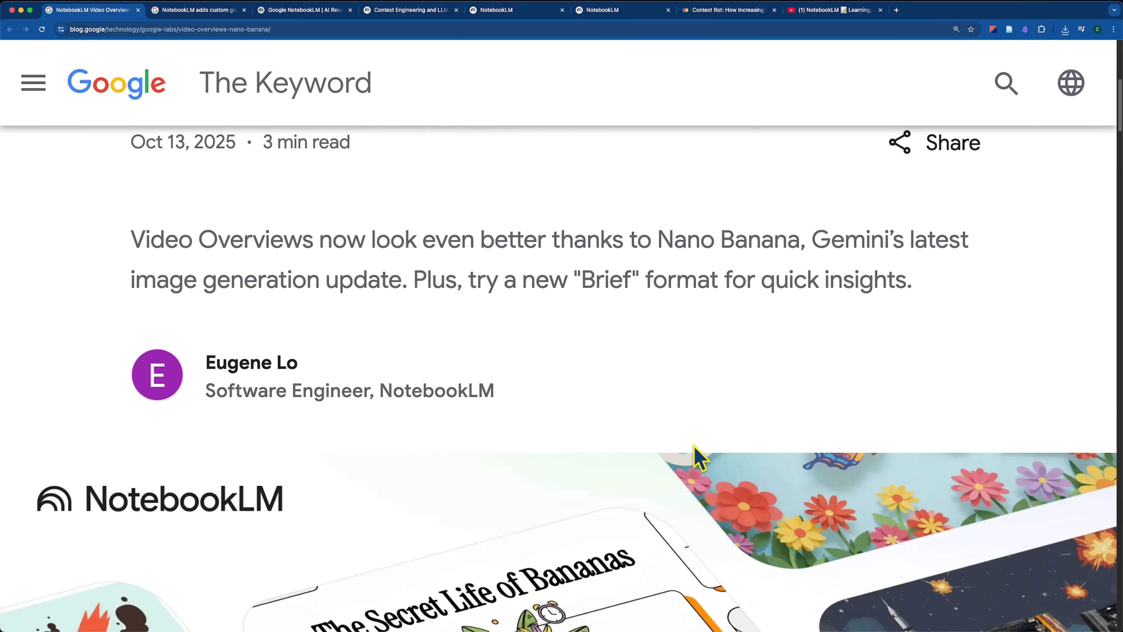
left_click(696, 459)
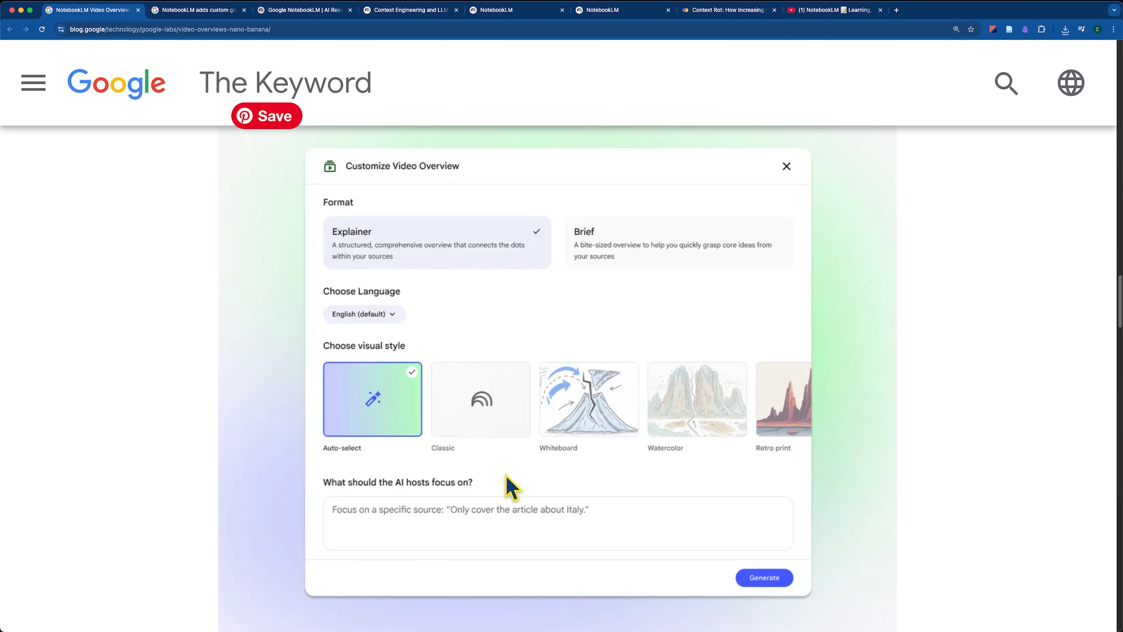
mouse_move(474, 188)
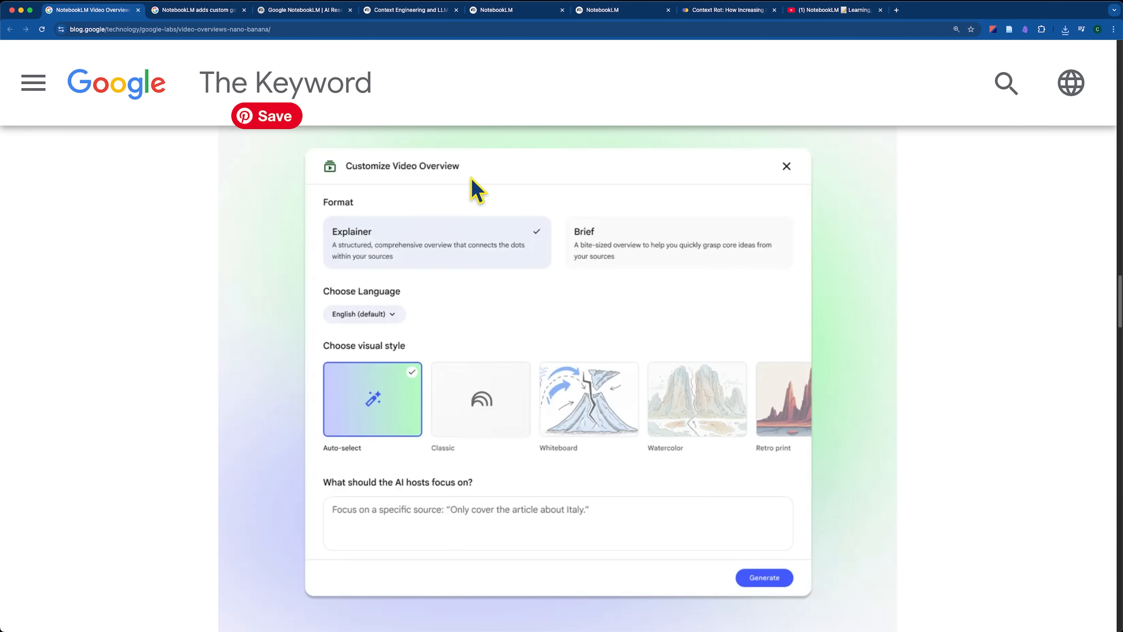
left_click(411, 10)
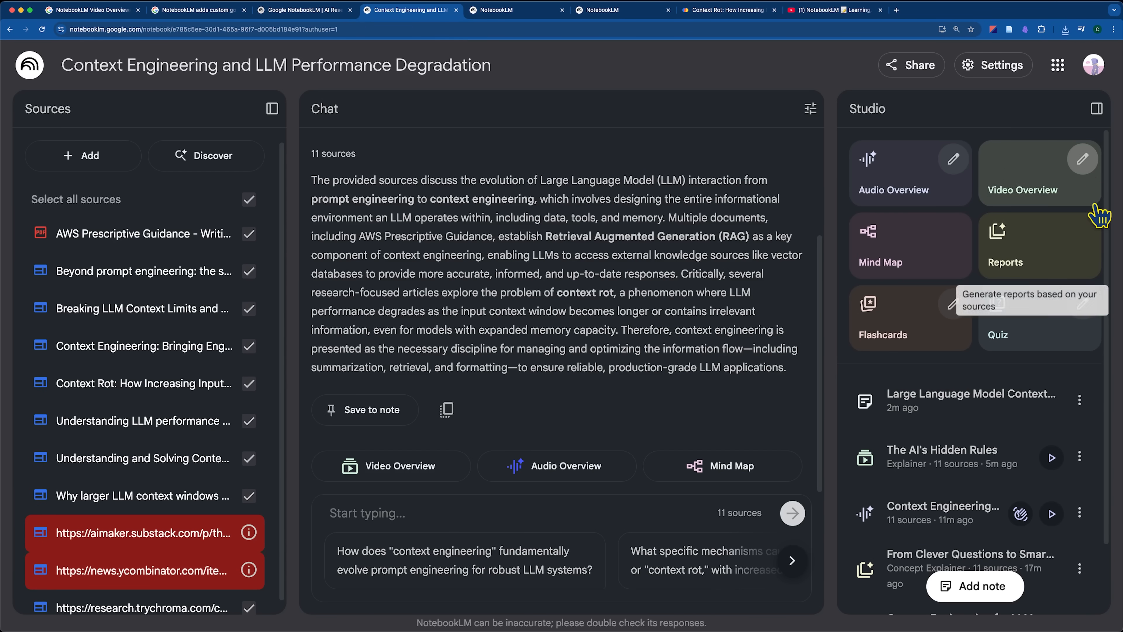
- In Video Overview customization, choose the Classic visual style and reveal more styles in the carousel
left_click(1082, 158)
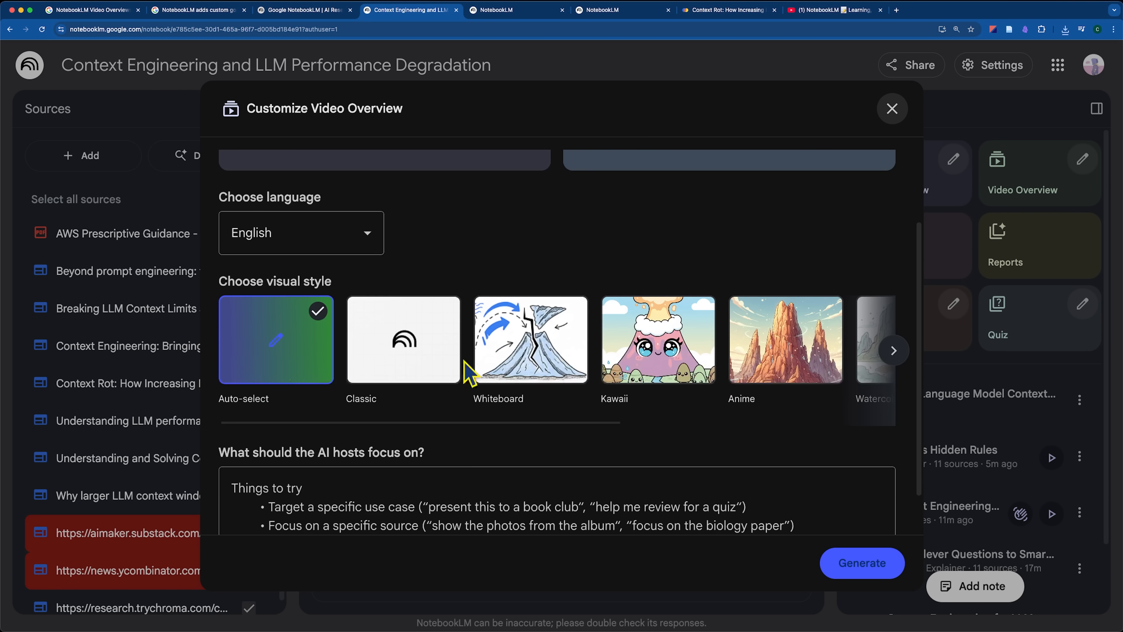
mouse_move(447, 369)
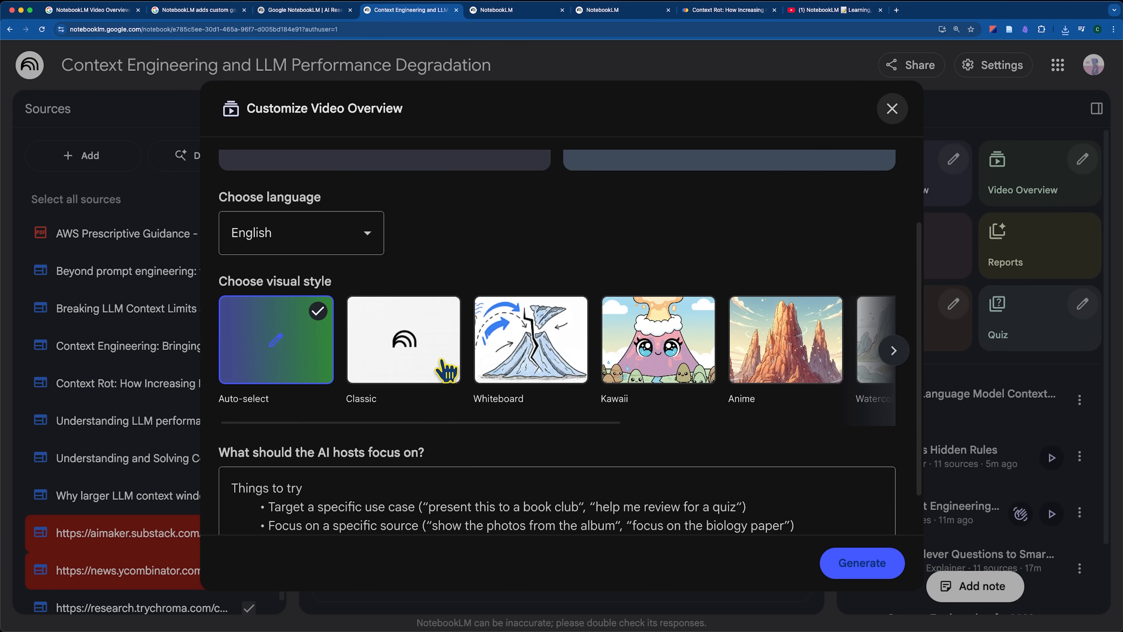
left_click(402, 340)
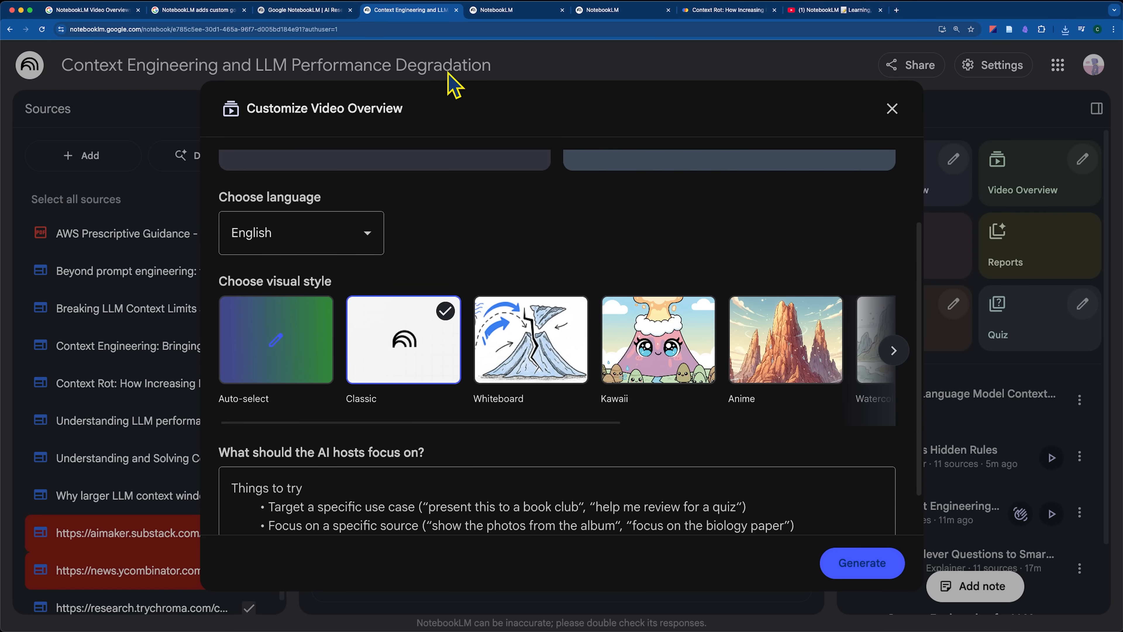
left_click(516, 10)
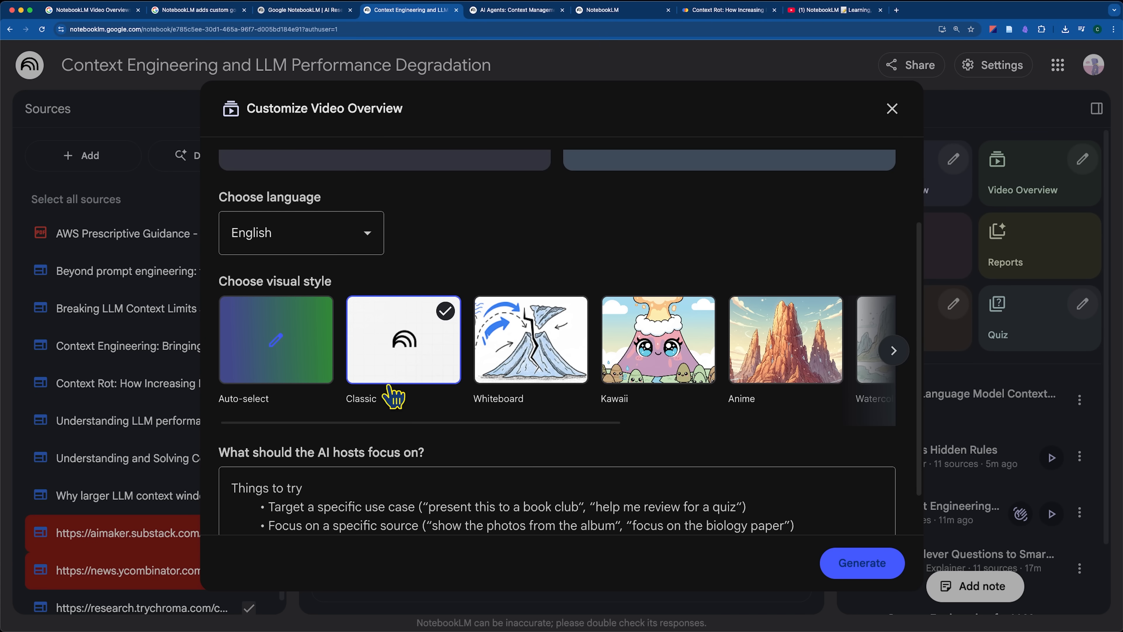
left_click(893, 351)
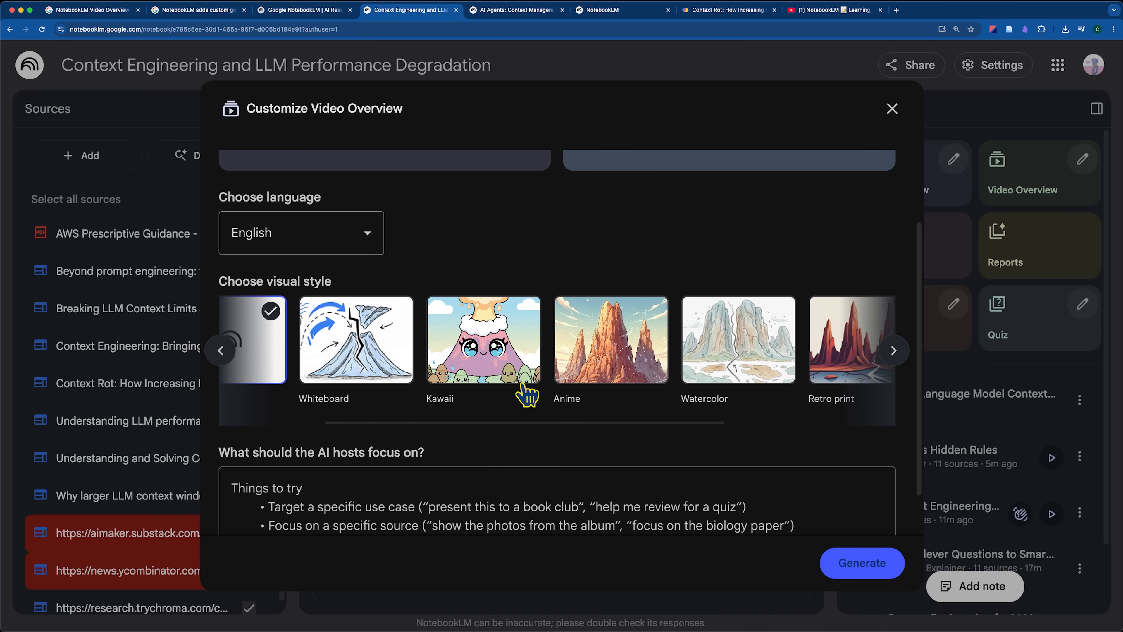
- Switch the visual style back to Auto-select and close the customization options
left_click(893, 351)
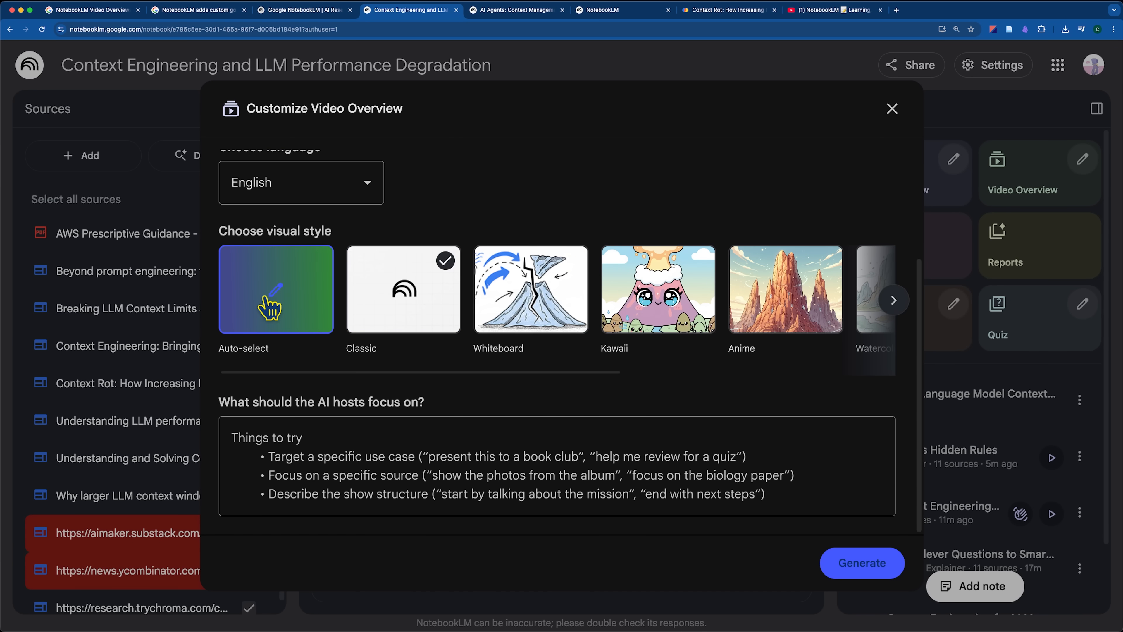
left_click(275, 289)
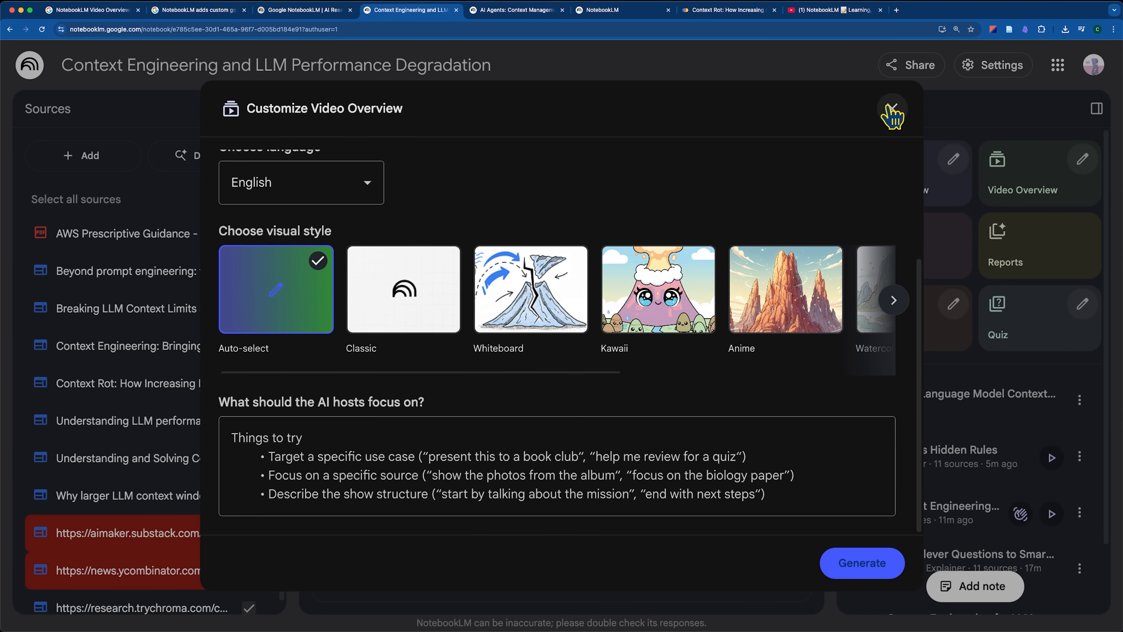
left_click(892, 113)
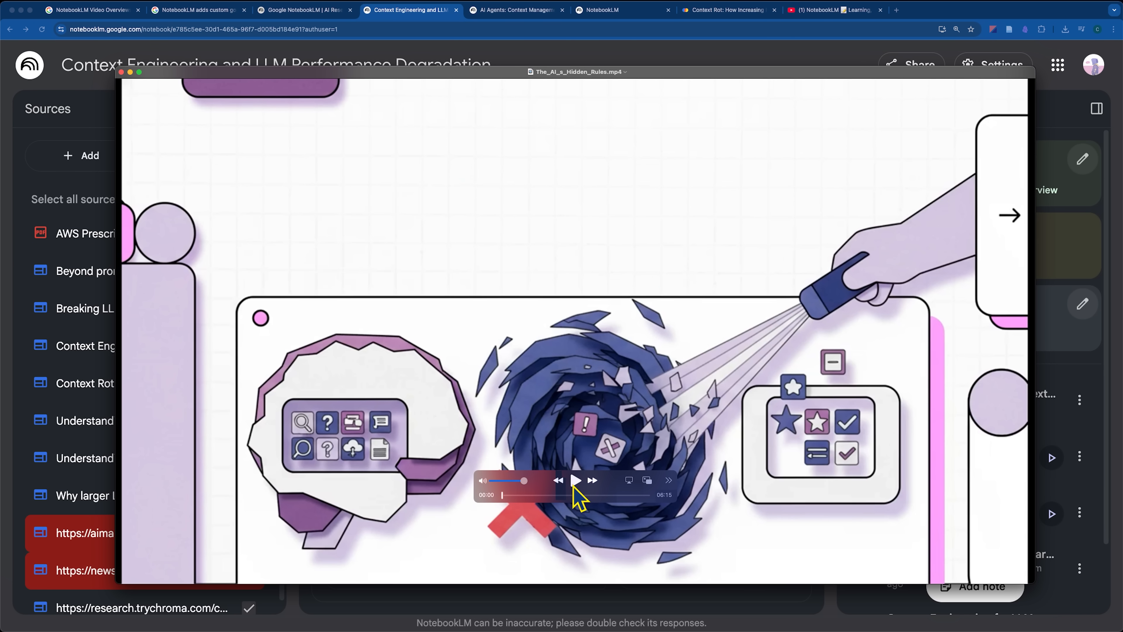
- Play The_AI_s_Hidden_Rules.mp4 video overview in QuickTime Player
left_click(577, 480)
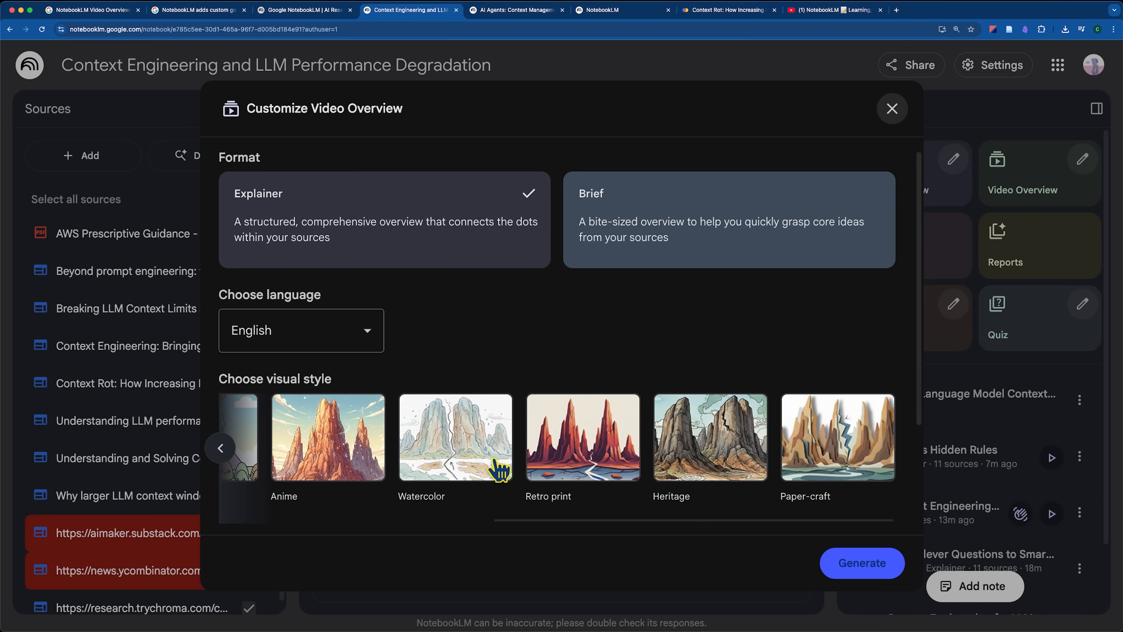
mouse_move(470, 498)
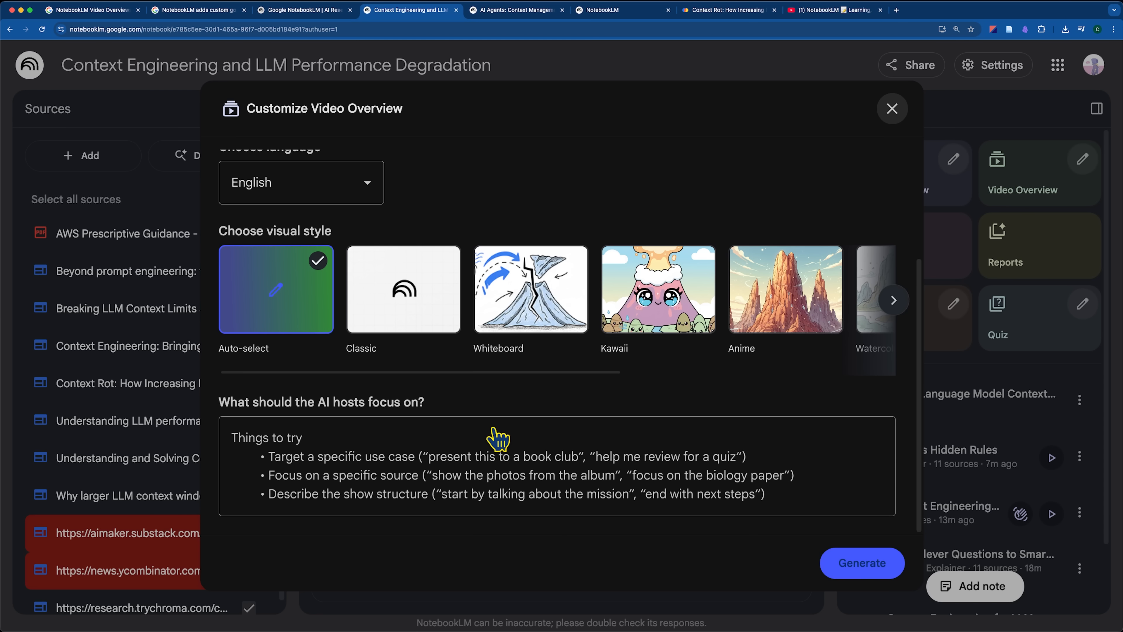
- Highlight the host-focus question in Video Overview customization, then close the options
triple_click(320, 402)
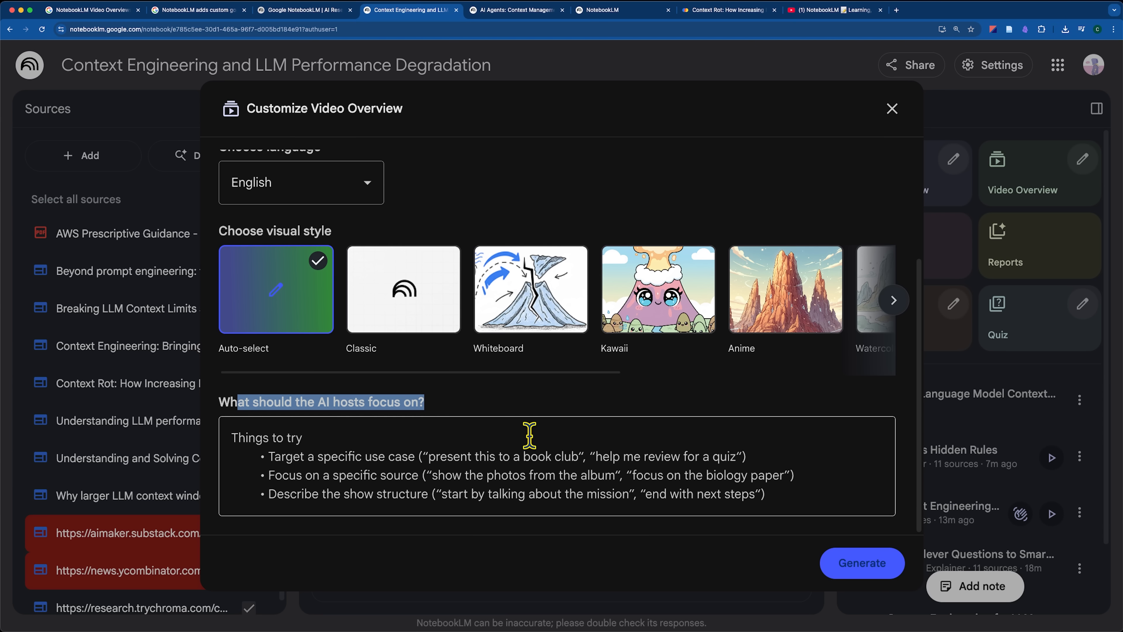
mouse_move(530, 471)
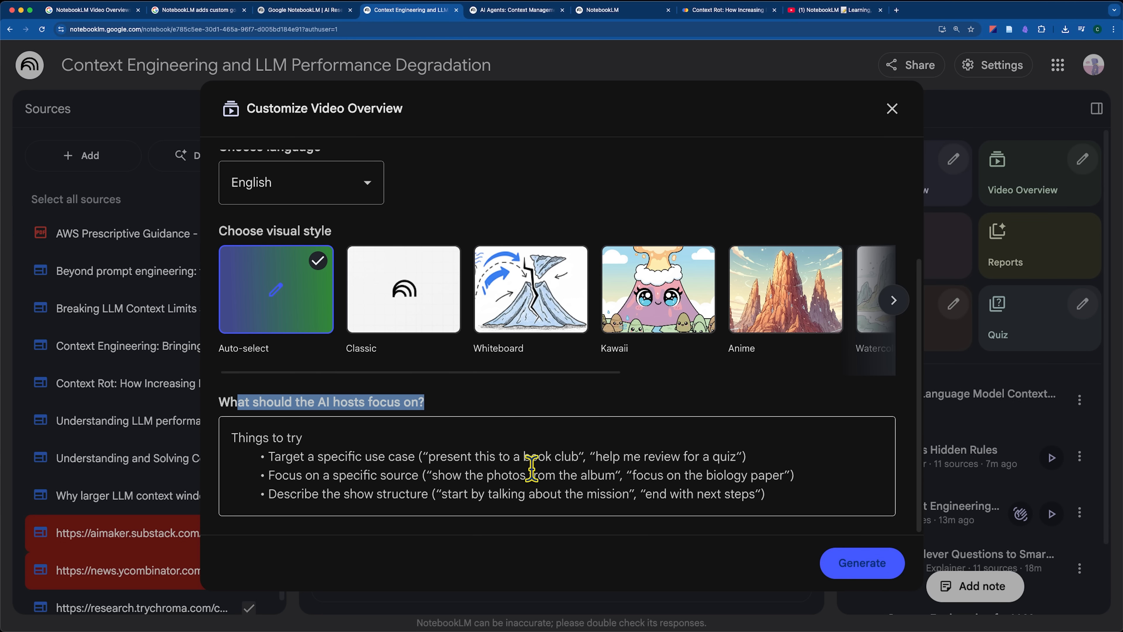
mouse_move(551, 500)
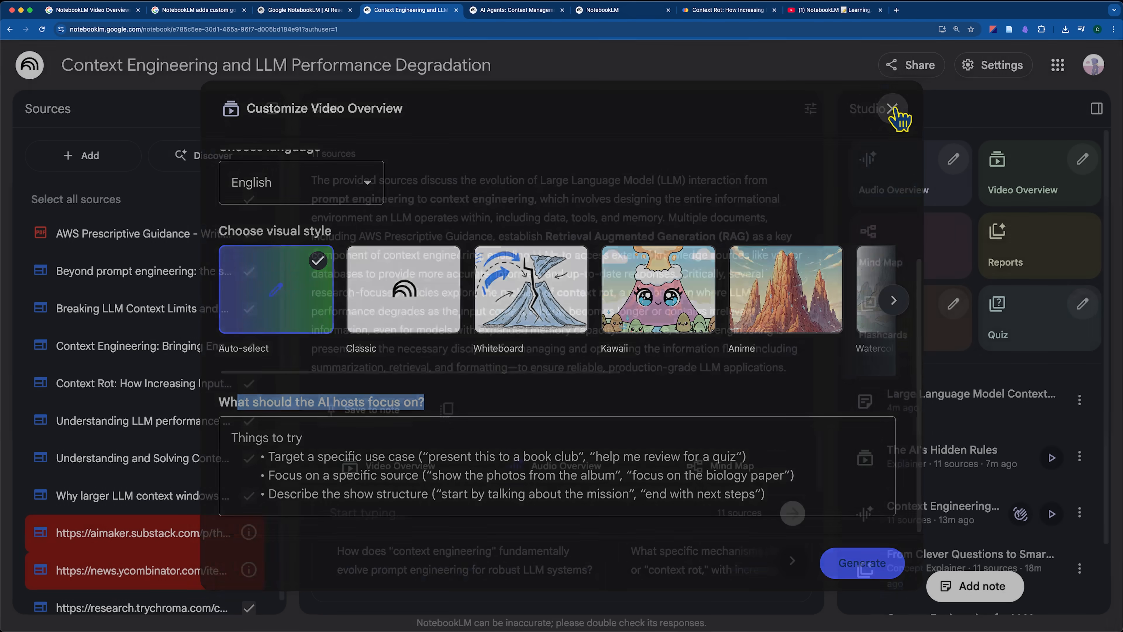
left_click(891, 108)
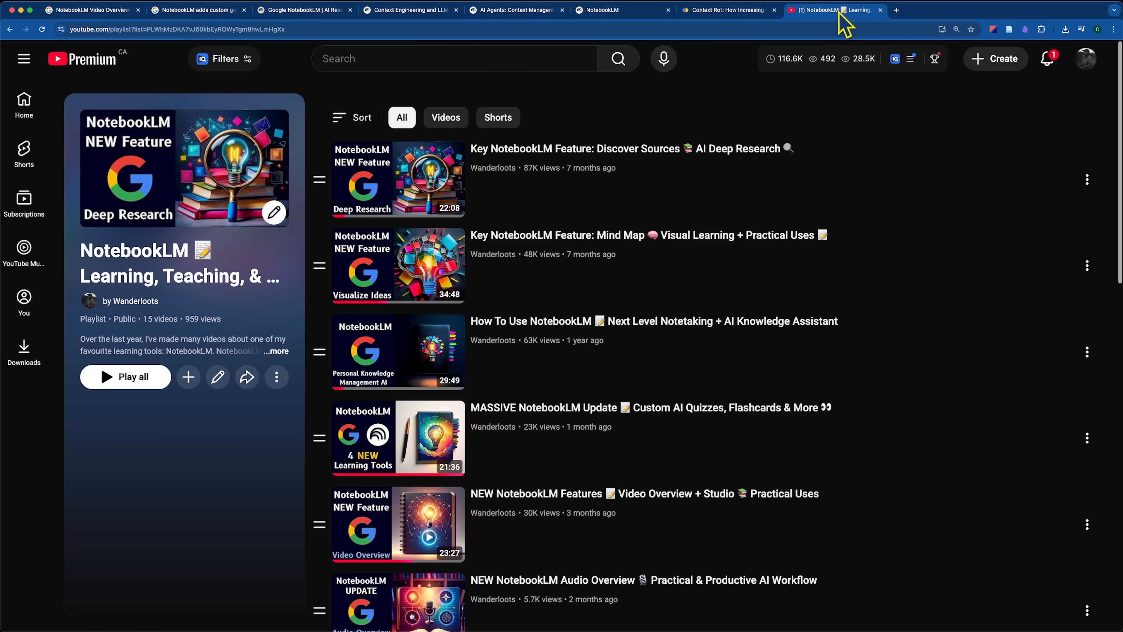
- Scroll the YouTube NotebookLM playlist past the quizzes video, then return to the Context Engineering notebook
scroll("down", 3)
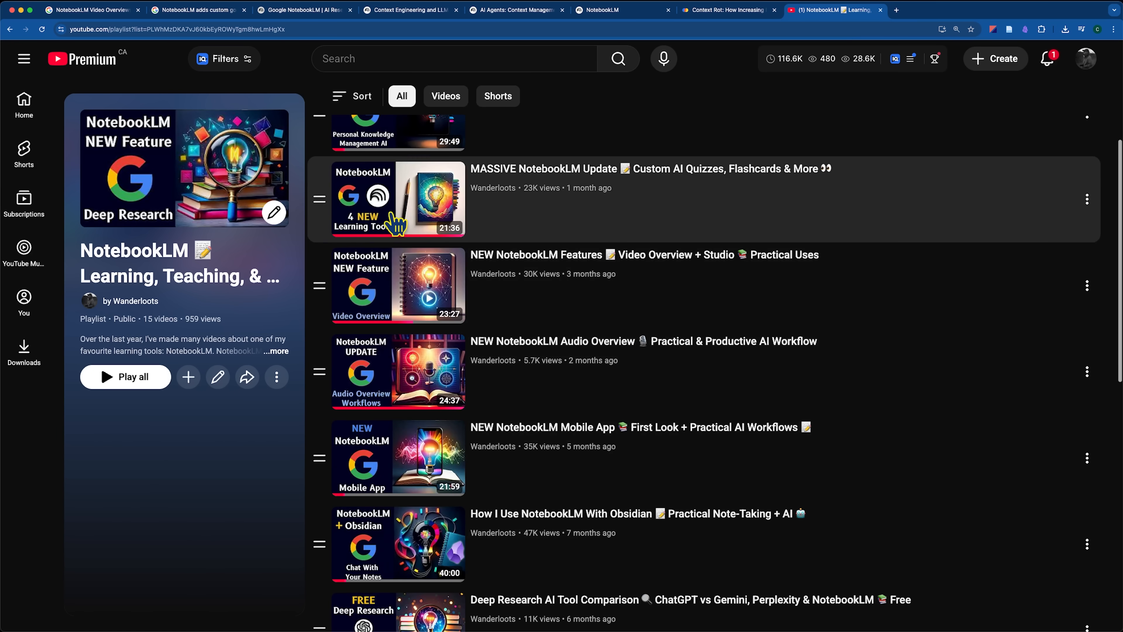
left_click(409, 10)
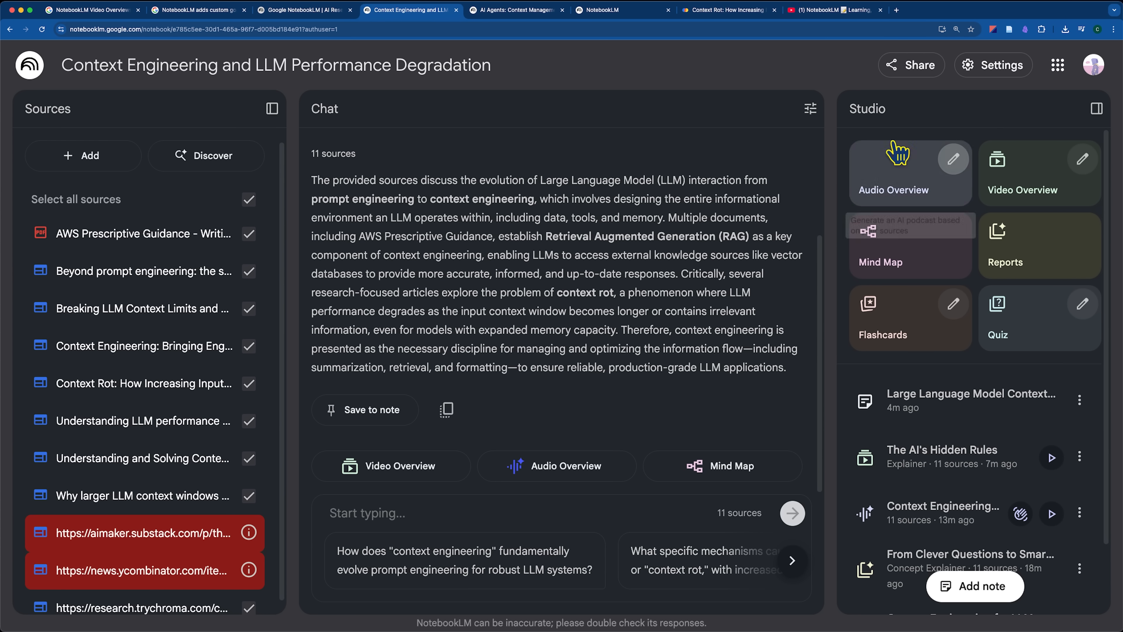